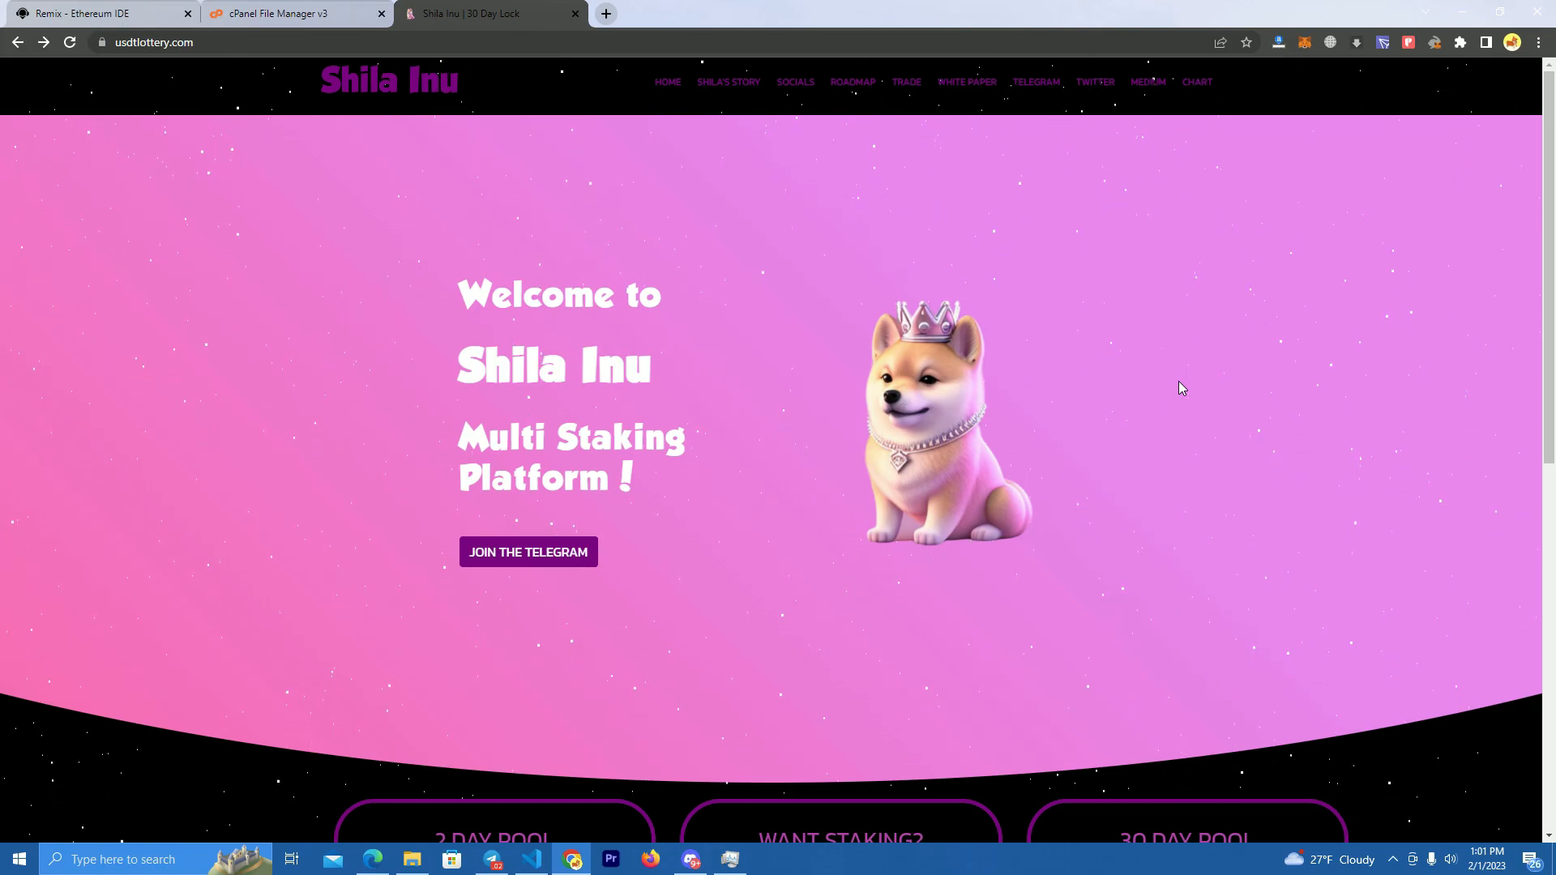
# Step: Scroll the usdtlottery.com home page to the pool cards and enter the 2 Day Pool
pyautogui.scroll(-3)
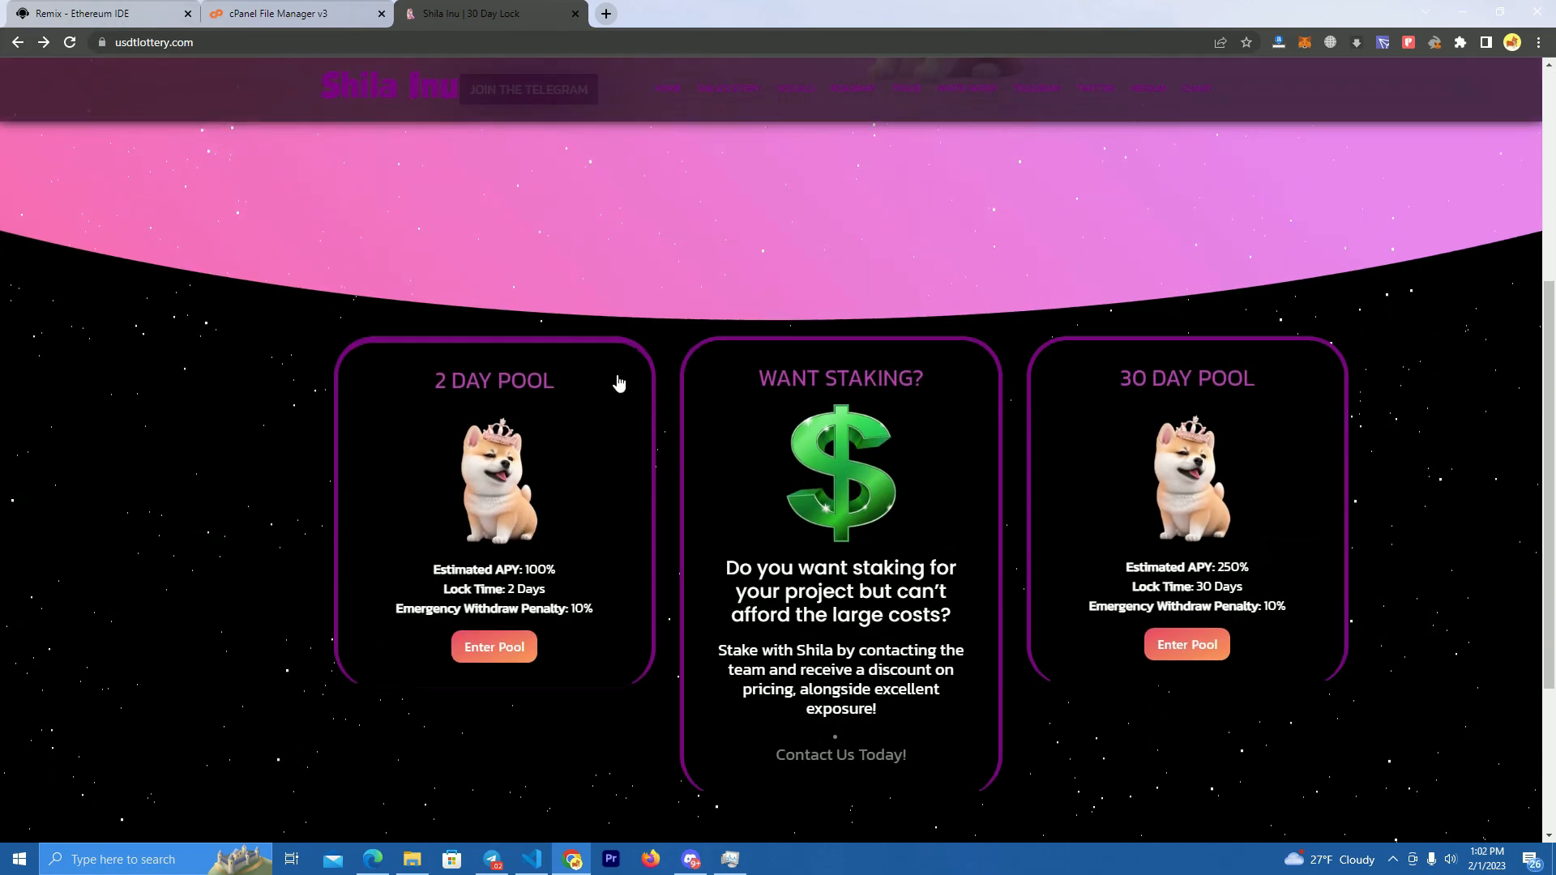
pyautogui.scroll(3)
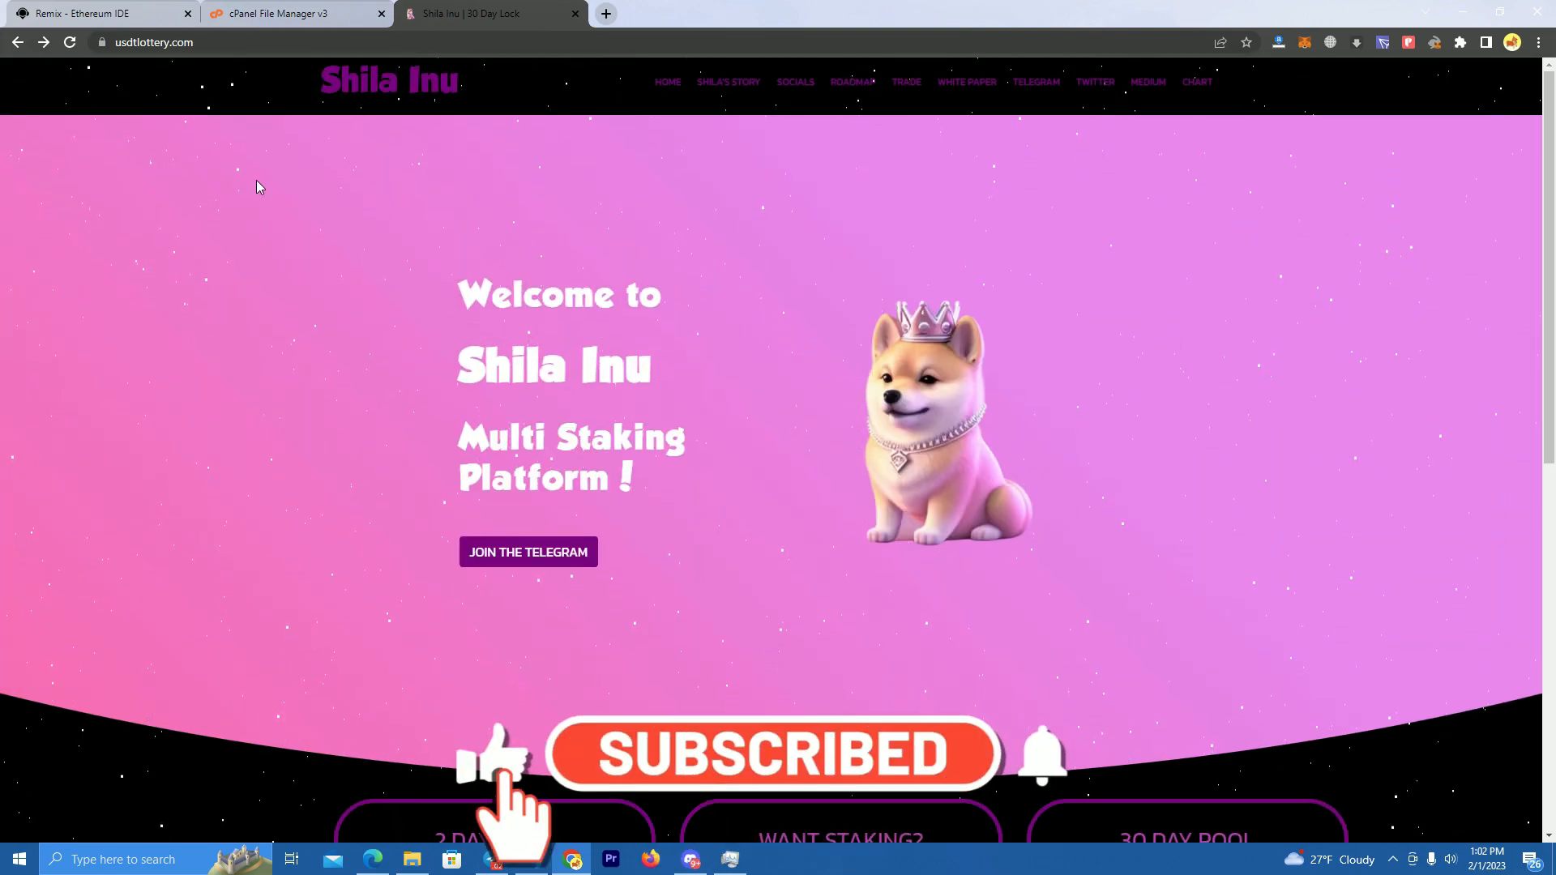
pyautogui.scroll(-3)
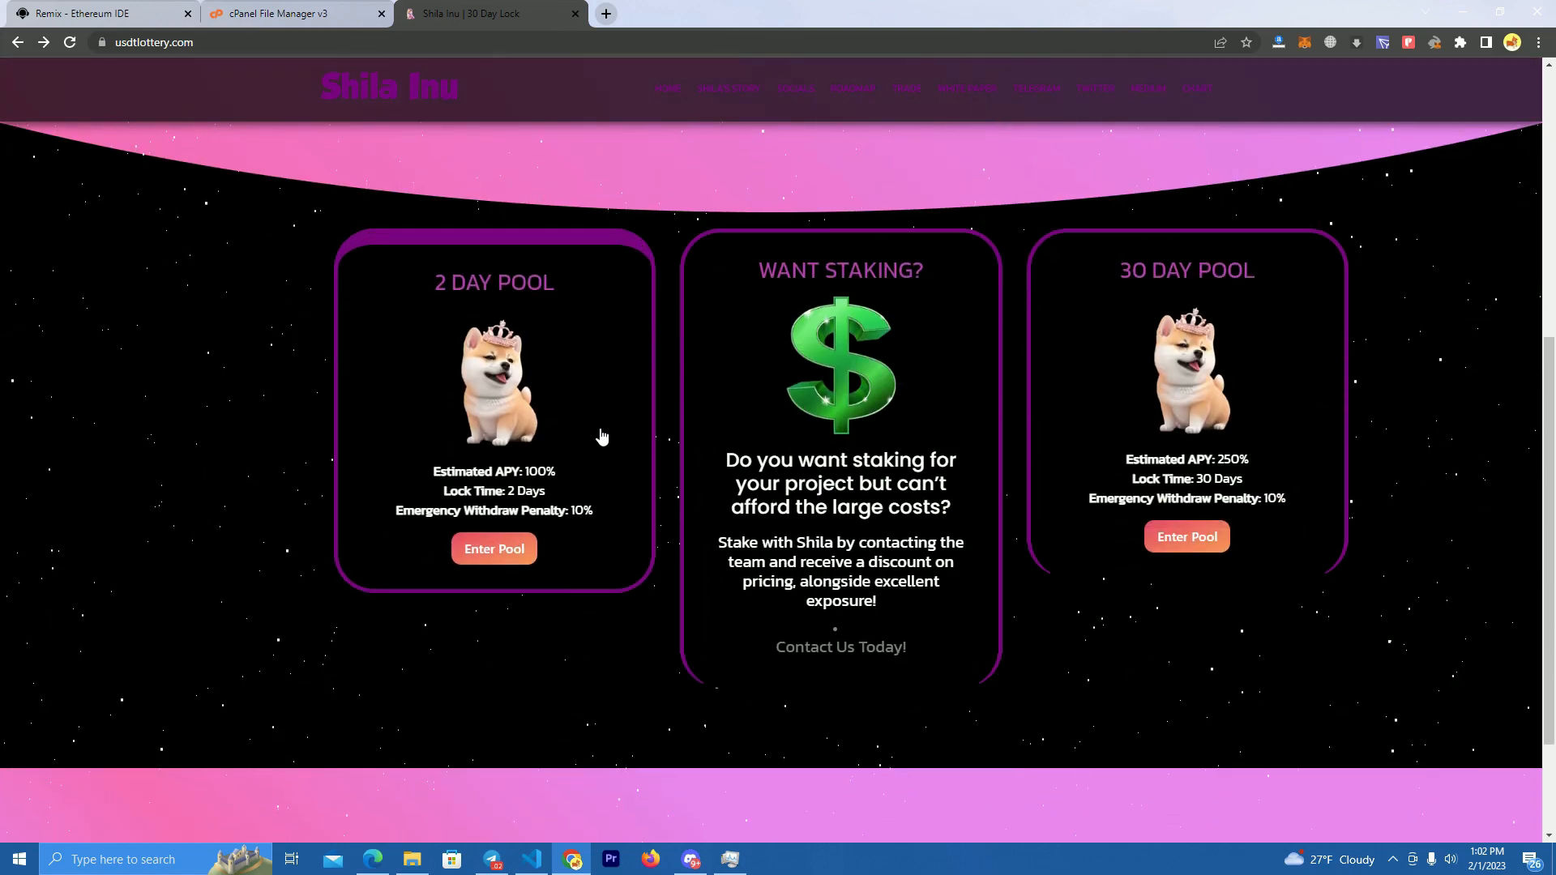
pyautogui.moveTo(676, 522)
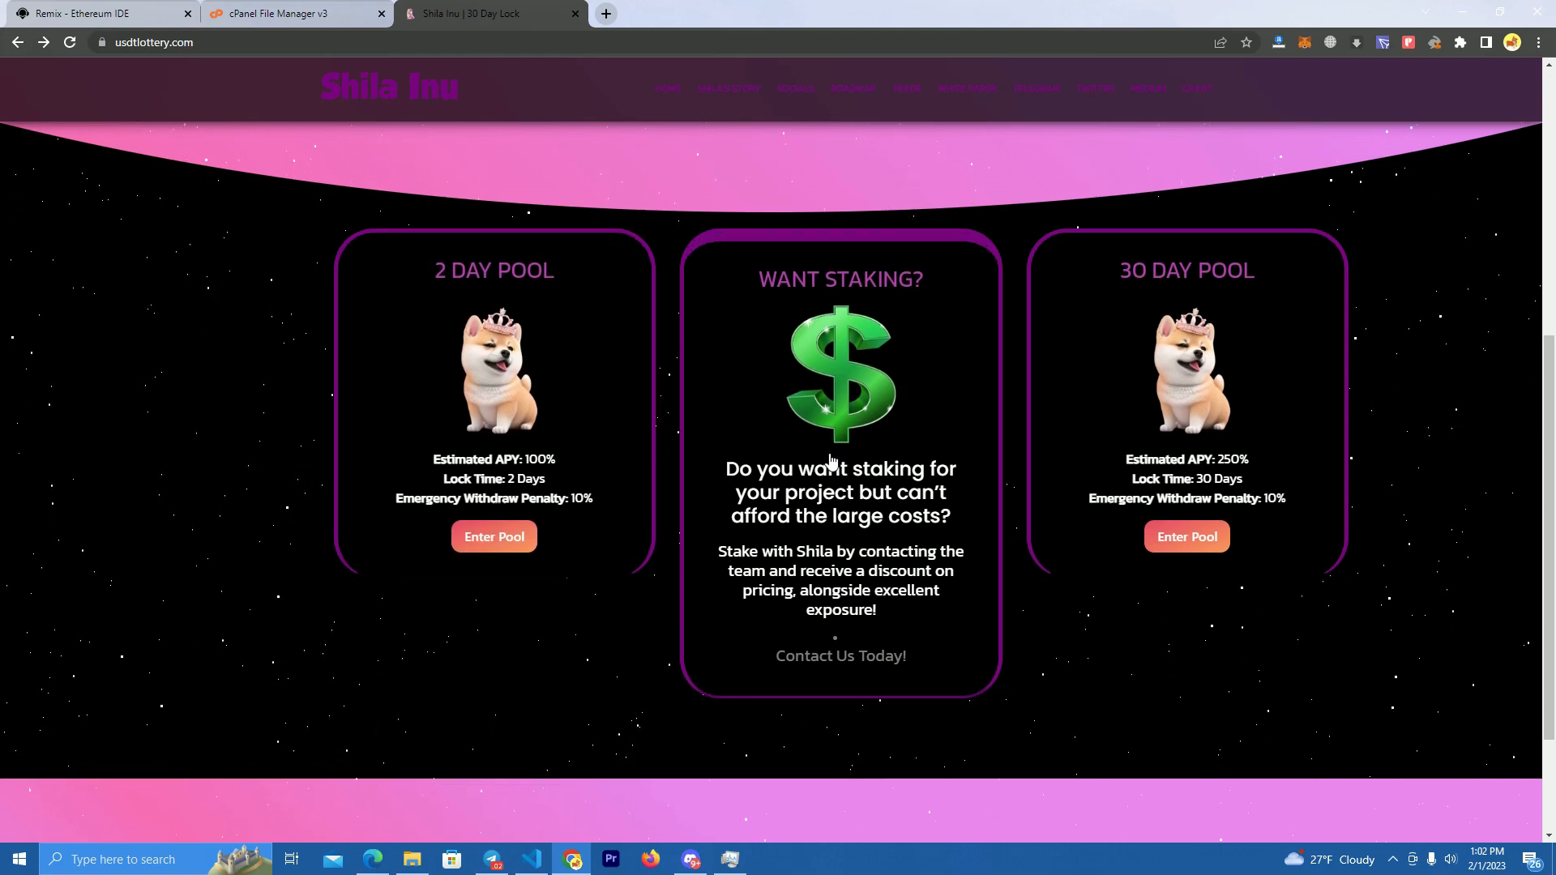
pyautogui.scroll(-3)
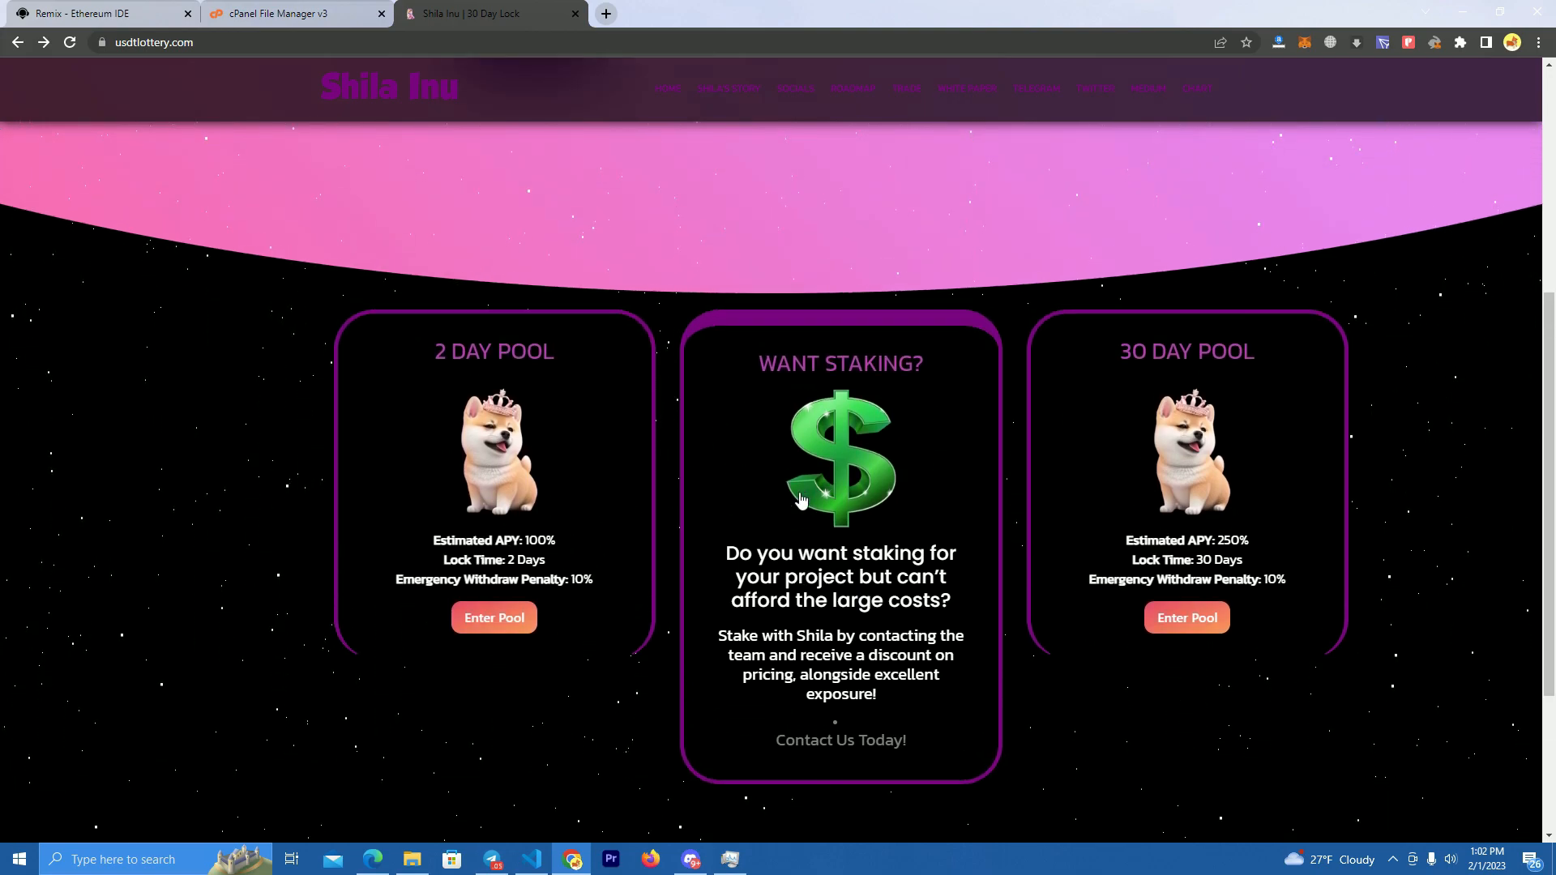
pyautogui.moveTo(817, 463)
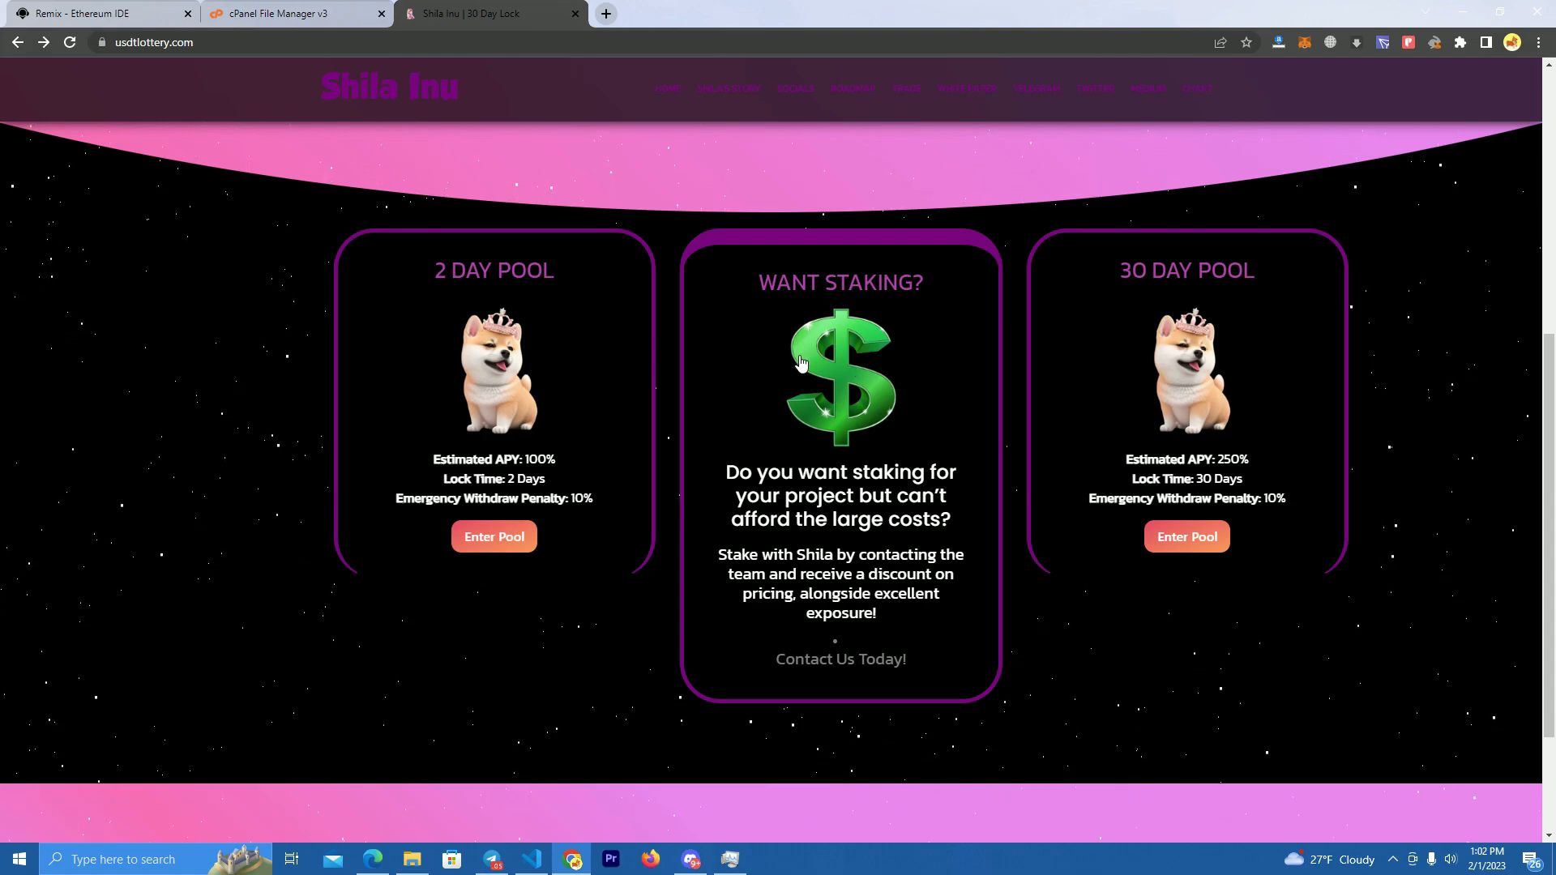
pyautogui.scroll(-3)
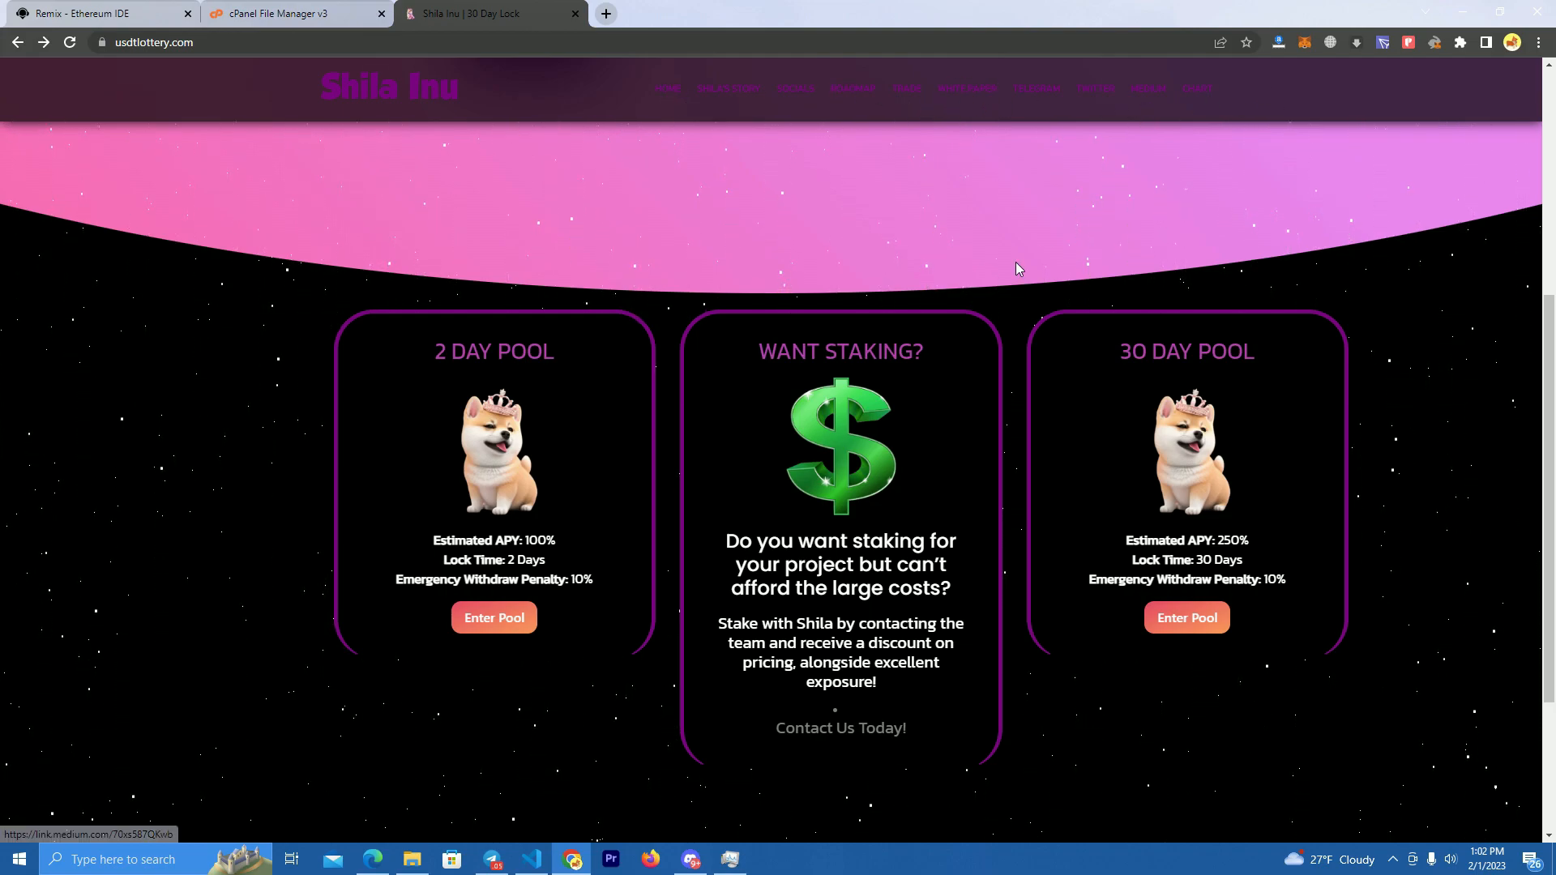
pyautogui.scroll(3)
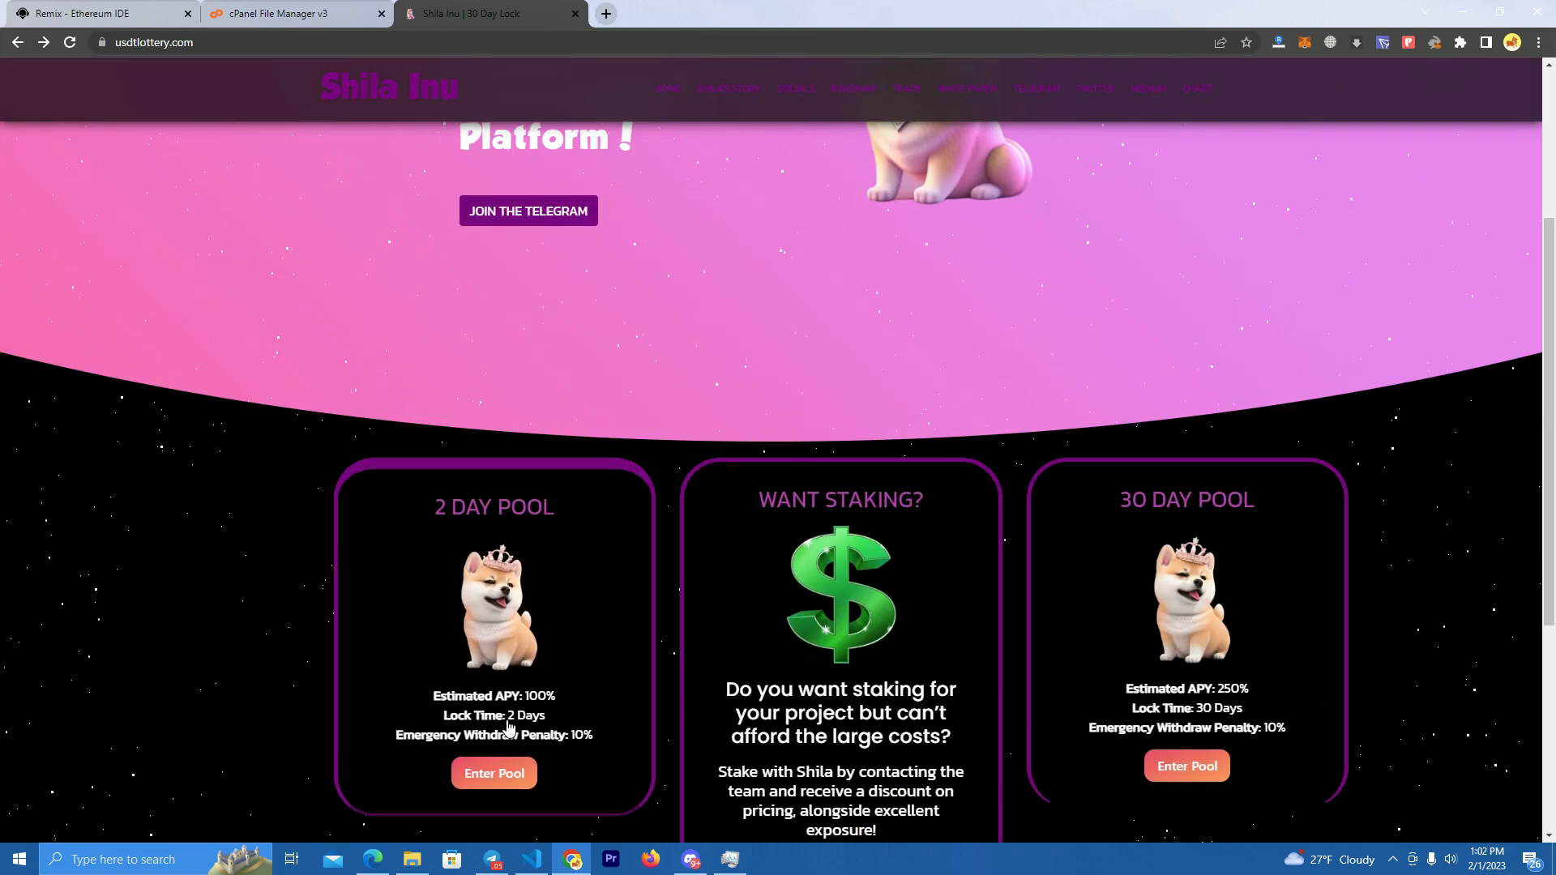
pyautogui.click(494, 773)
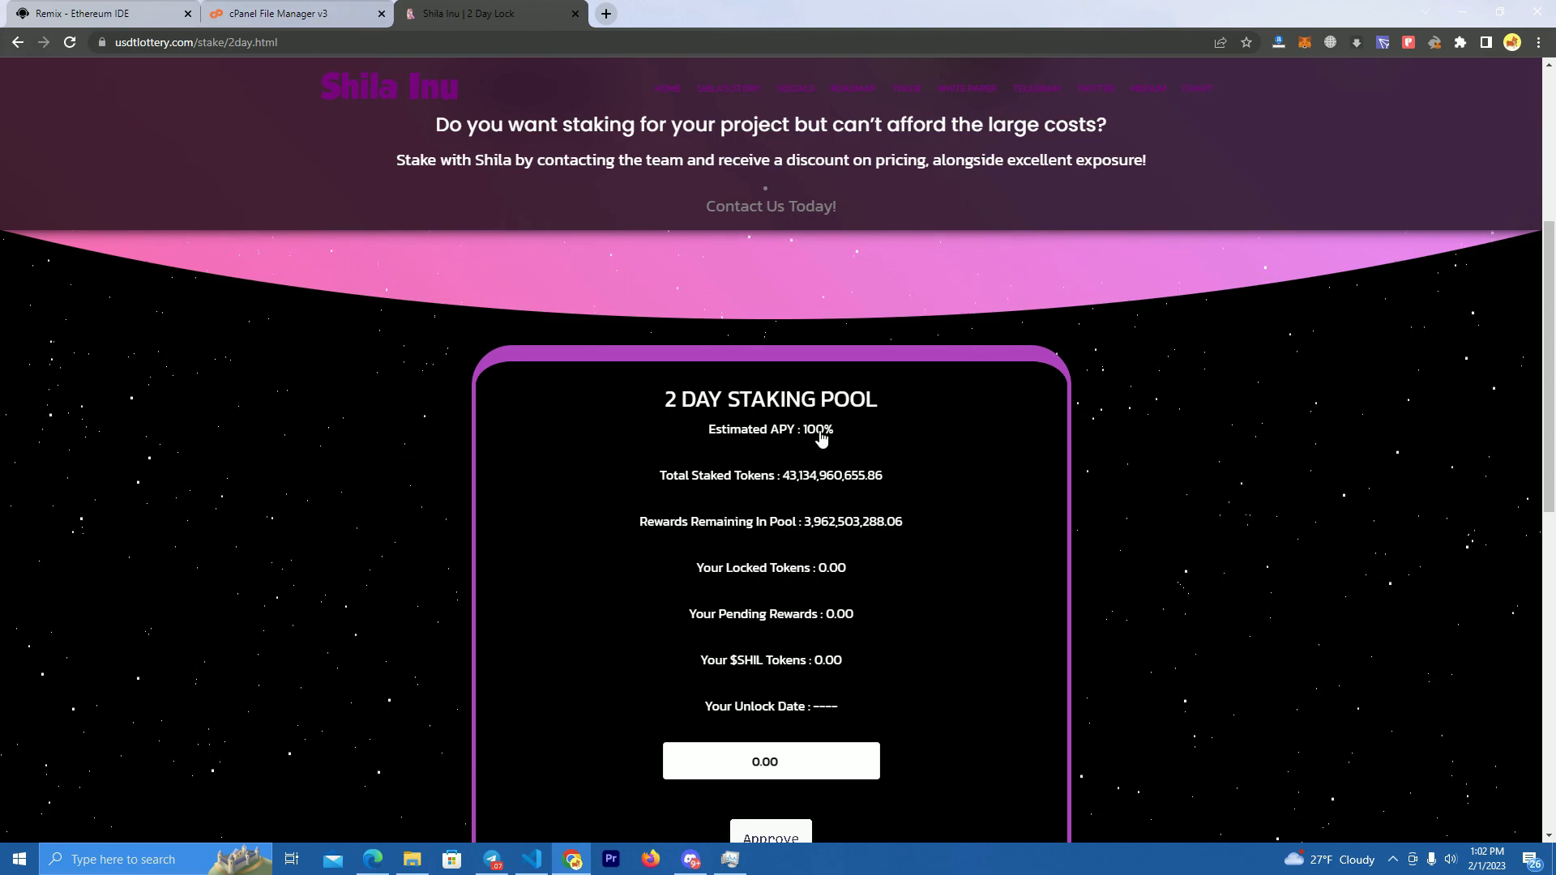
pyautogui.scroll(-3)
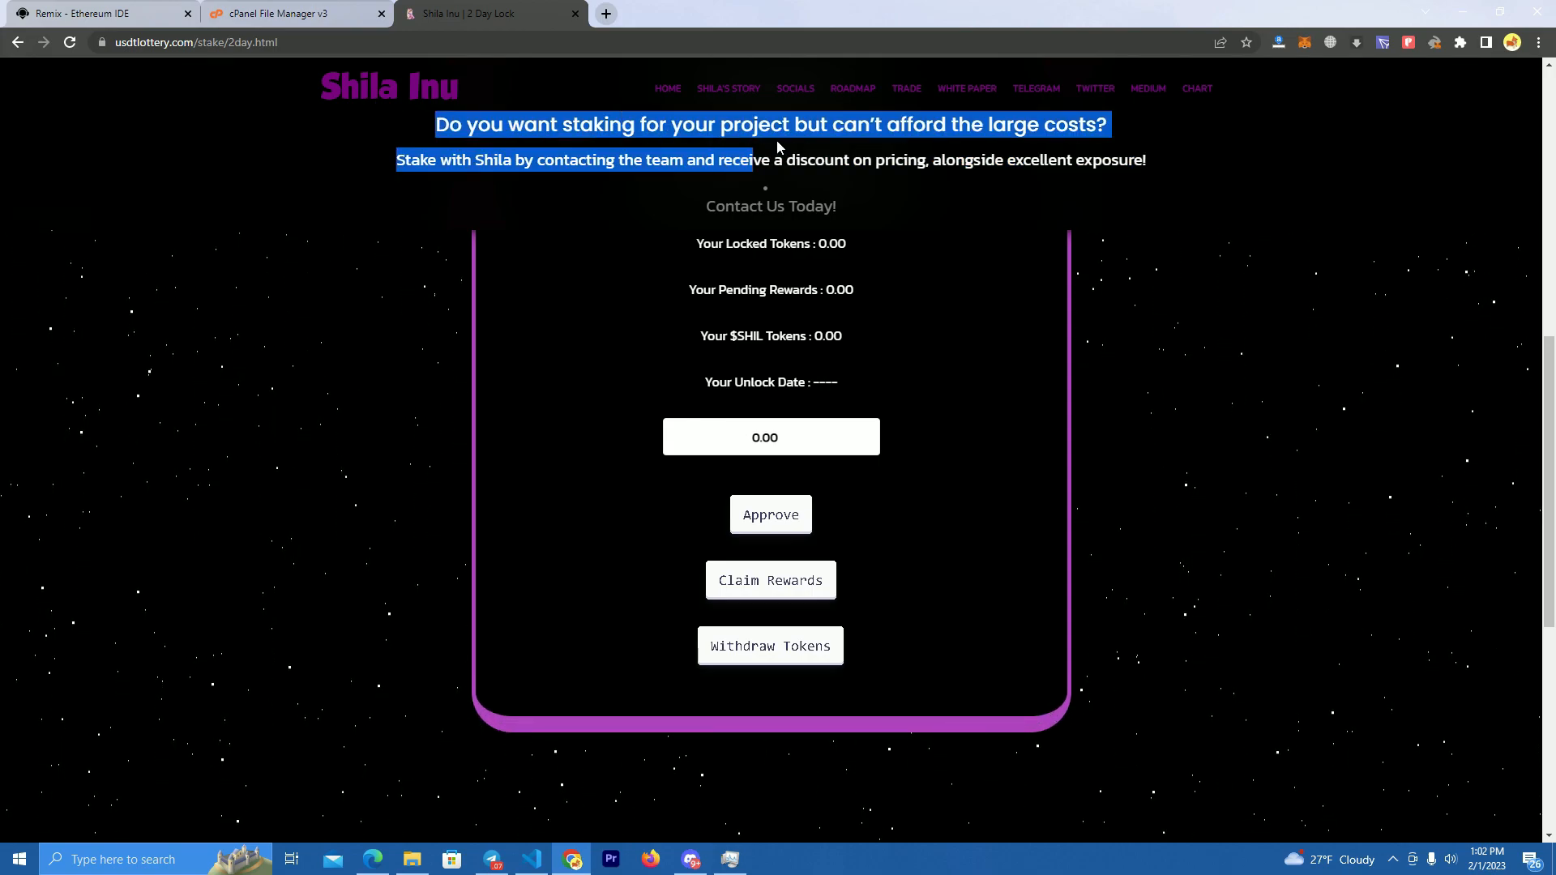
pyautogui.click(851, 134)
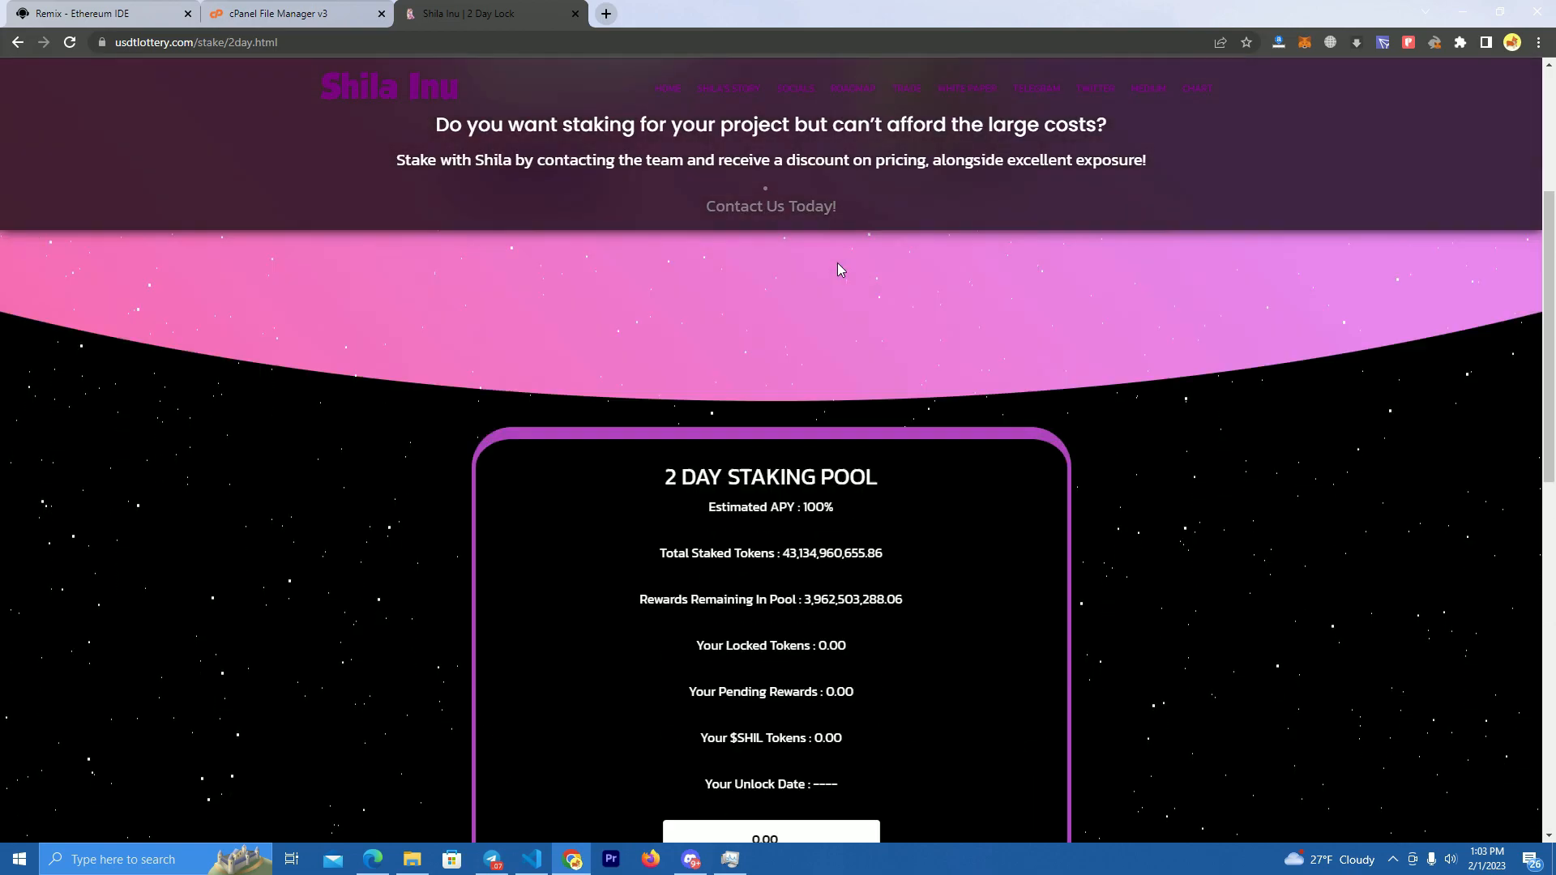
pyautogui.scroll(-3)
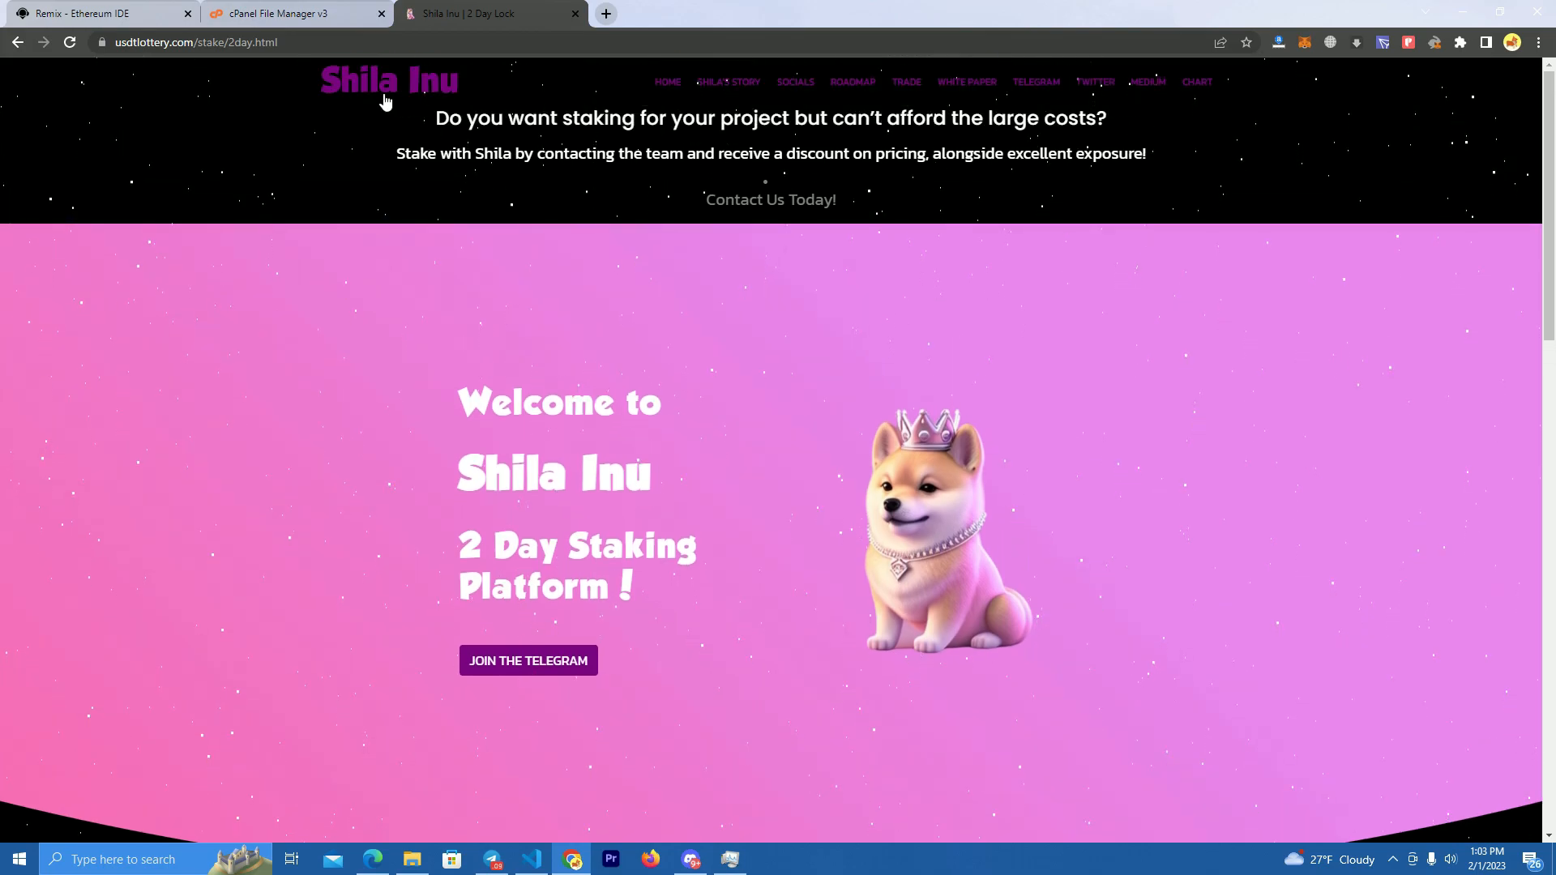
pyautogui.moveTo(733, 418)
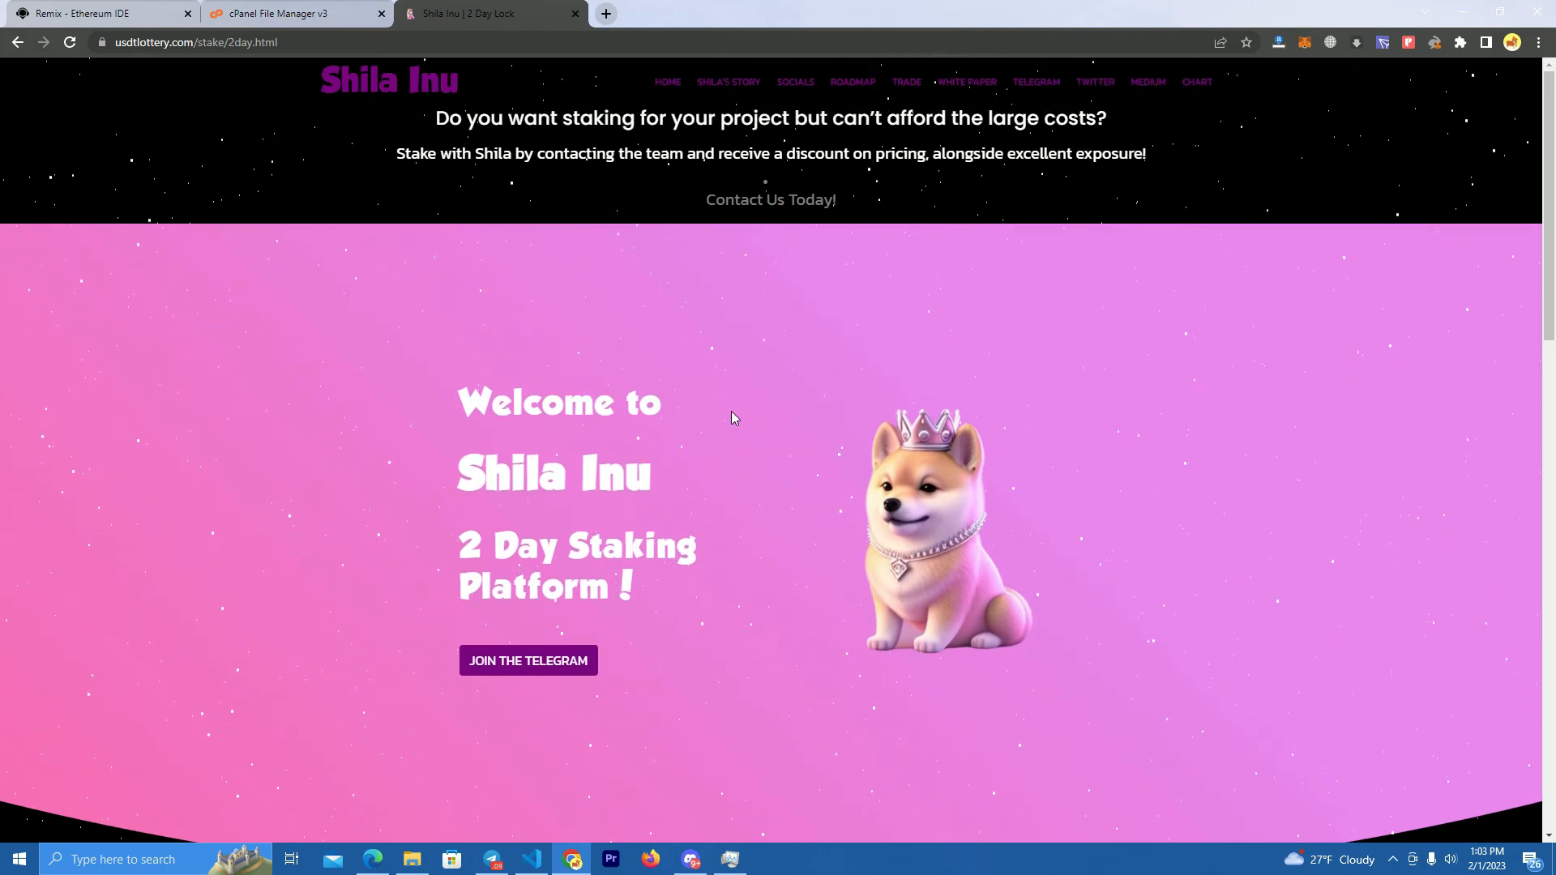
pyautogui.scroll(-3)
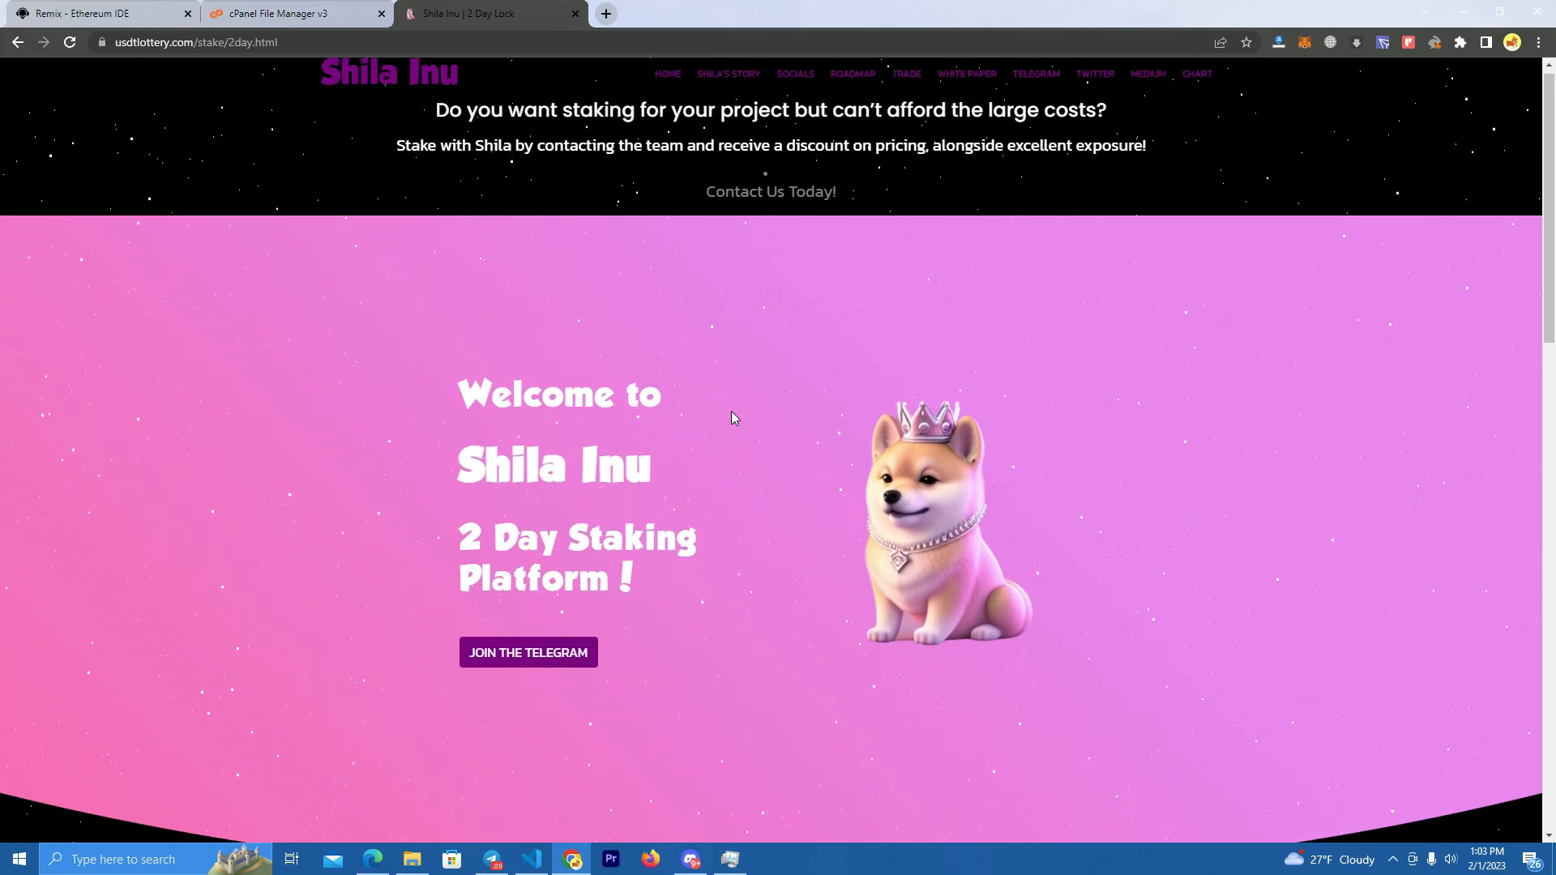
pyautogui.scroll(-3)
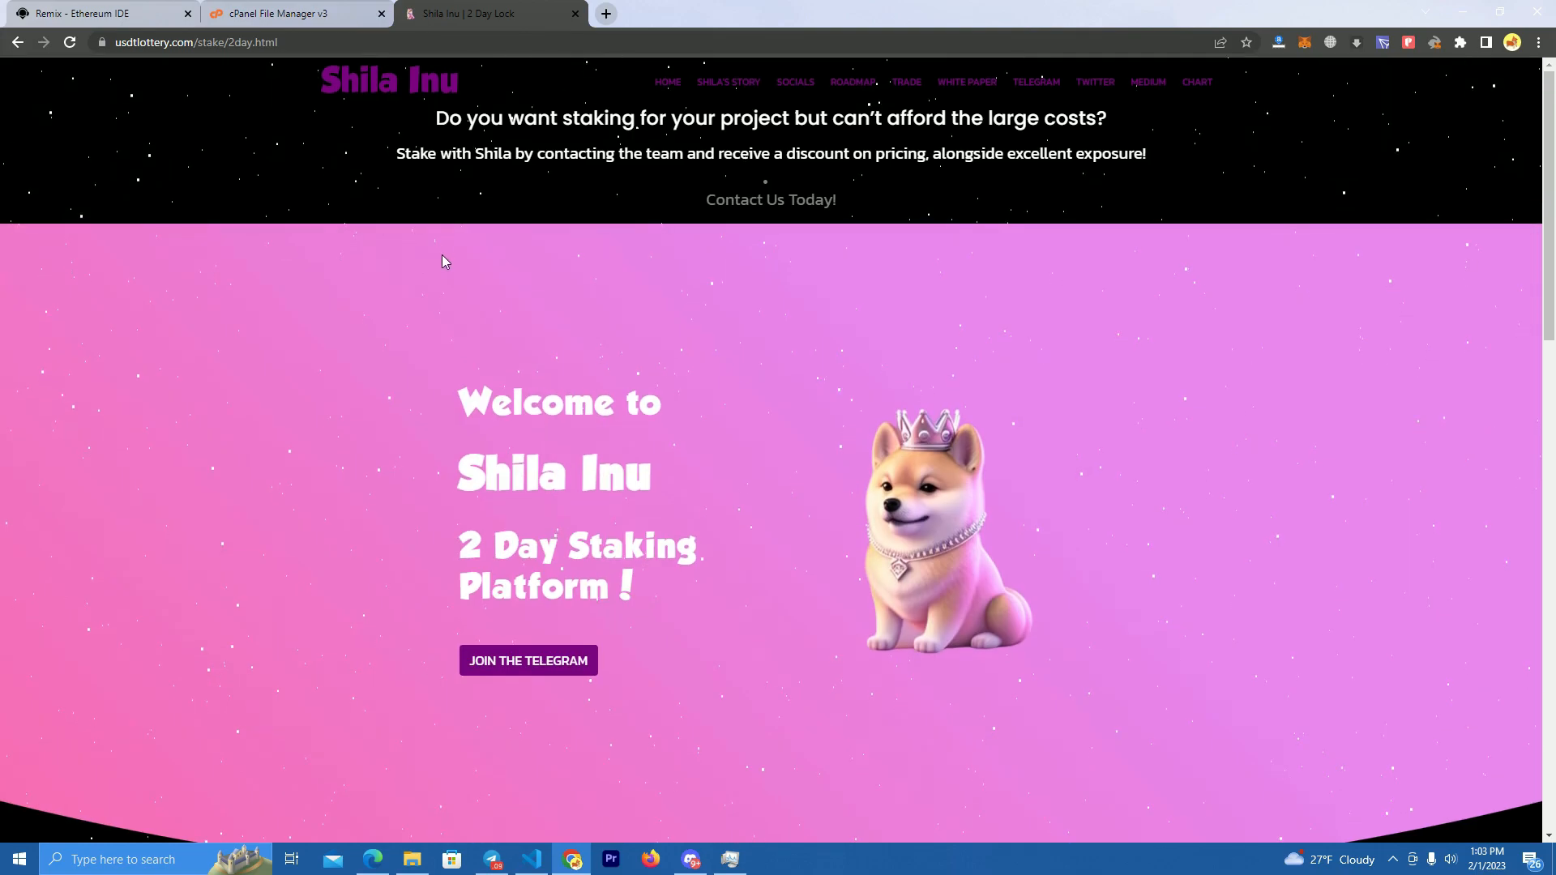
# Step: Compare the staking site with Remix, then scroll BUSDLotto.sol down to the ShilaStaking constructor
pyautogui.click(89, 13)
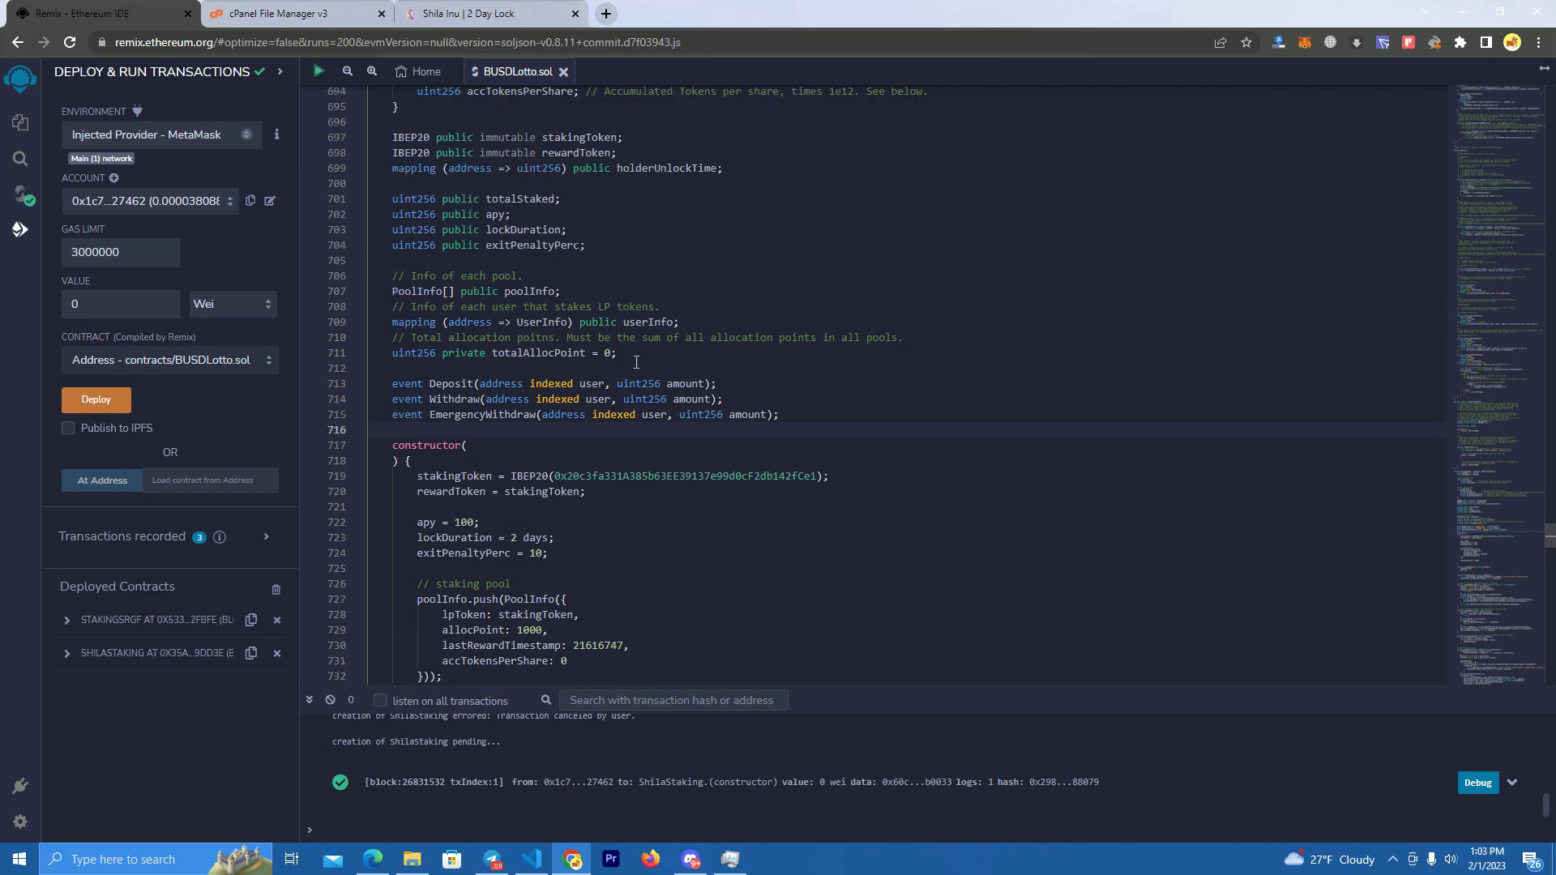
pyautogui.click(486, 13)
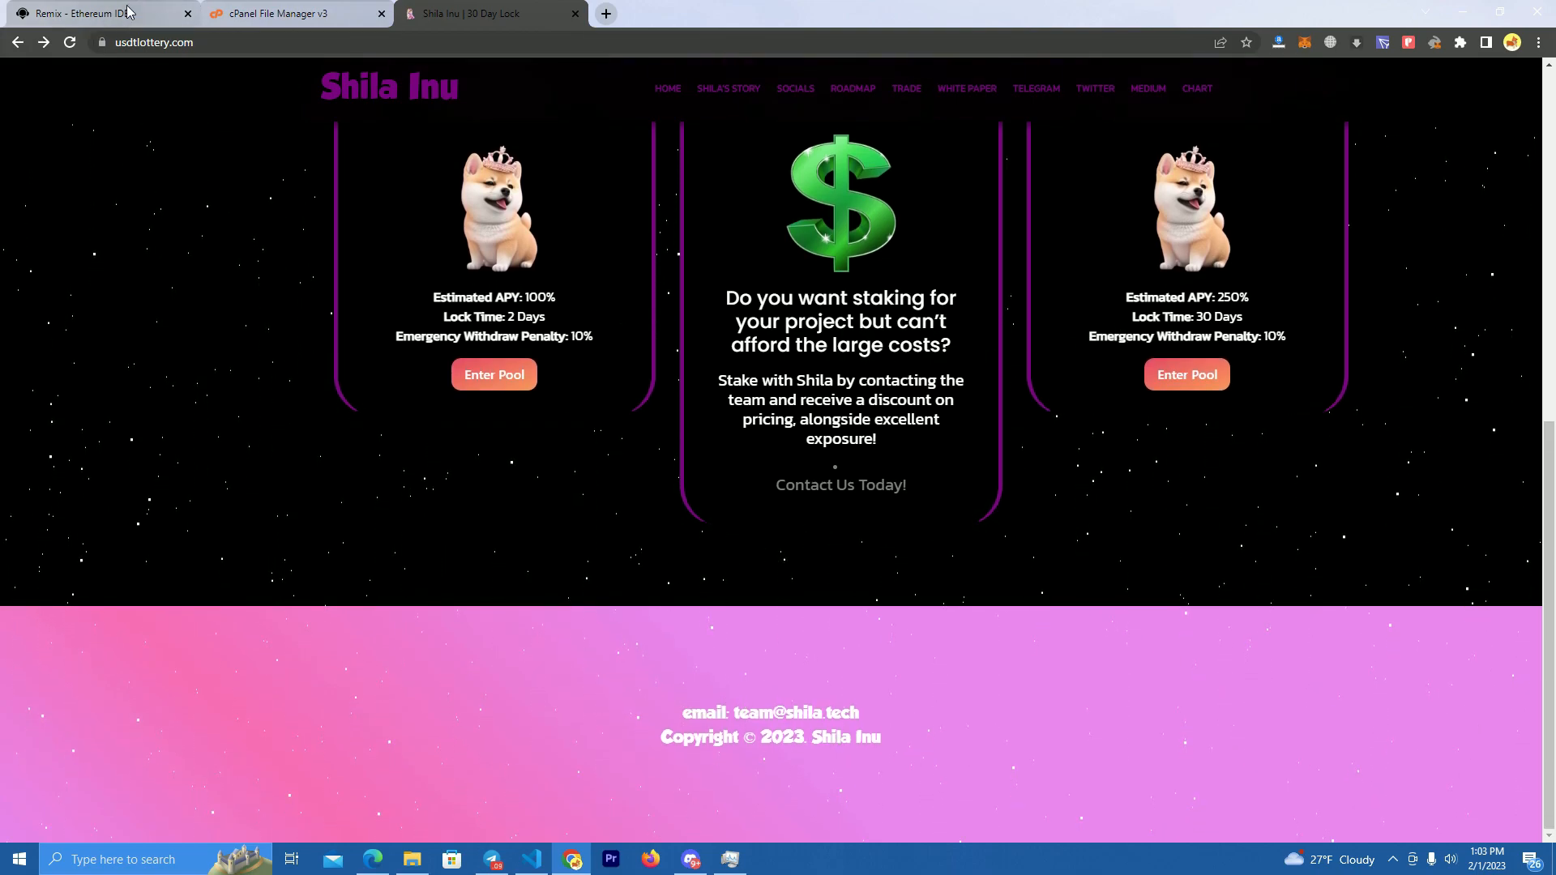
pyautogui.click(94, 13)
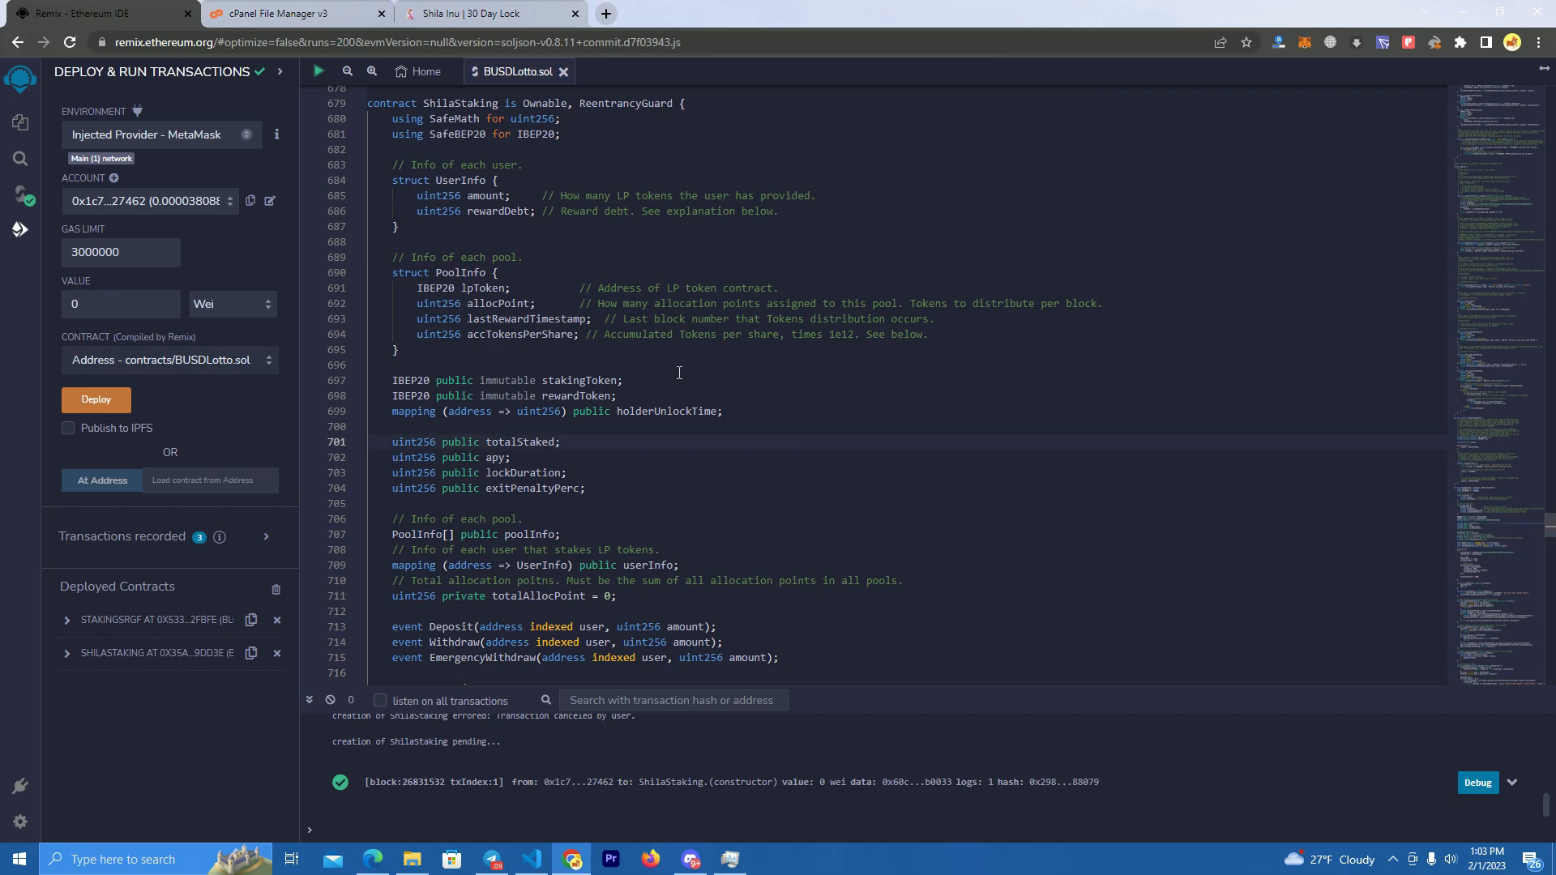
pyautogui.click(486, 13)
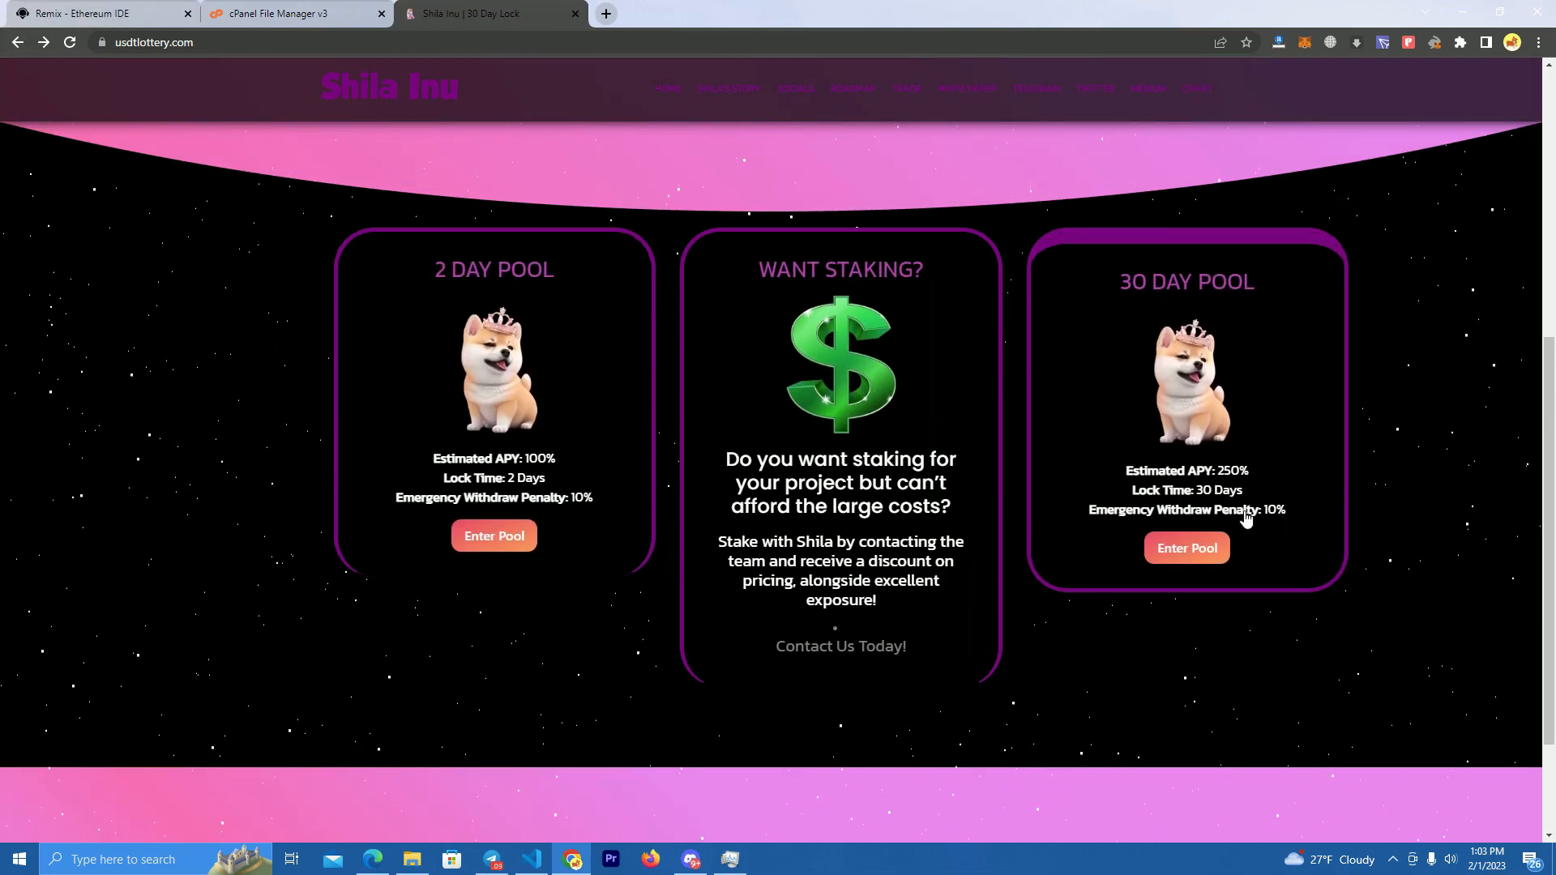
pyautogui.moveTo(1167, 459)
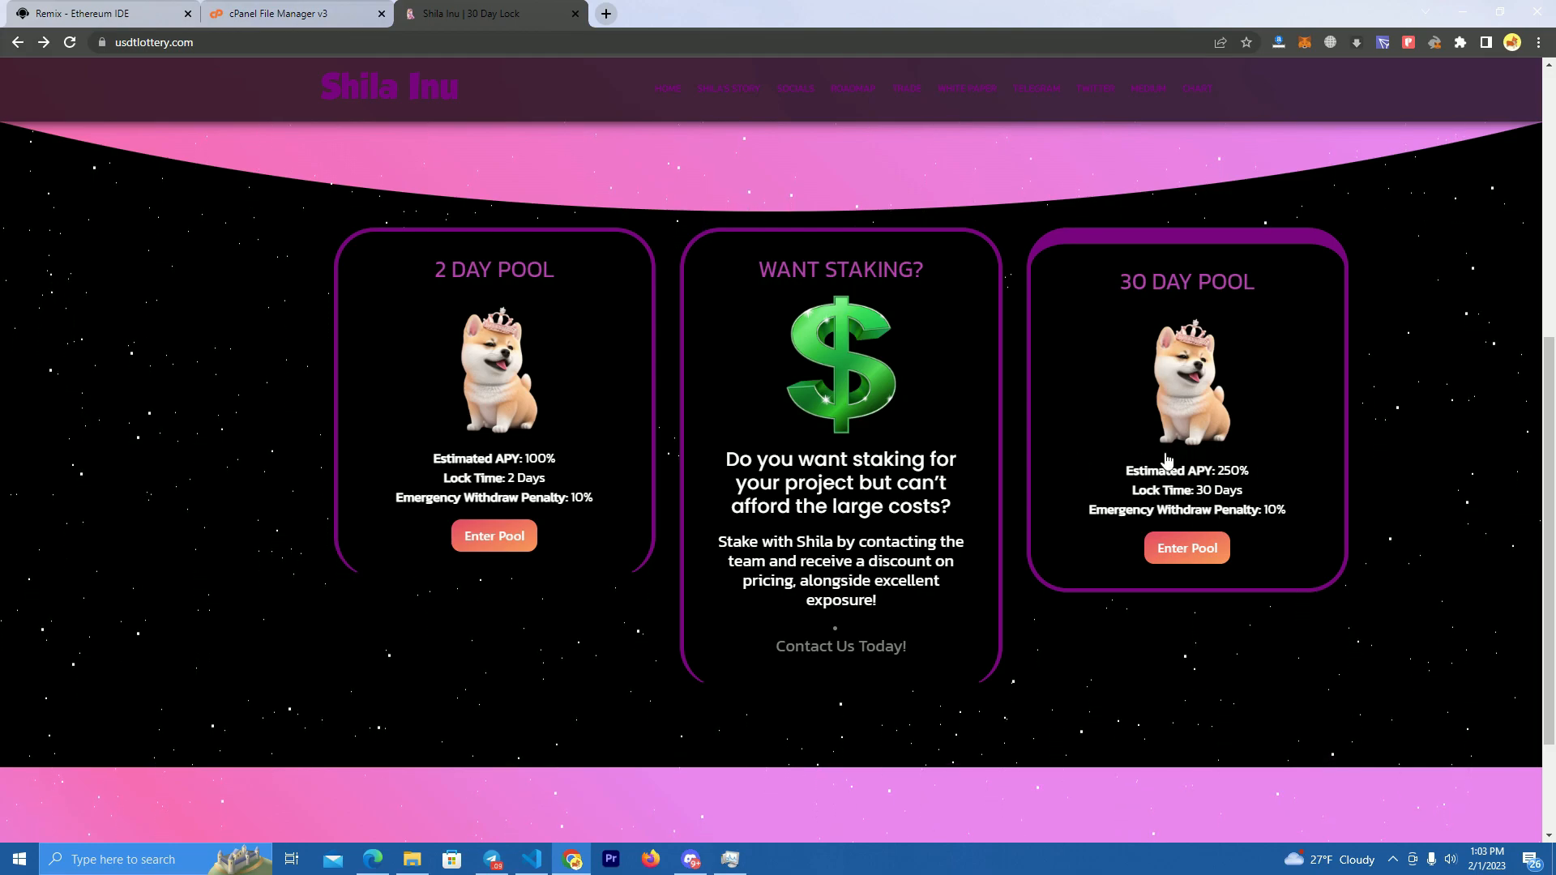
pyautogui.click(99, 13)
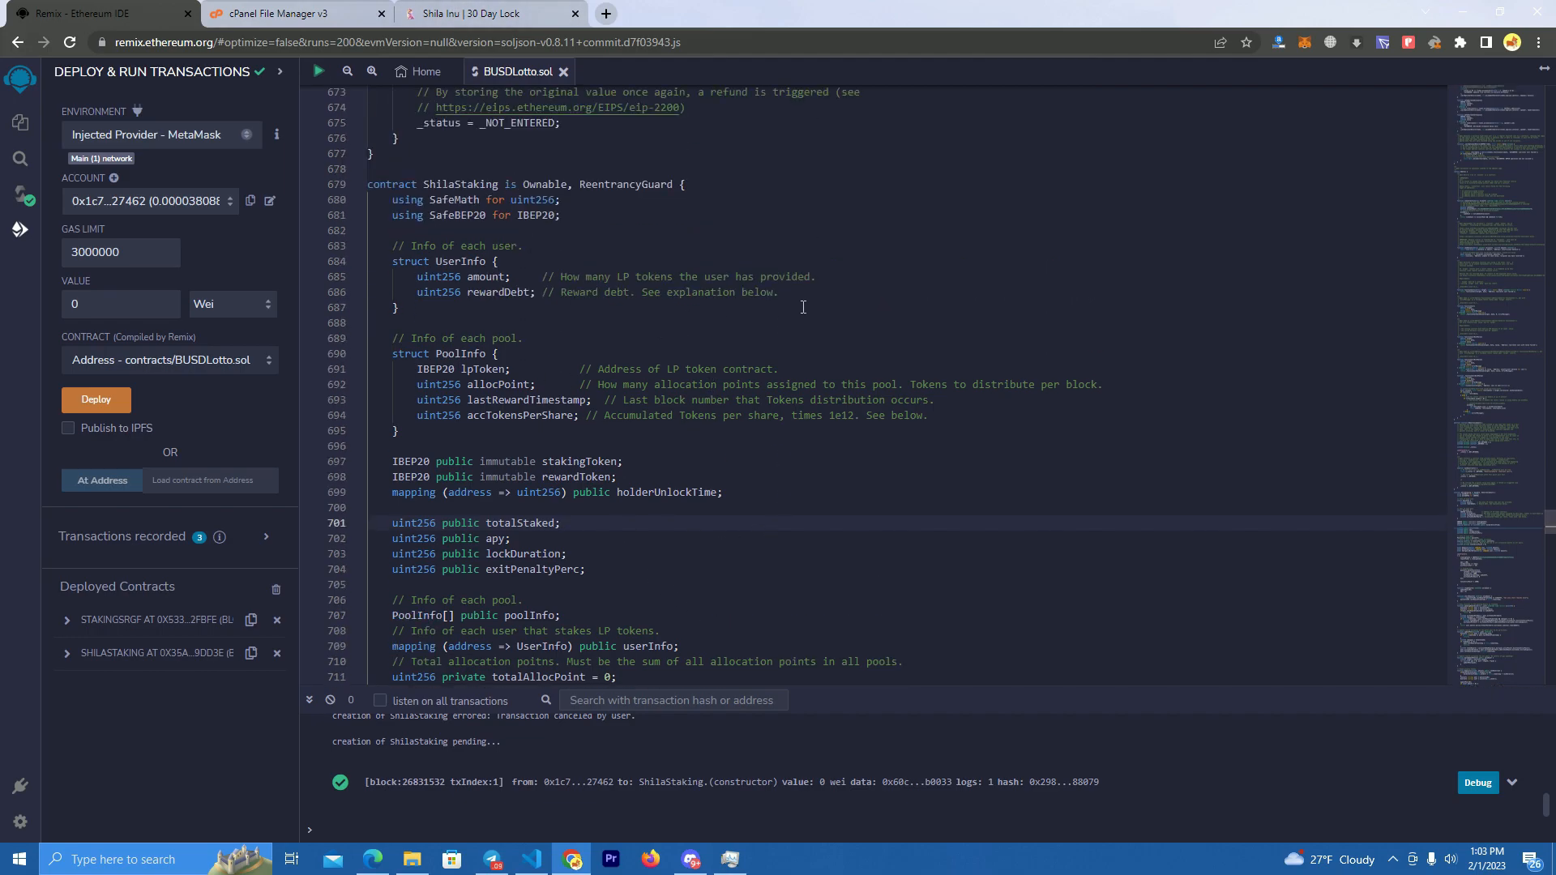
pyautogui.scroll(-3)
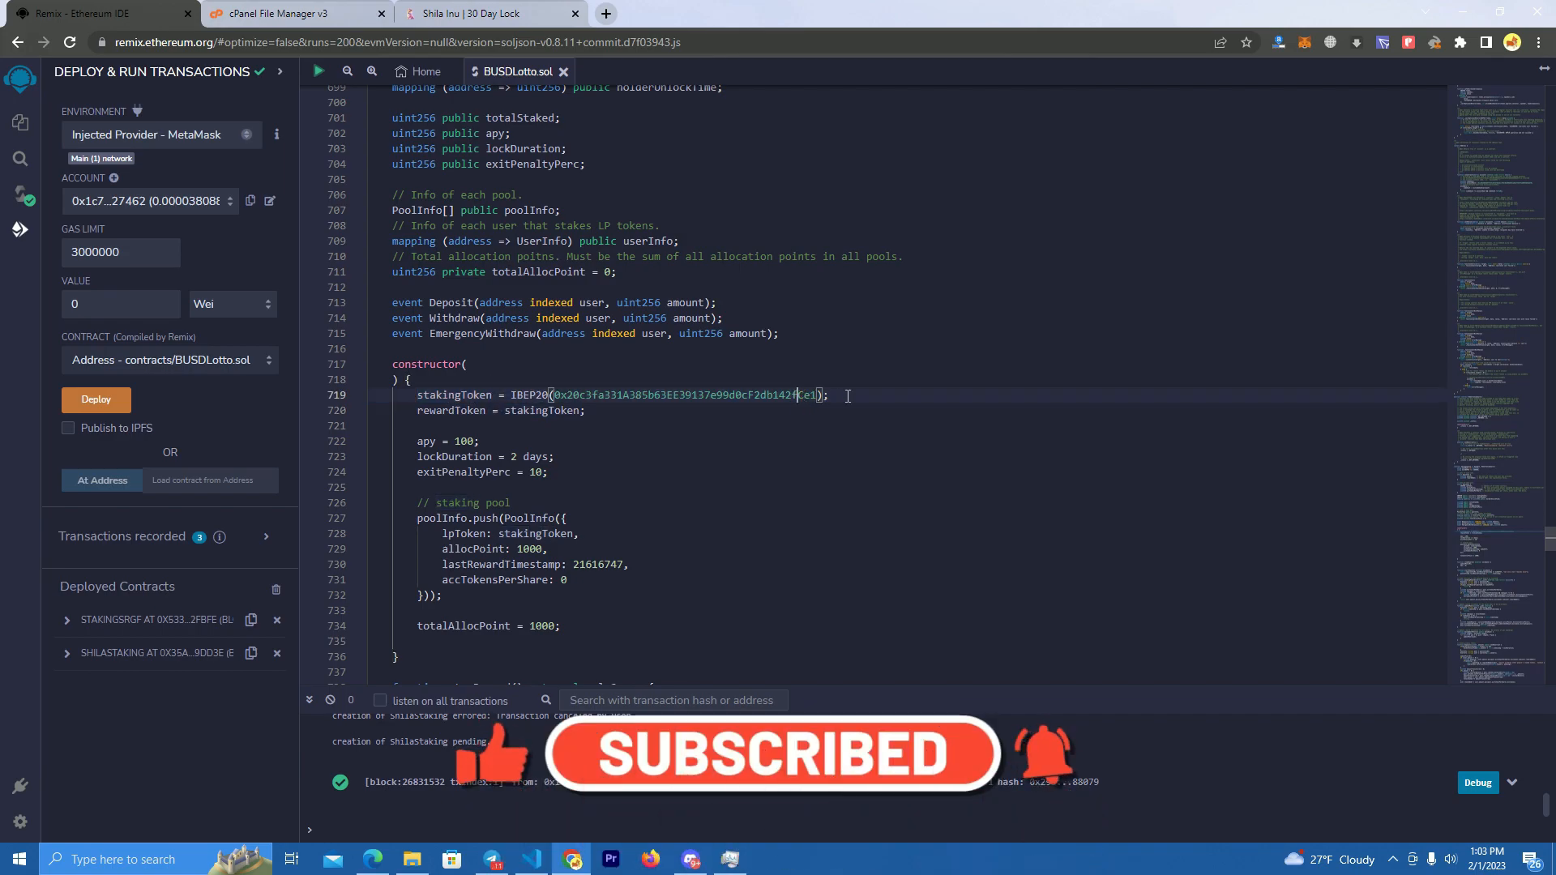
# Step: Replace the line 719 token expression with IBEP20(0x20c3fa331A385b63EE39137e99d0cF2db142fCe1)
pyautogui.moveTo(556, 395); pyautogui.dragTo(813, 394)
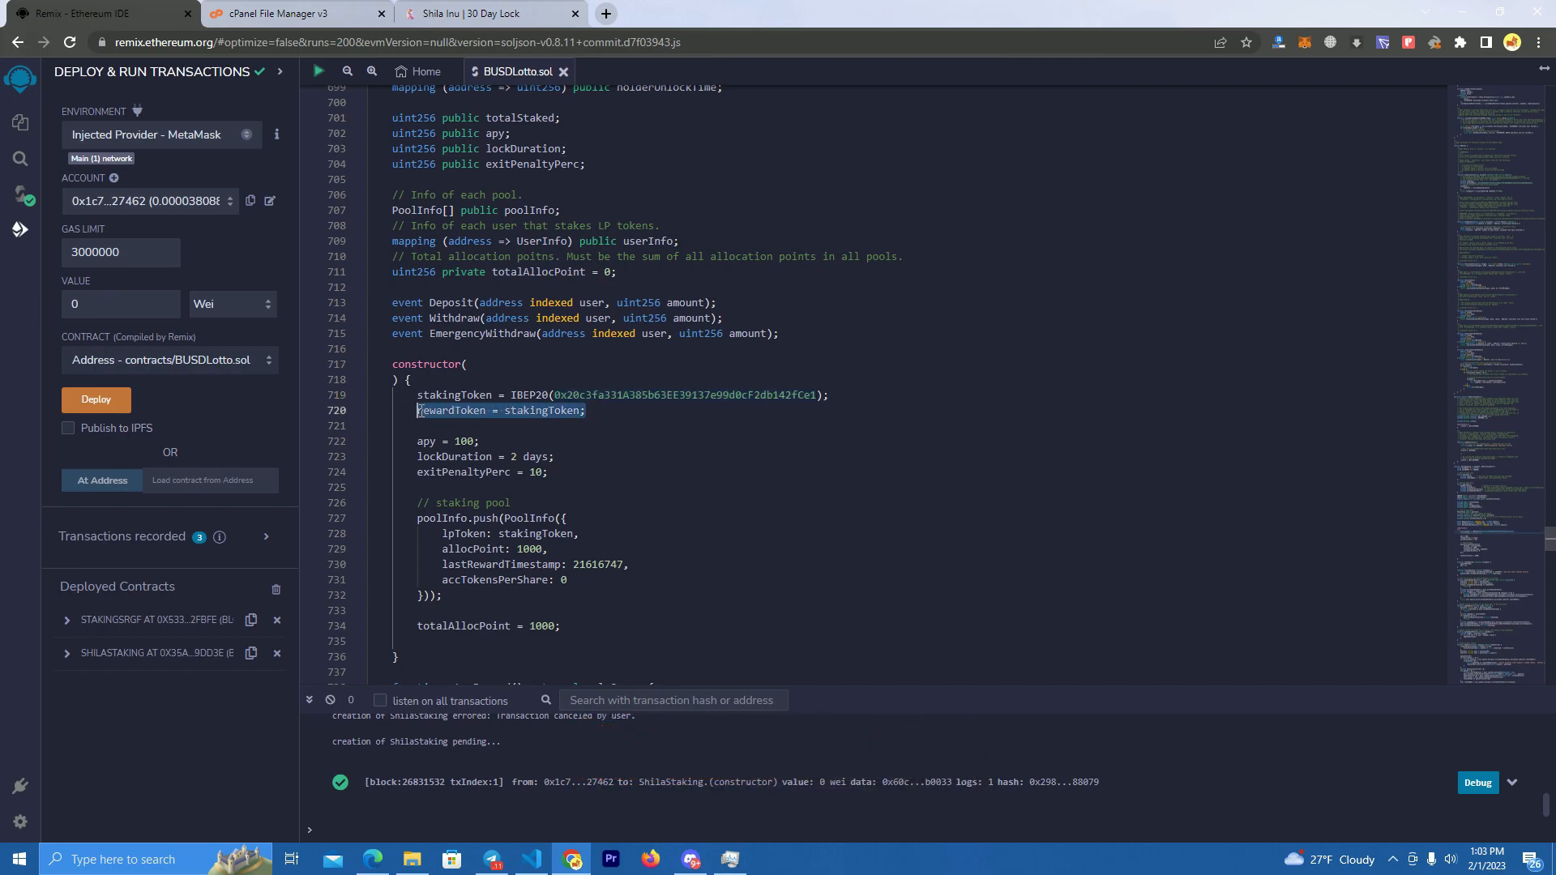
pyautogui.click(514, 410)
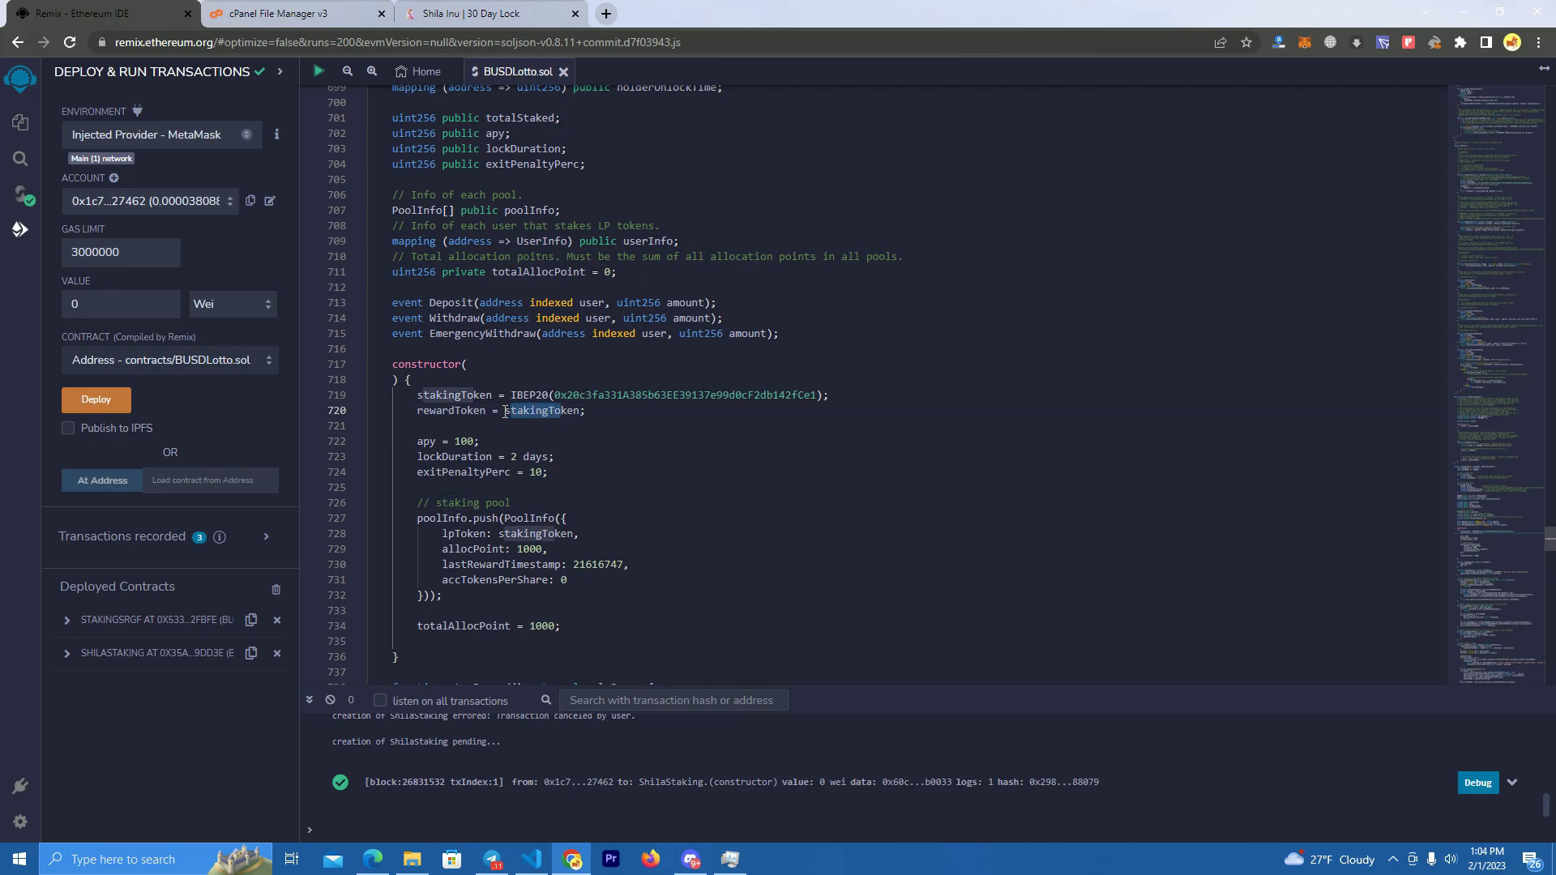
pyautogui.doubleClick(457, 394)
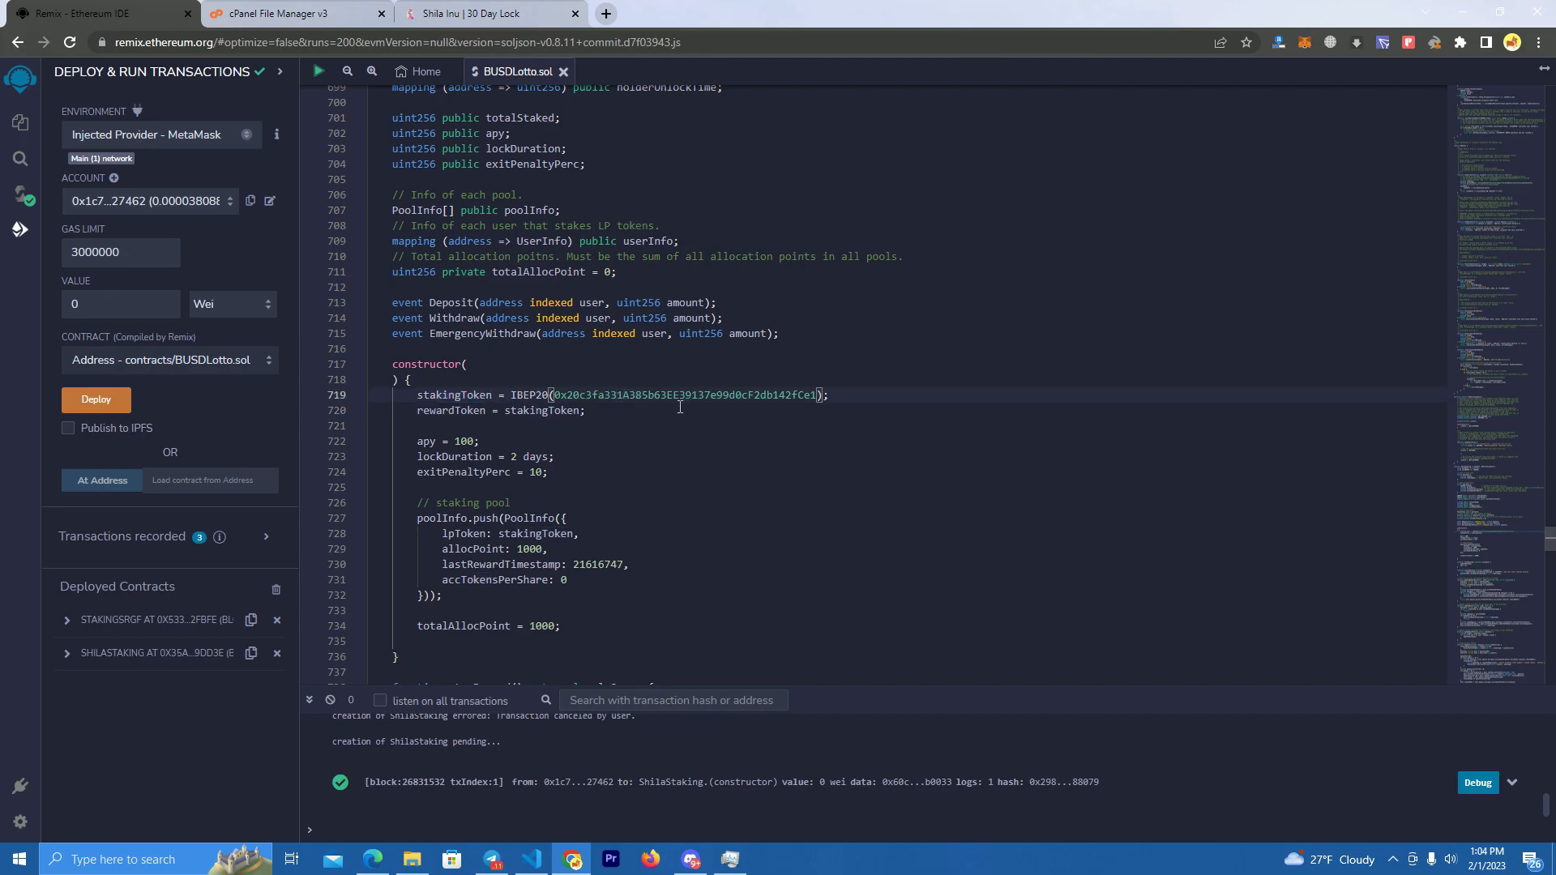
pyautogui.doubleClick(546, 410)
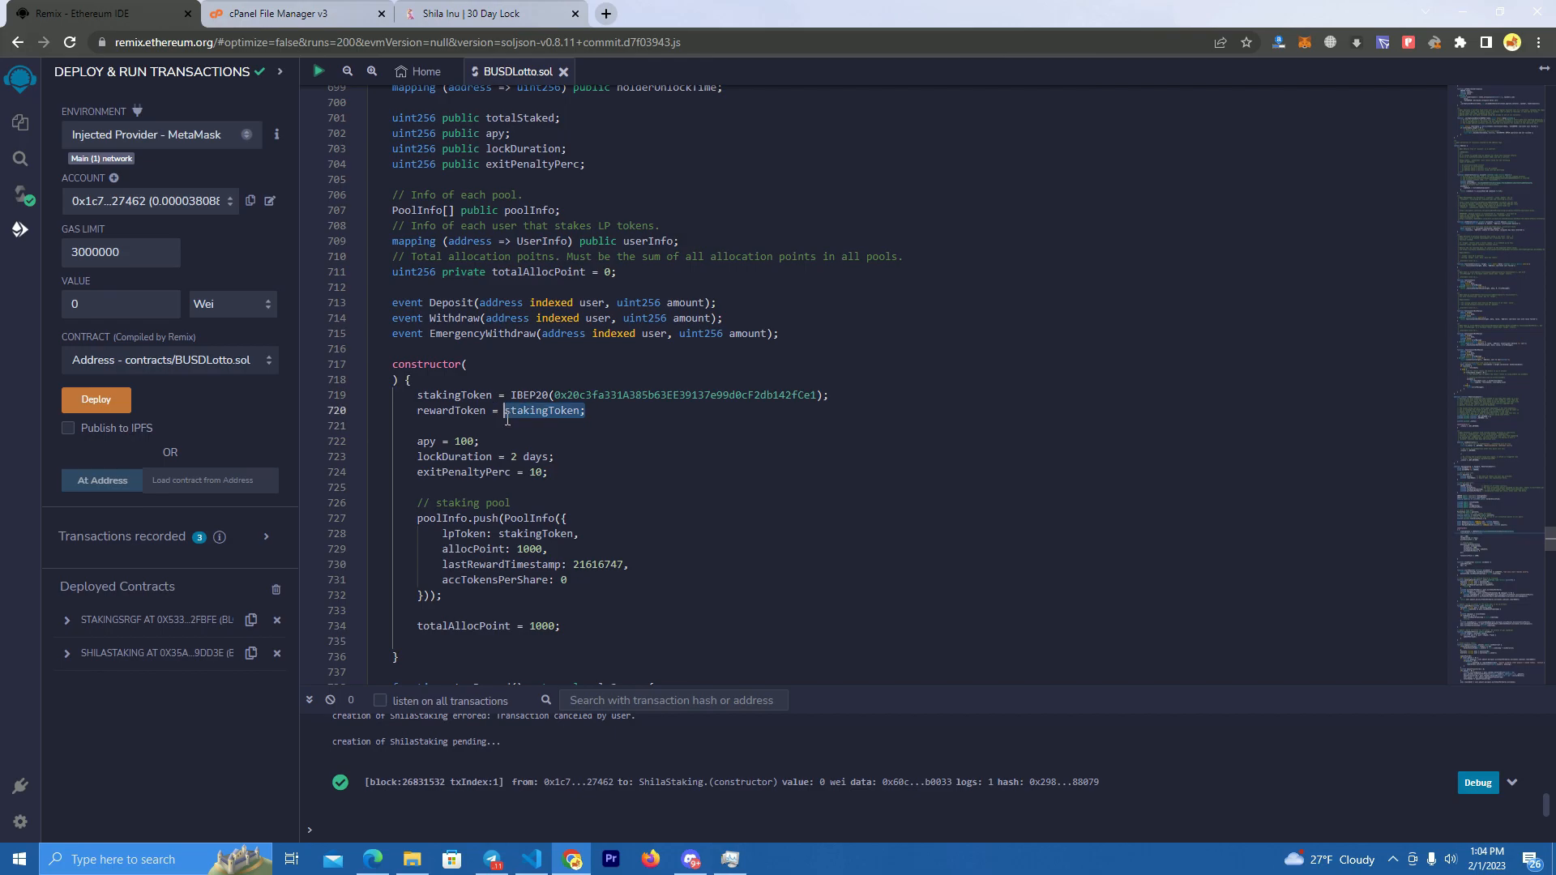
pyautogui.moveTo(600, 424)
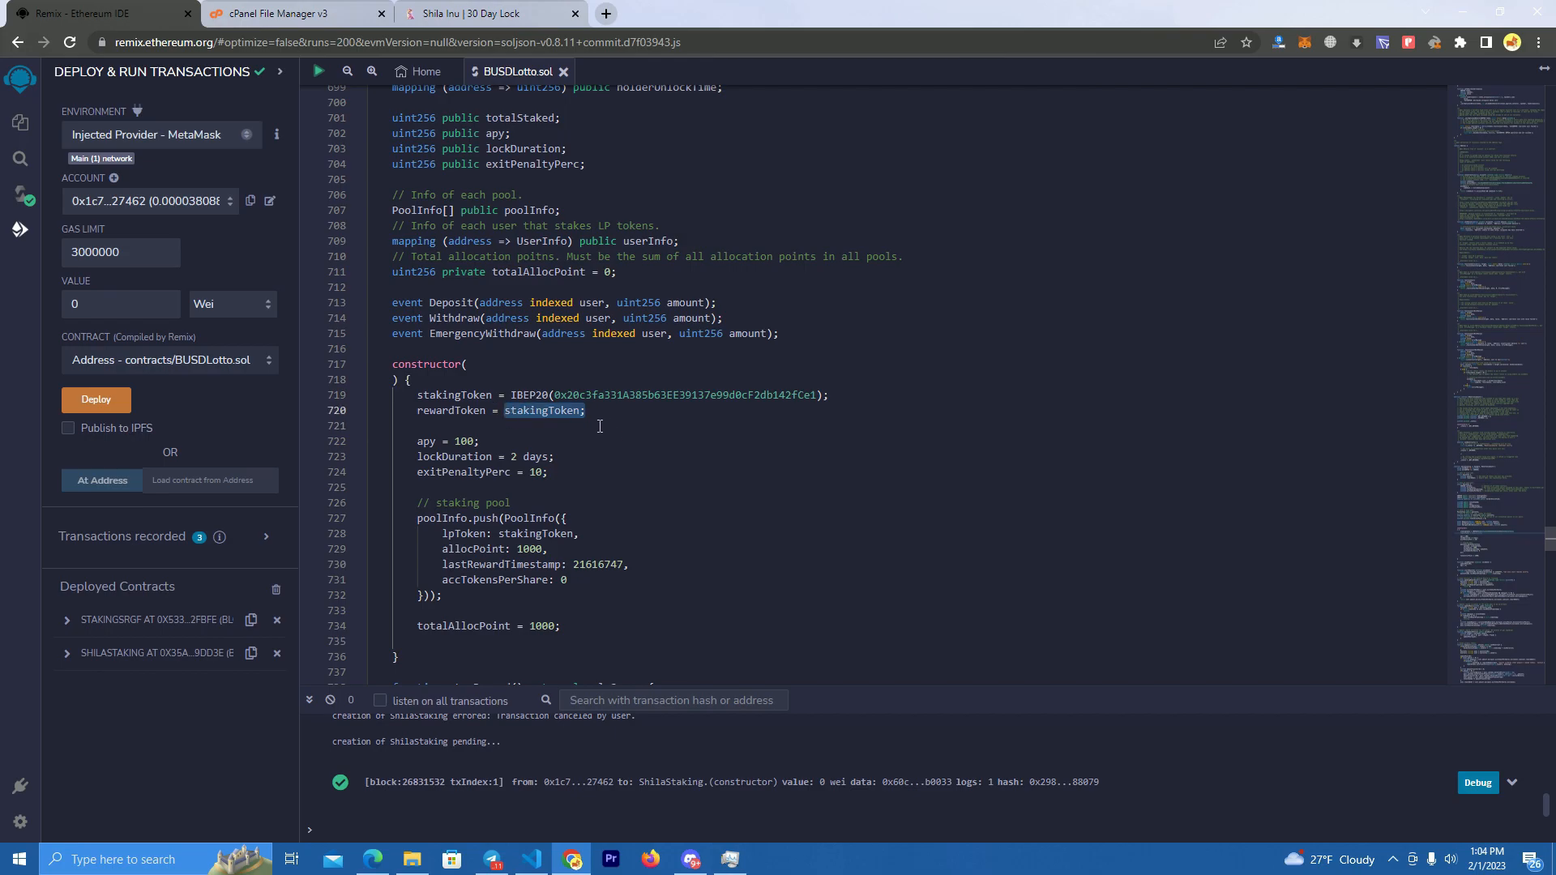
pyautogui.moveTo(676, 424)
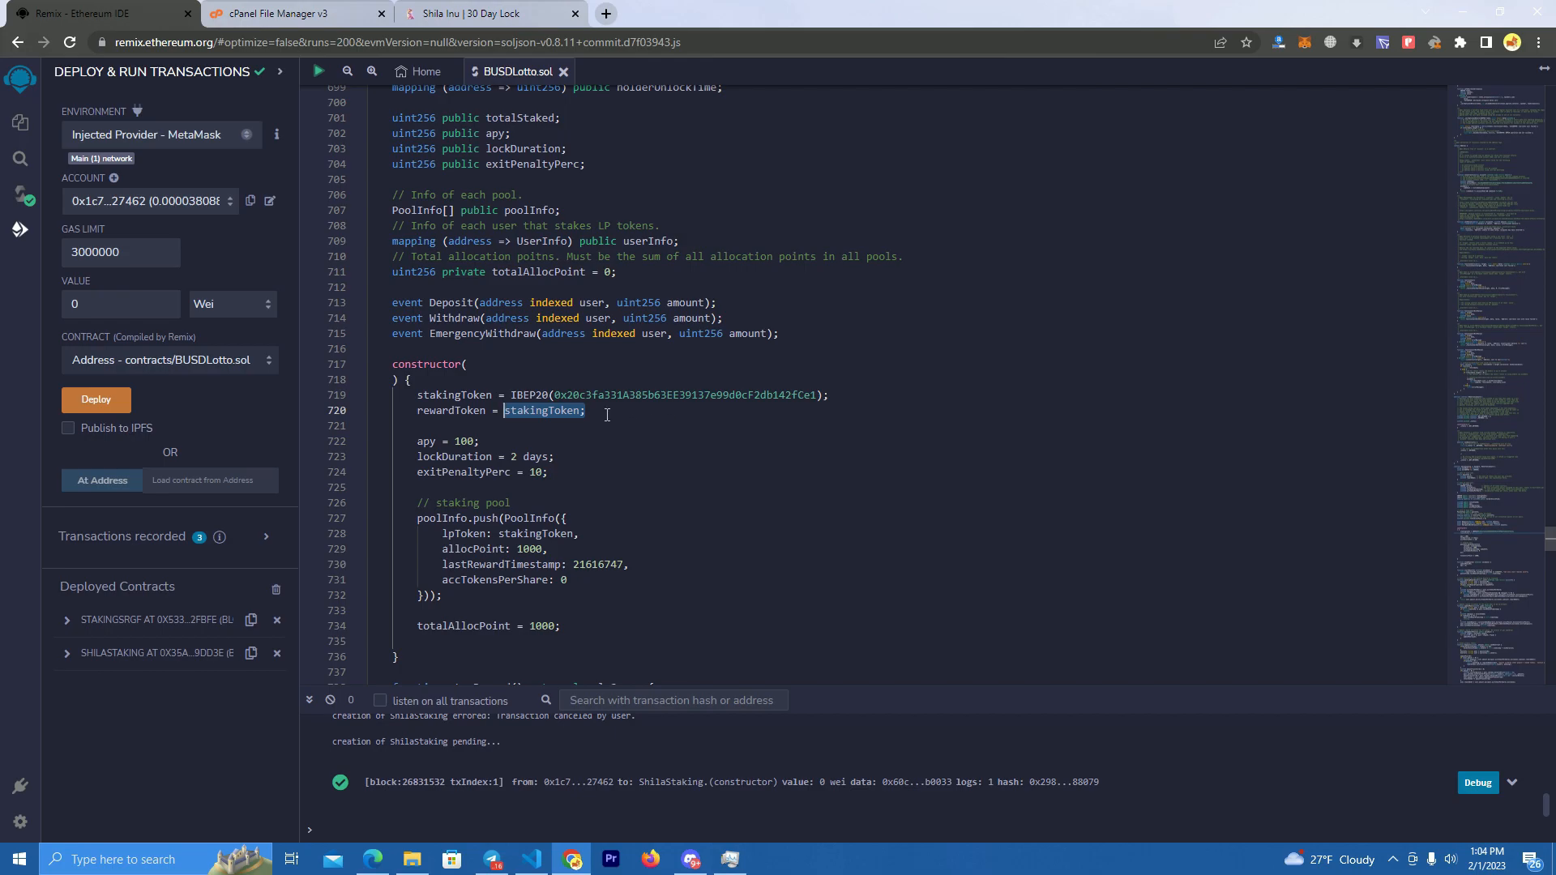
pyautogui.doubleClick(527, 395)
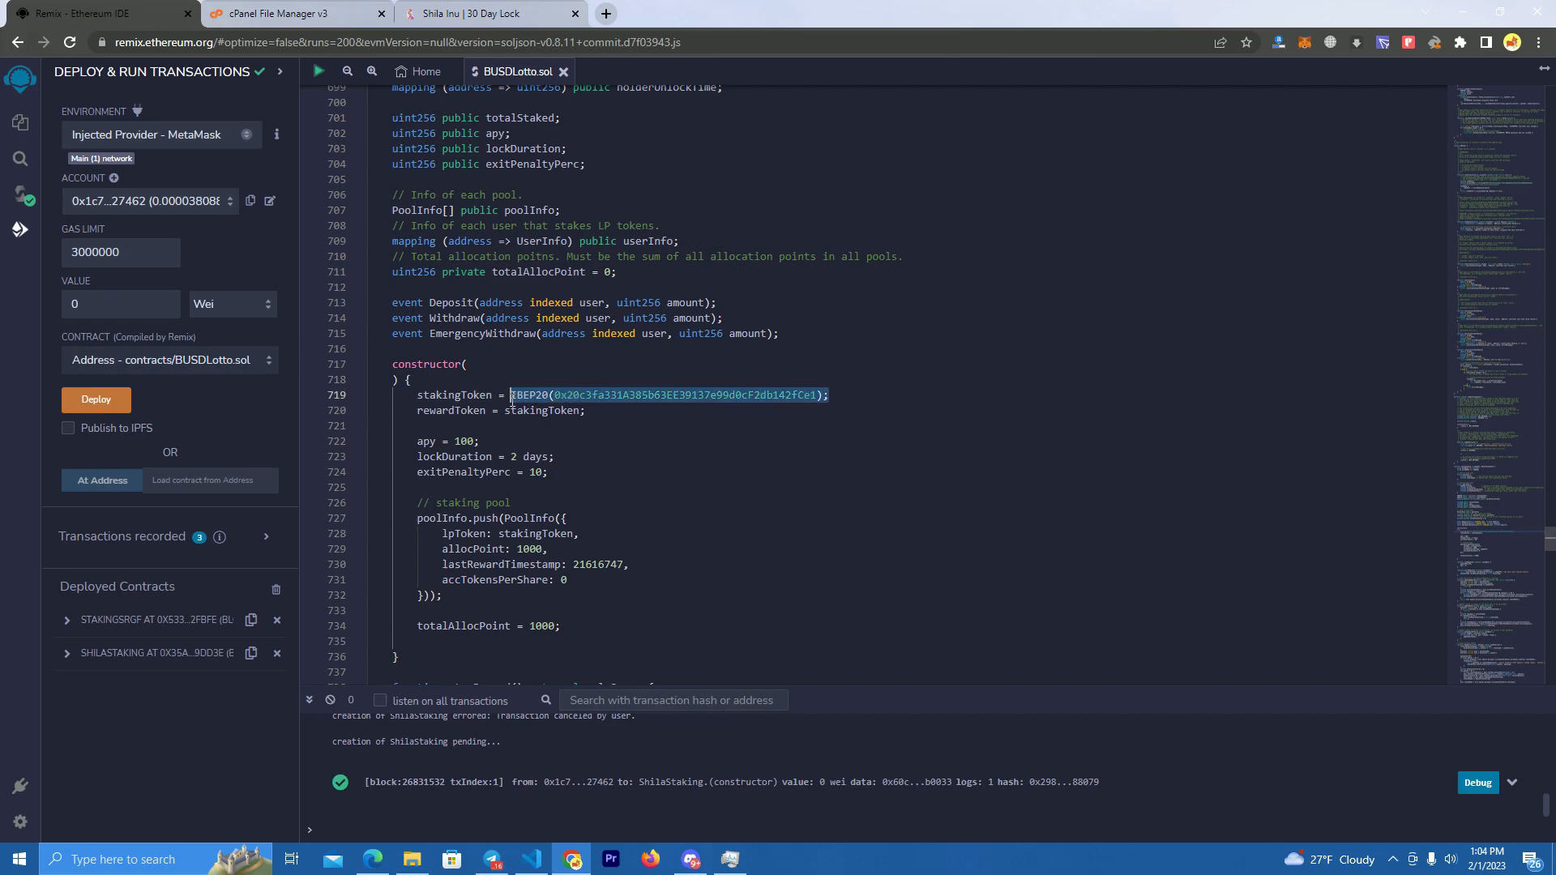
pyautogui.press('Delete')
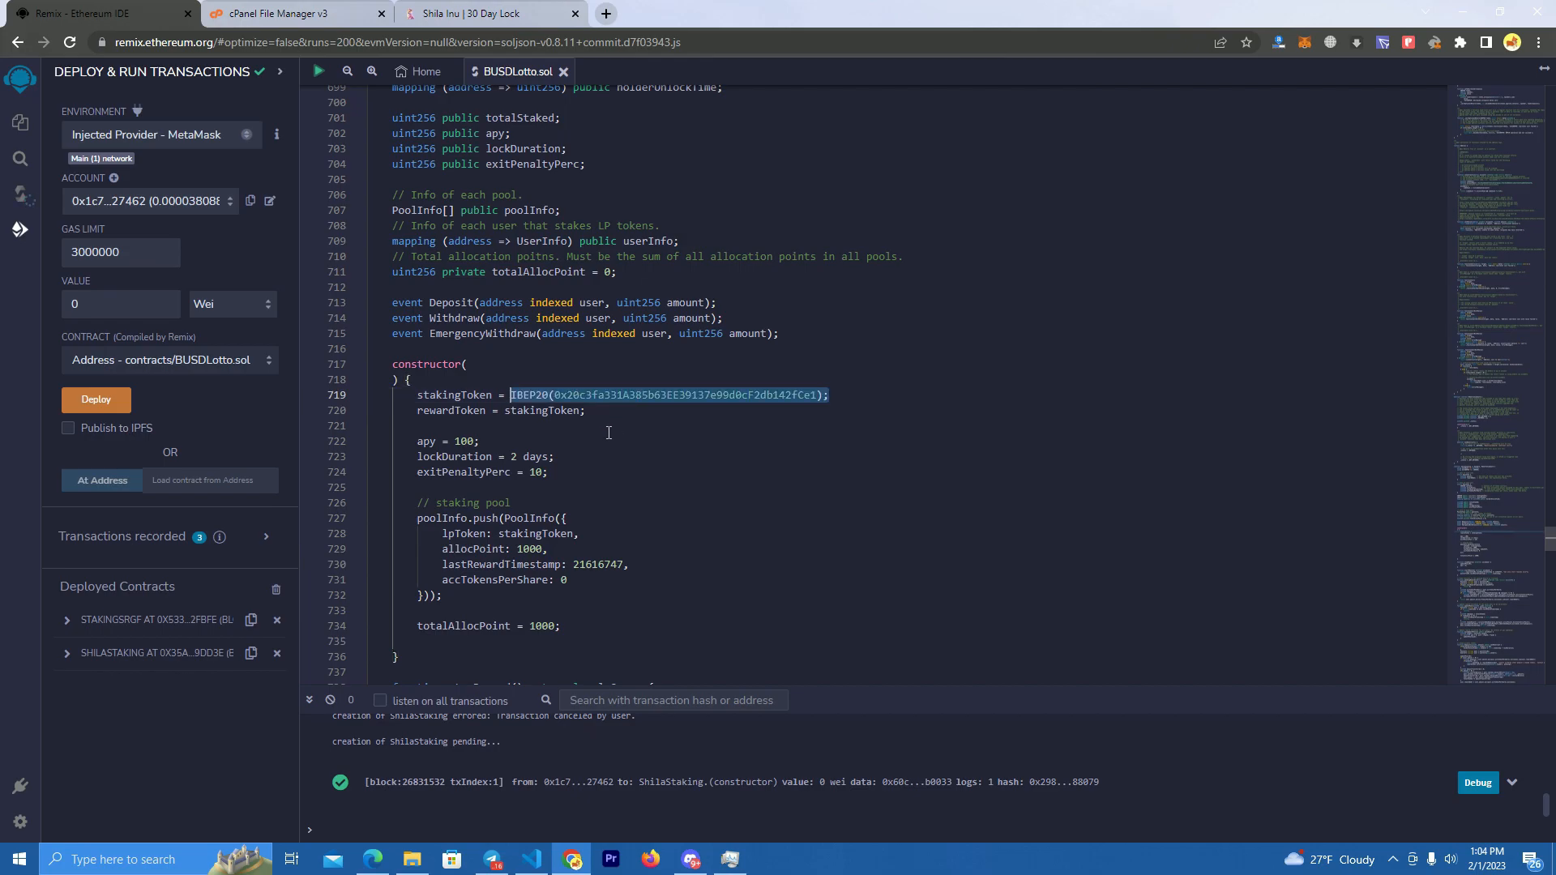
pyautogui.write('IBEP20(0x20c3fa331A385b63EE39137e99d0cF2db142fCe1)')
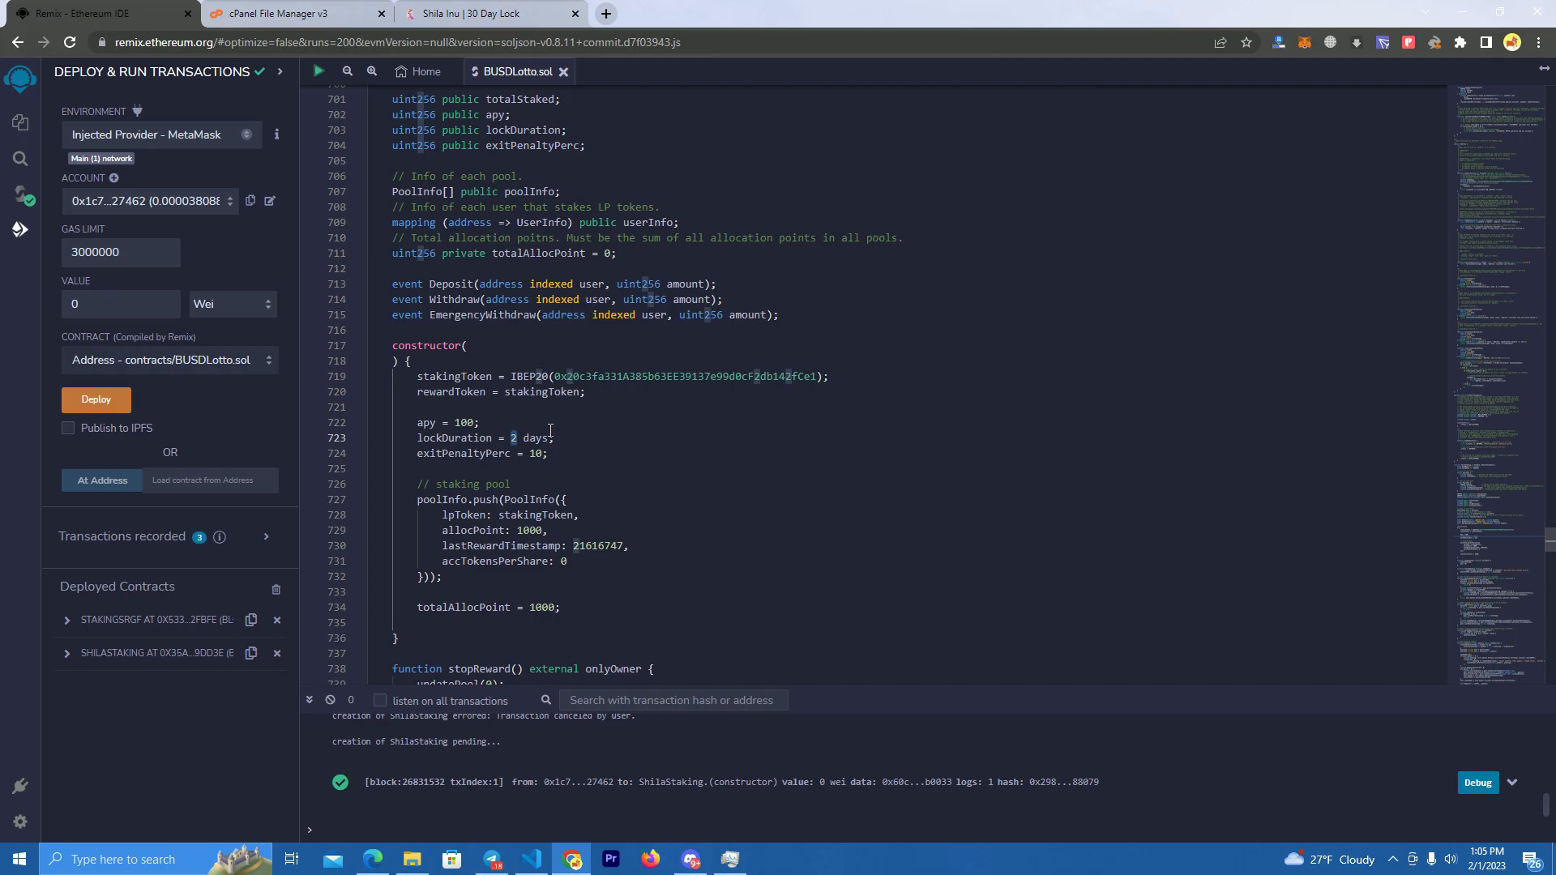
# Step: Check the 2 Day Pool settings on the site, then review lockDuration and exitPenaltyPerc in Remix
pyautogui.click(487, 13)
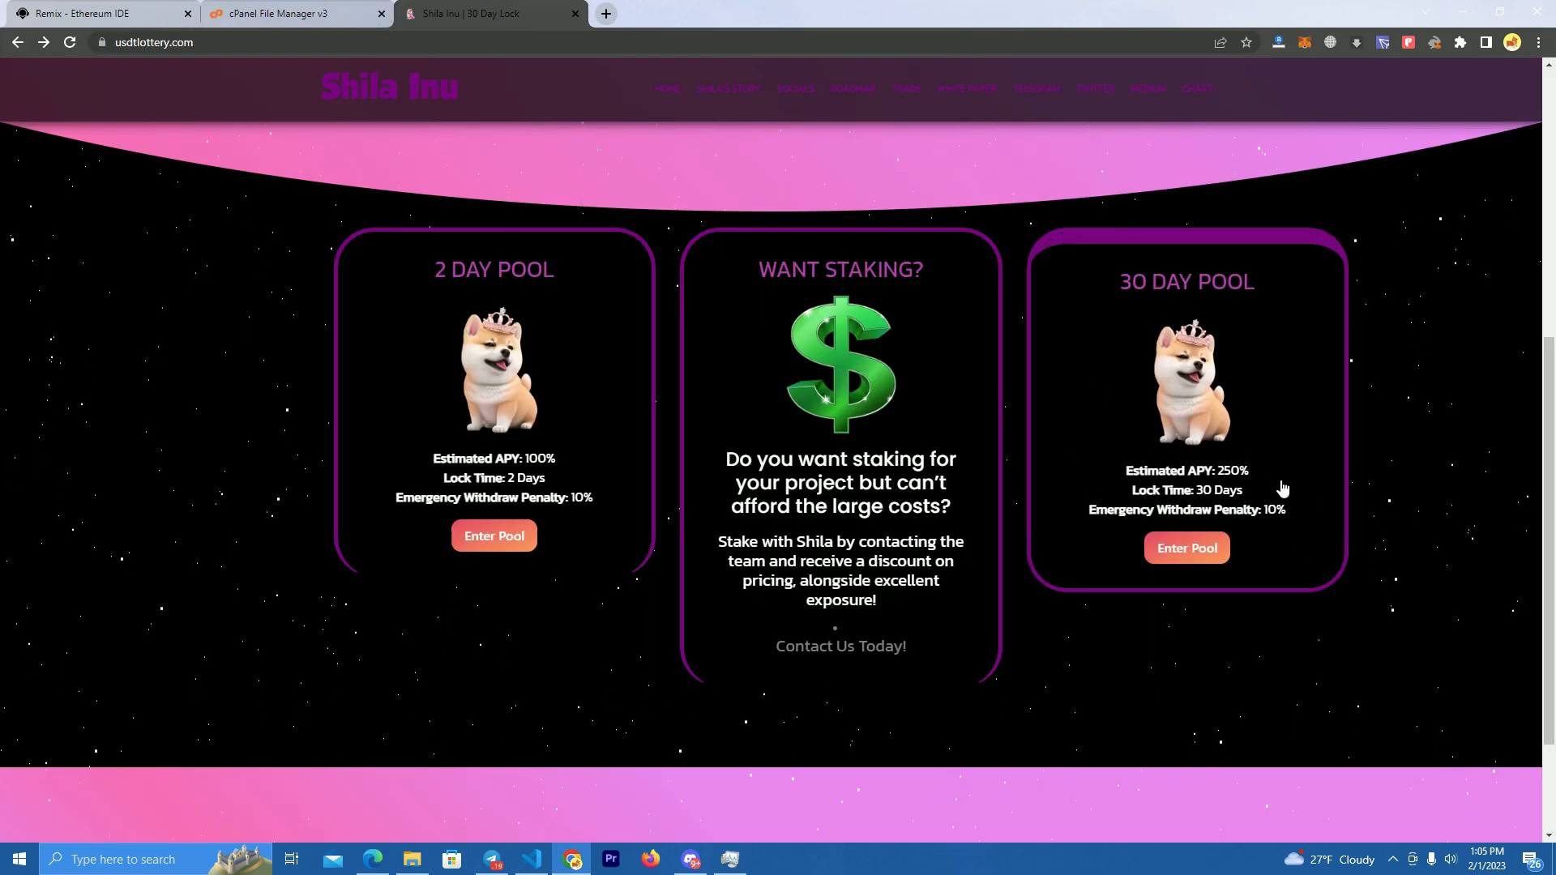
pyautogui.click(94, 13)
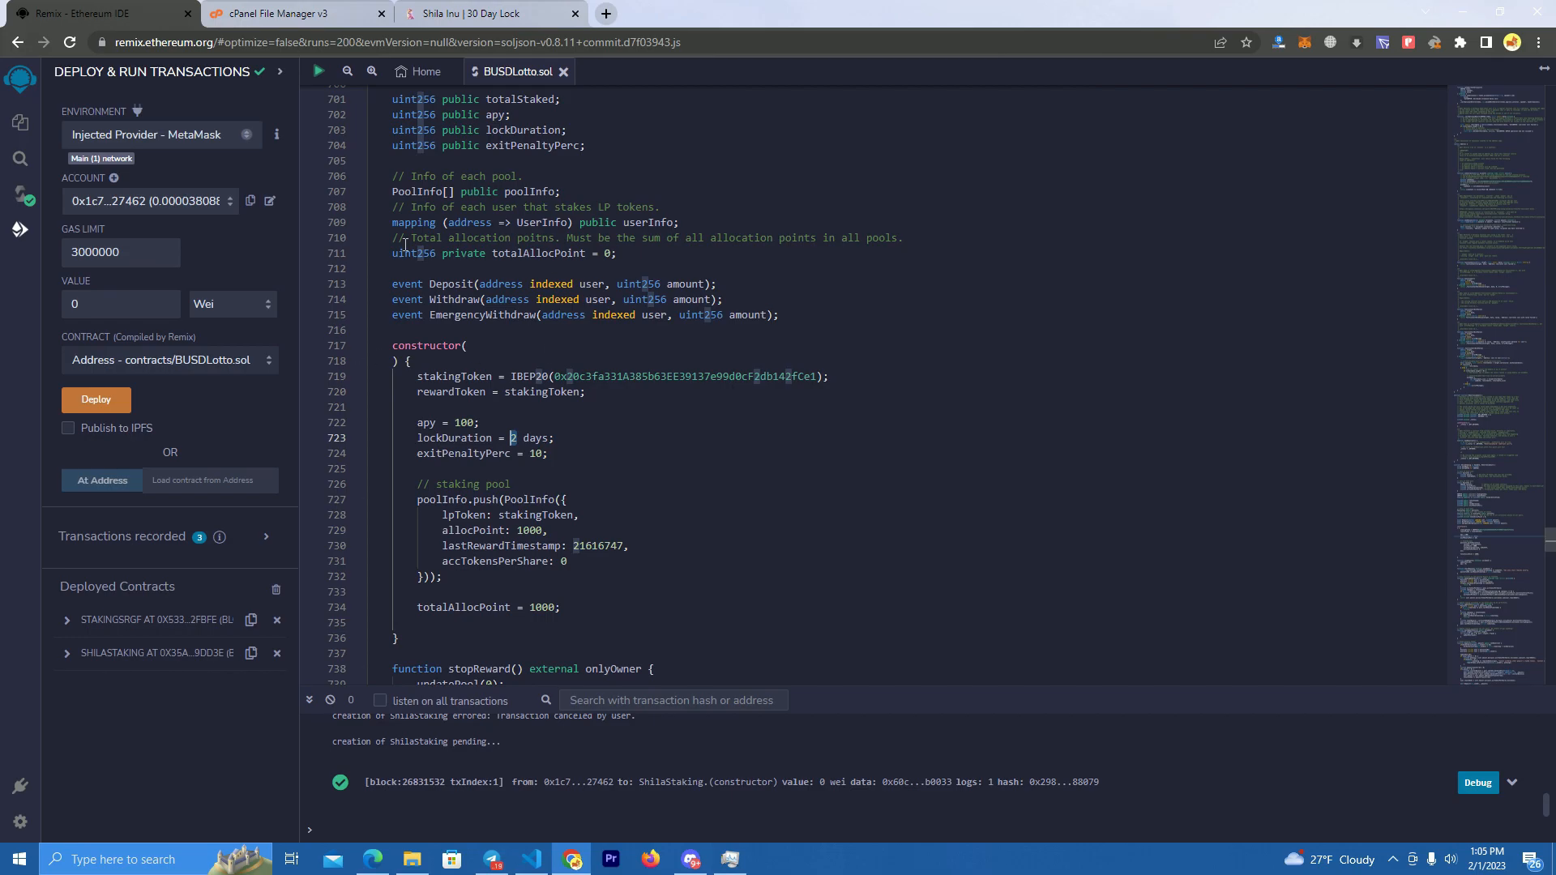
pyautogui.scroll(-3)
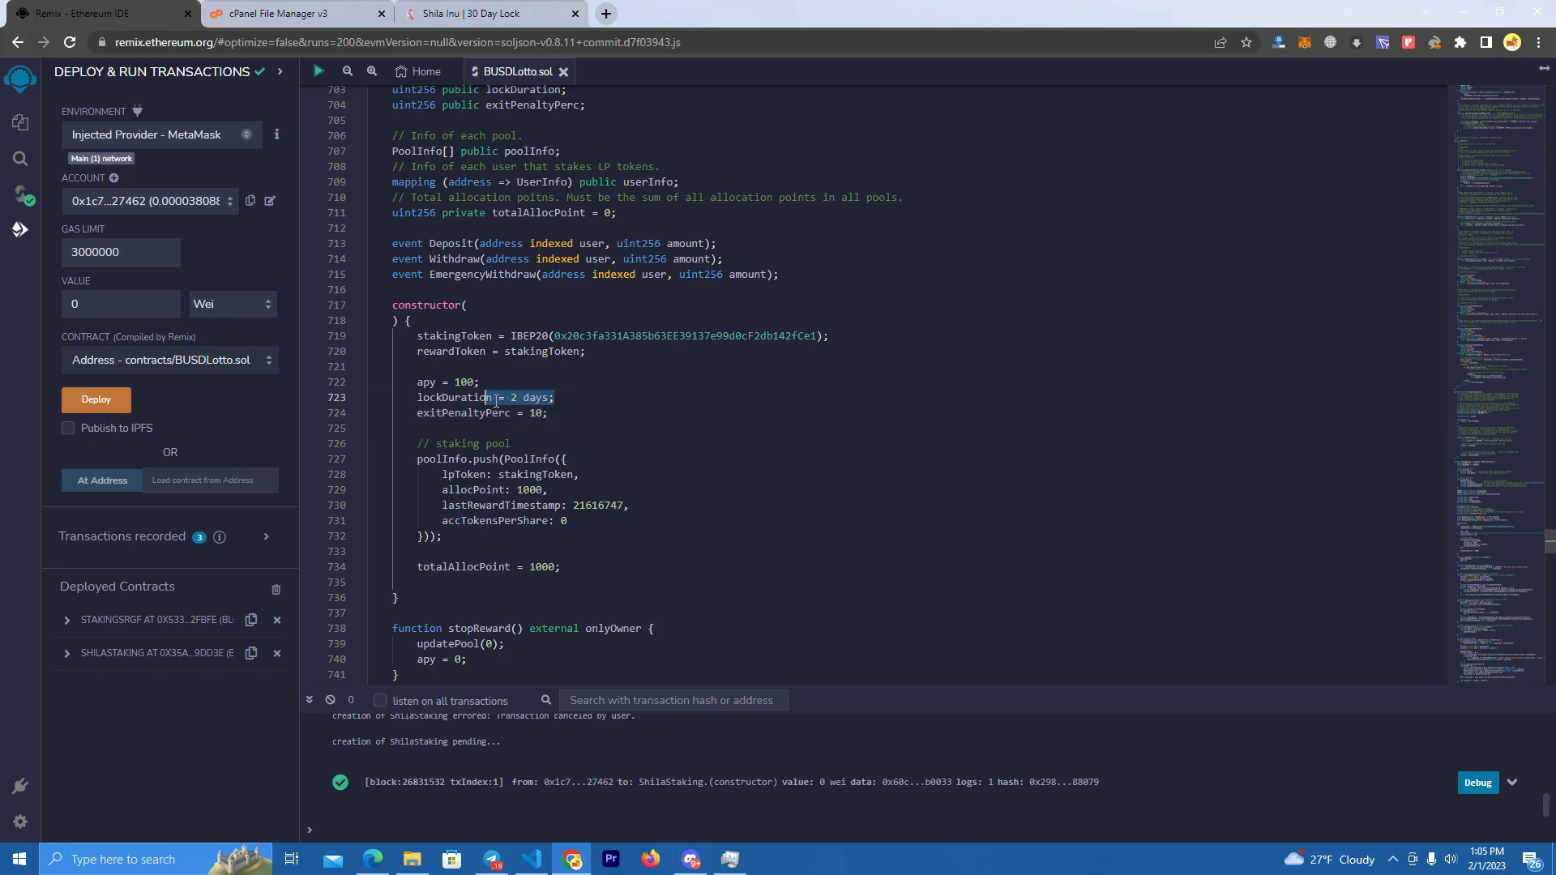
pyautogui.doubleClick(450, 397)
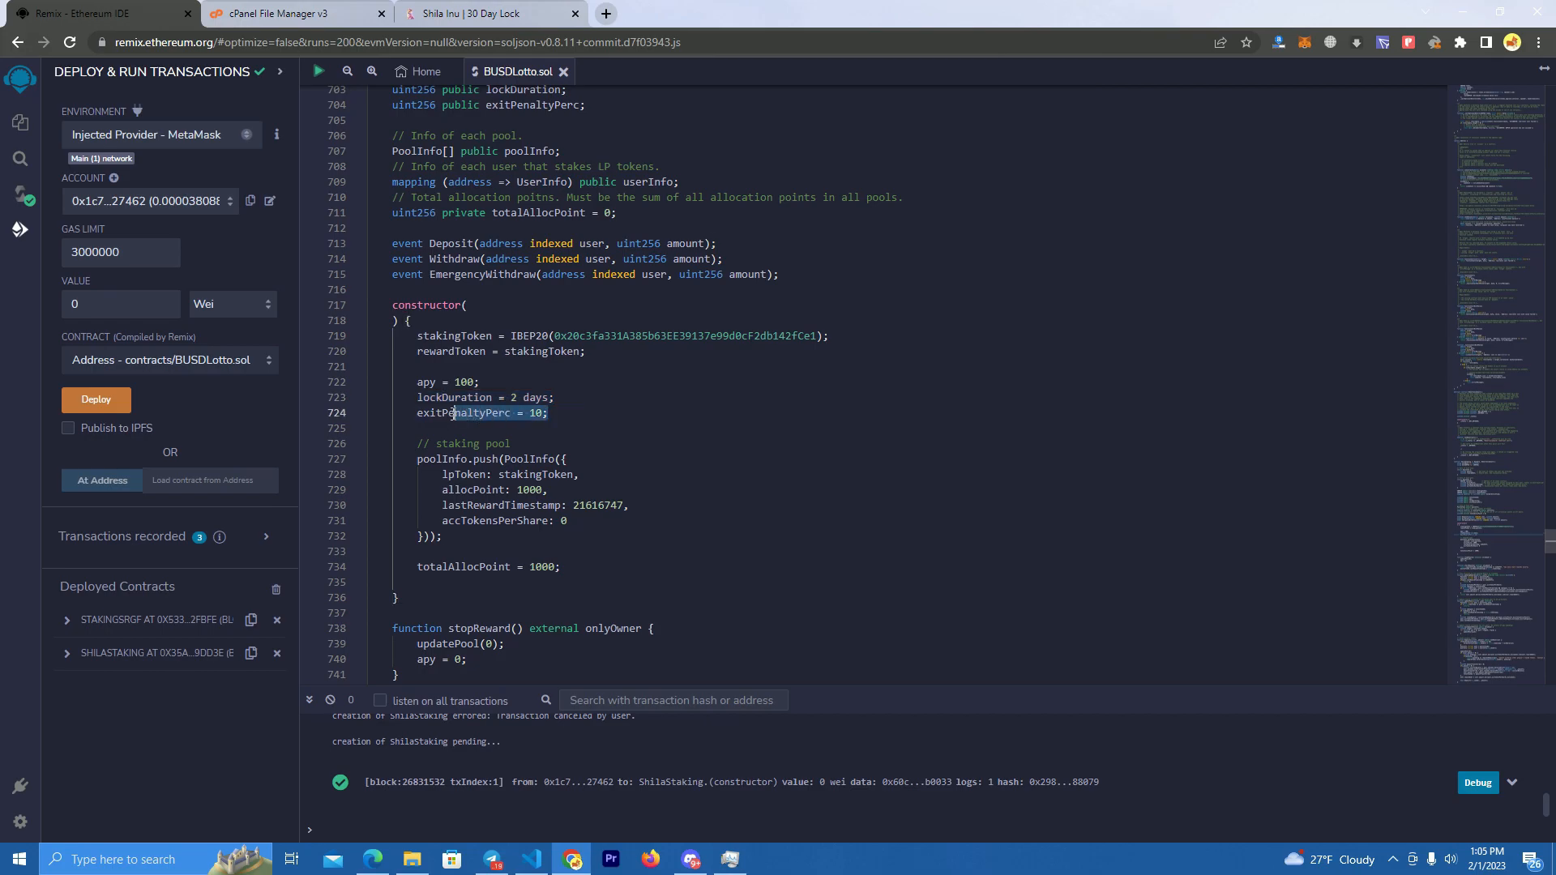
pyautogui.click(634, 416)
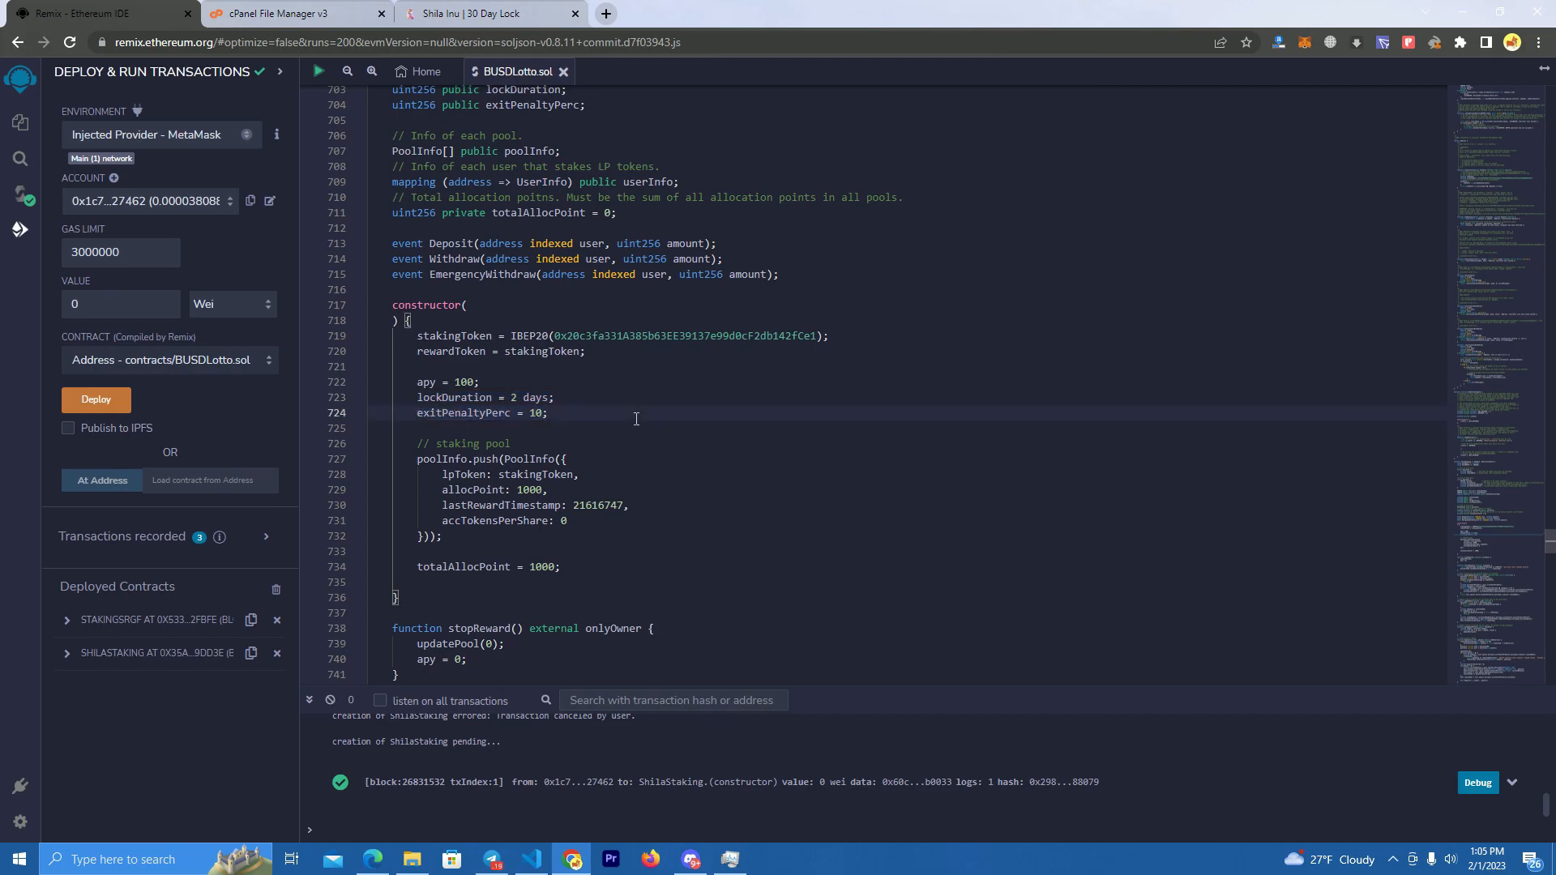
pyautogui.moveTo(595, 416)
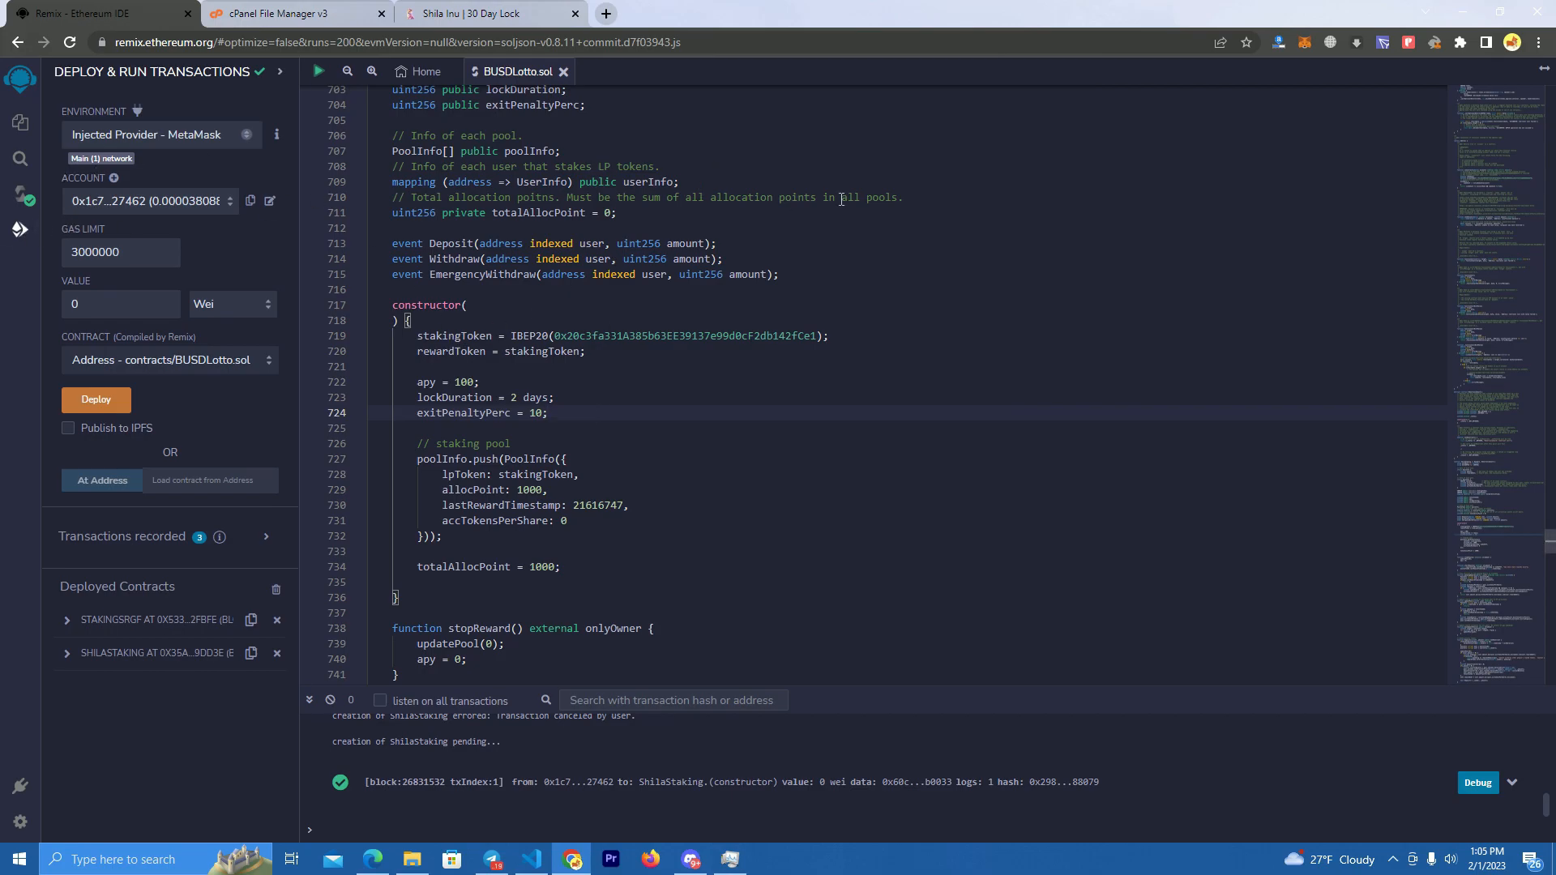
pyautogui.moveTo(1323, 59)
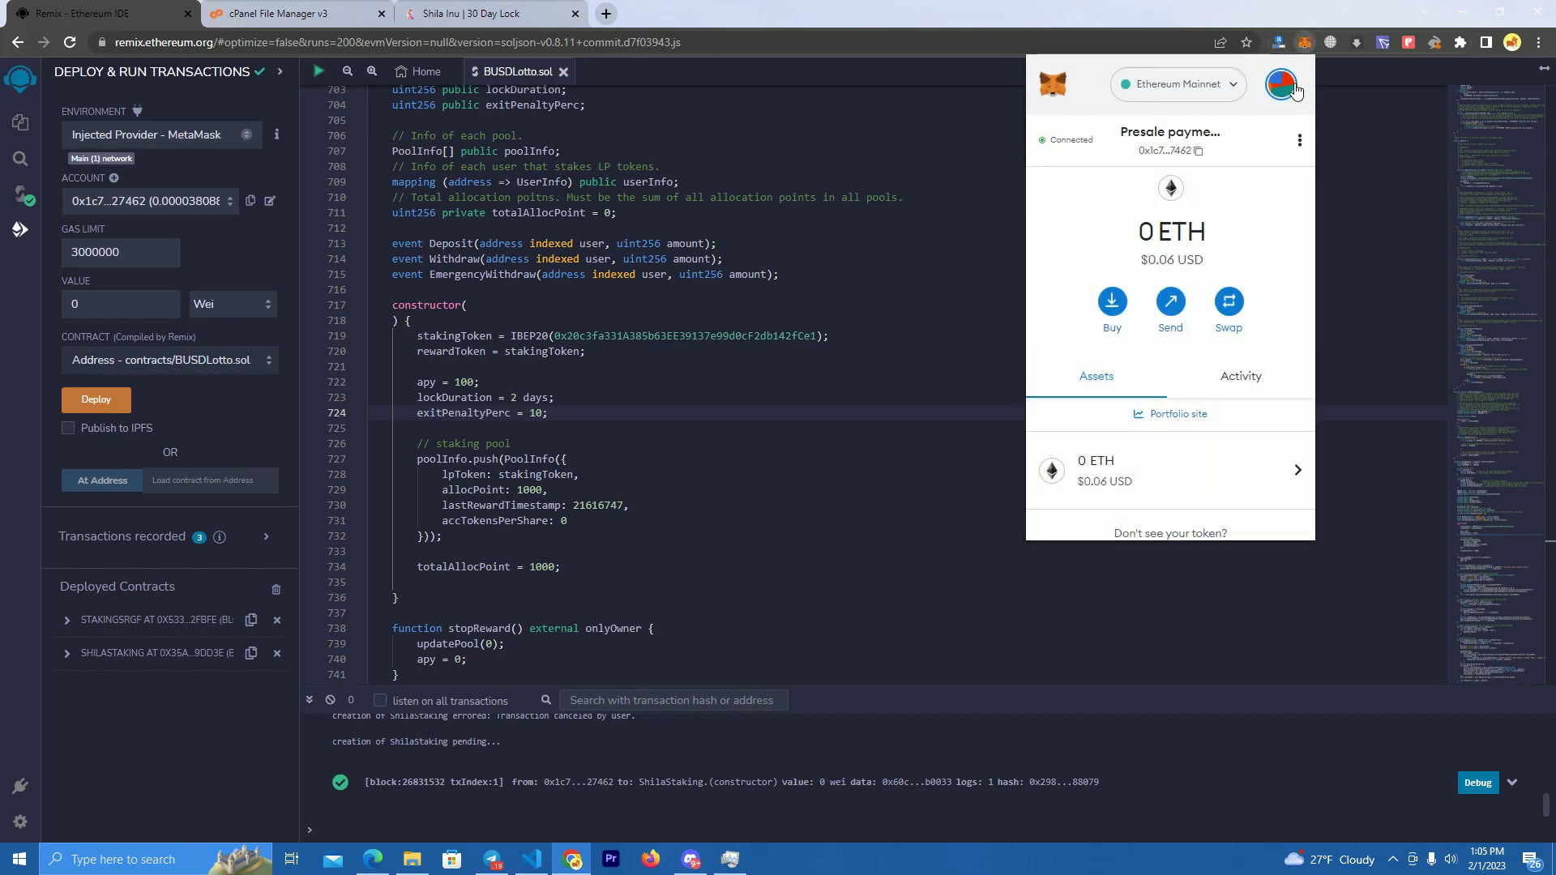
# Step: Open the MetaMask networks list and scroll to the Goerli test network
pyautogui.click(1177, 84)
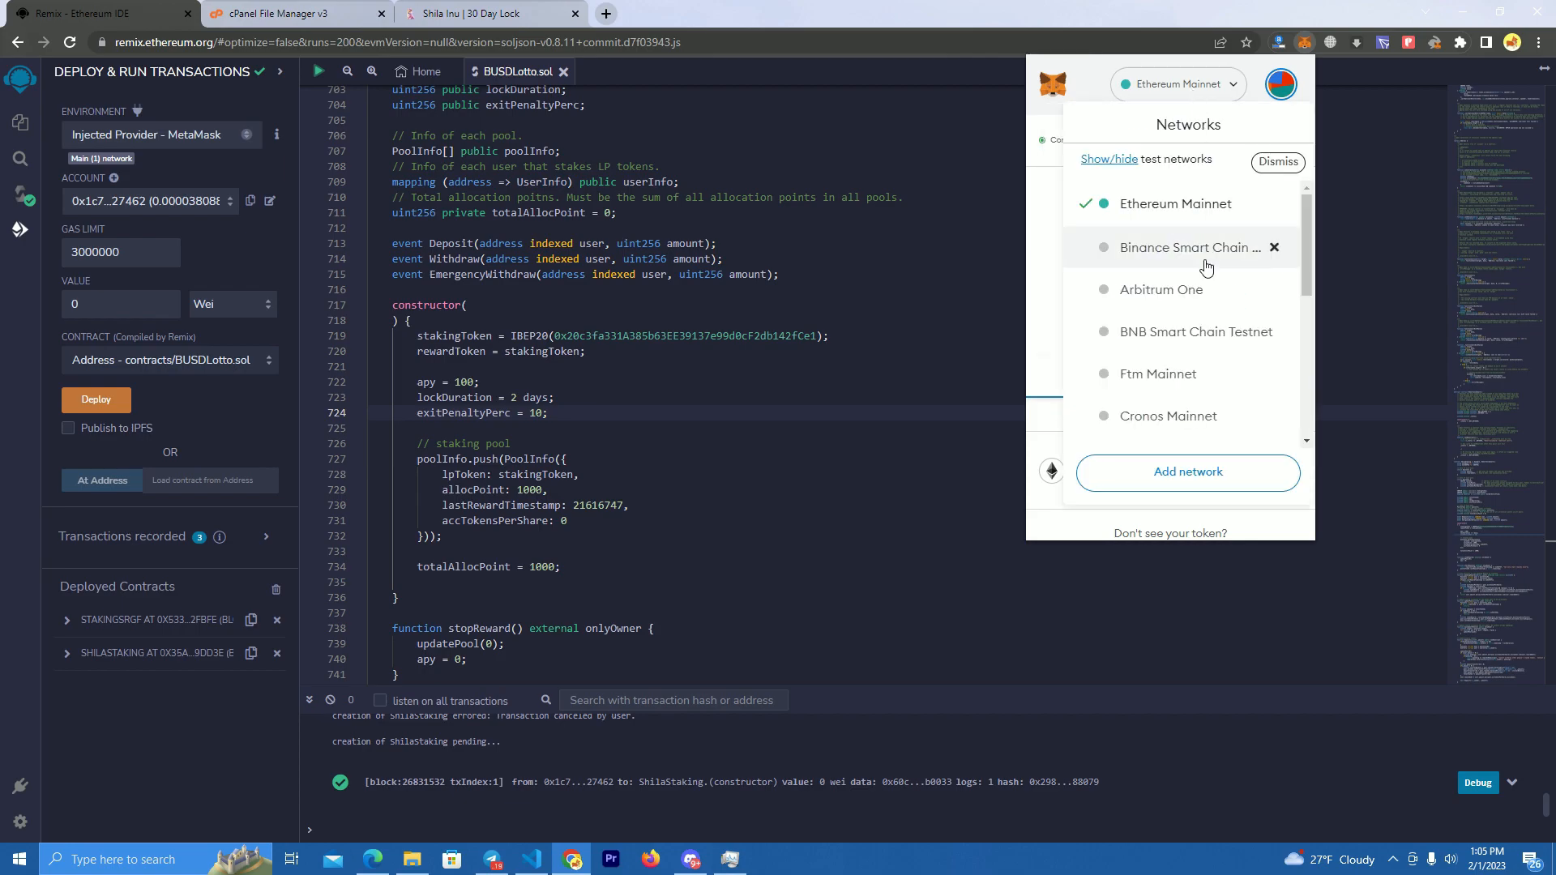
pyautogui.scroll(-3)
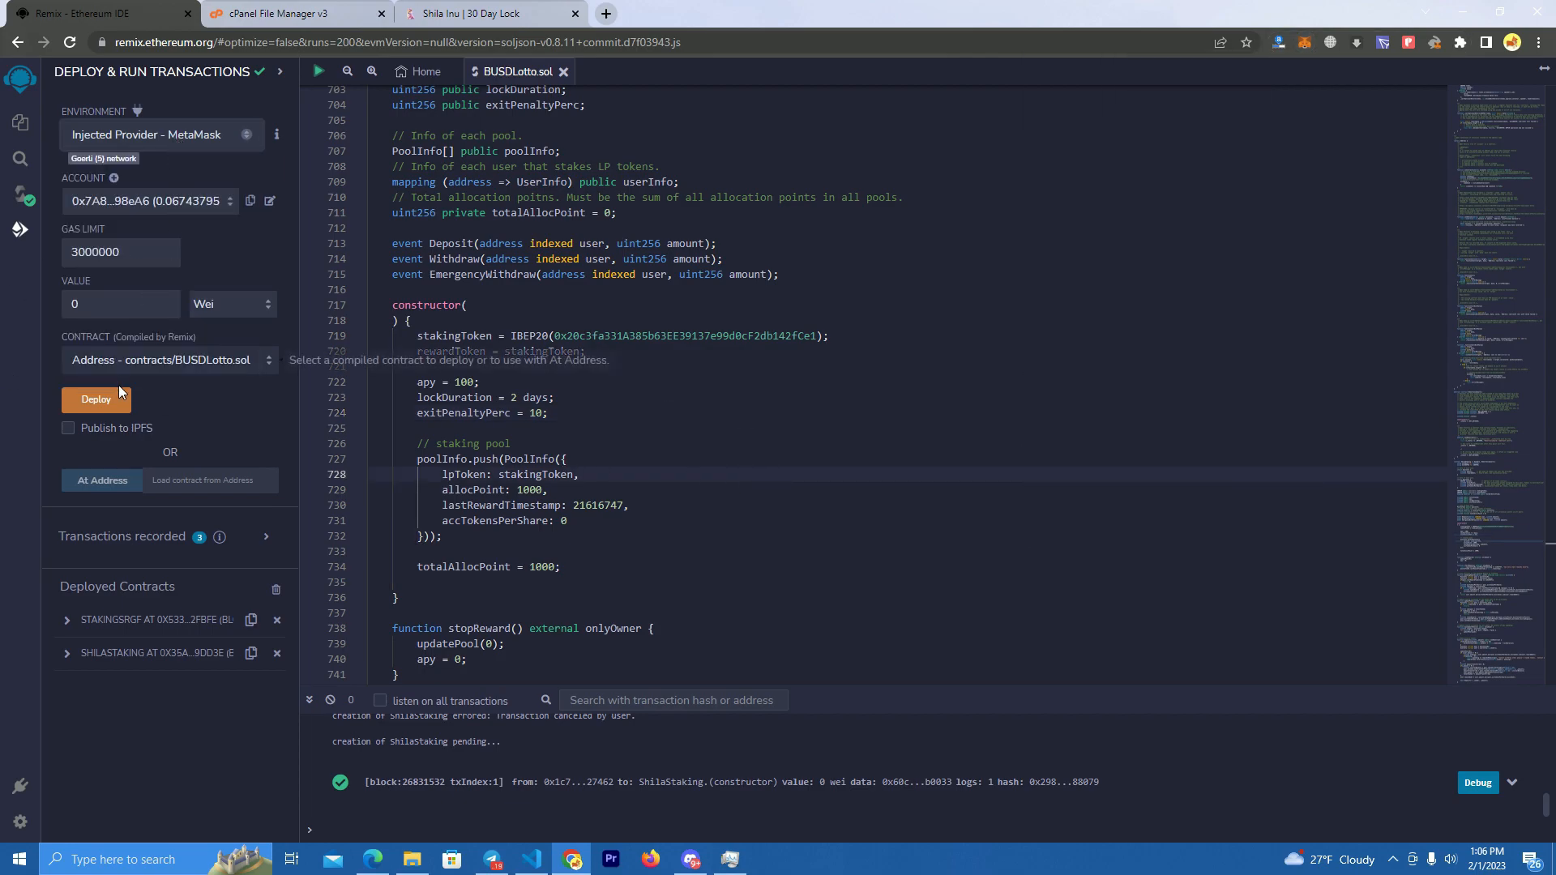
# Step: Select ShilaStaking in the Contract dropdown and deploy it
pyautogui.click(164, 359)
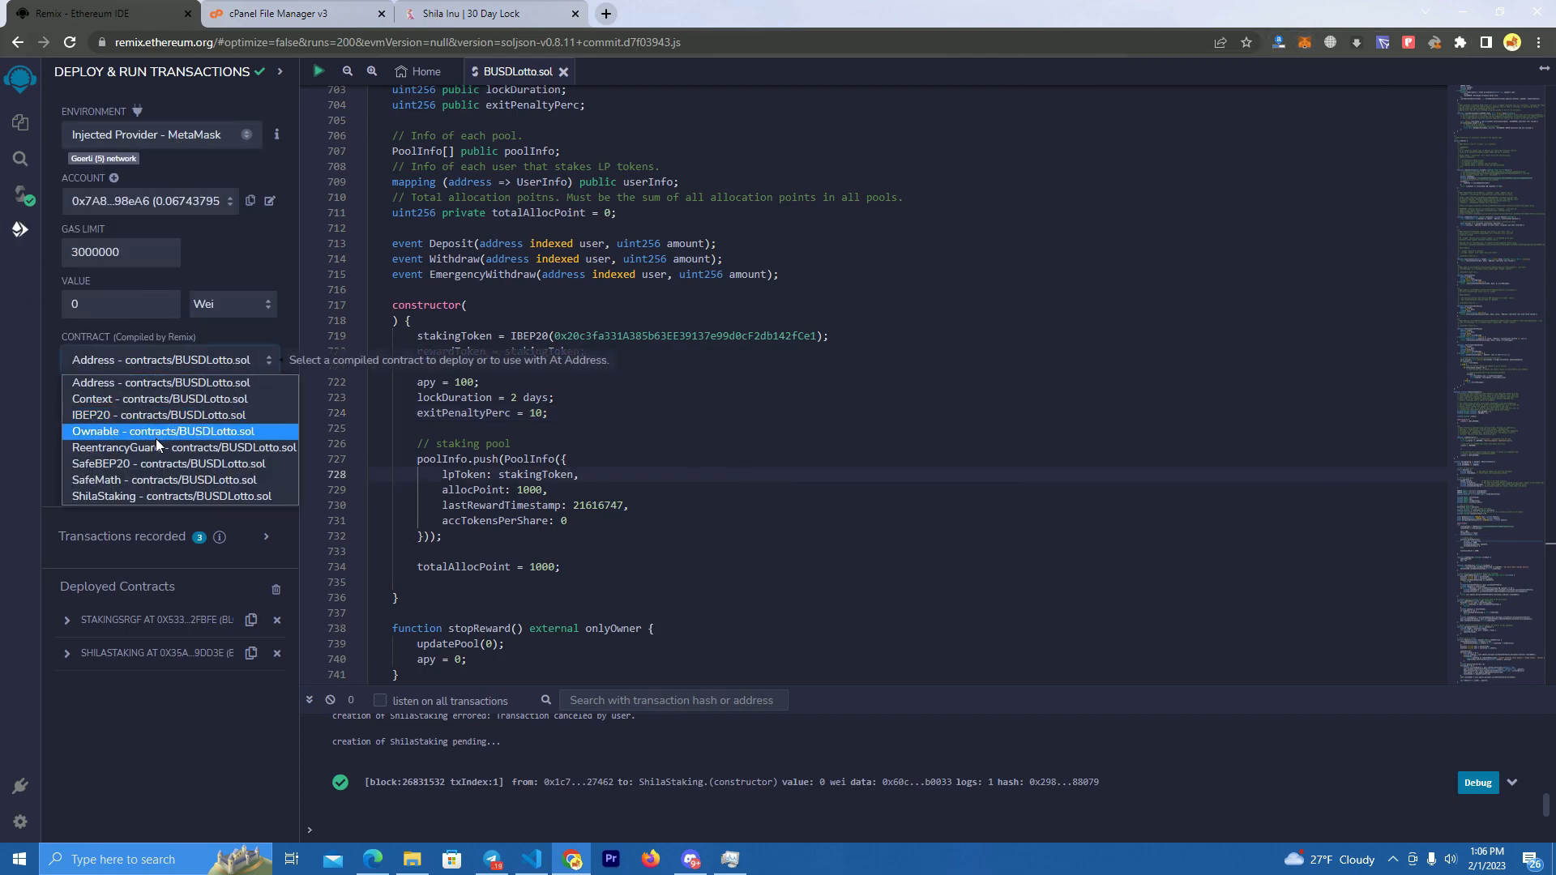
pyautogui.click(167, 496)
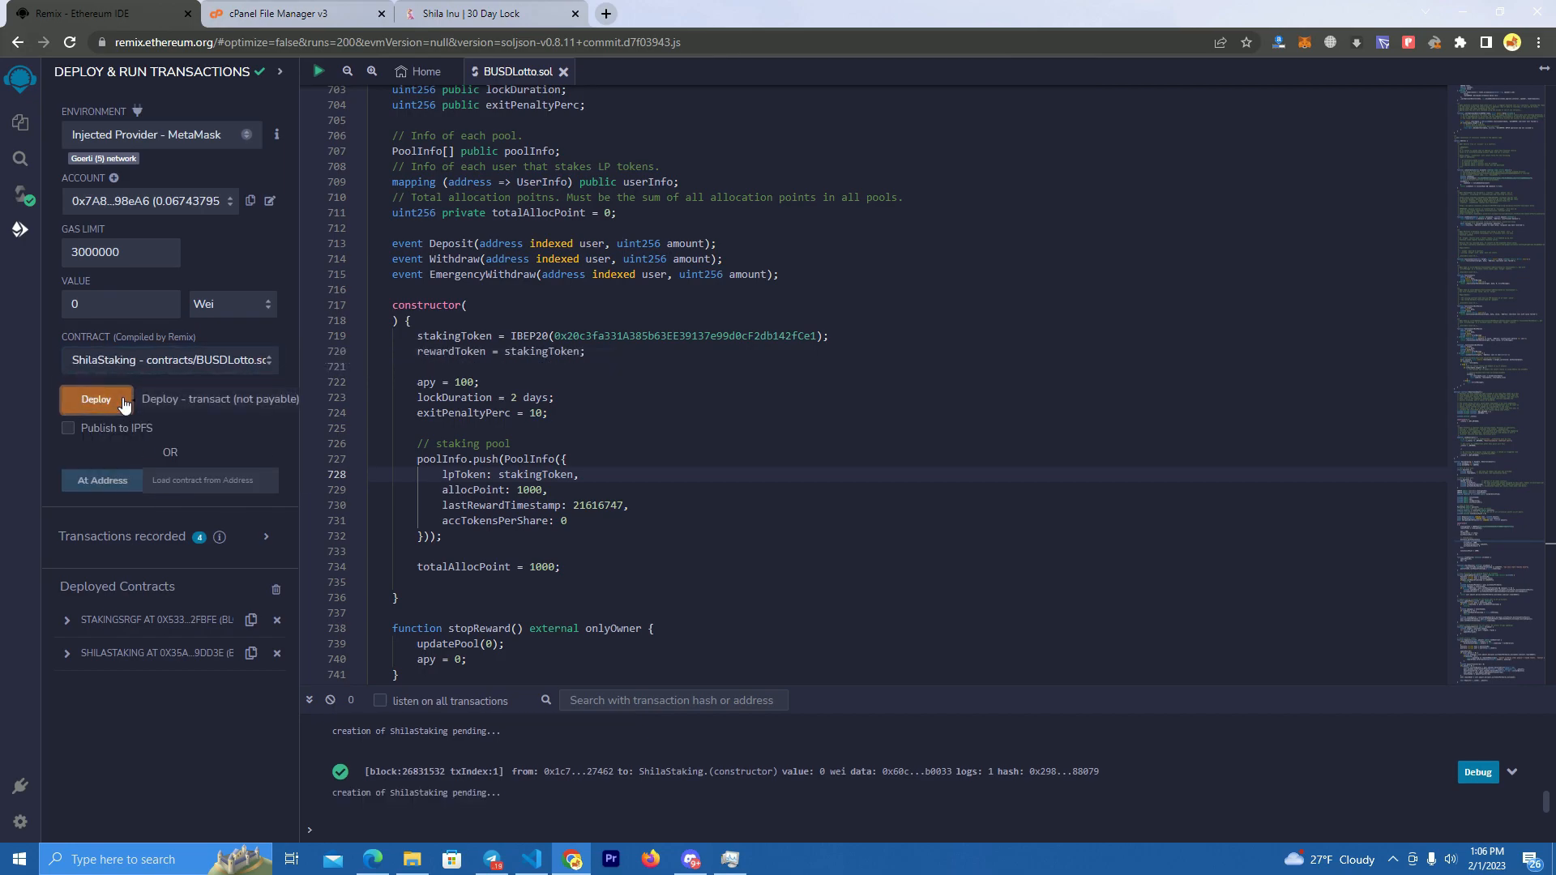
pyautogui.click(97, 399)
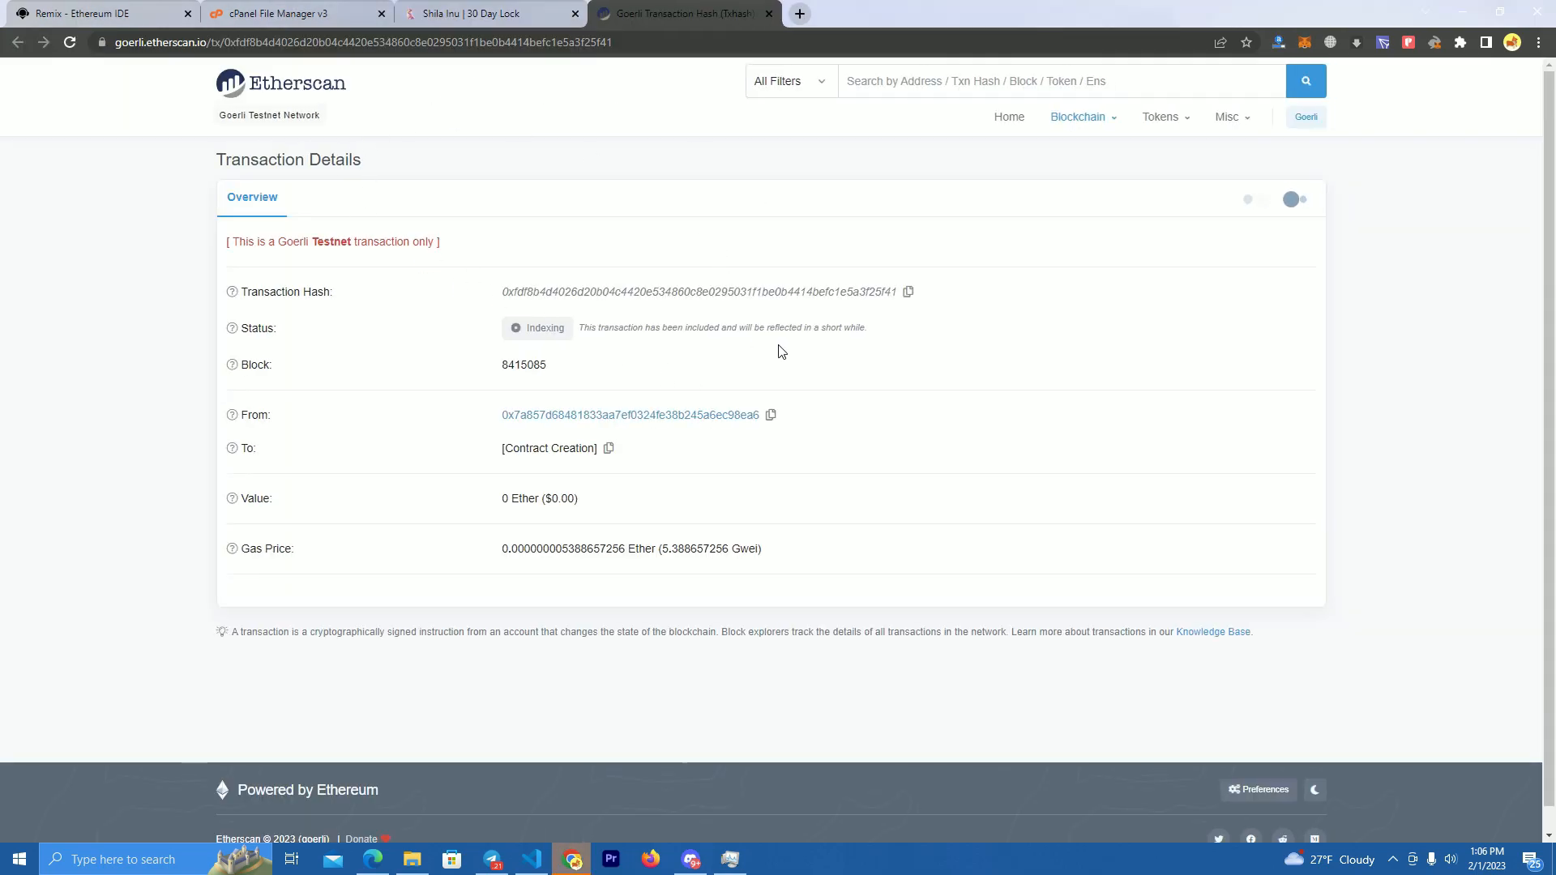
# Step: Open contract 0x1c545…5c2's Contract tab on Etherscan and start Verify and Publish
pyautogui.click(486, 13)
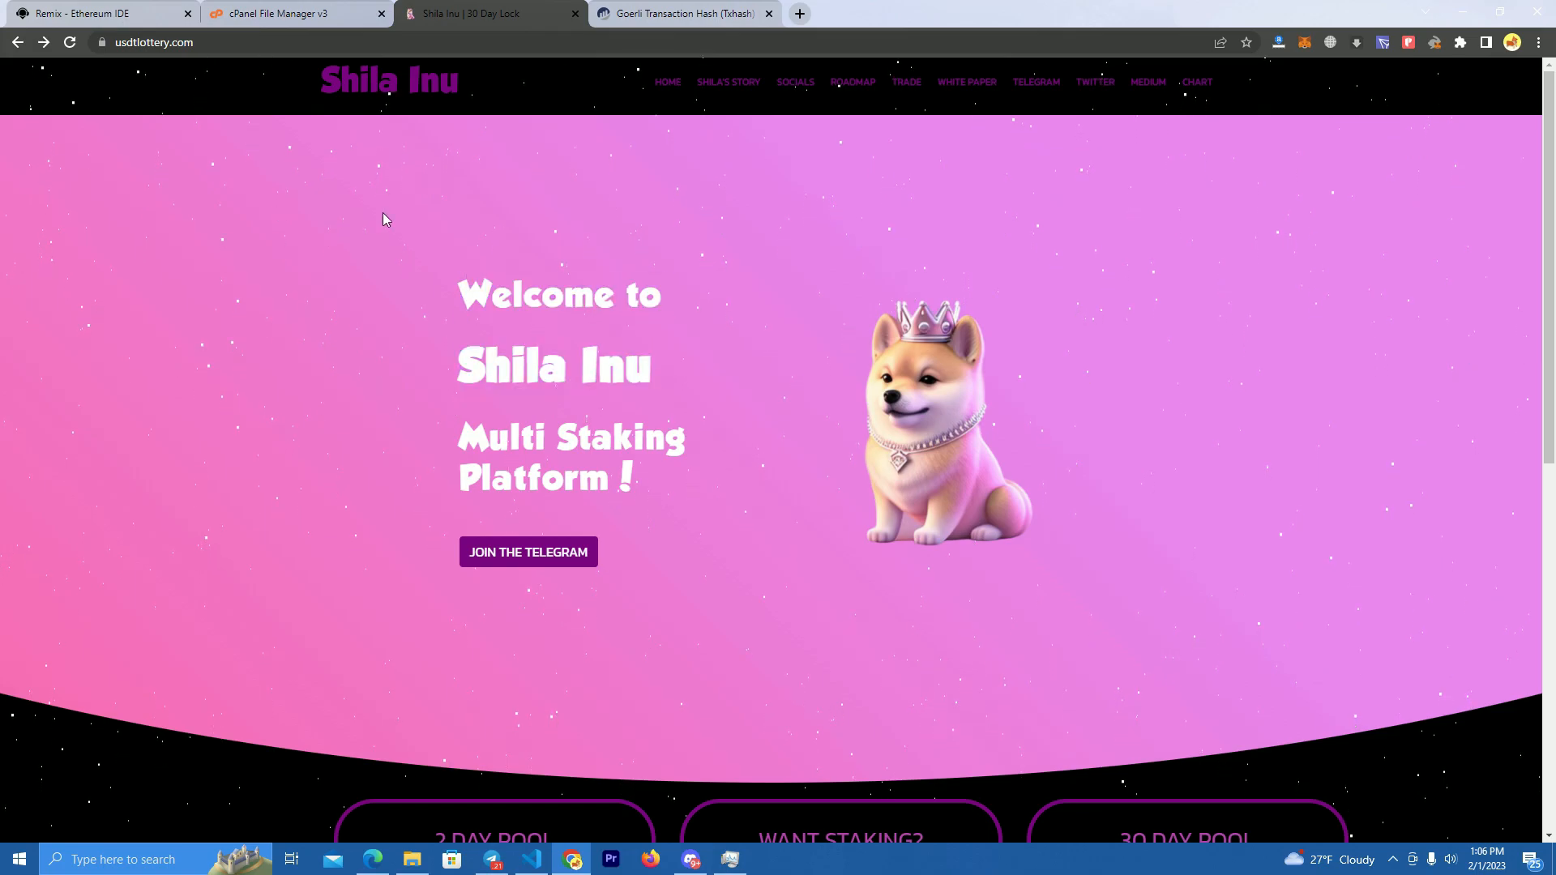
pyautogui.moveTo(580, 119)
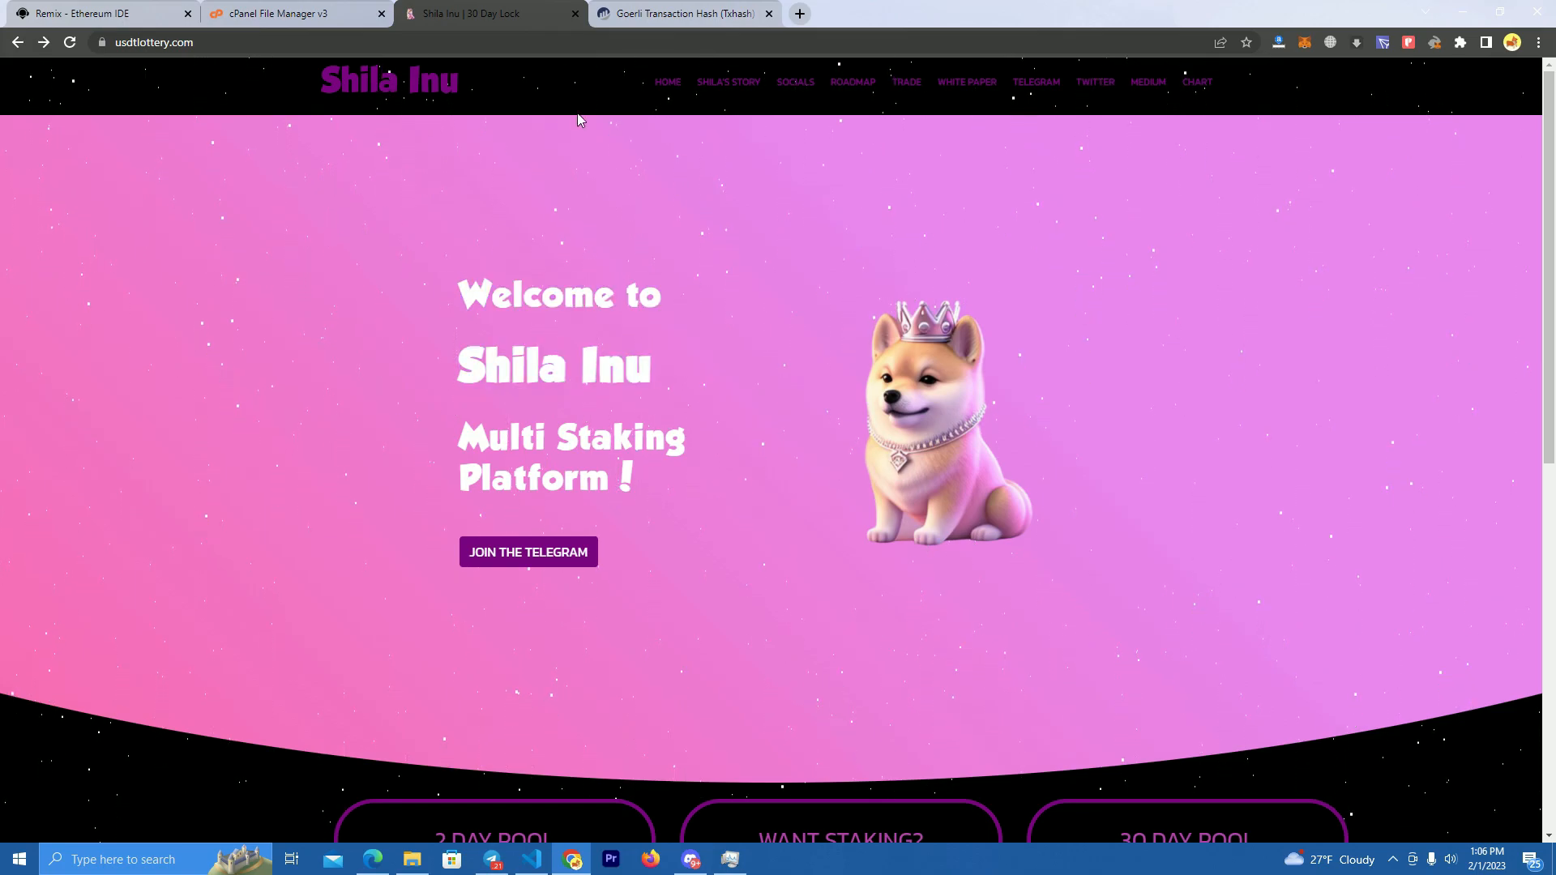
pyautogui.click(682, 13)
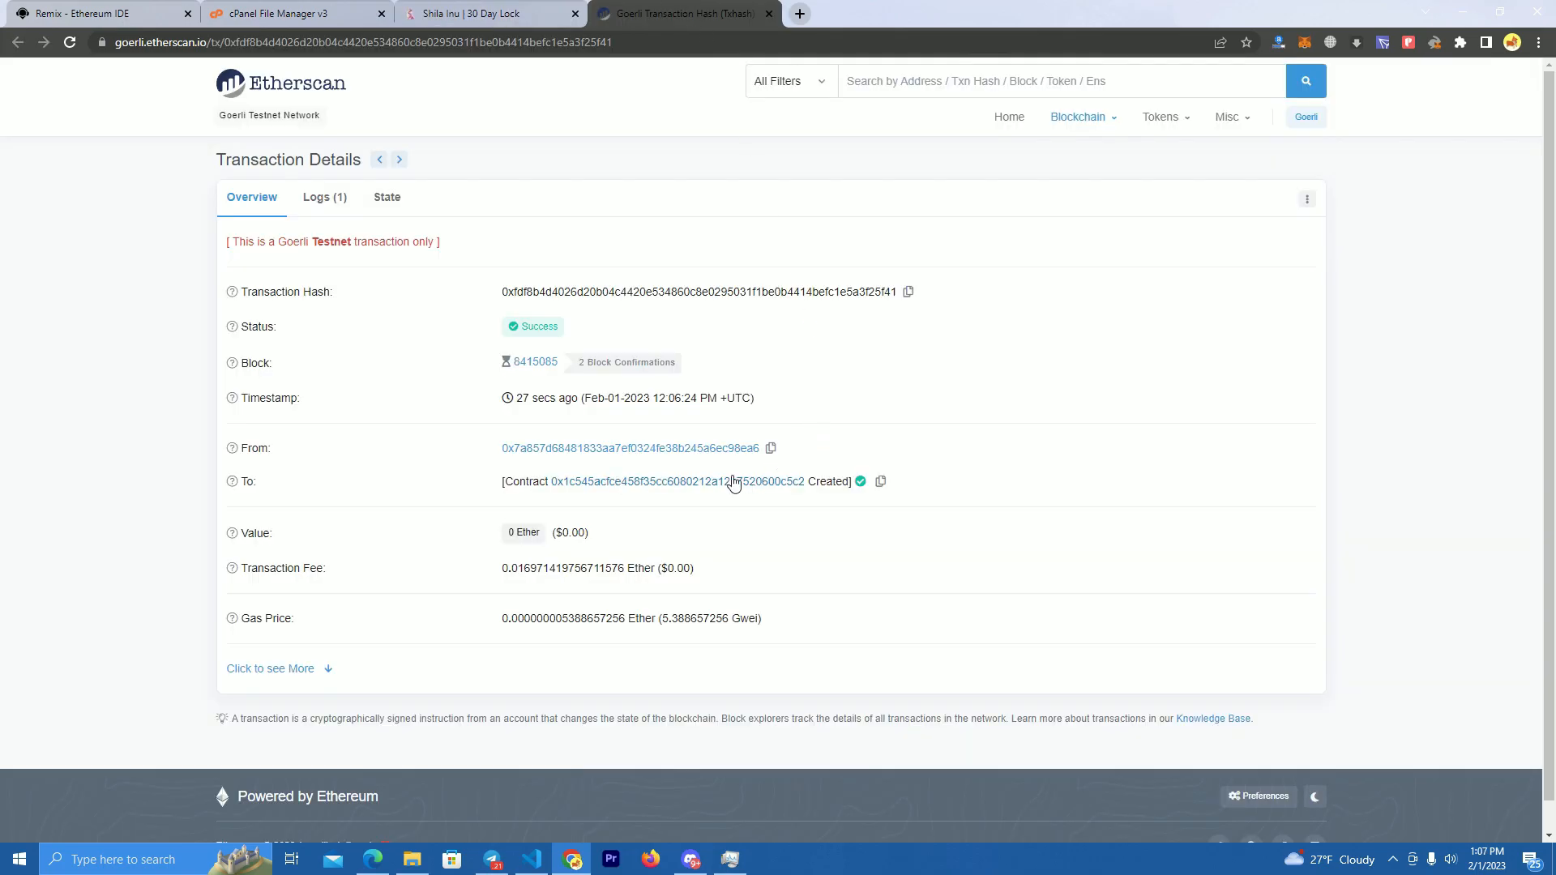
pyautogui.click(645, 482)
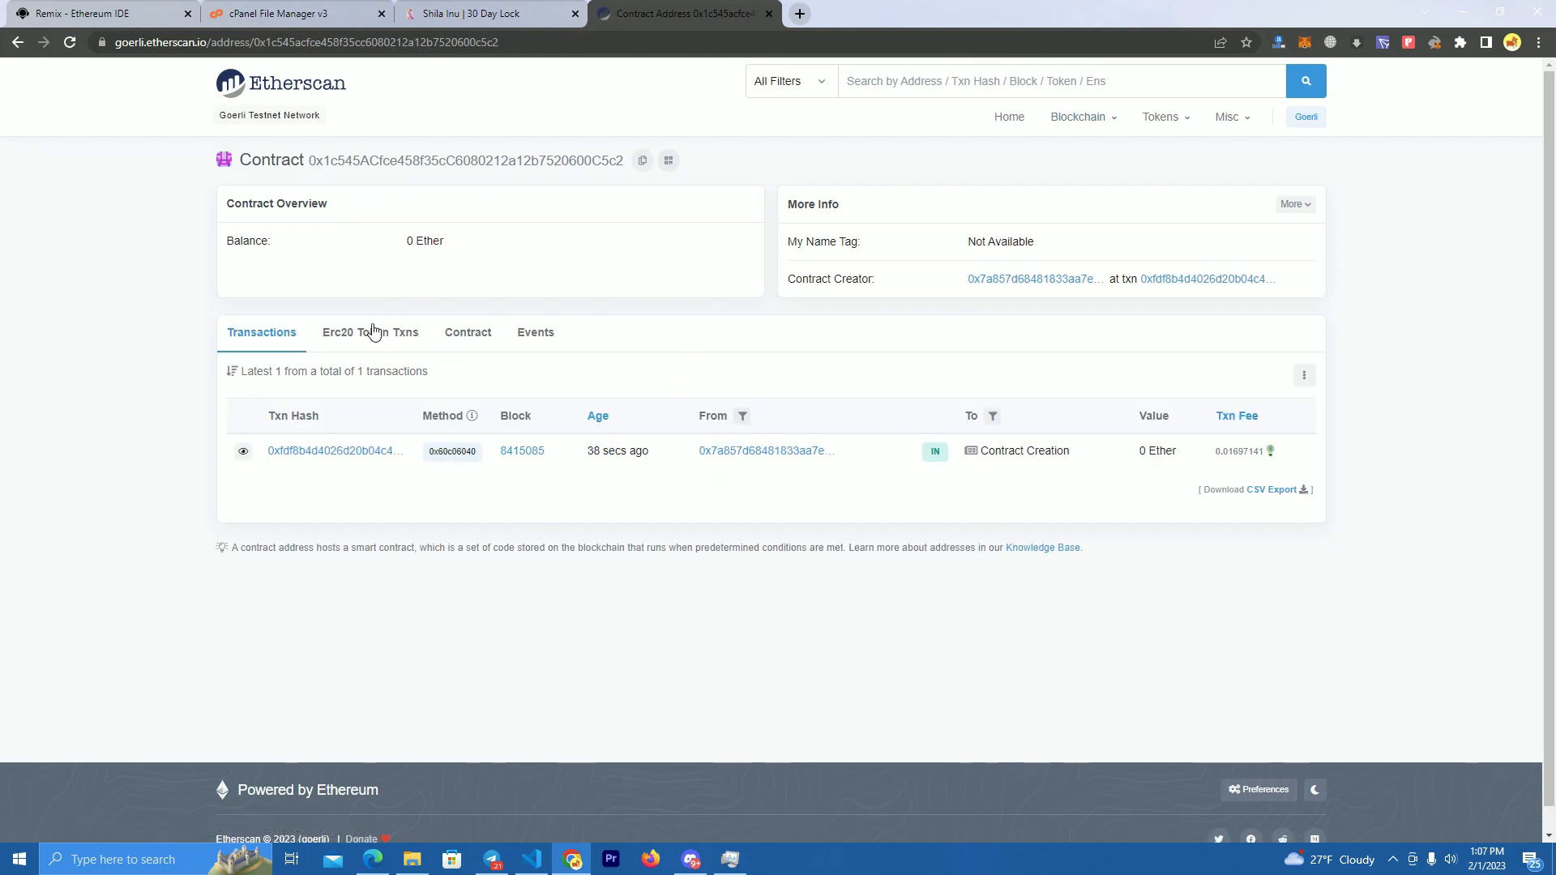
pyautogui.click(468, 333)
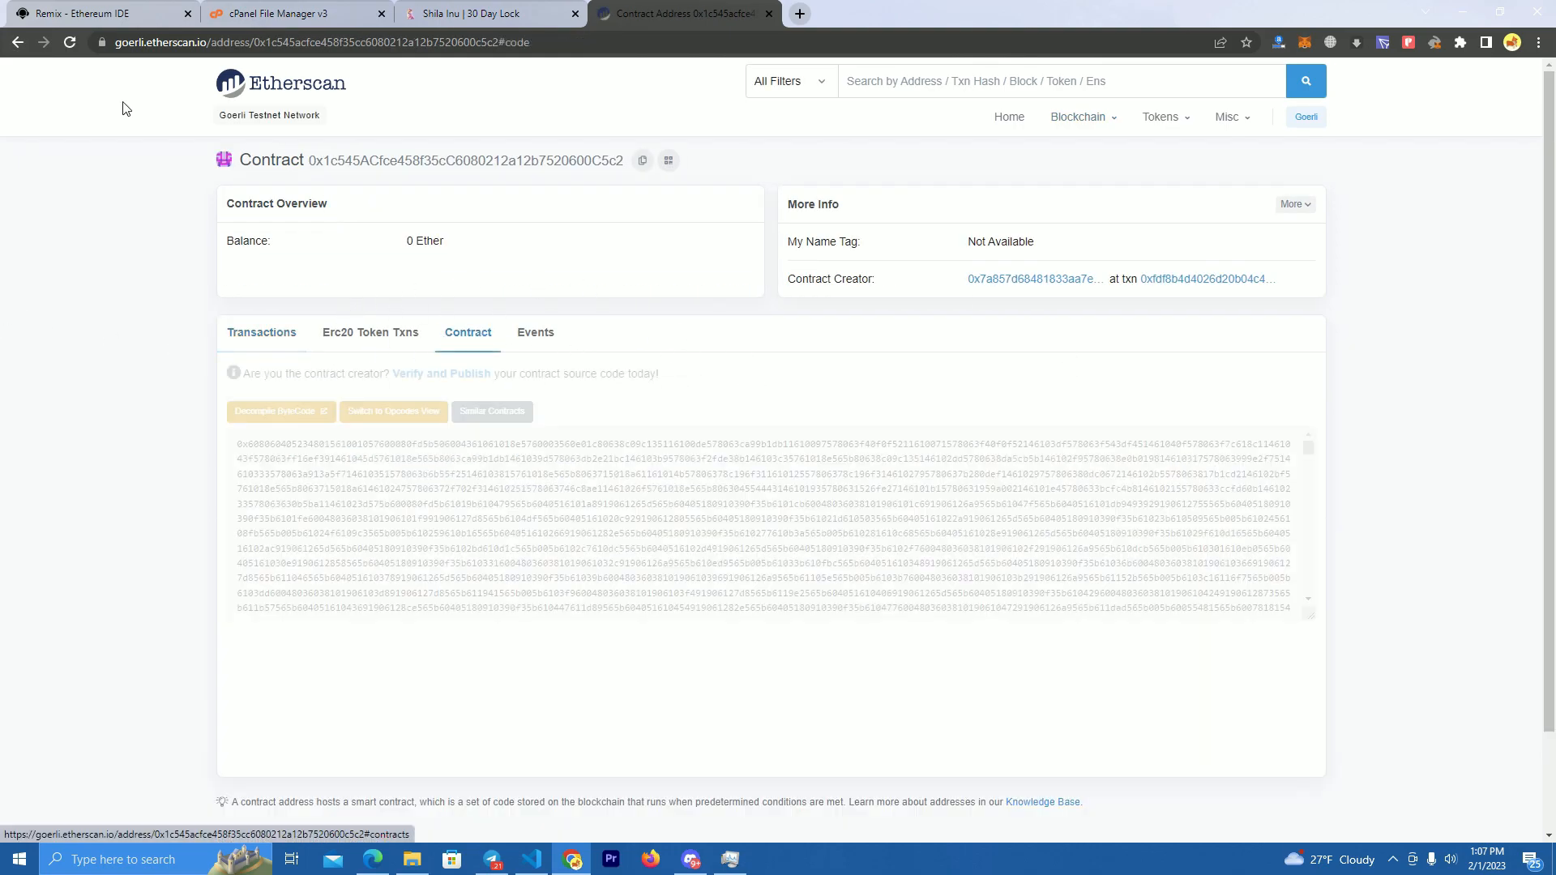
pyautogui.click(441, 373)
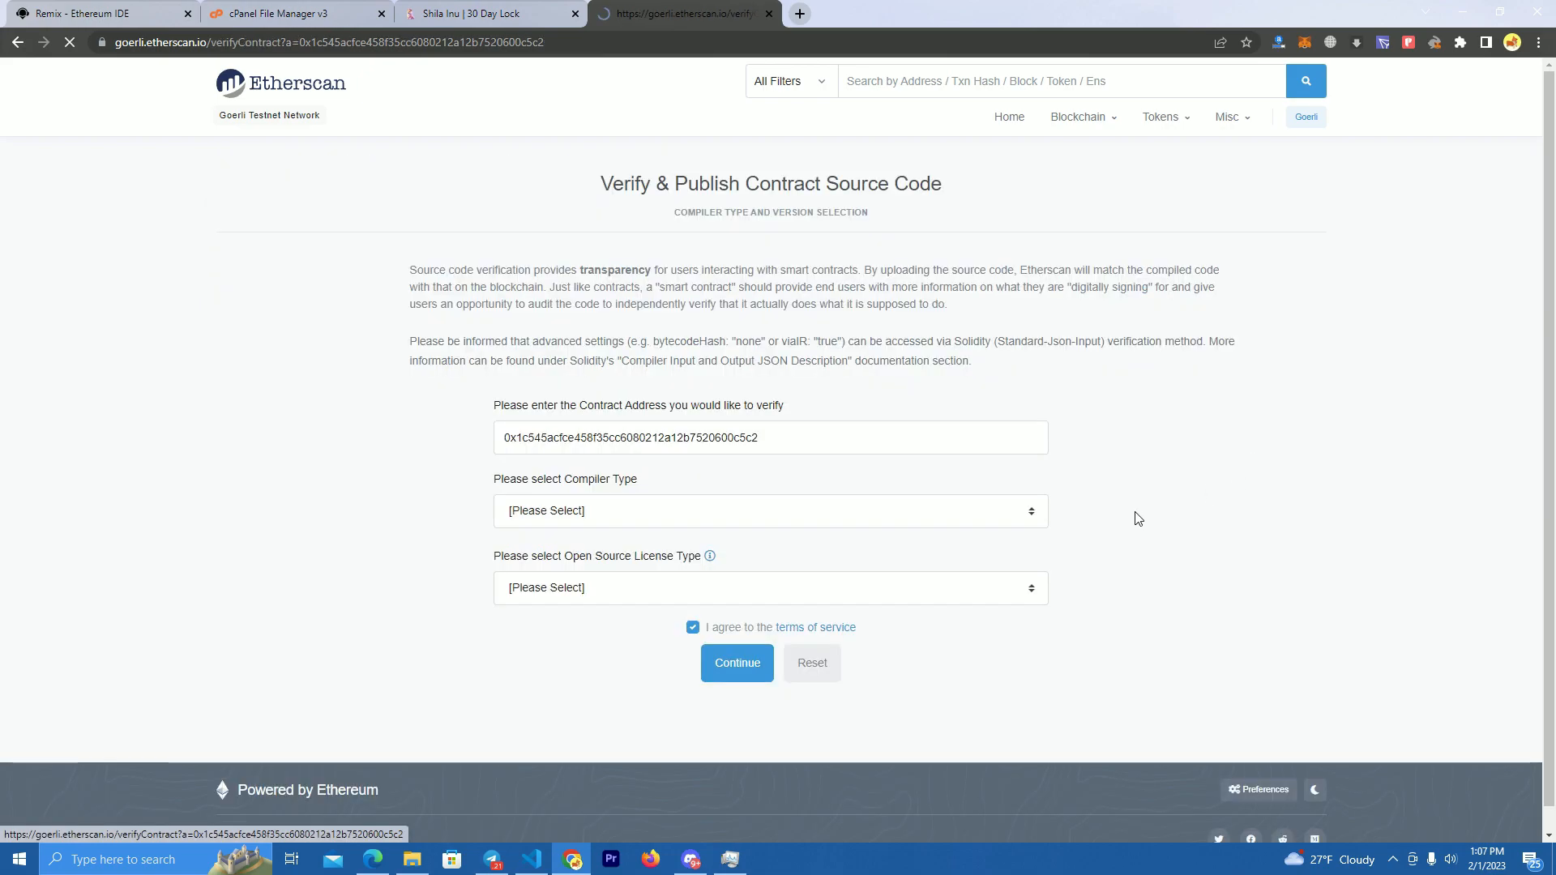
# Step: Select the contract source in Remix and check its compiler version
pyautogui.click(99, 13)
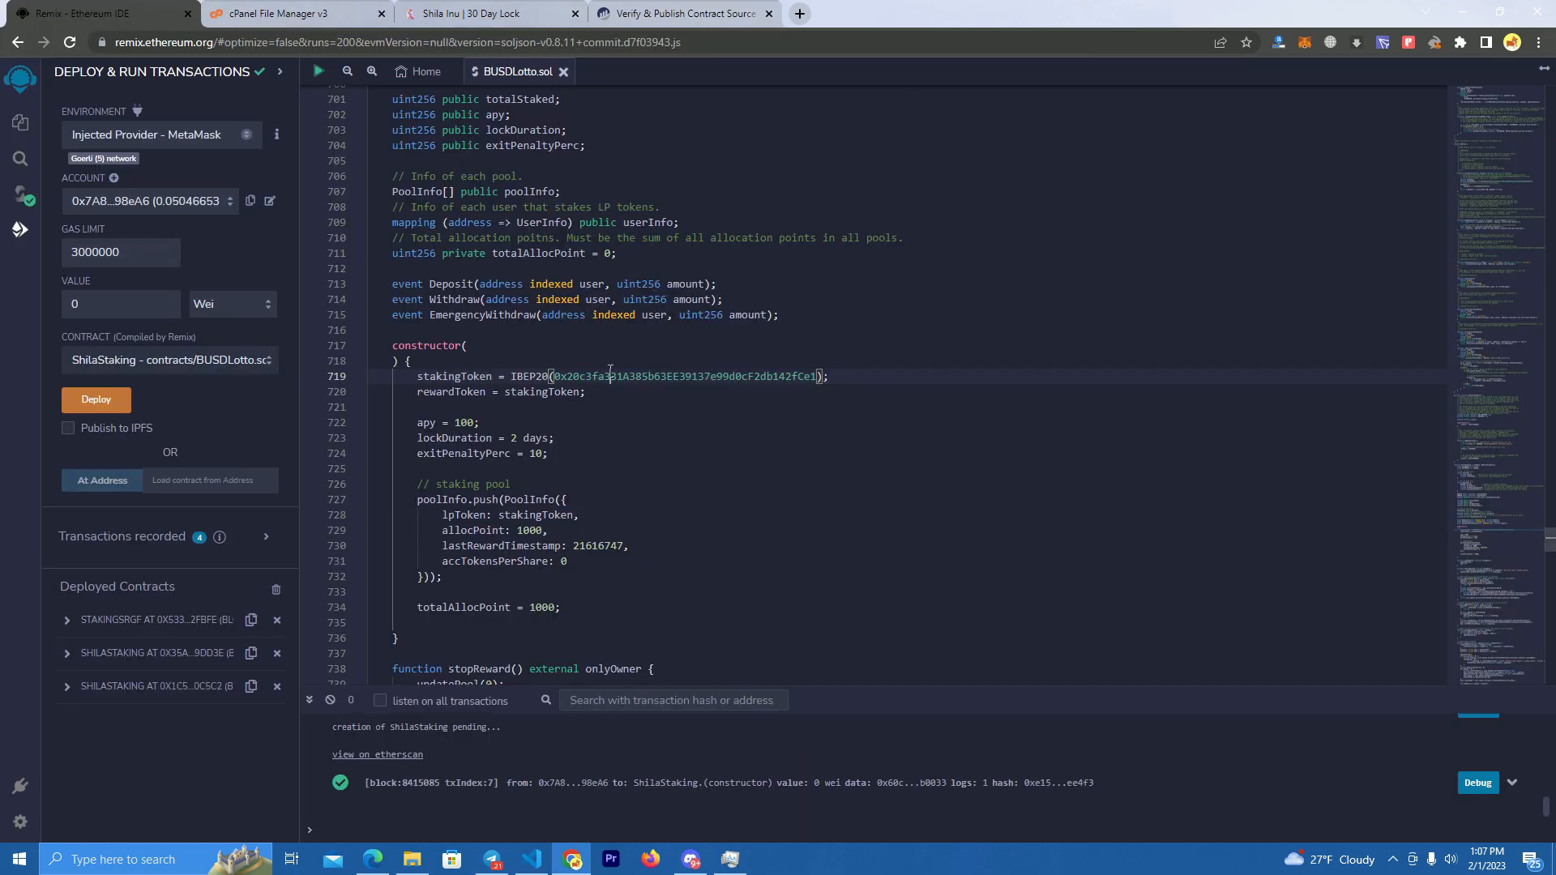
pyautogui.press('ctrl+a')
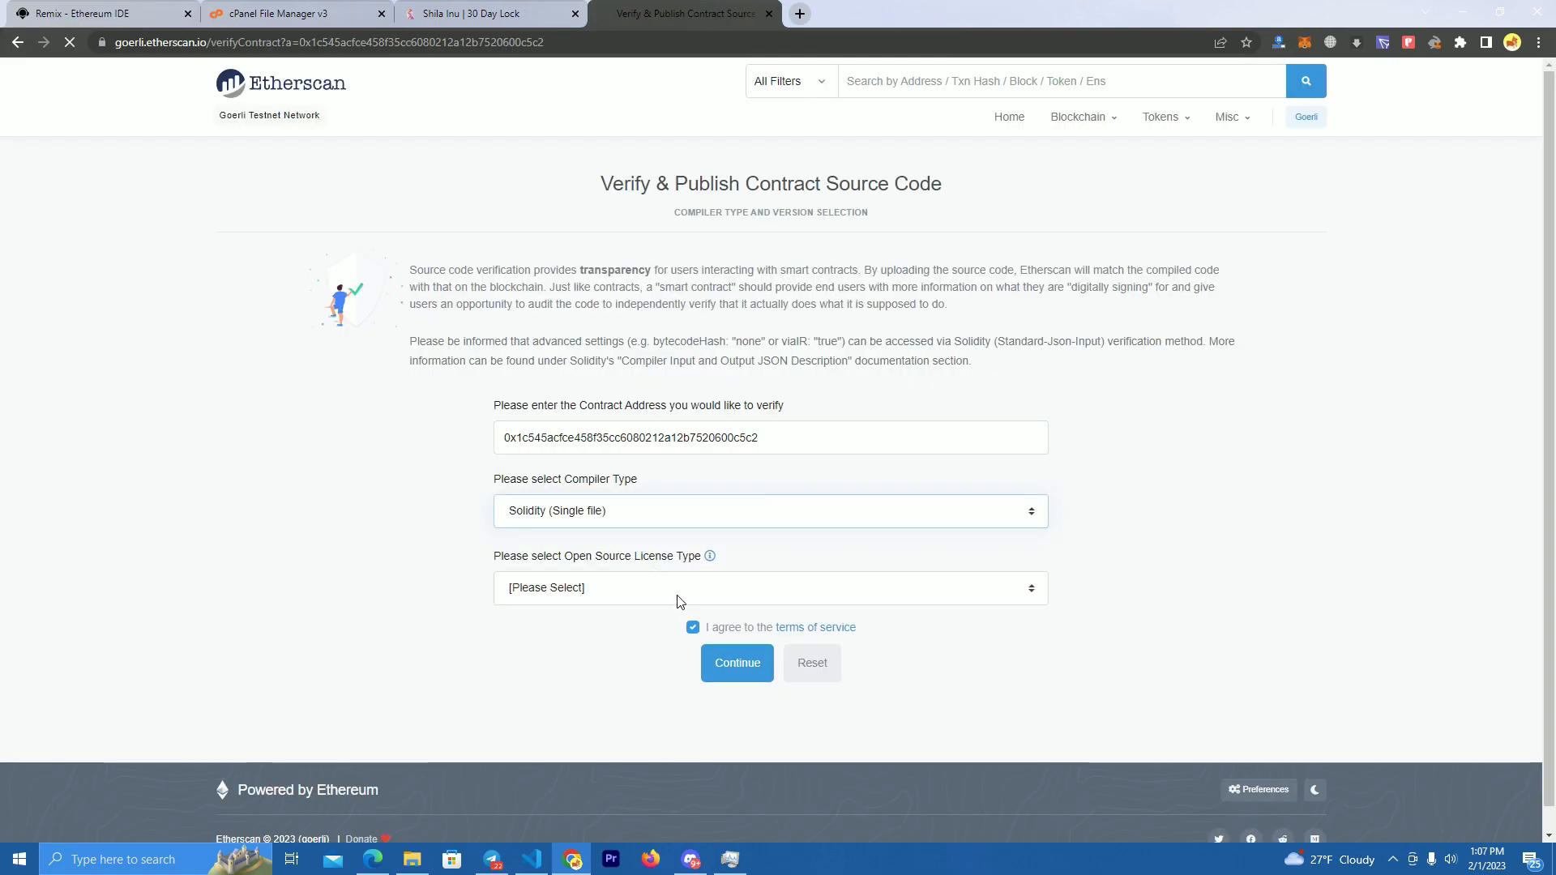
pyautogui.click(94, 13)
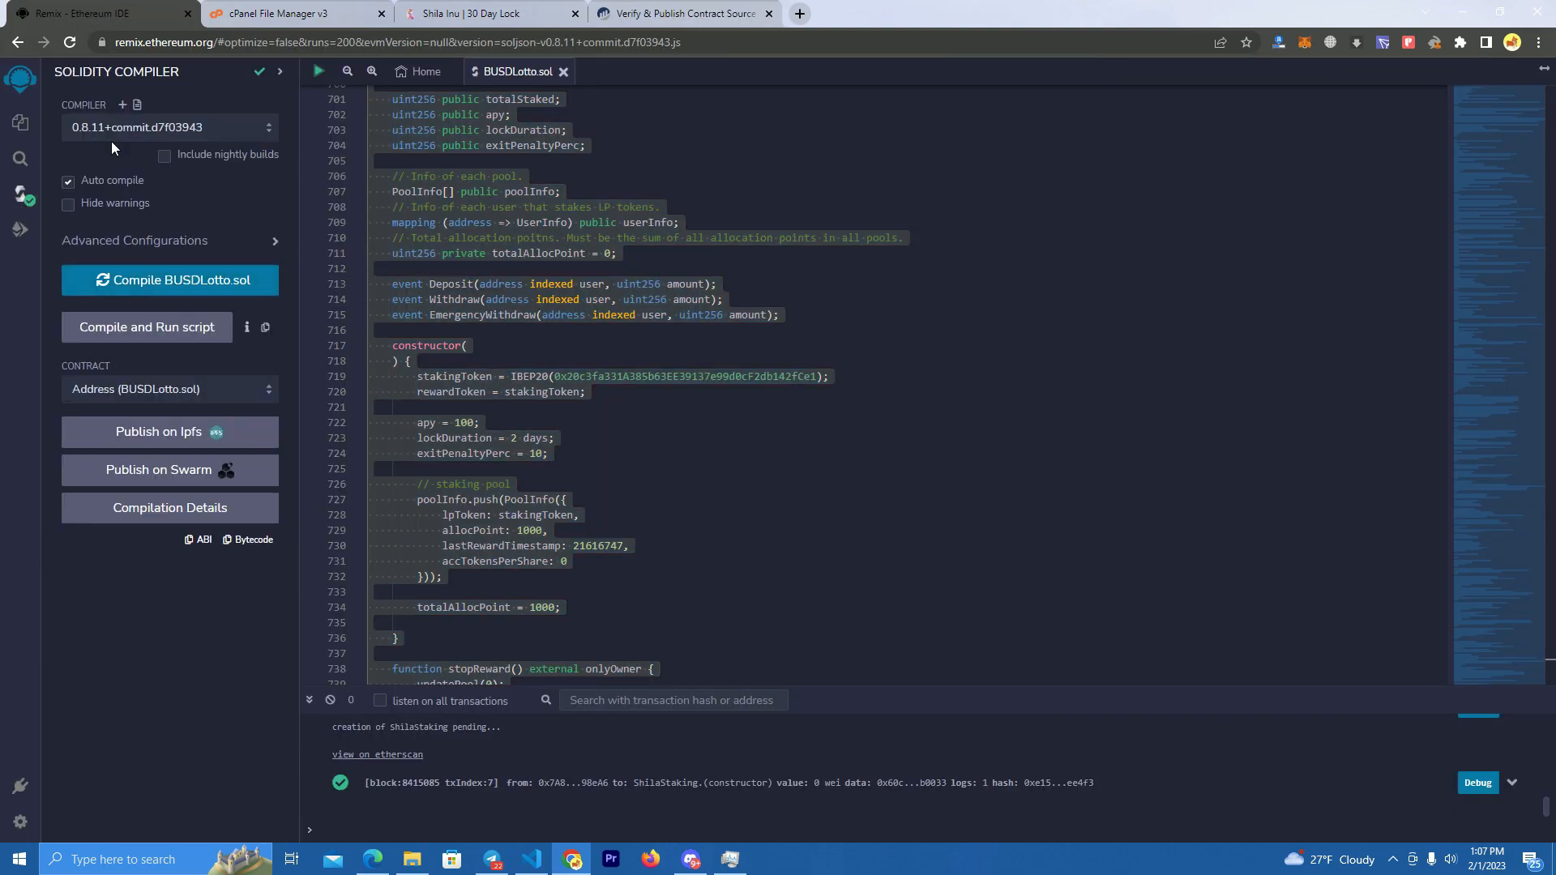
pyautogui.click(685, 13)
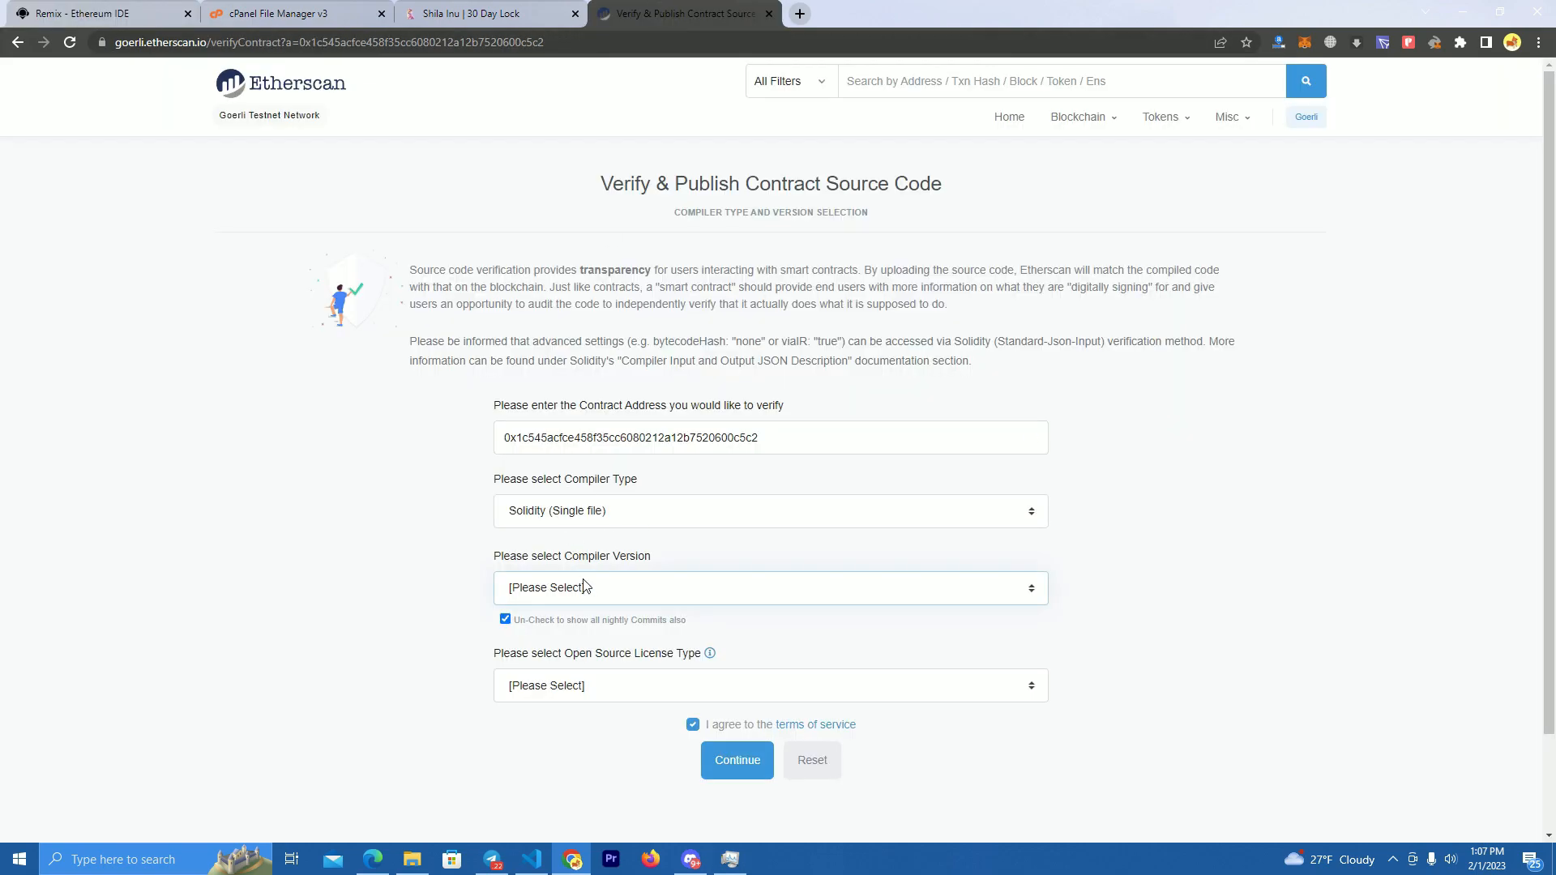
# Step: Choose compiler v0.8.11+commit.d7f03943 and The Unlicense, then continue to source entry
pyautogui.click(770, 587)
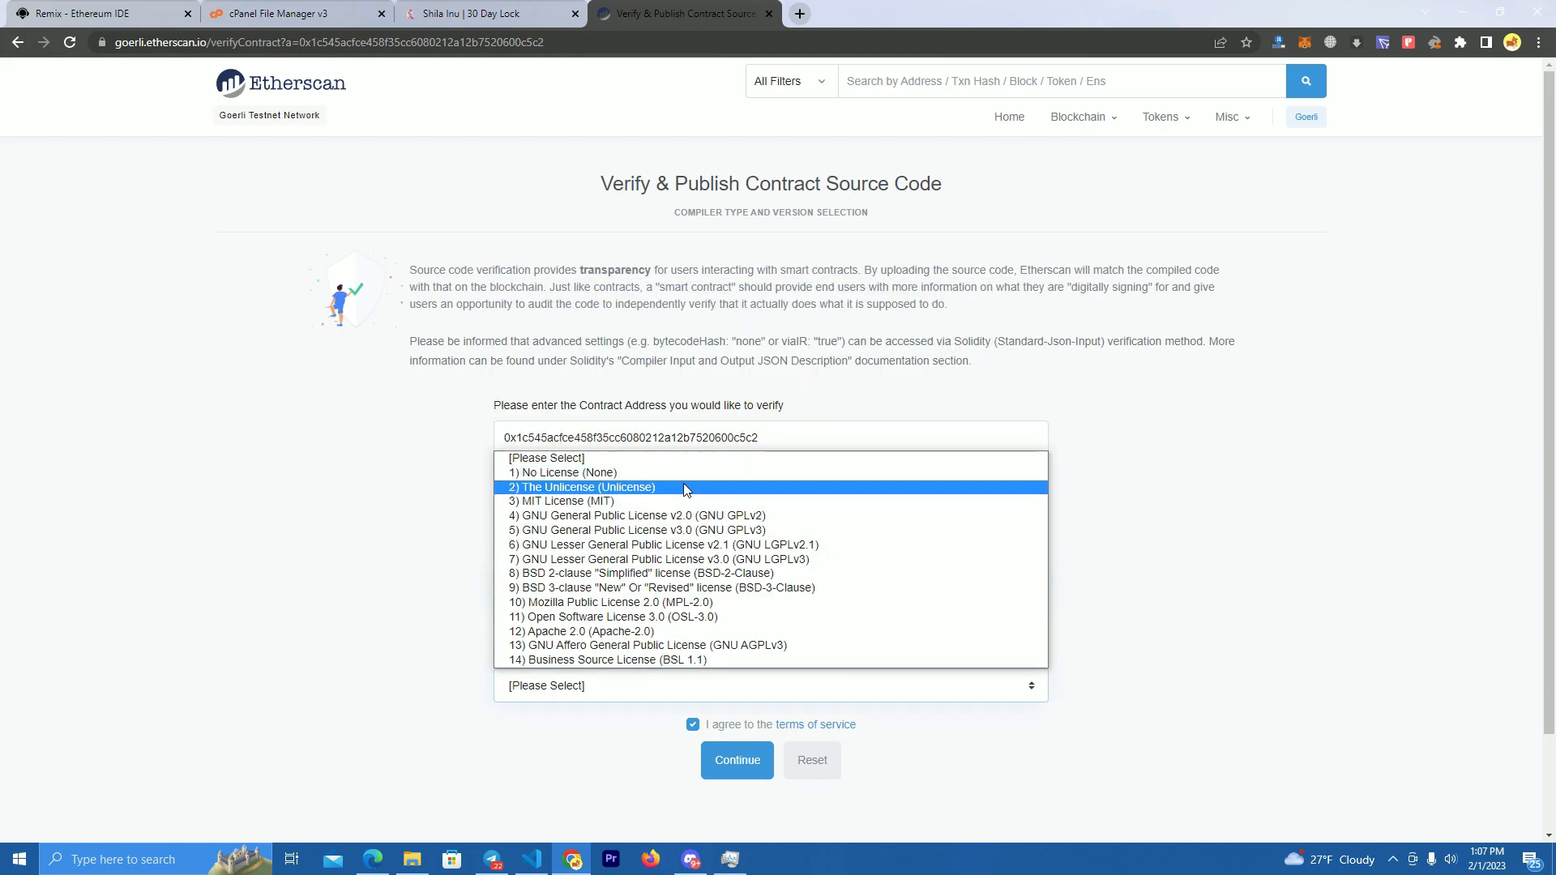
pyautogui.click(99, 13)
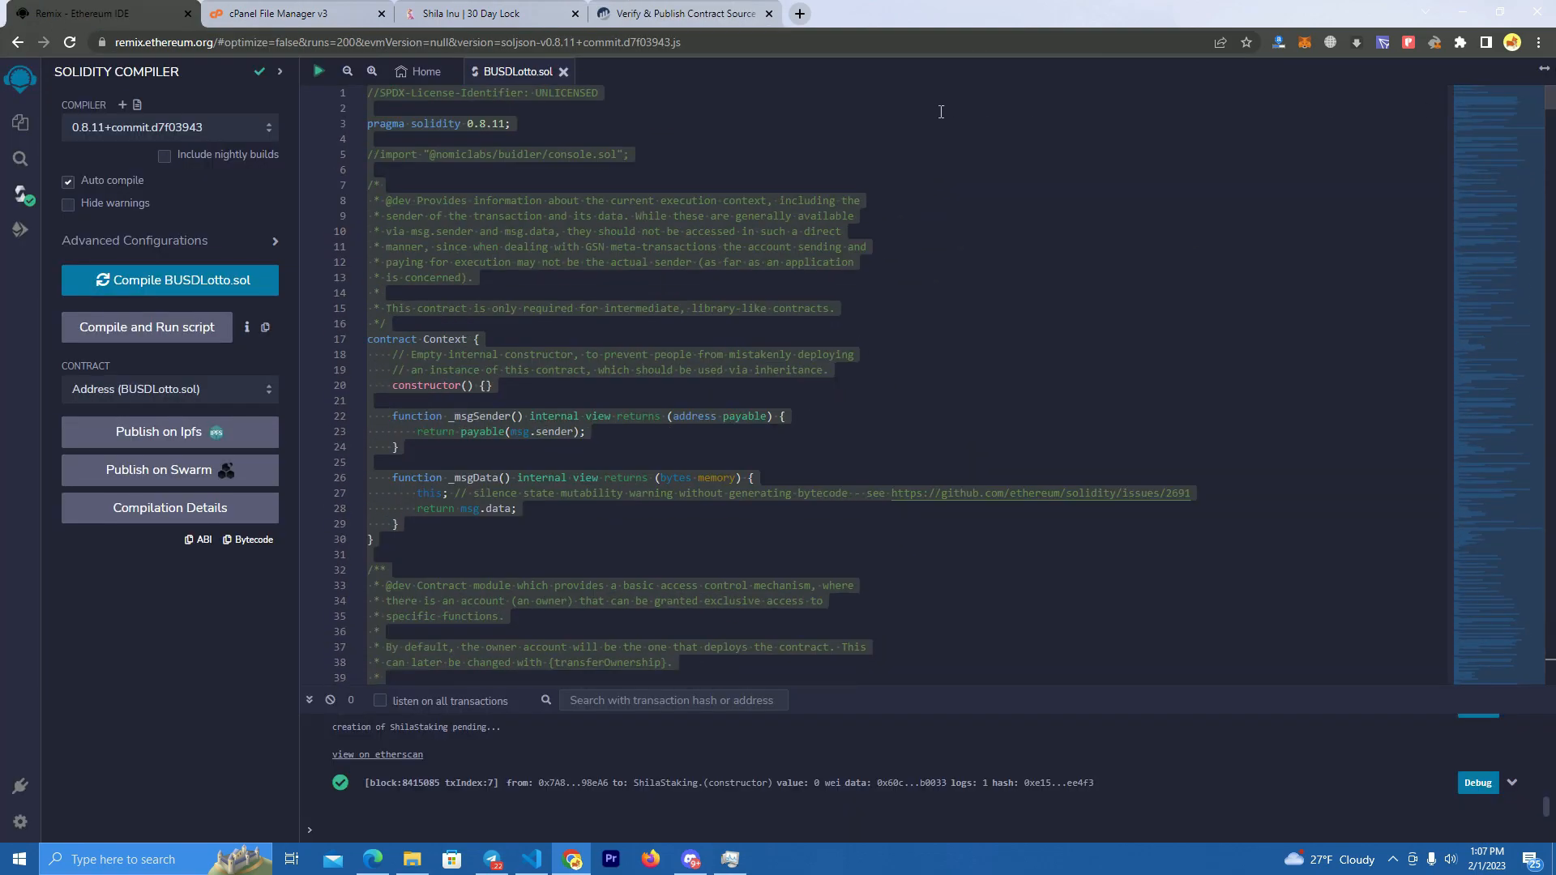
pyautogui.click(684, 13)
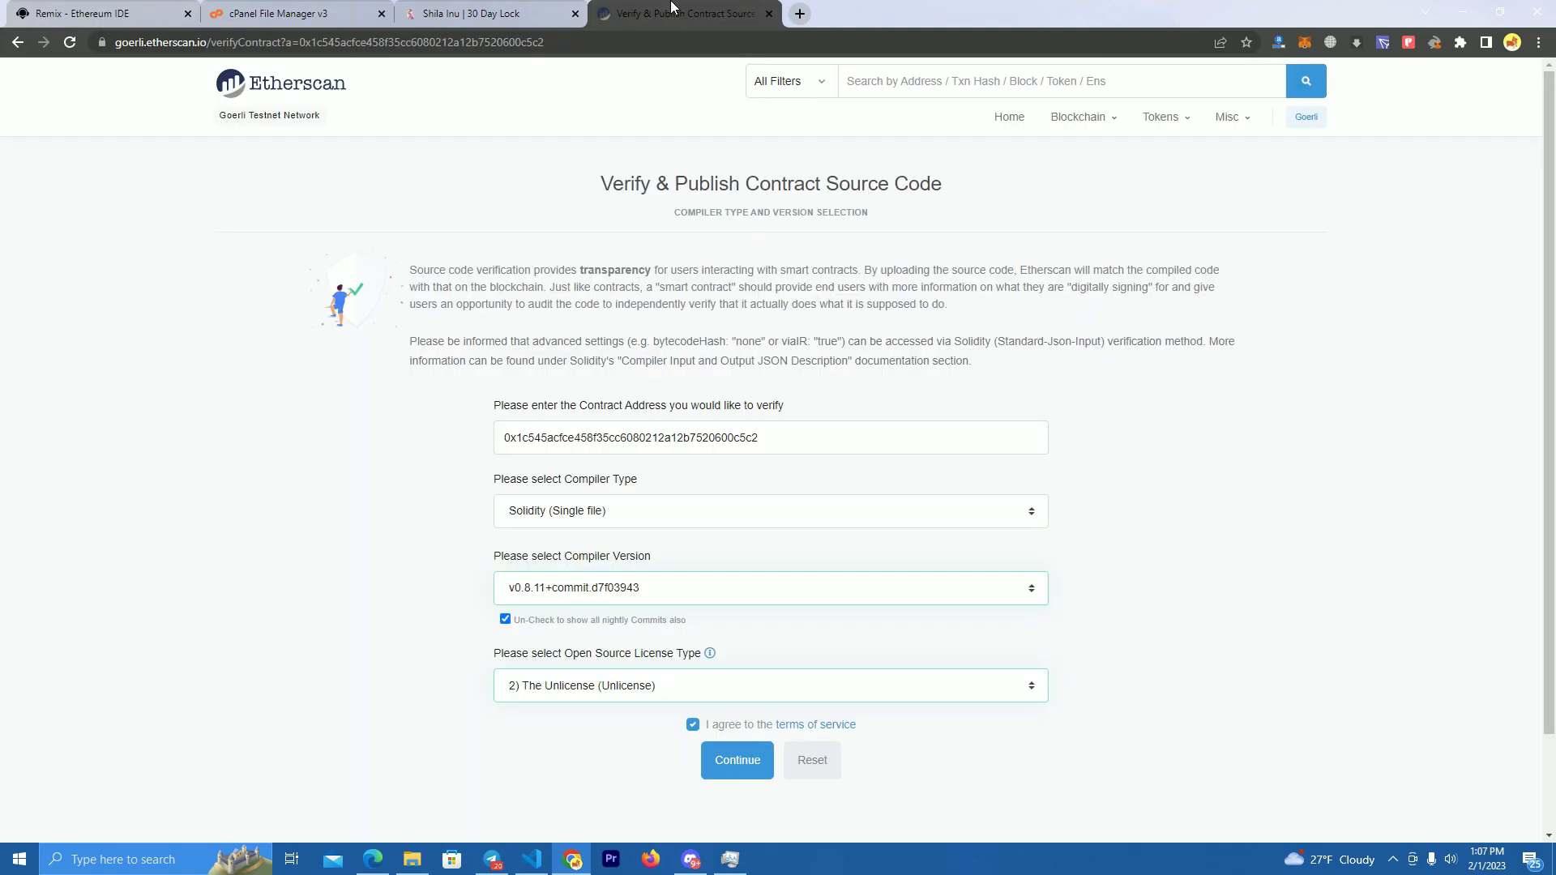
pyautogui.click(737, 760)
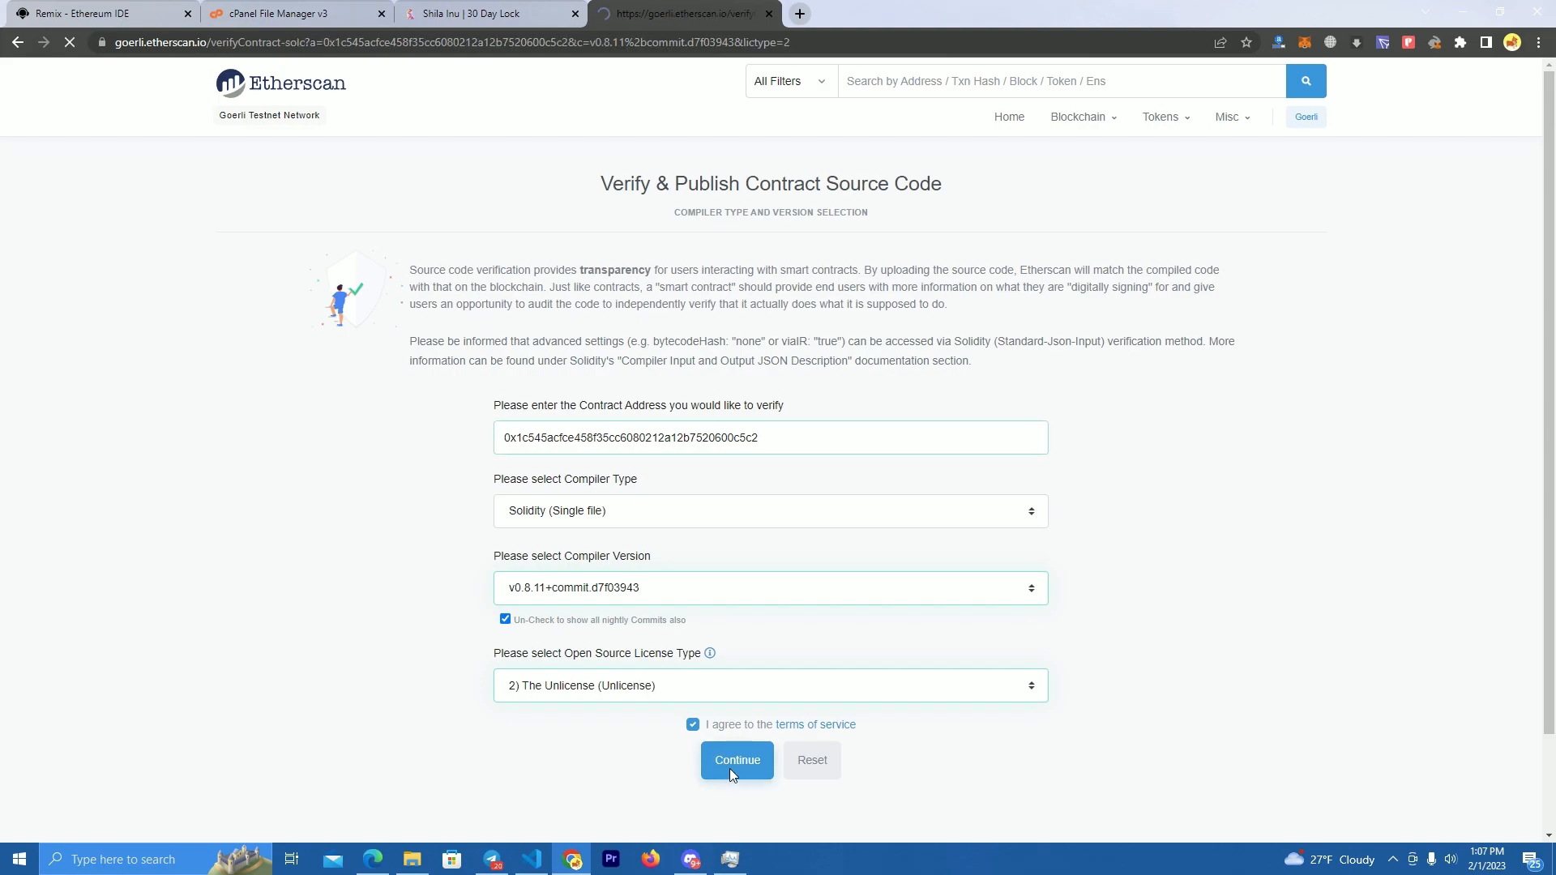
# Step: Solve the motorcycle and bus image captchas and submit the source for verification
pyautogui.click(737, 760)
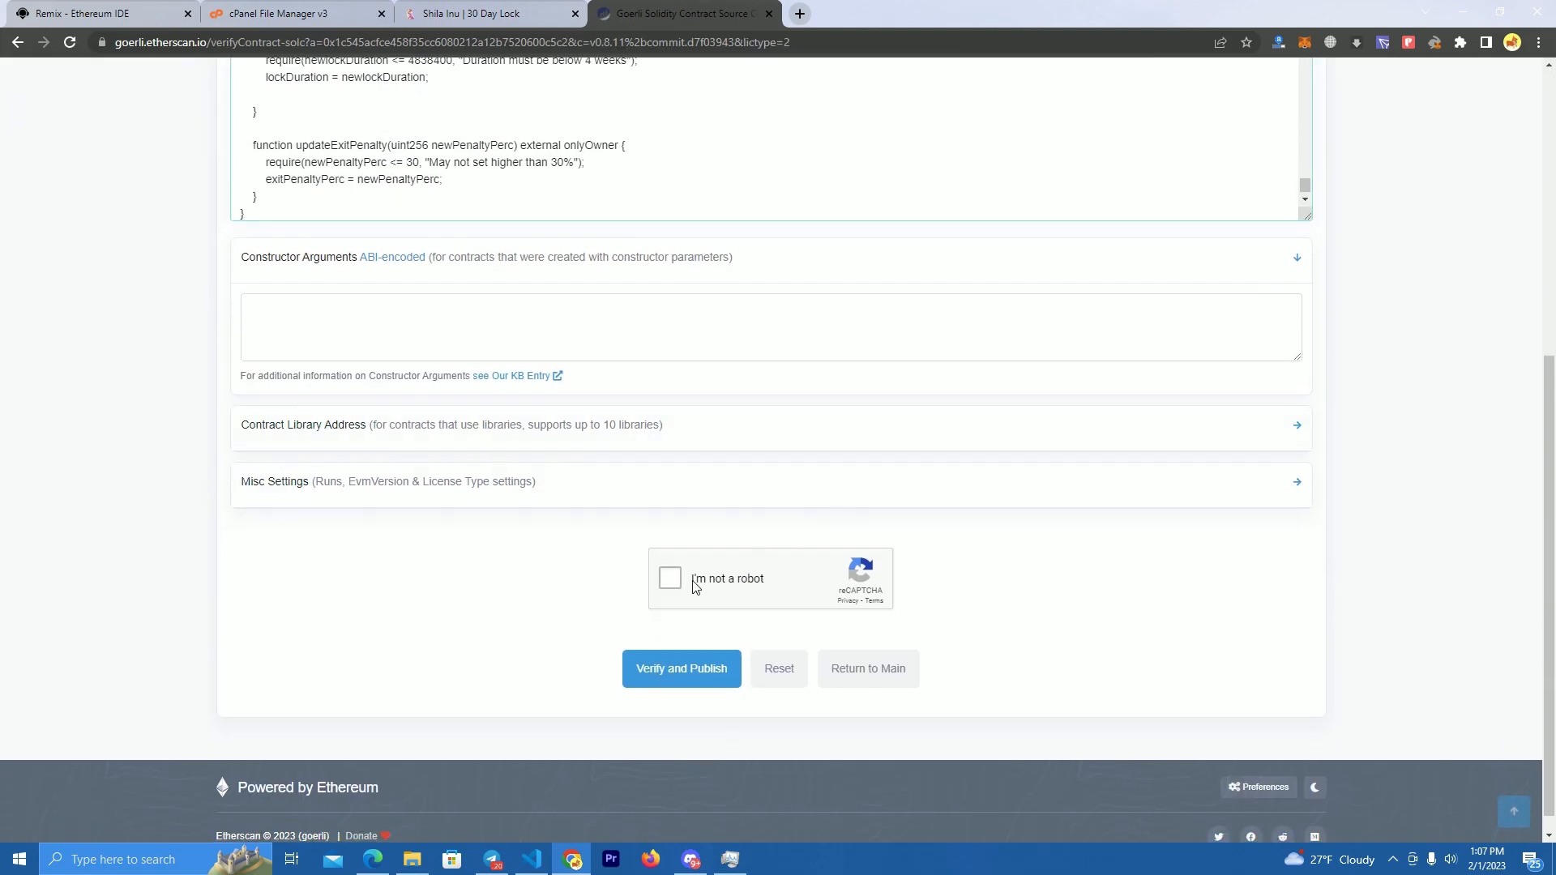
pyautogui.click(669, 578)
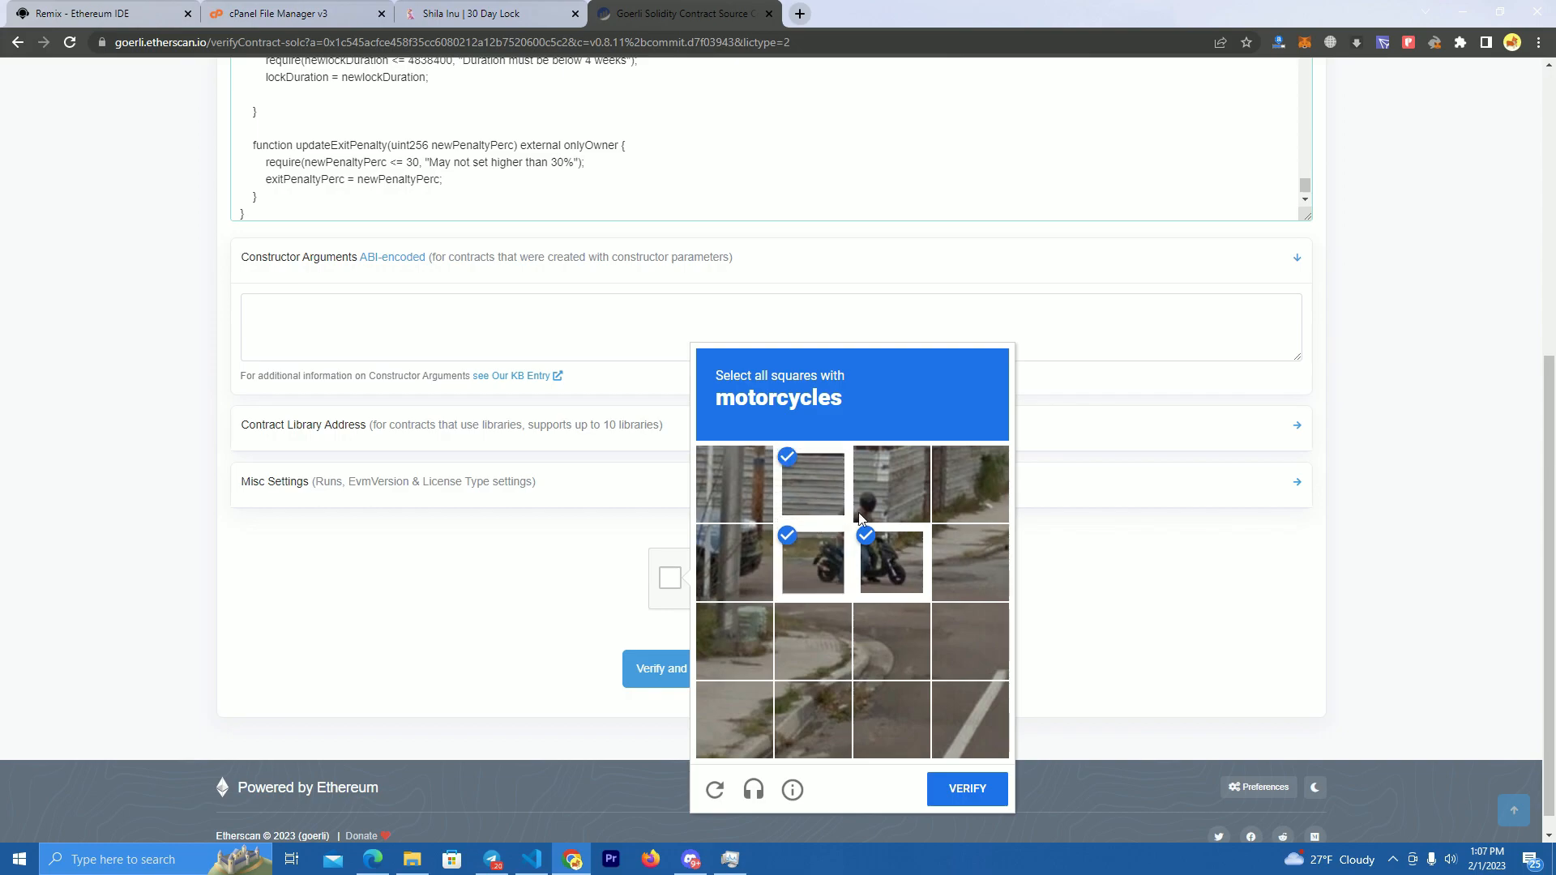
pyautogui.click(965, 788)
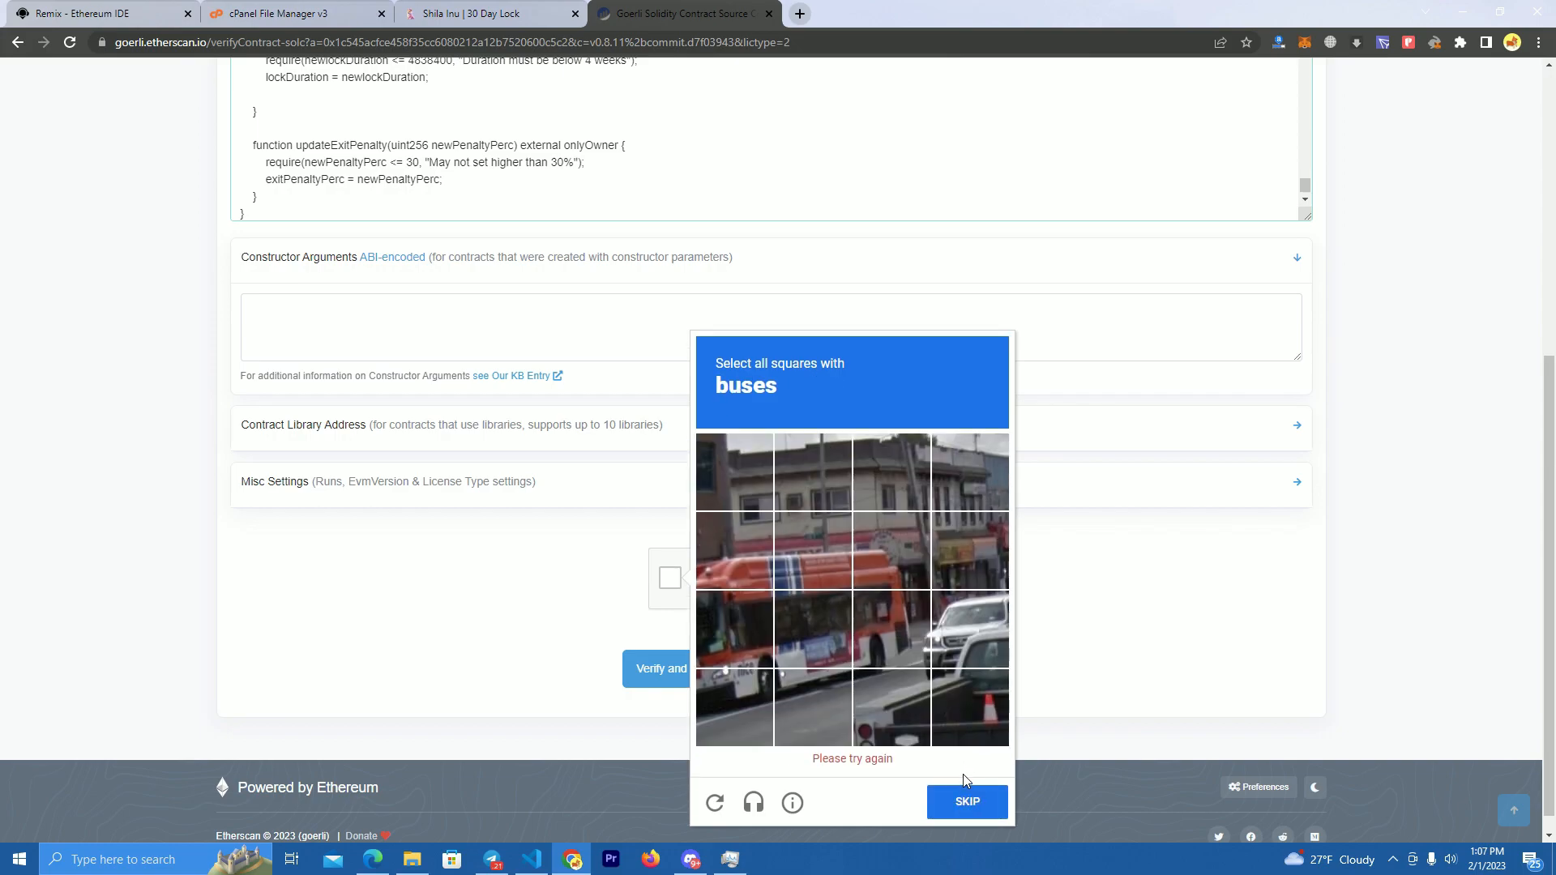
pyautogui.click(965, 801)
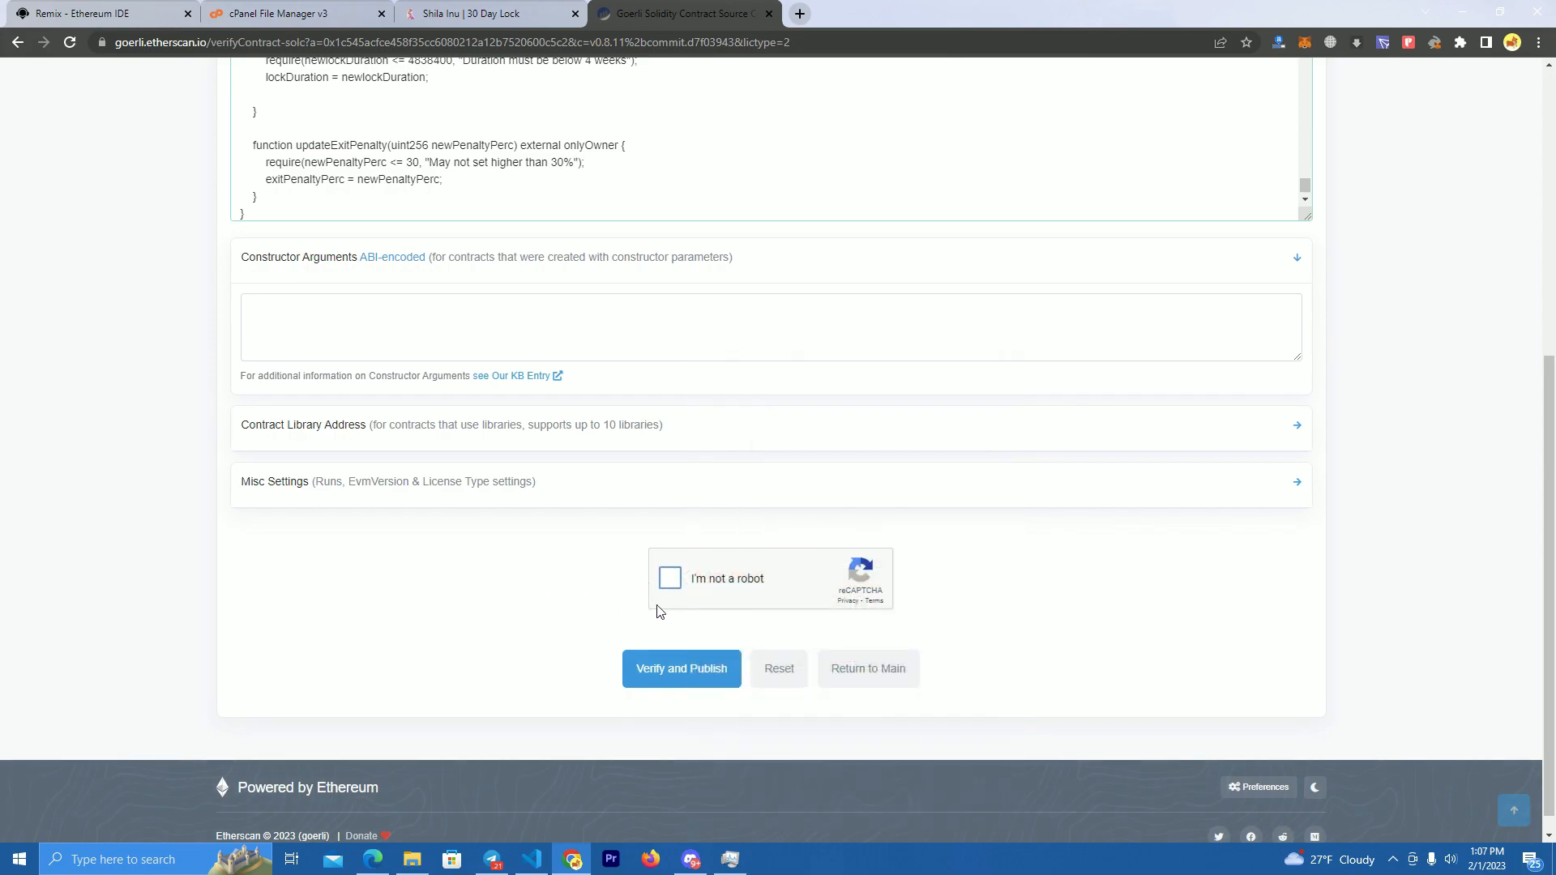
pyautogui.click(669, 578)
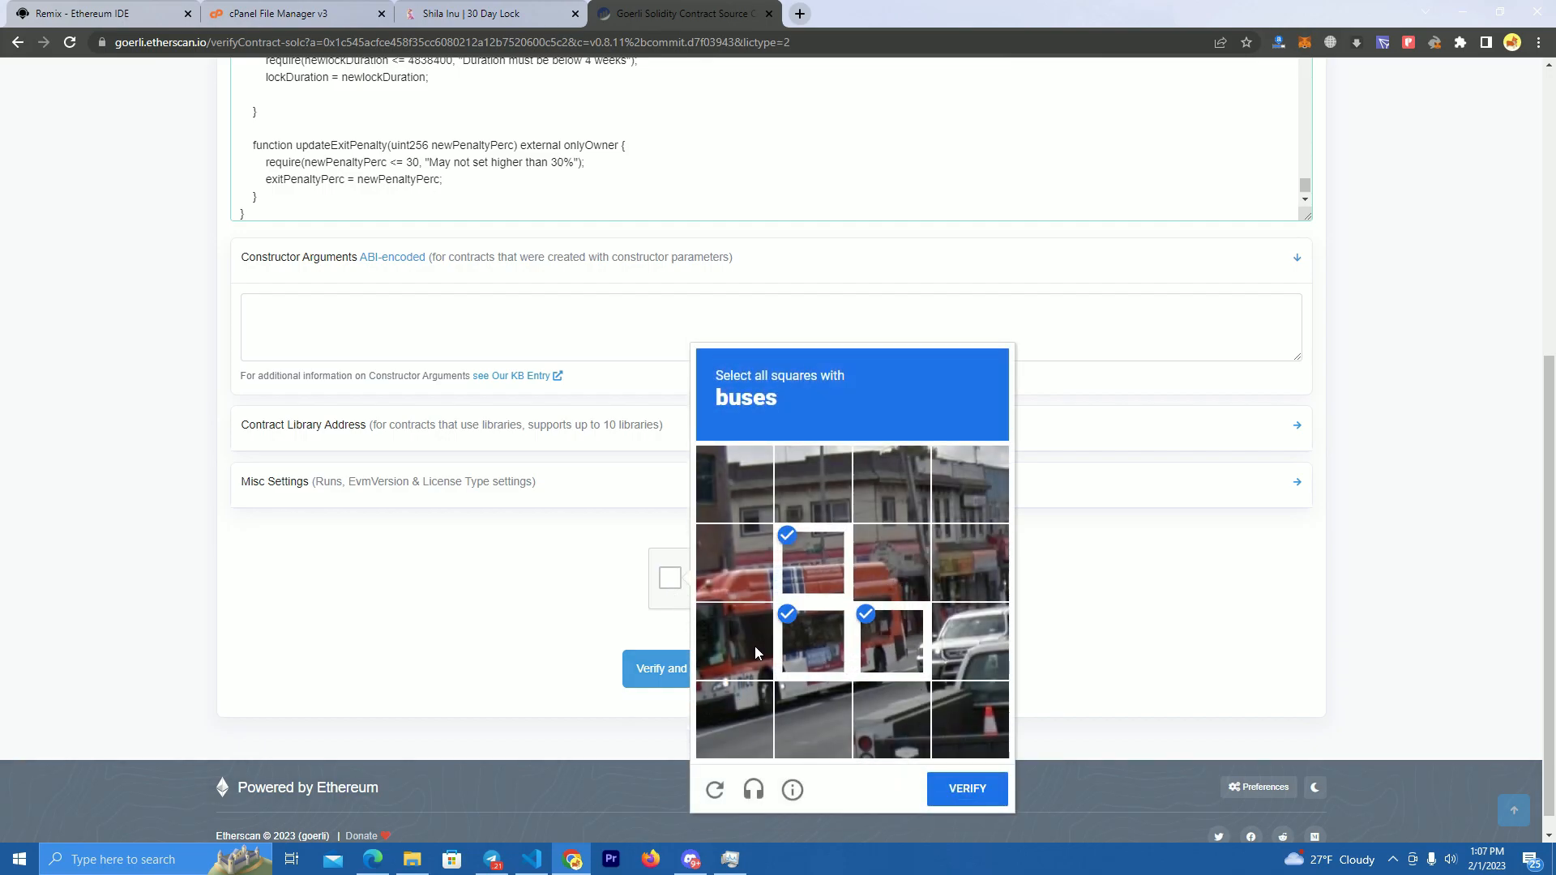
pyautogui.click(966, 789)
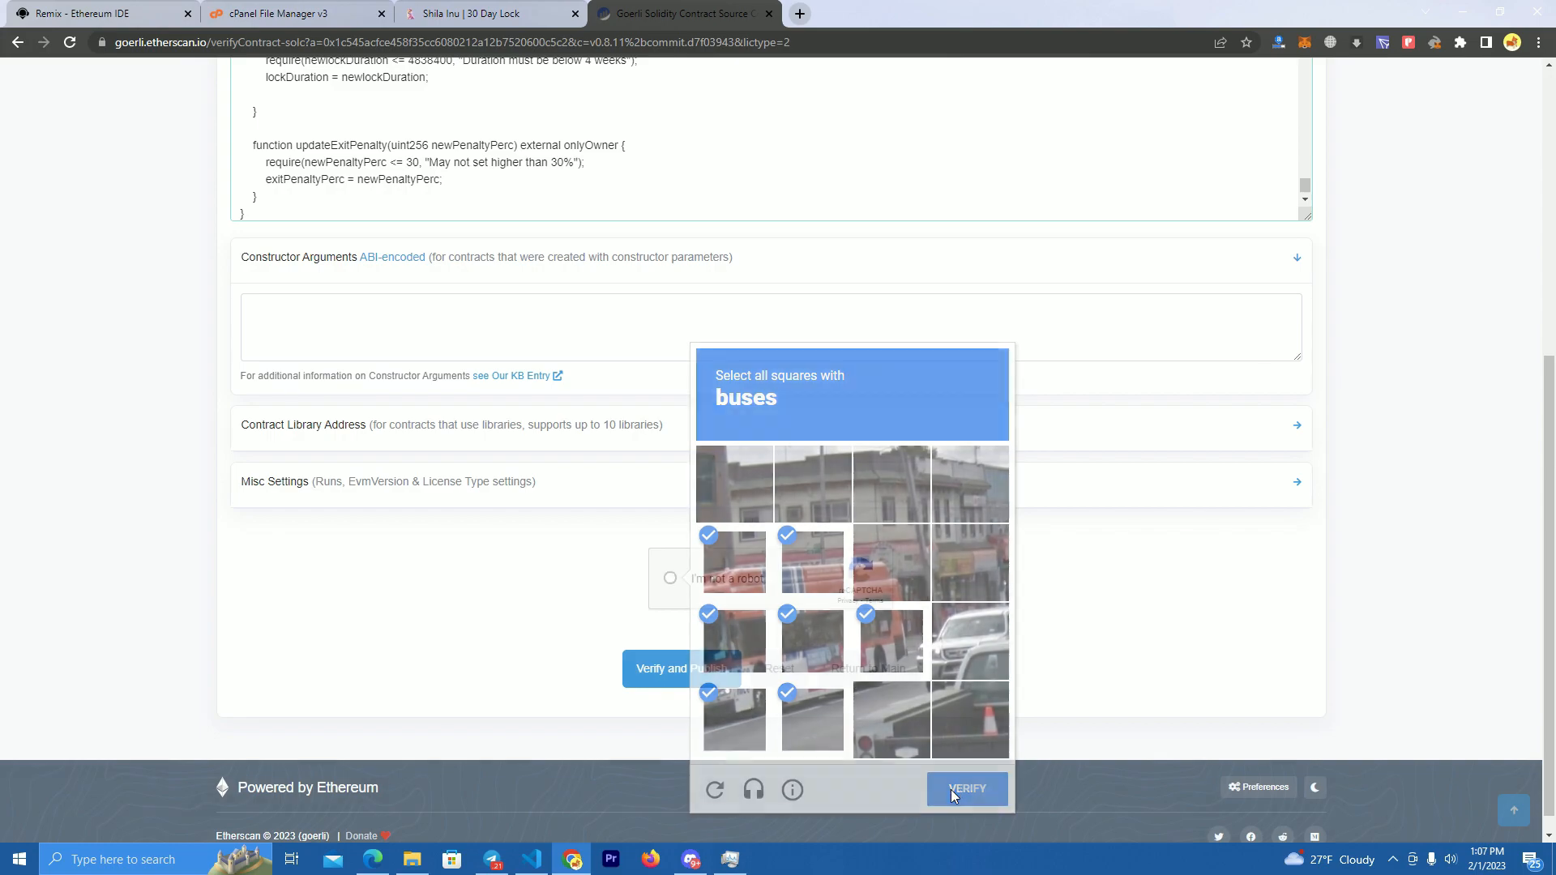
pyautogui.click(964, 789)
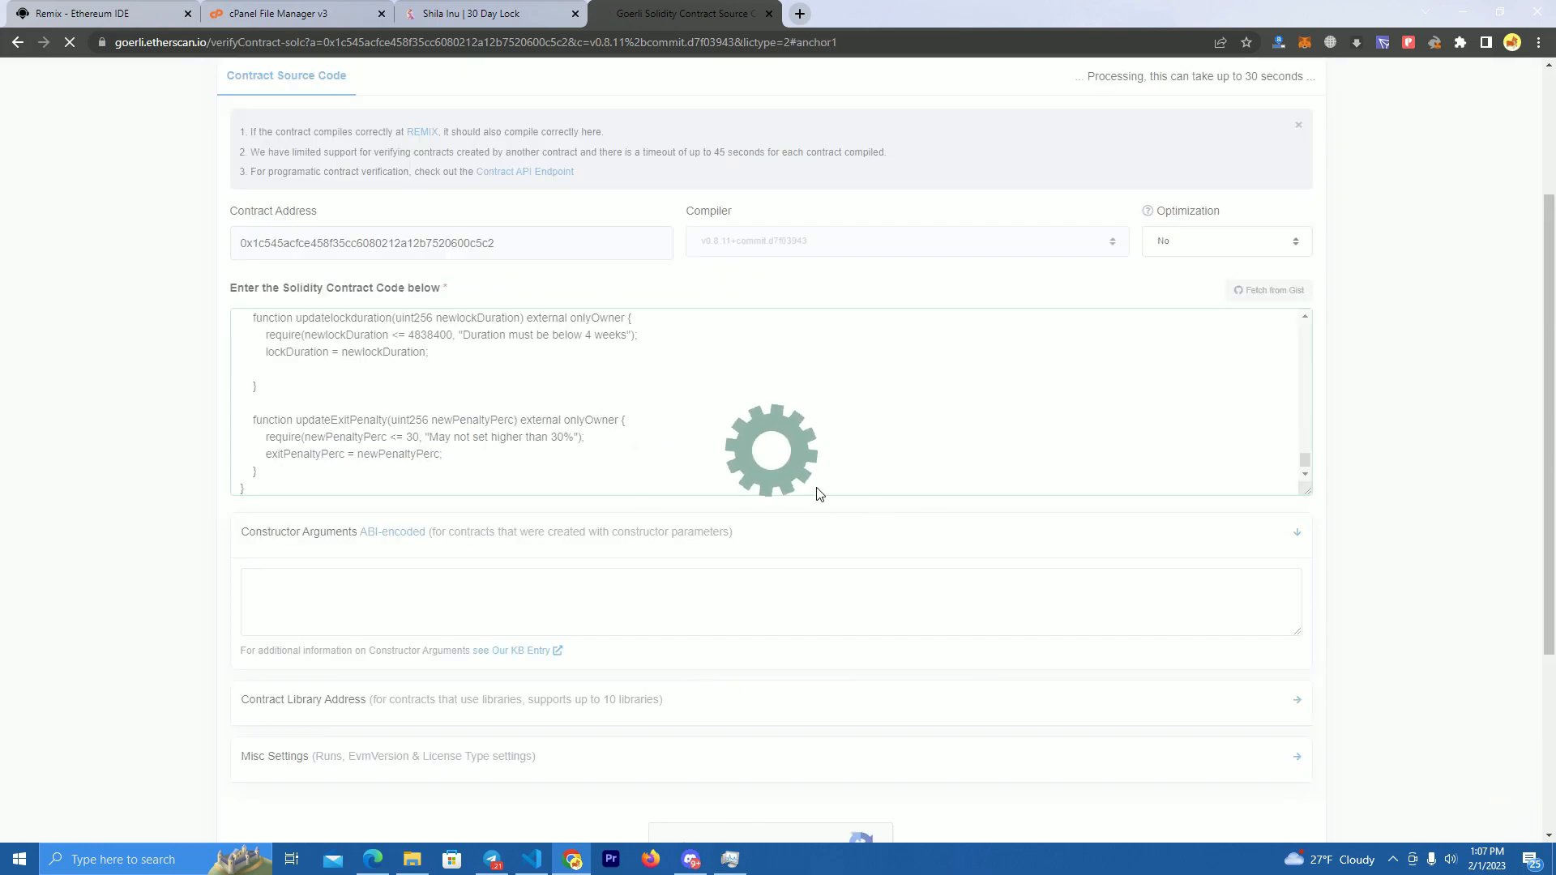
pyautogui.moveTo(889, 420)
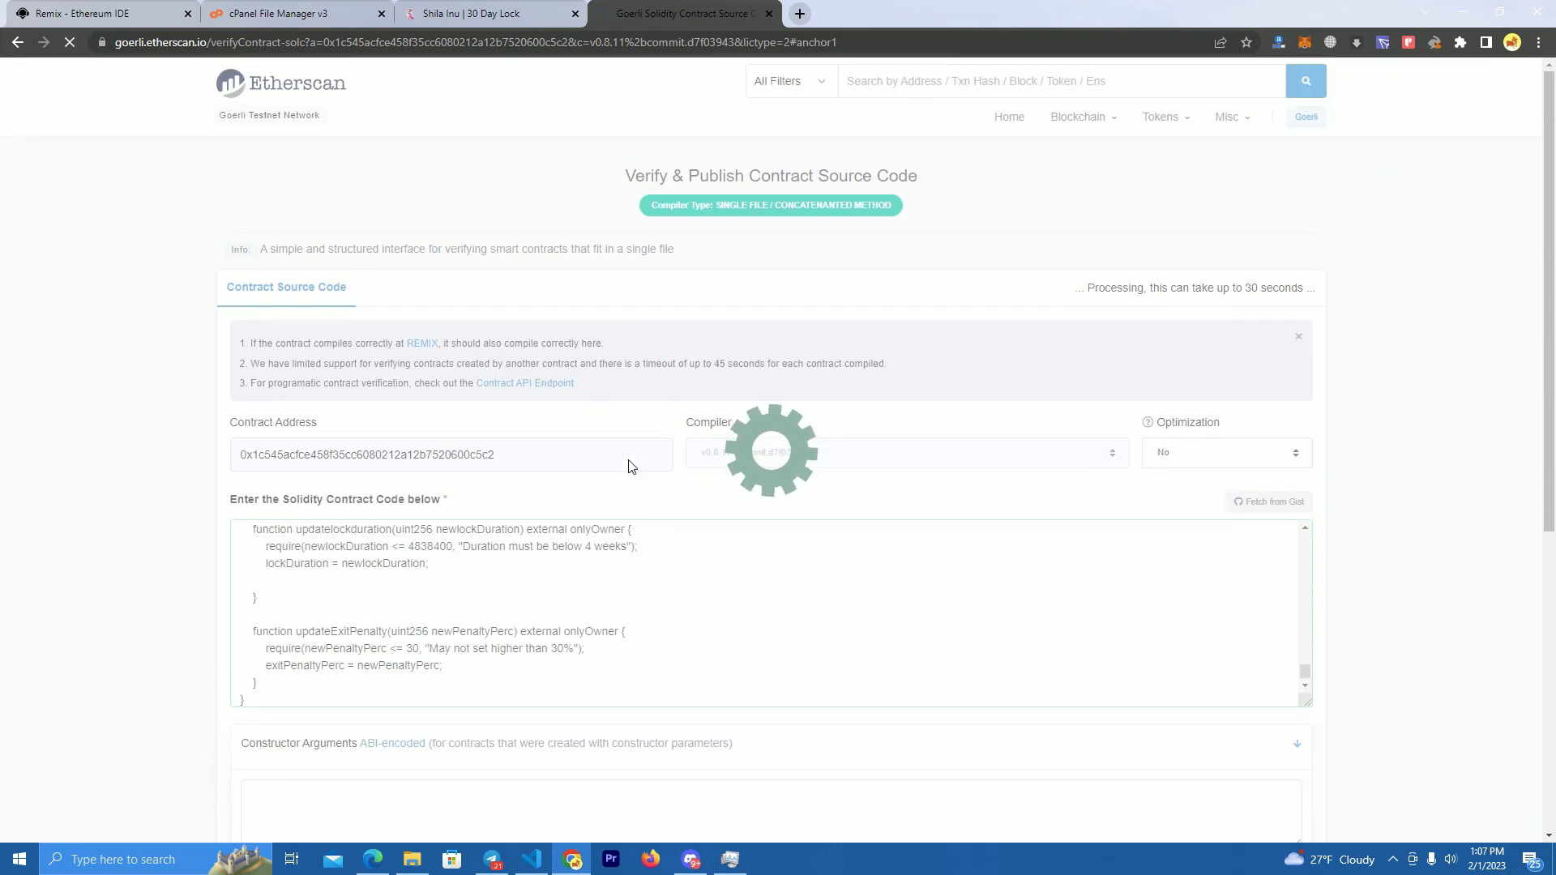
# Step: Review the exact-match verified contract, then scroll the staking site's pools and open the code editor
pyautogui.click(531, 859)
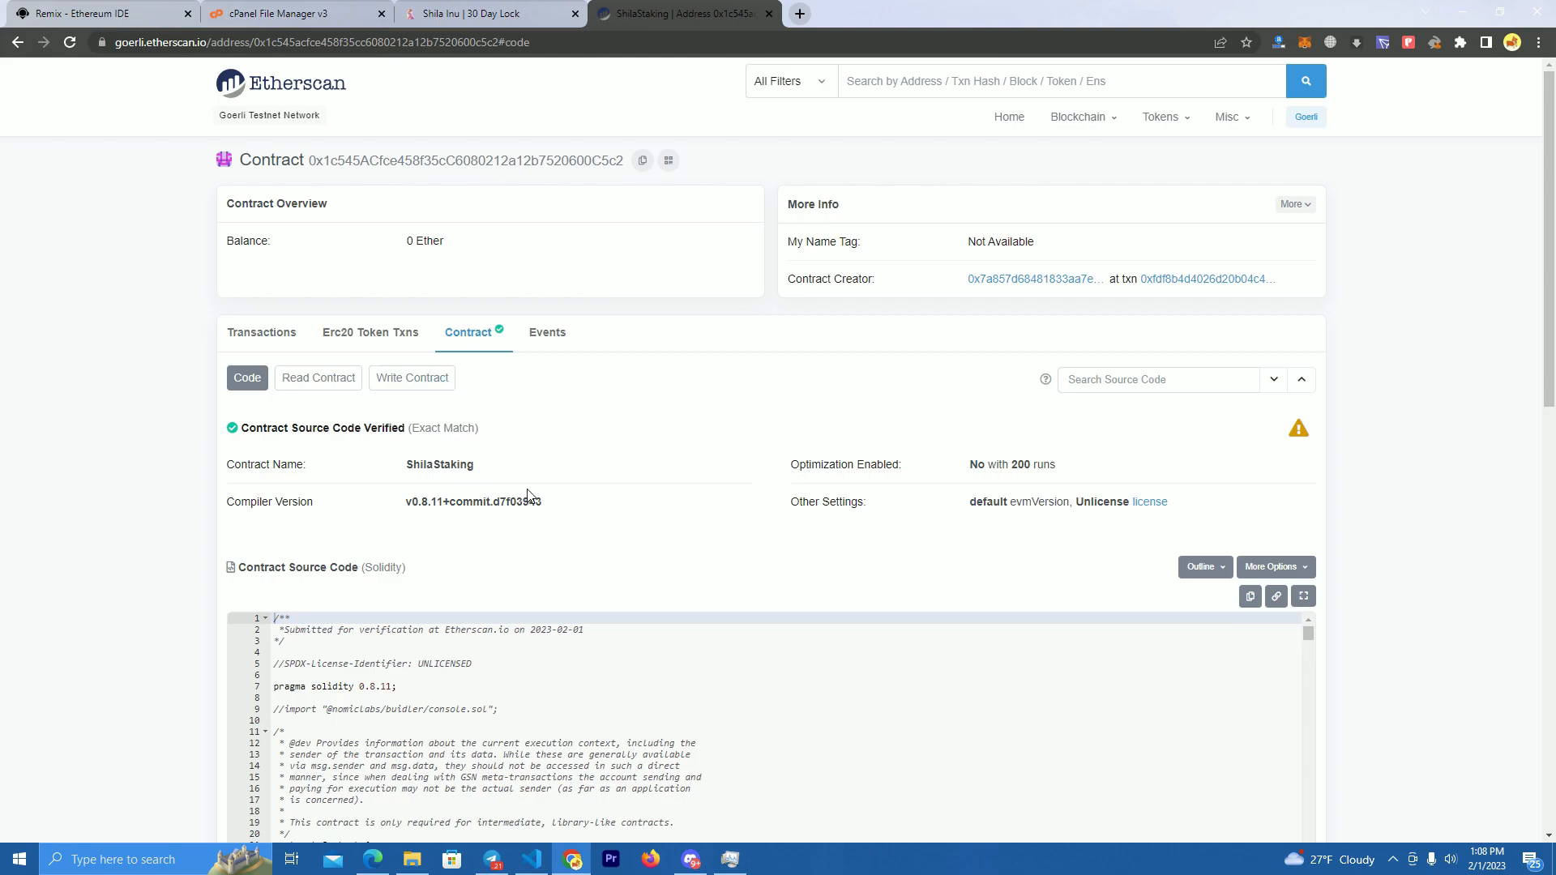
pyautogui.scroll(-3)
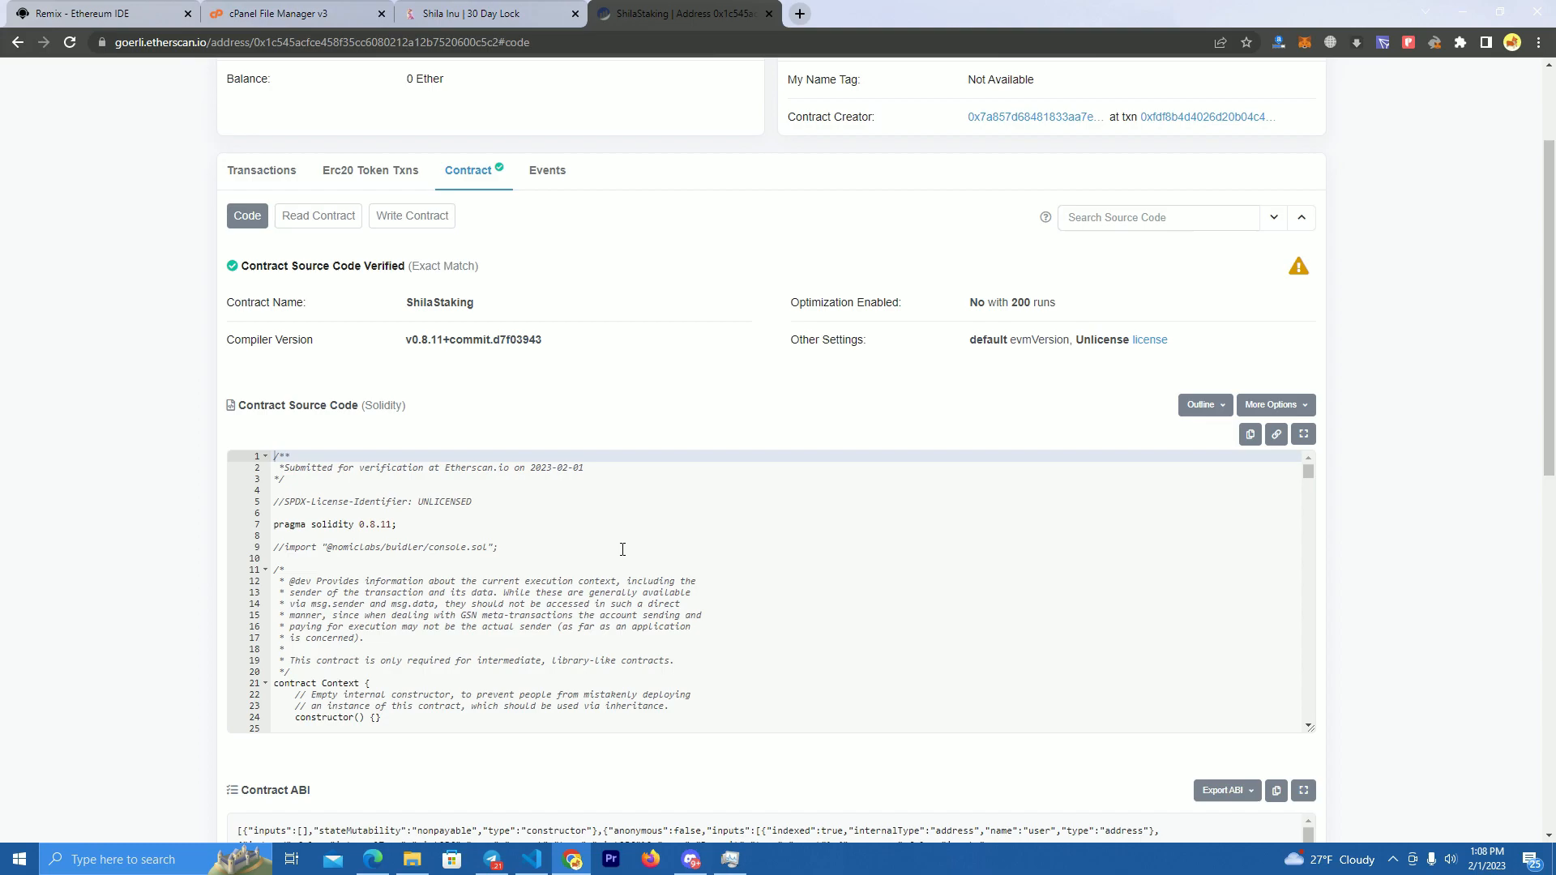
pyautogui.click(411, 216)
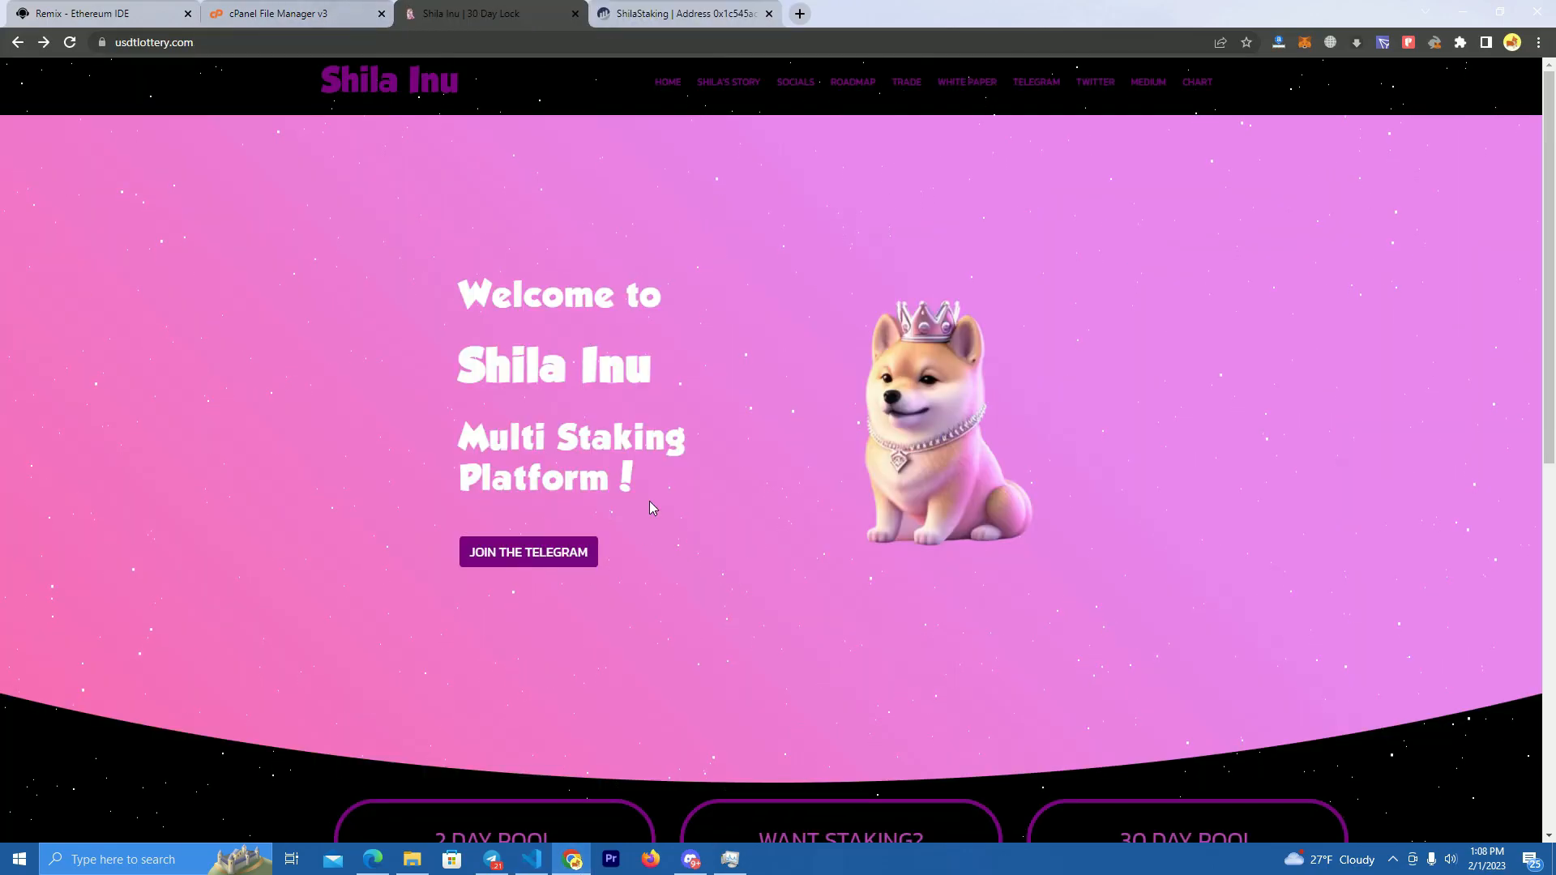
pyautogui.scroll(-3)
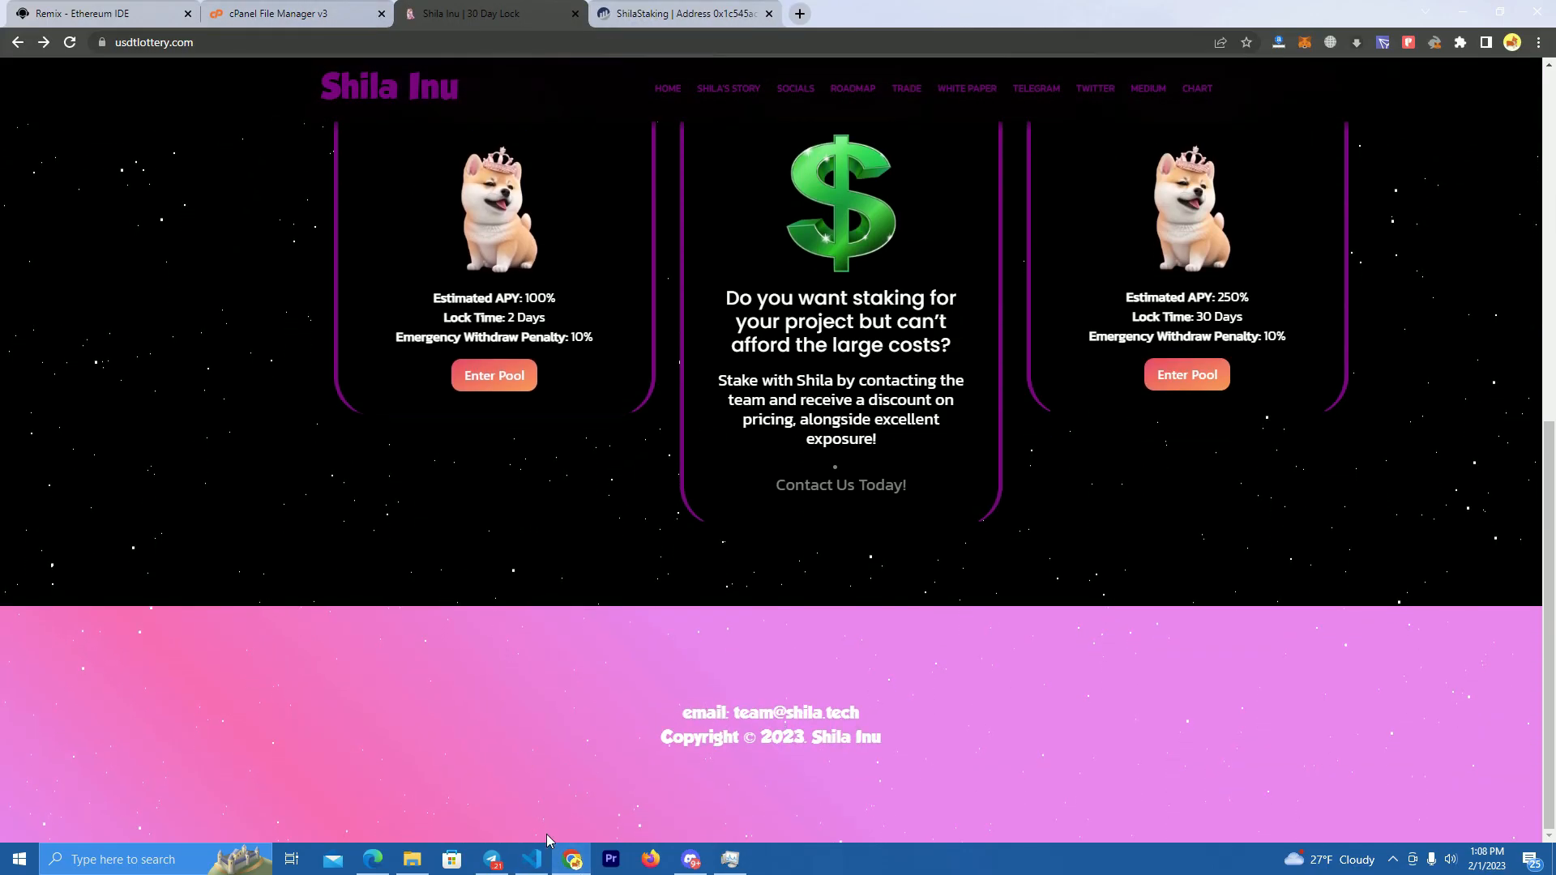
pyautogui.click(533, 867)
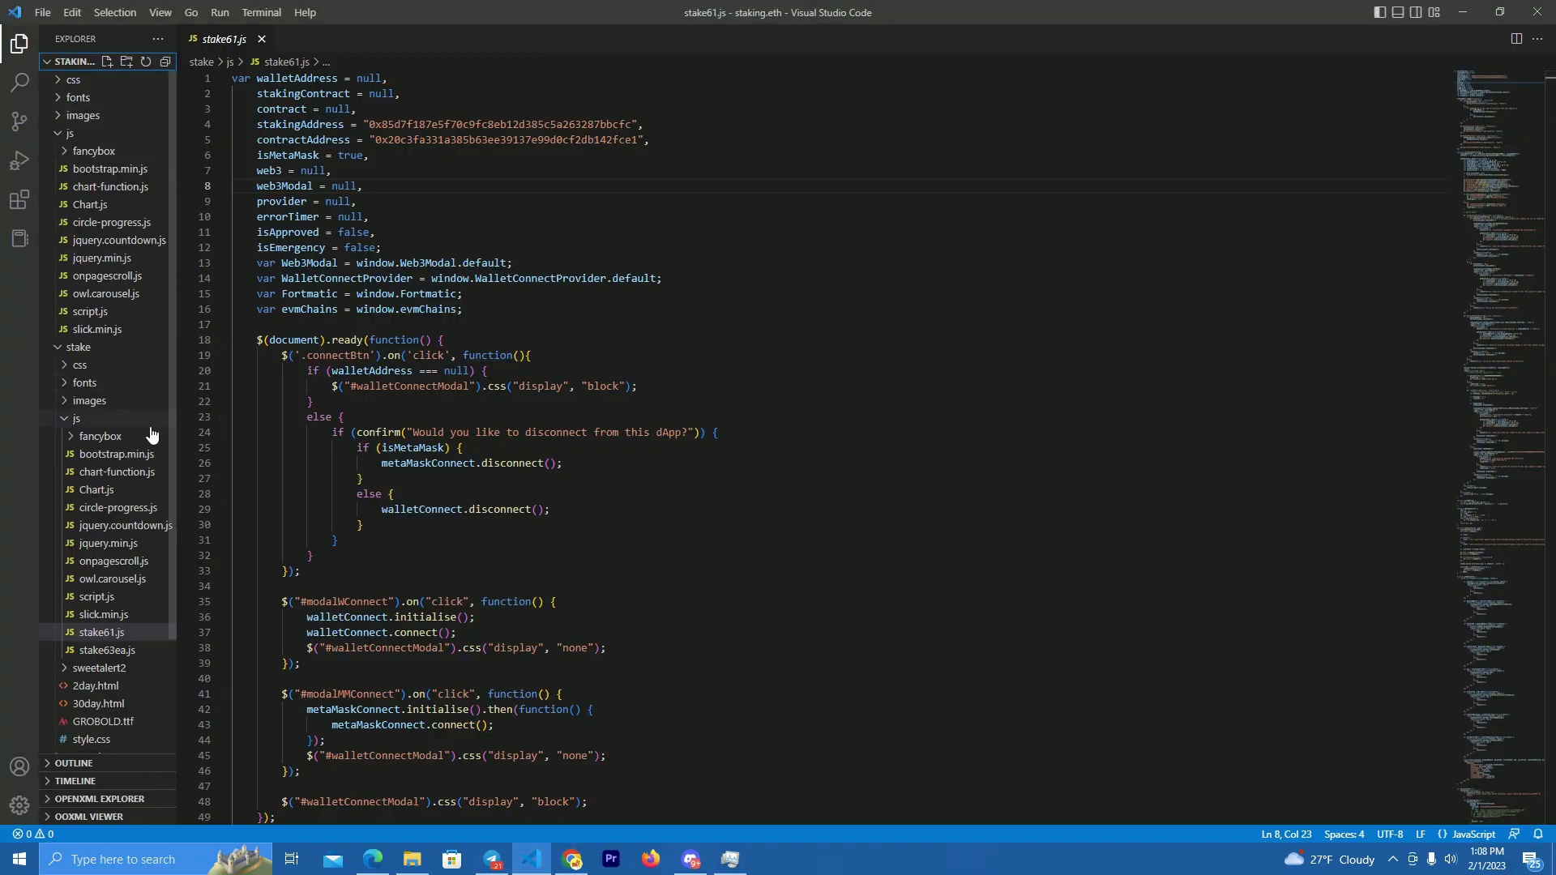
# Step: In VS Code, open stake > js > stake61.js, select its contractAddress, and return to Chrome
pyautogui.click(78, 346)
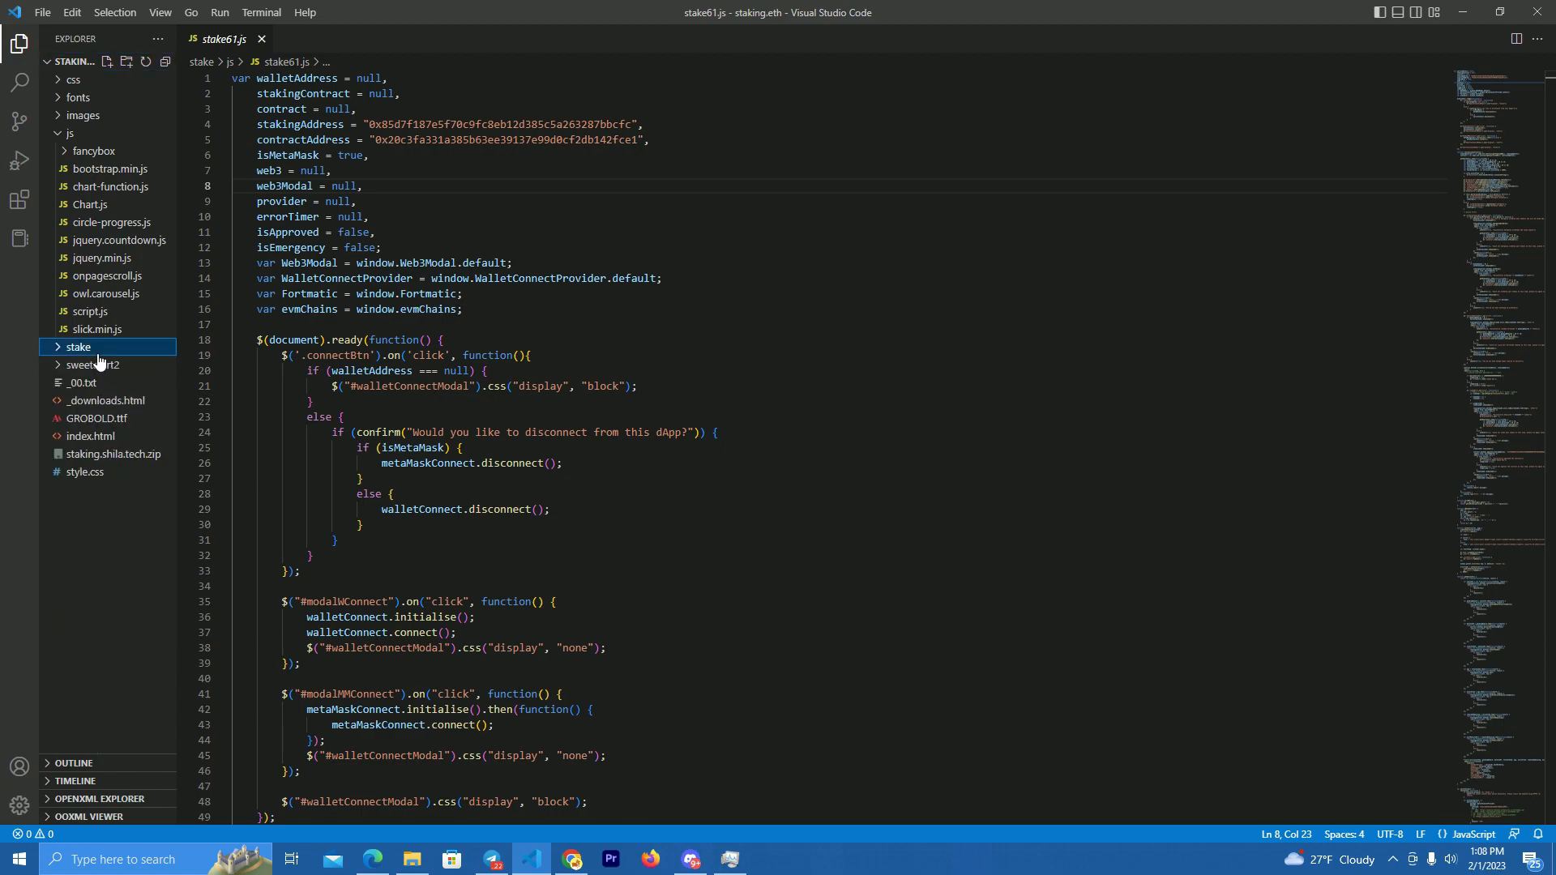
pyautogui.click(77, 346)
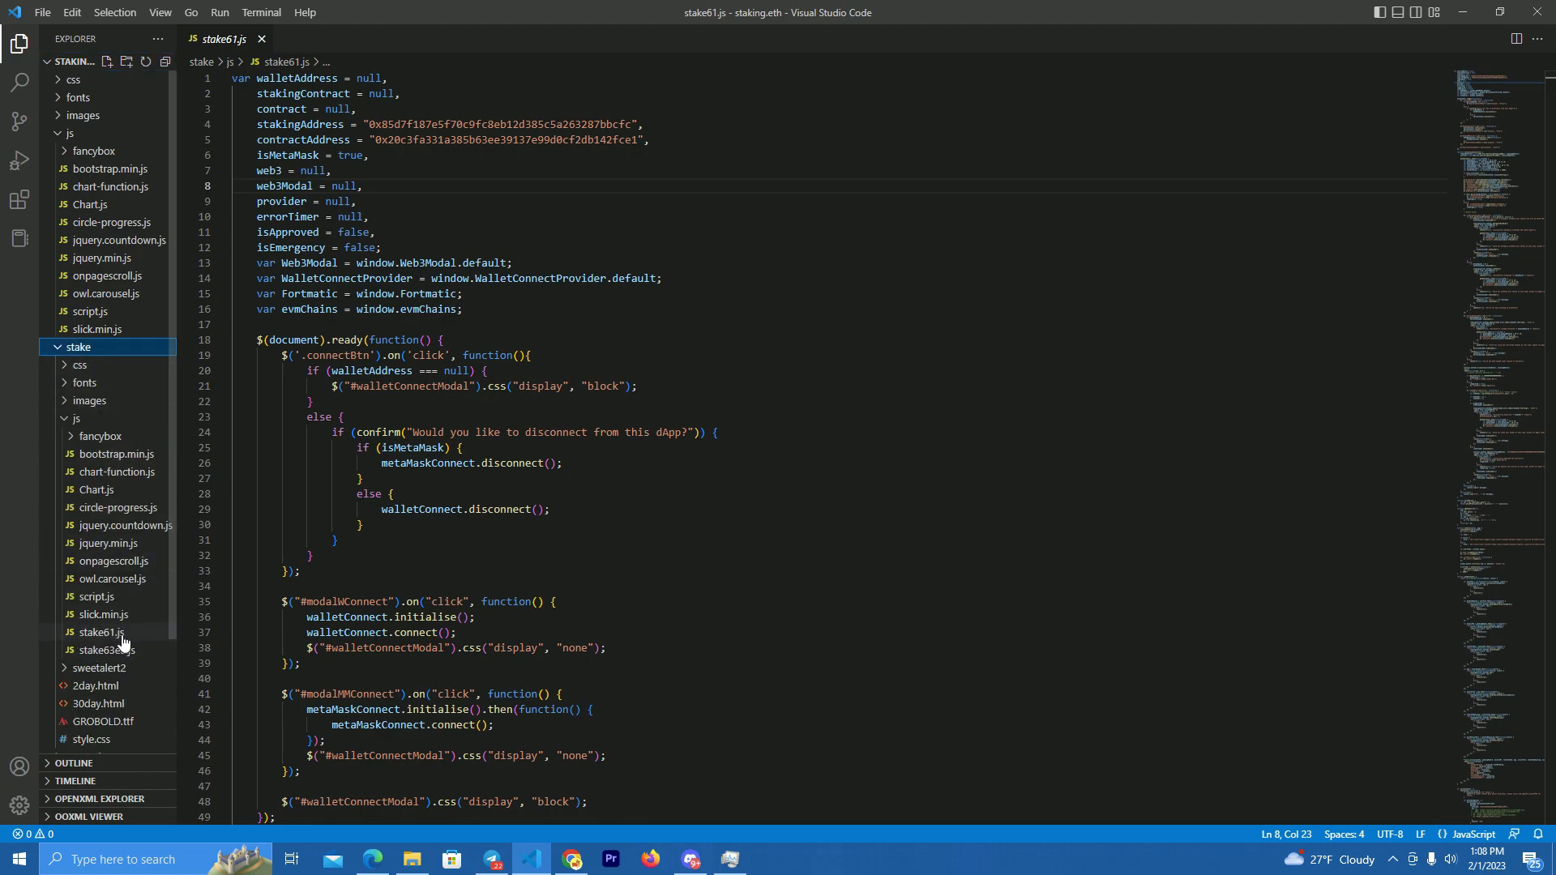
pyautogui.click(97, 632)
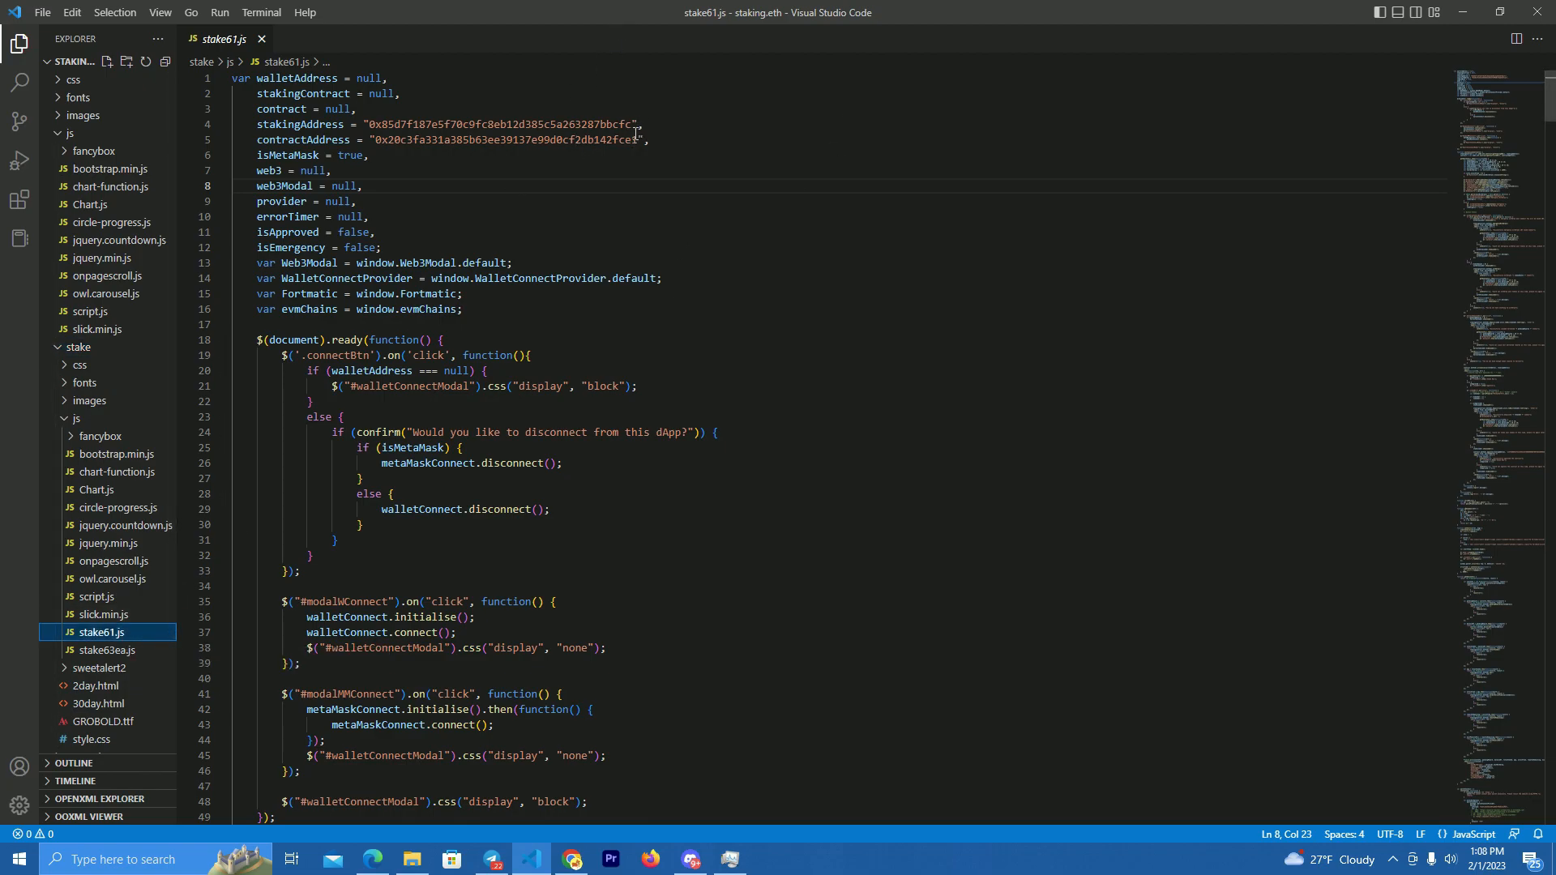
pyautogui.moveTo(375, 124); pyautogui.dragTo(630, 124)
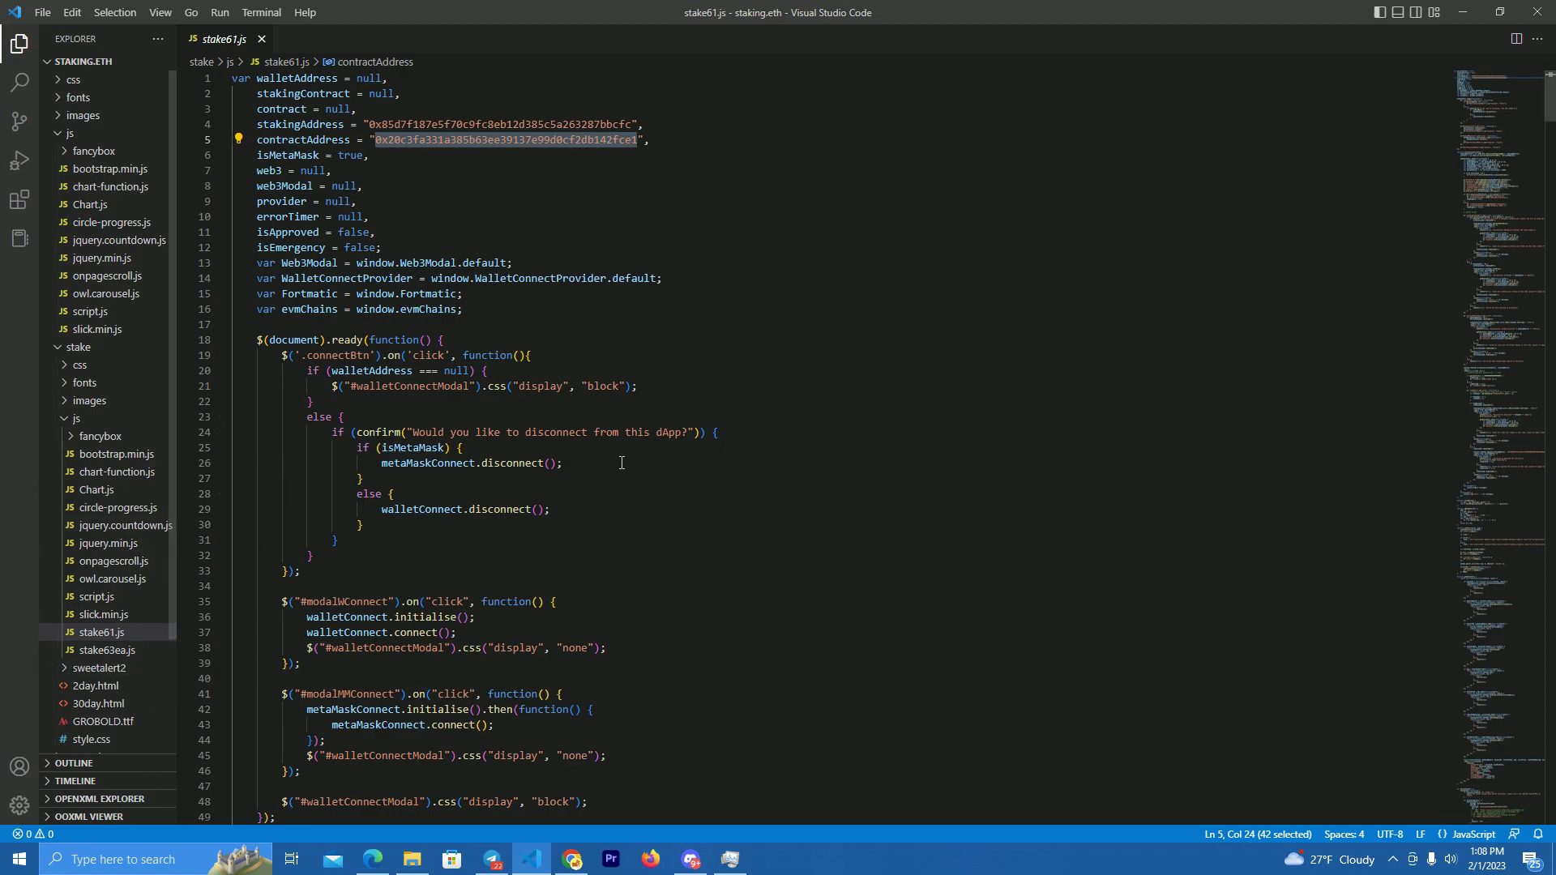
pyautogui.click(106, 651)
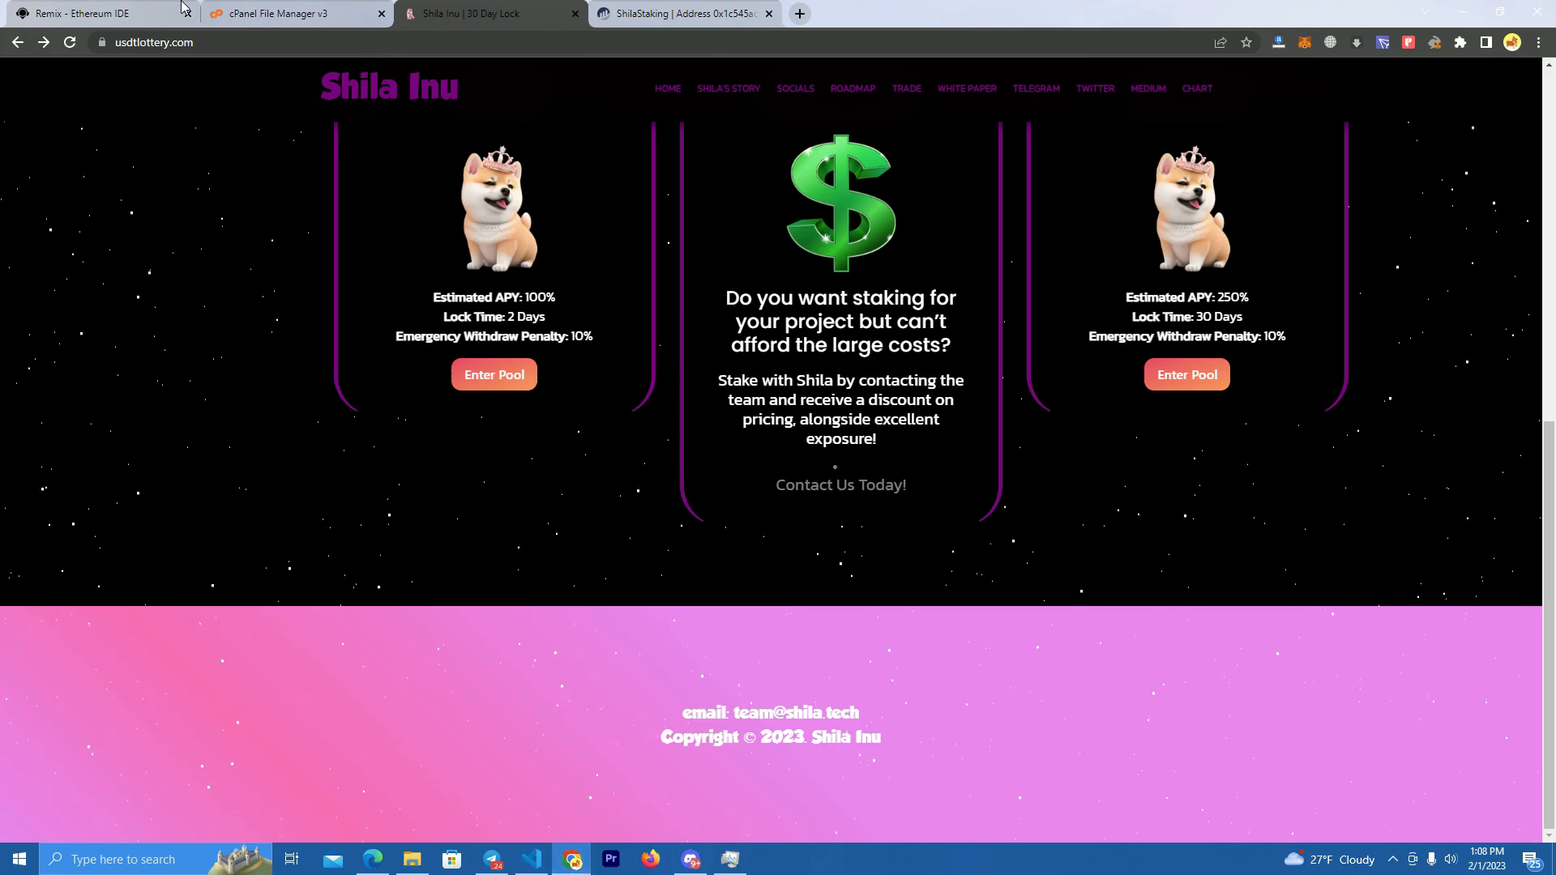
# Step: Open stake63ea.js showing stakingAddress 0xBCF8aA…, then save all open files
pyautogui.click(94, 13)
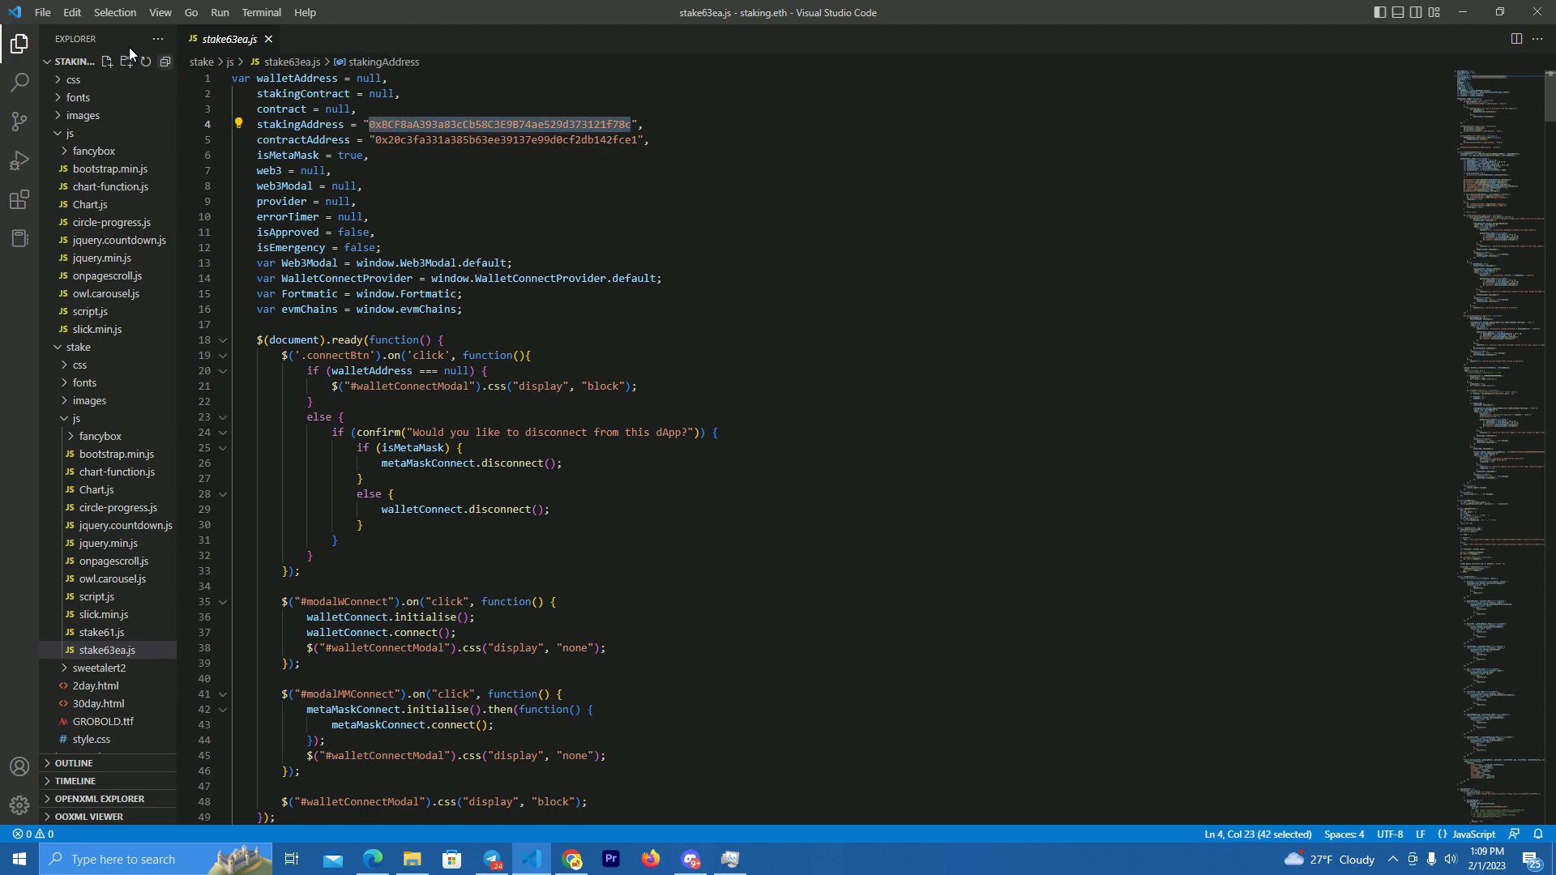
pyautogui.click(43, 12)
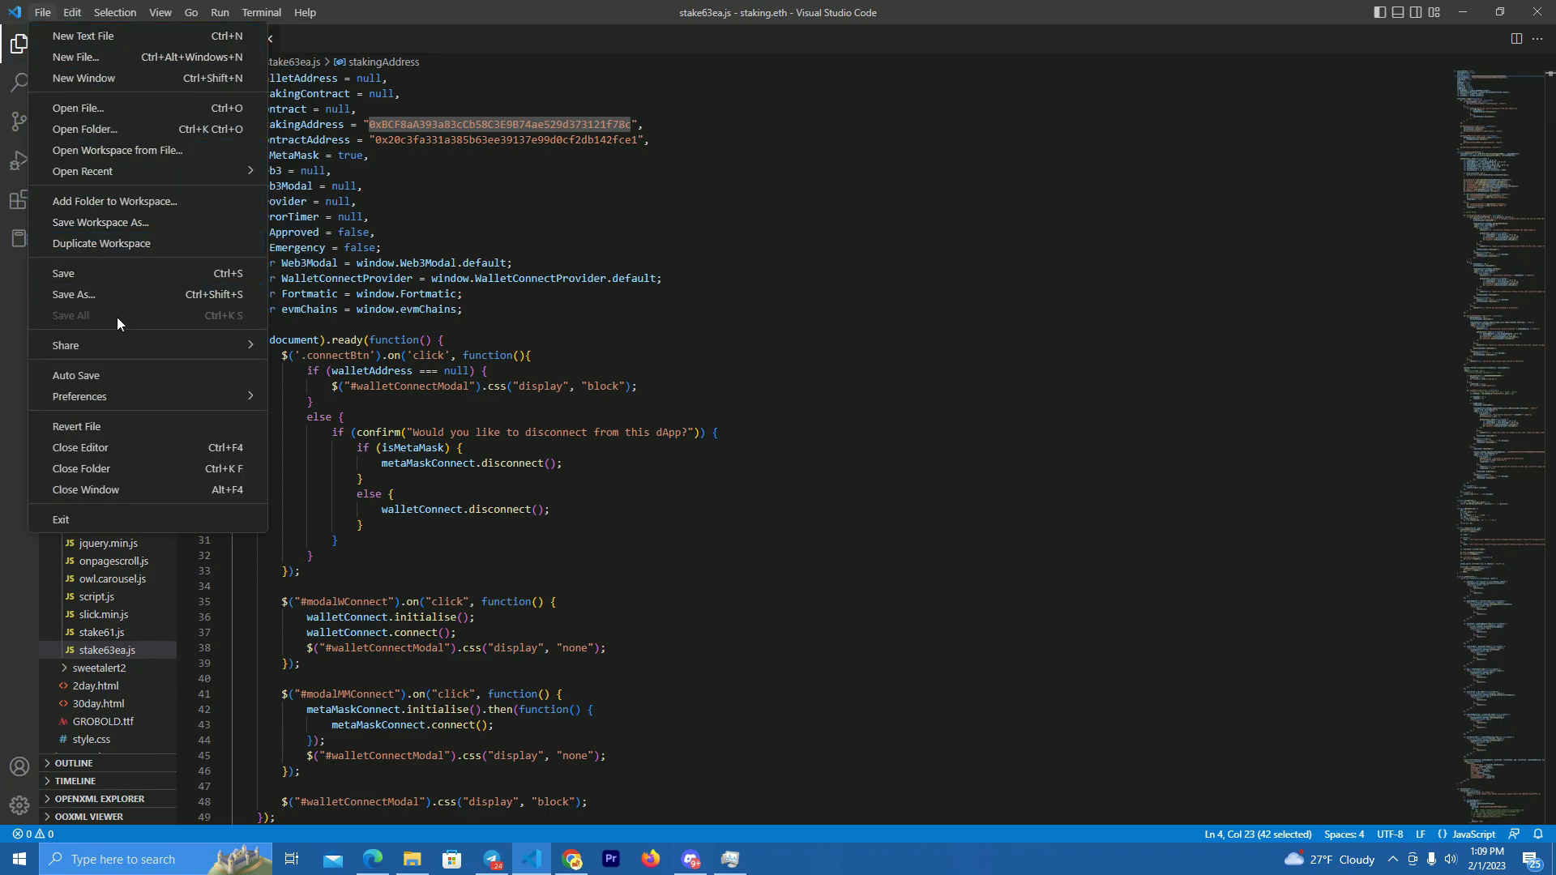
pyautogui.click(698, 253)
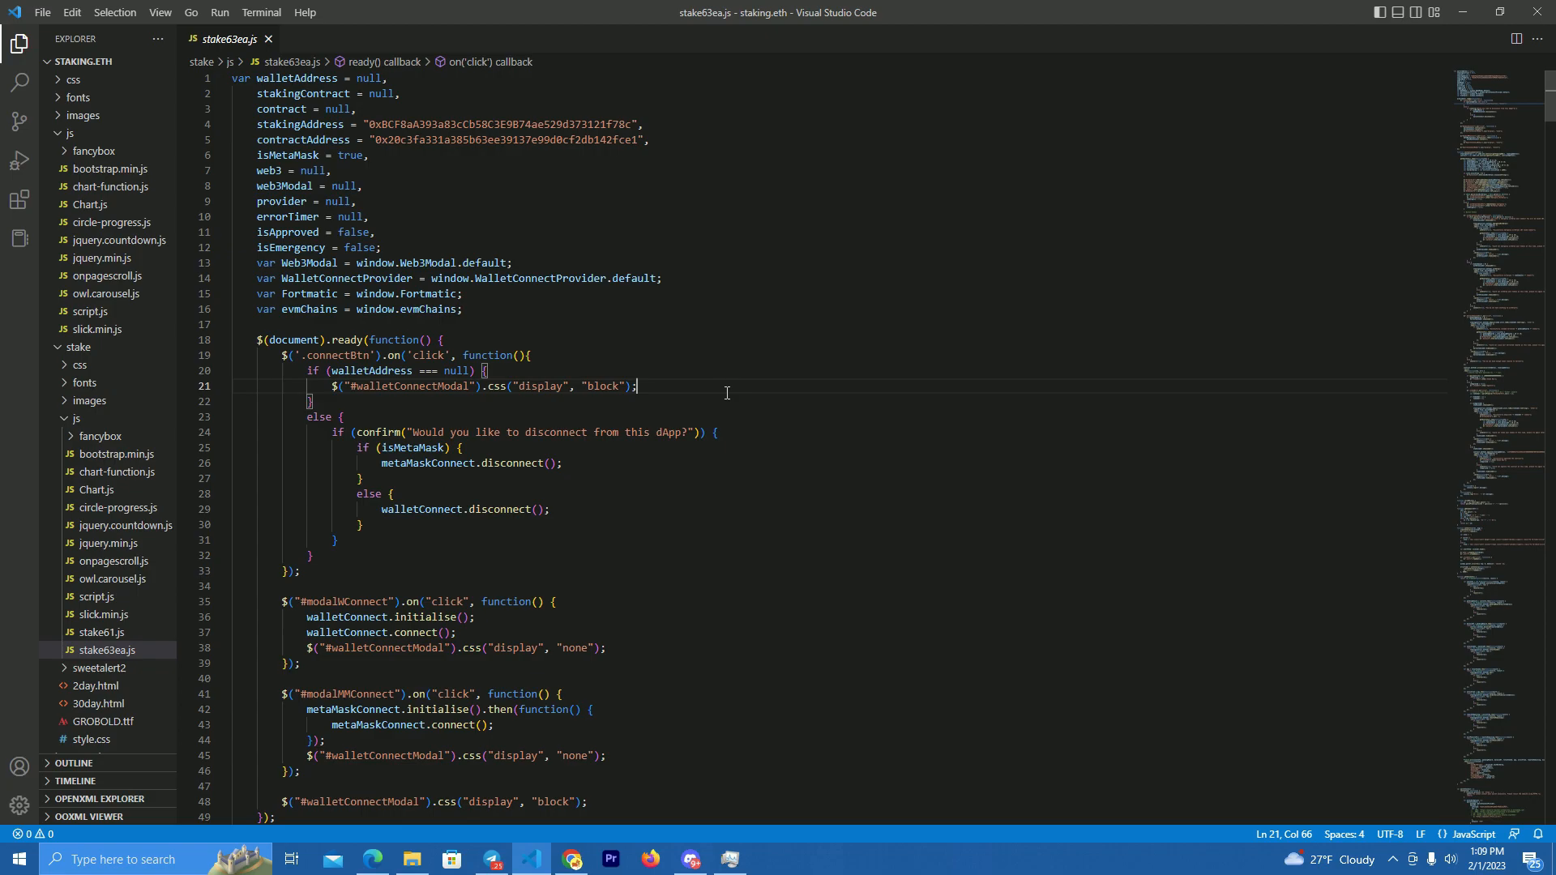
pyautogui.moveTo(133, 663)
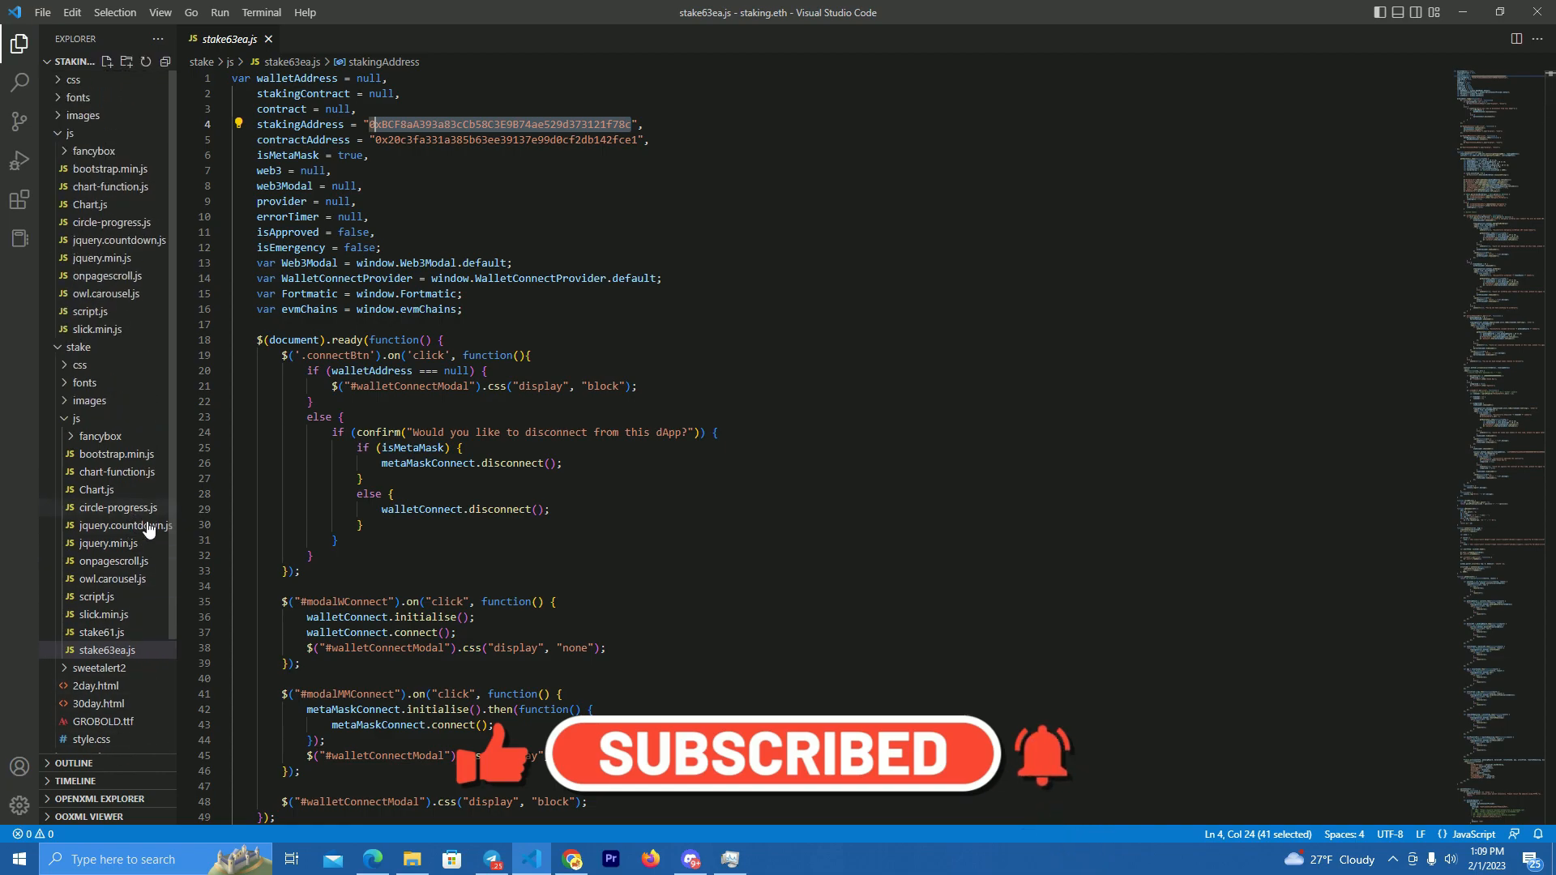
# Step: Scroll through the CSS in index.html, then bring the Remix browser window forward
pyautogui.scroll(-3)
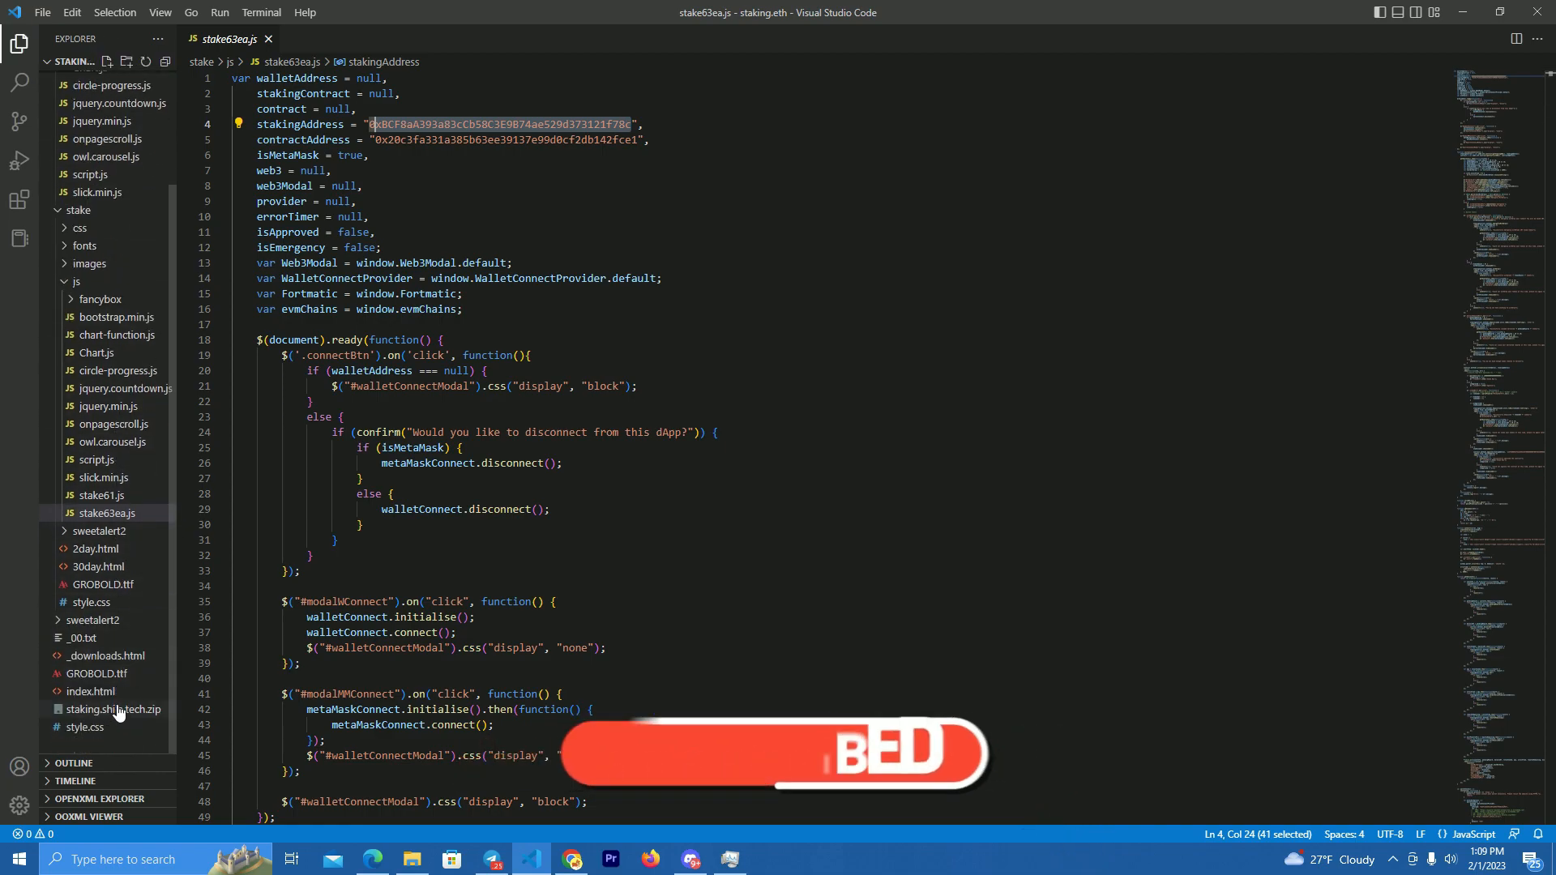
pyautogui.click(90, 691)
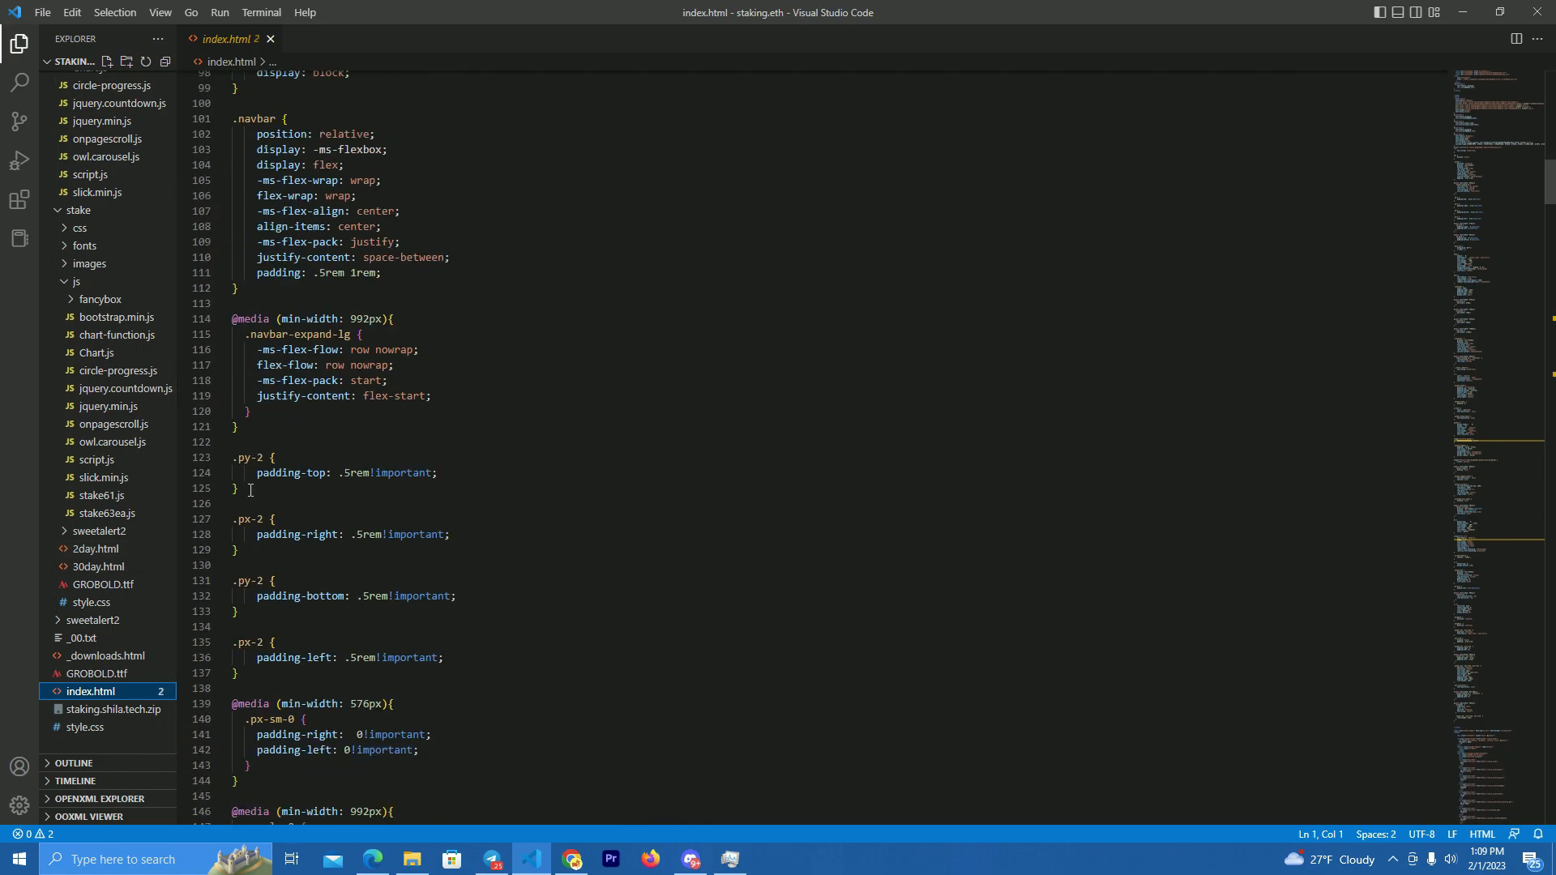
pyautogui.scroll(-3)
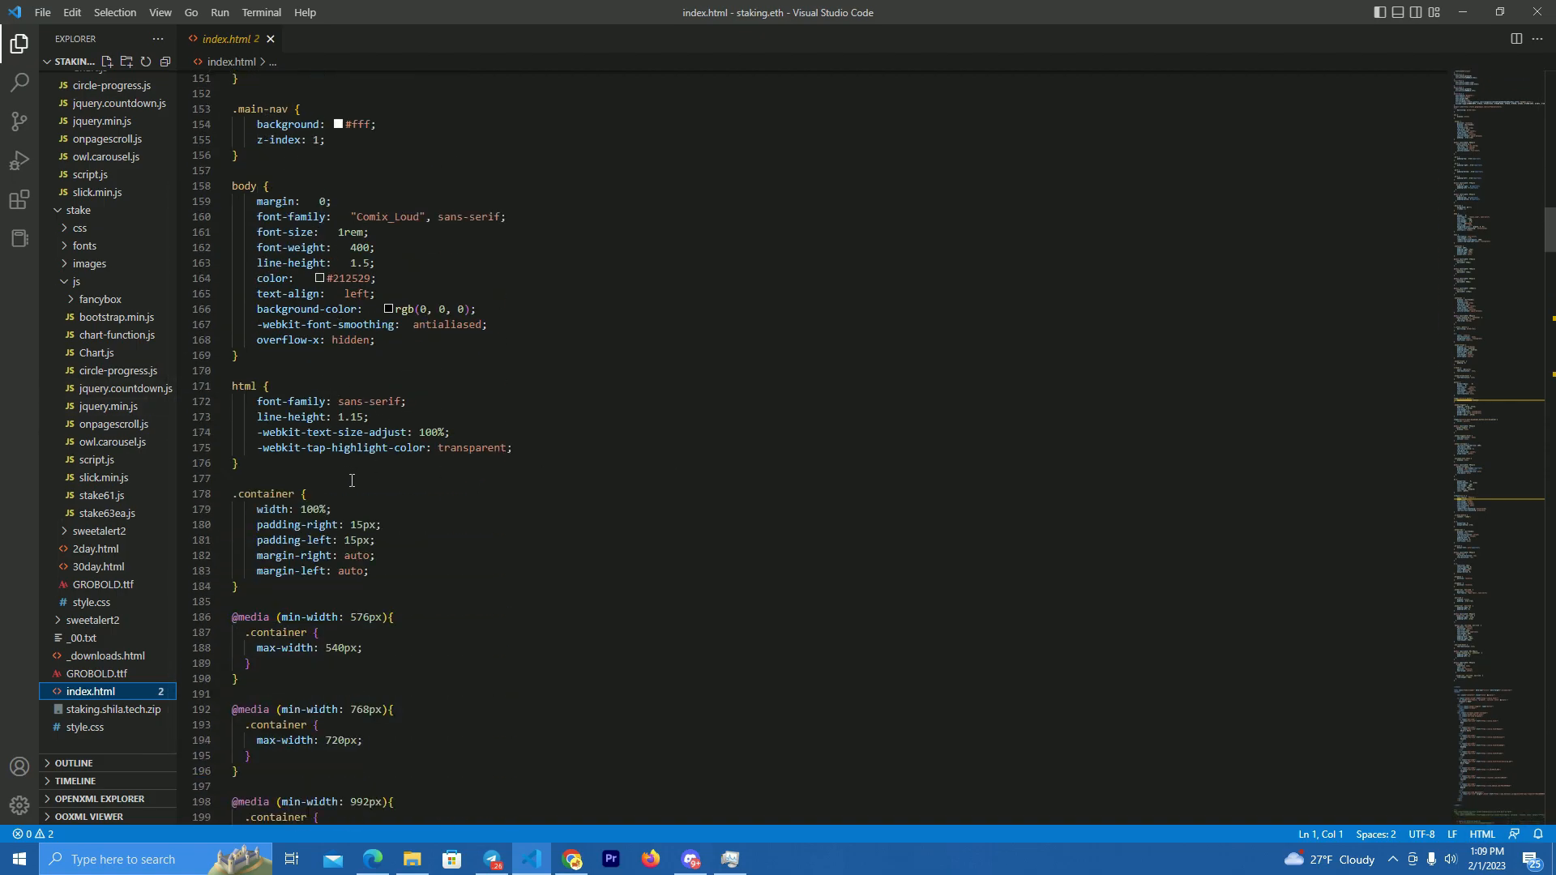
pyautogui.scroll(-3)
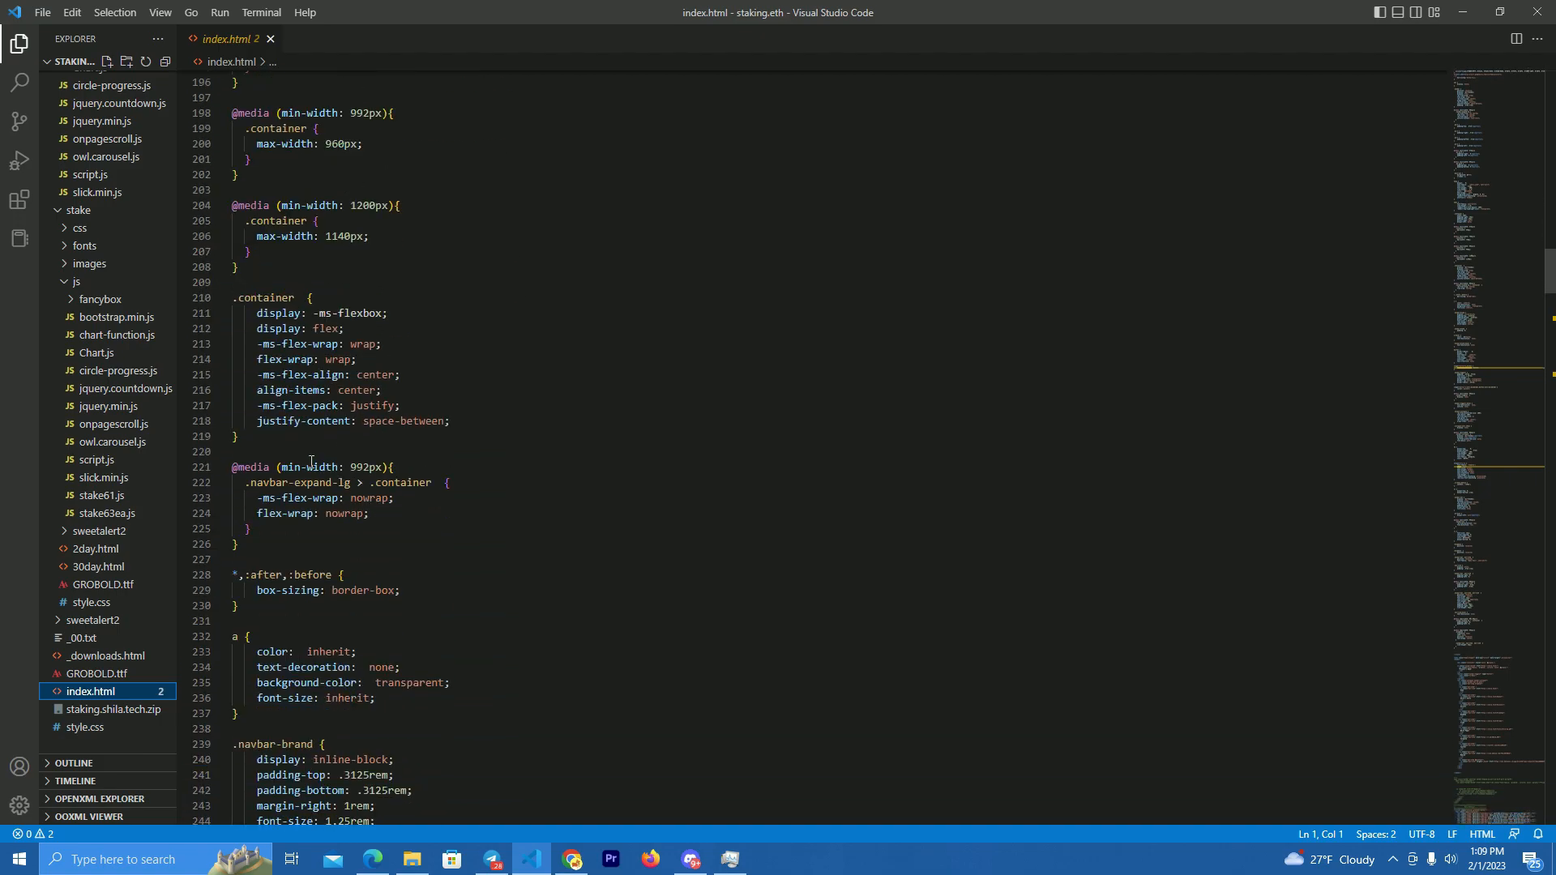
pyautogui.click(43, 13)
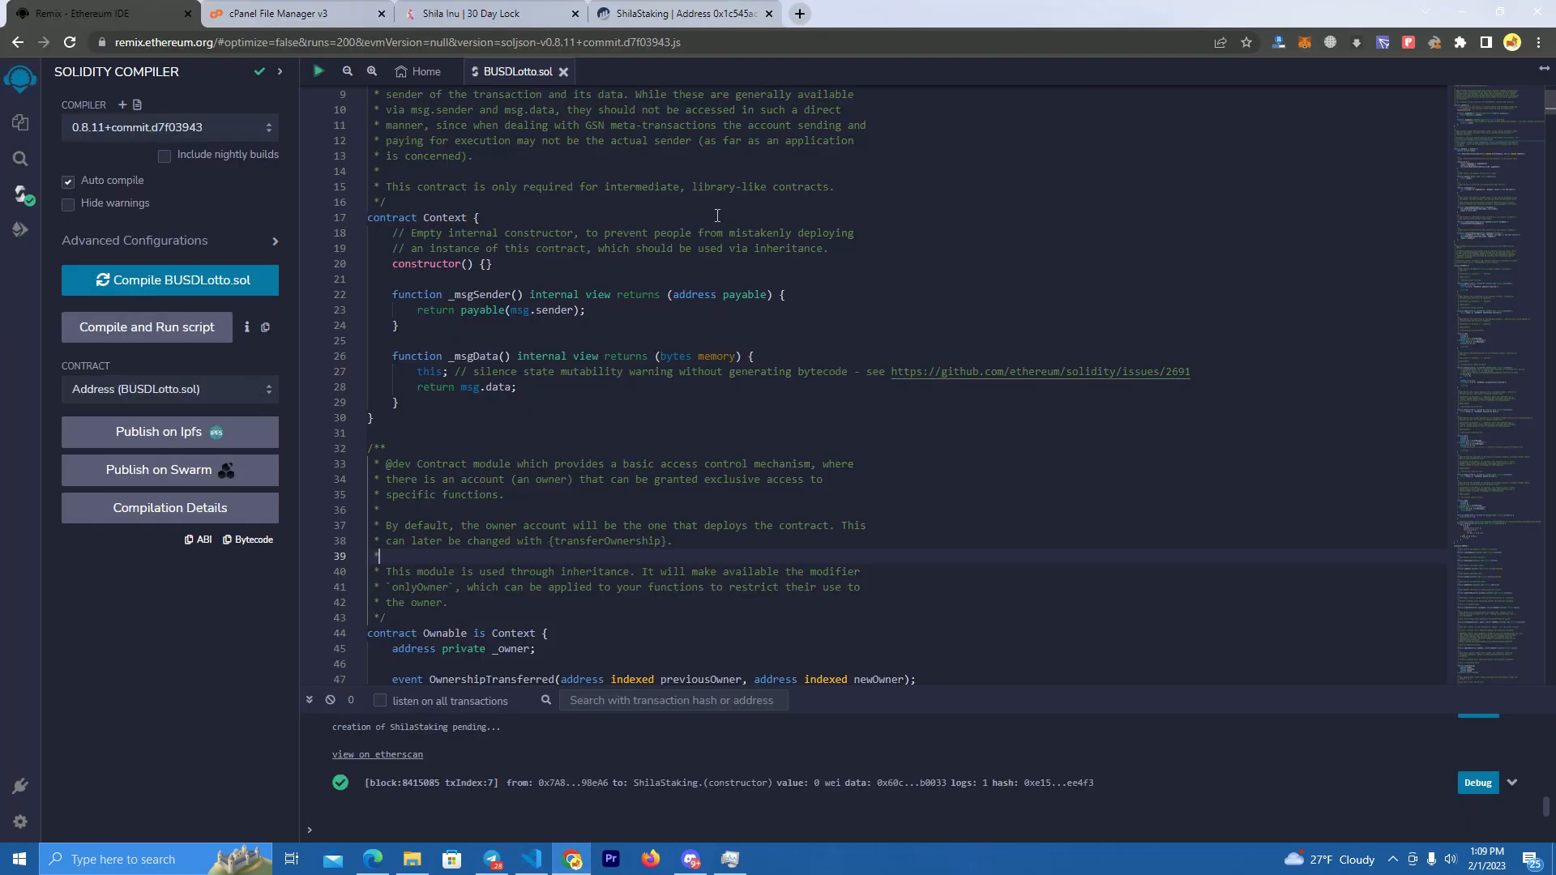
# Step: Switch to the cPanel File Manager tab listing the usdtlottery.com root folder
pyautogui.click(288, 13)
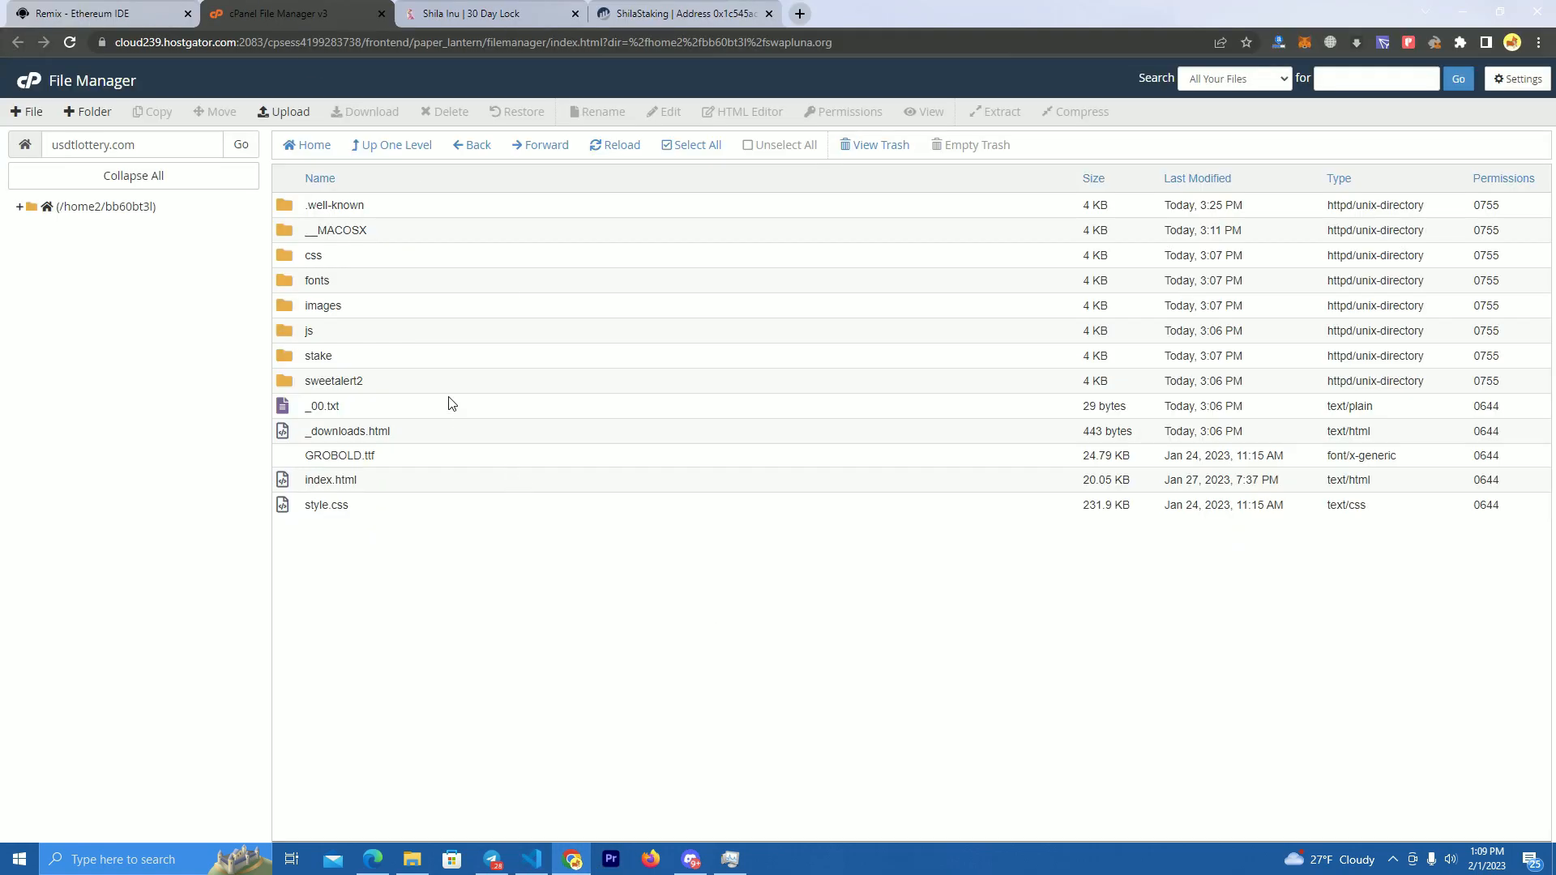
pyautogui.moveTo(653, 325)
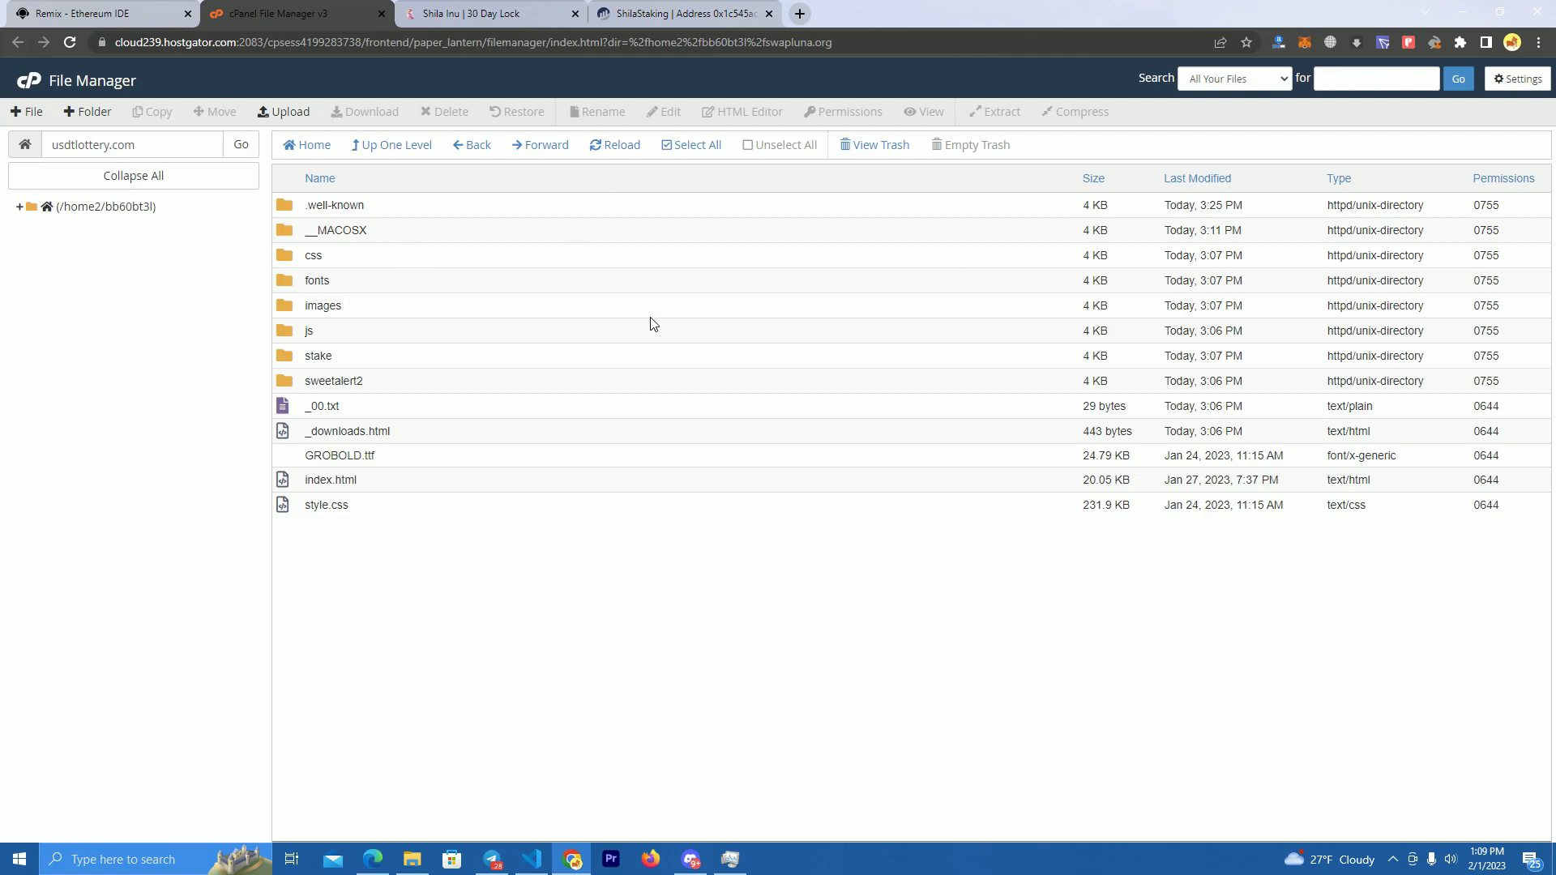
pyautogui.moveTo(355, 145)
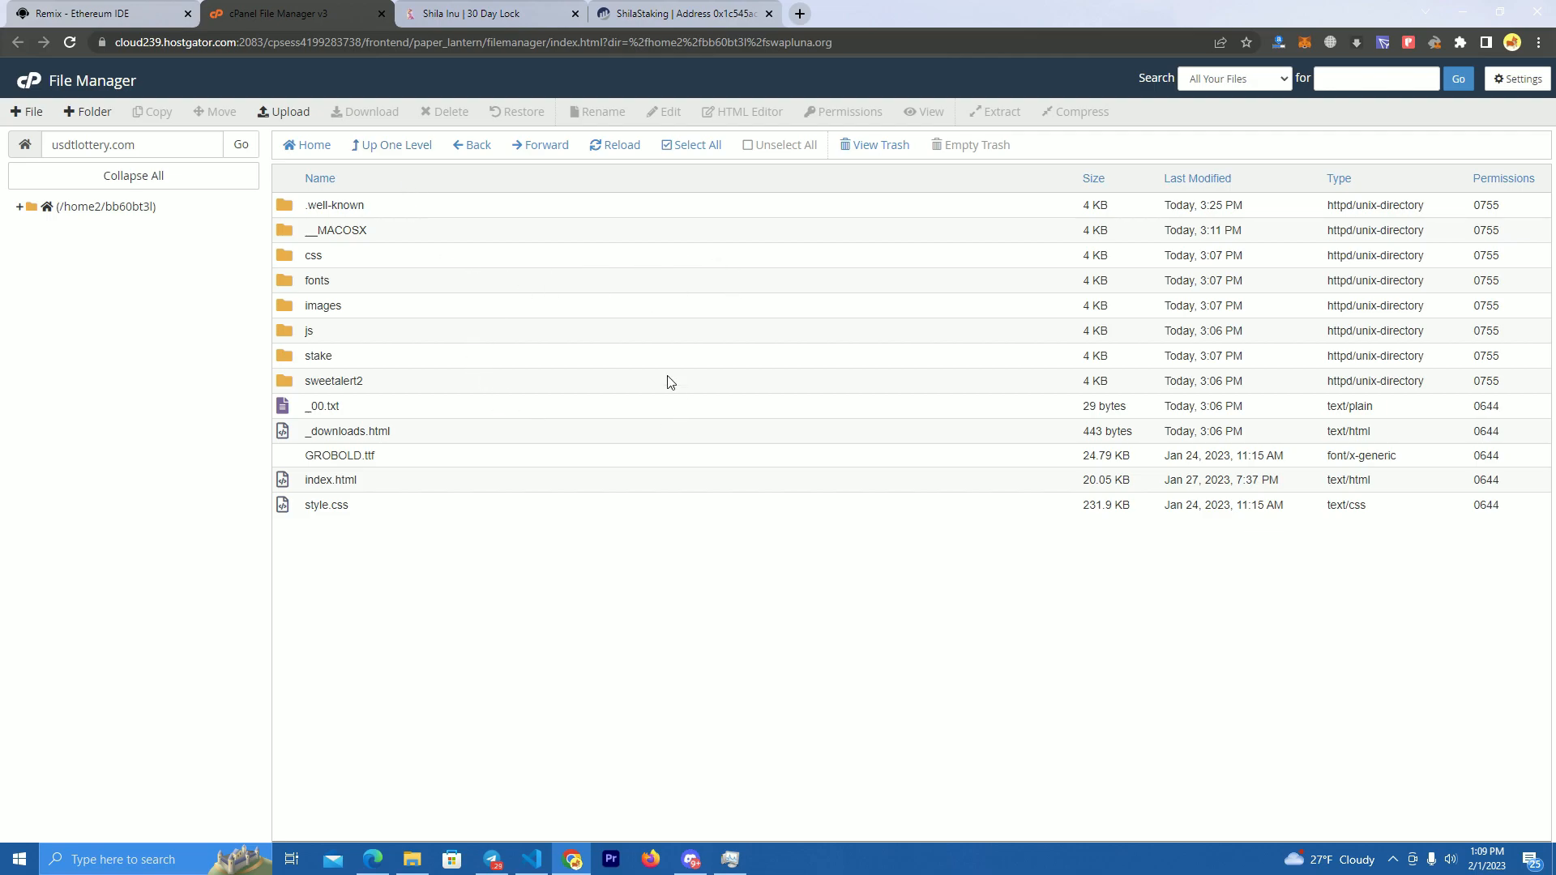
# Step: On the Shila Inu site, scroll to the pools and enter the 30 Day pool page
pyautogui.click(486, 13)
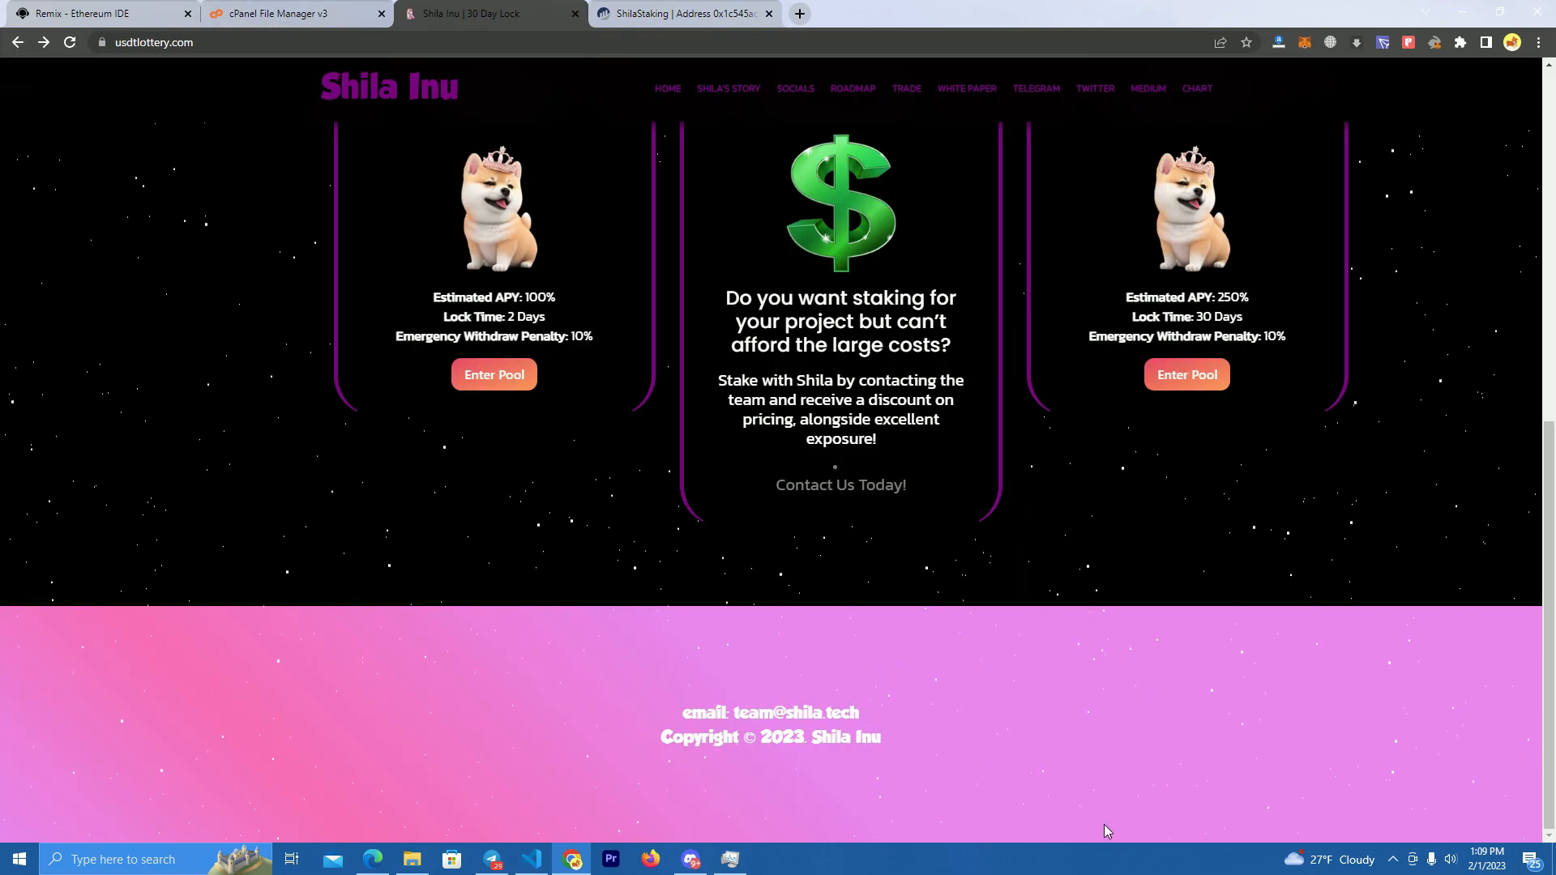
pyautogui.moveTo(516, 549)
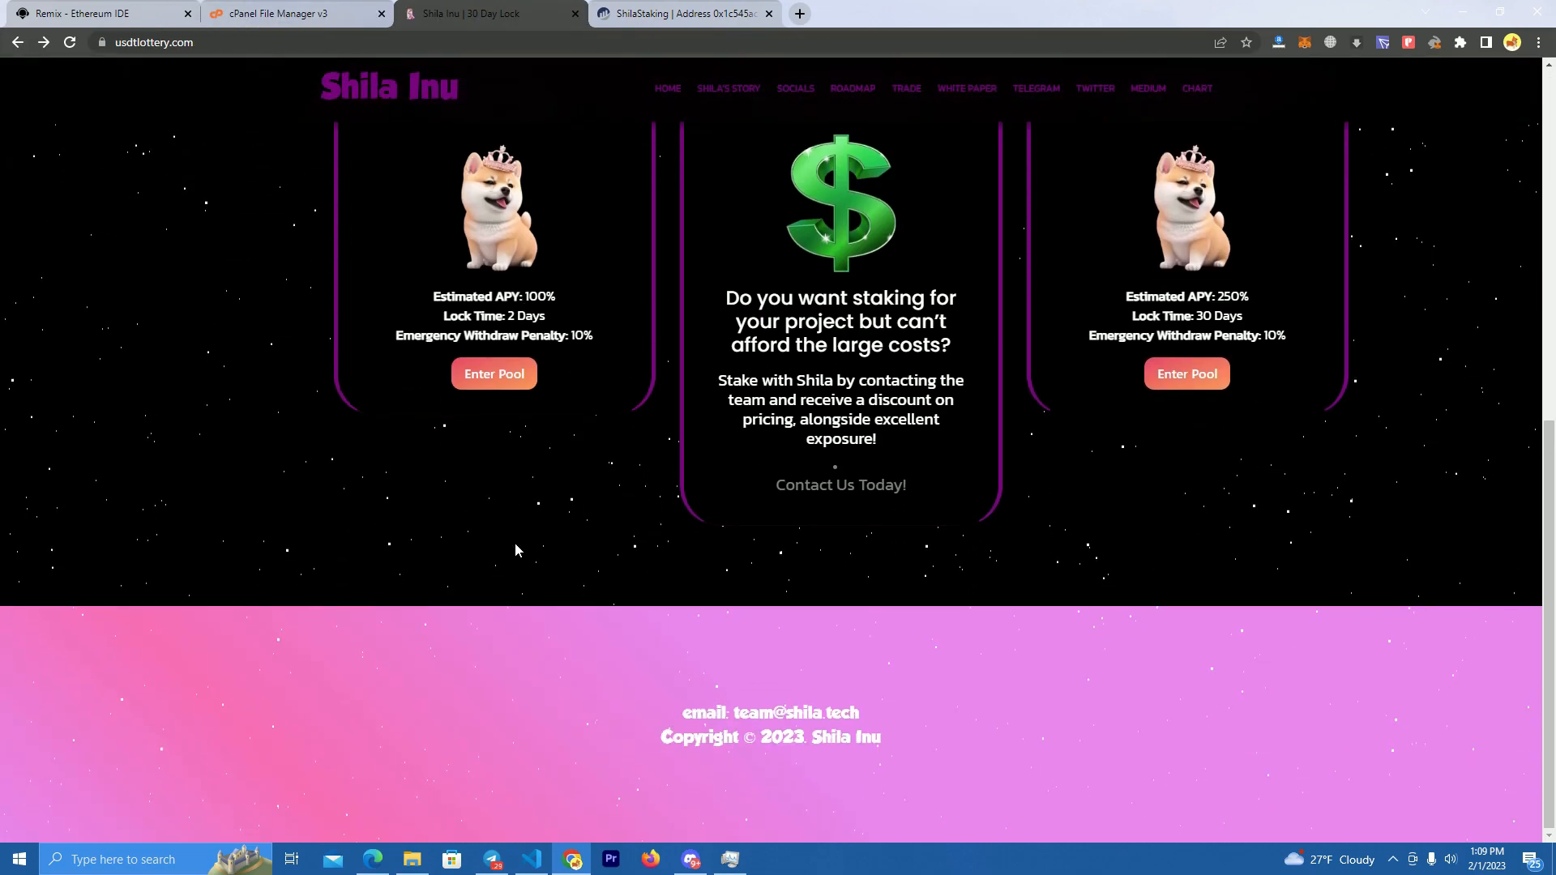
pyautogui.moveTo(681, 556)
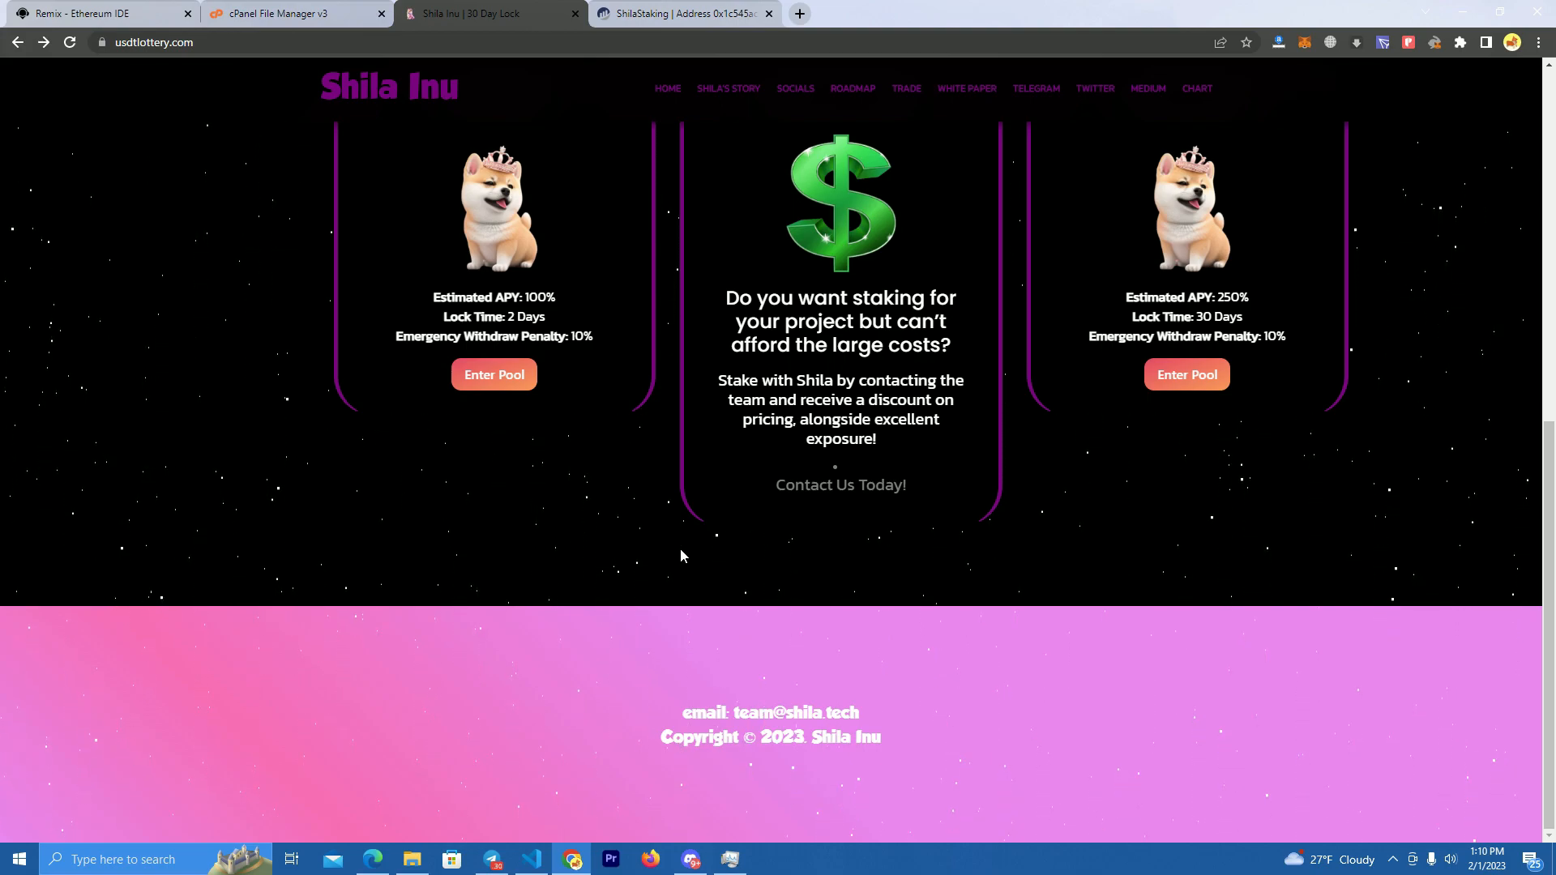
pyautogui.scroll(-3)
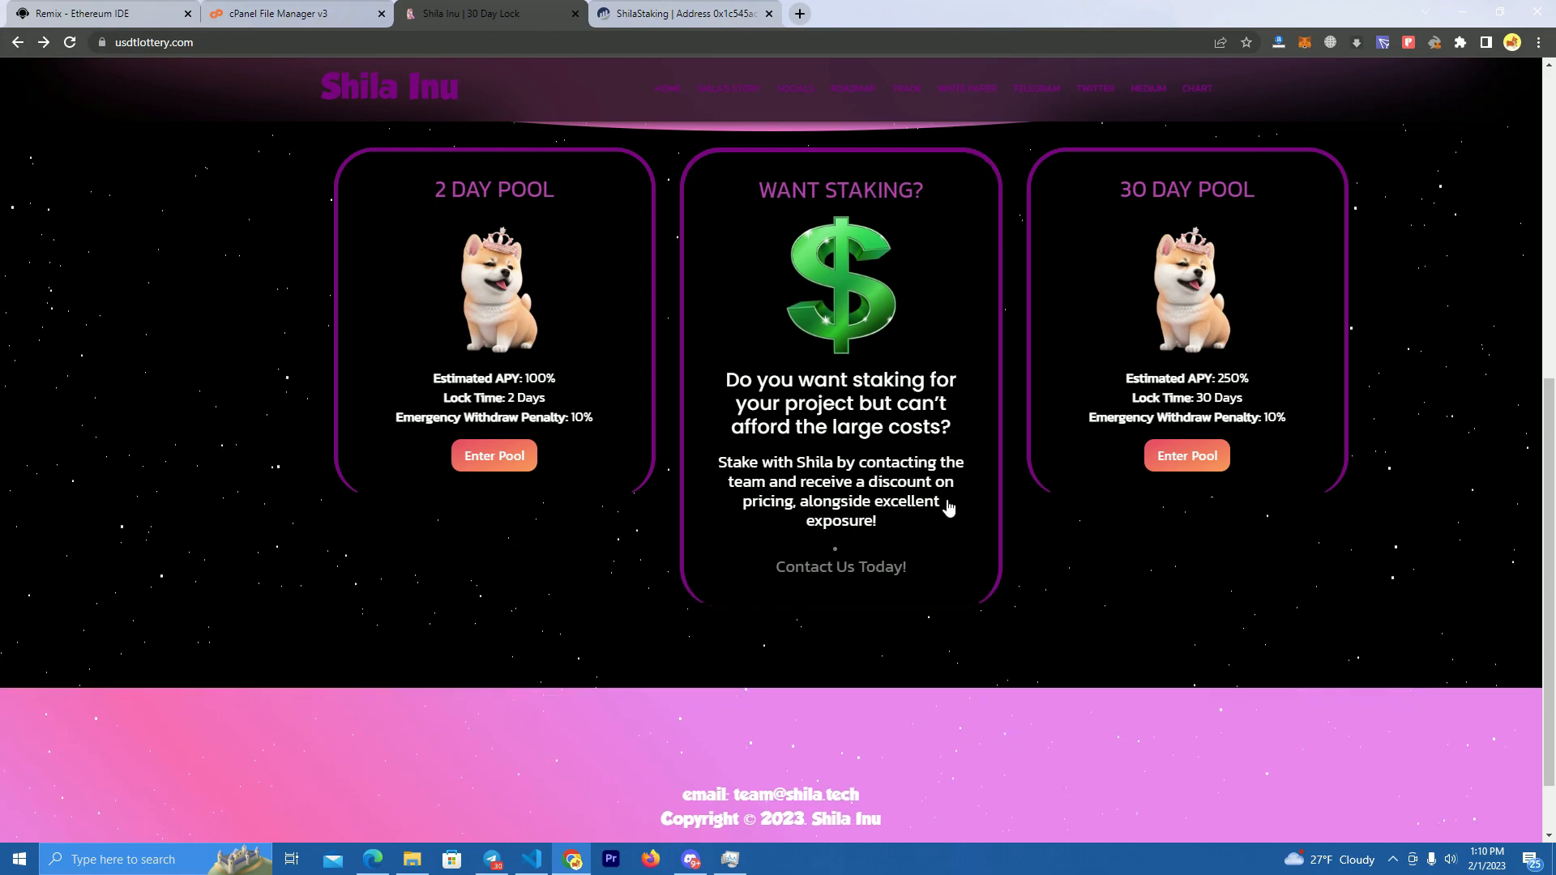
pyautogui.click(1186, 456)
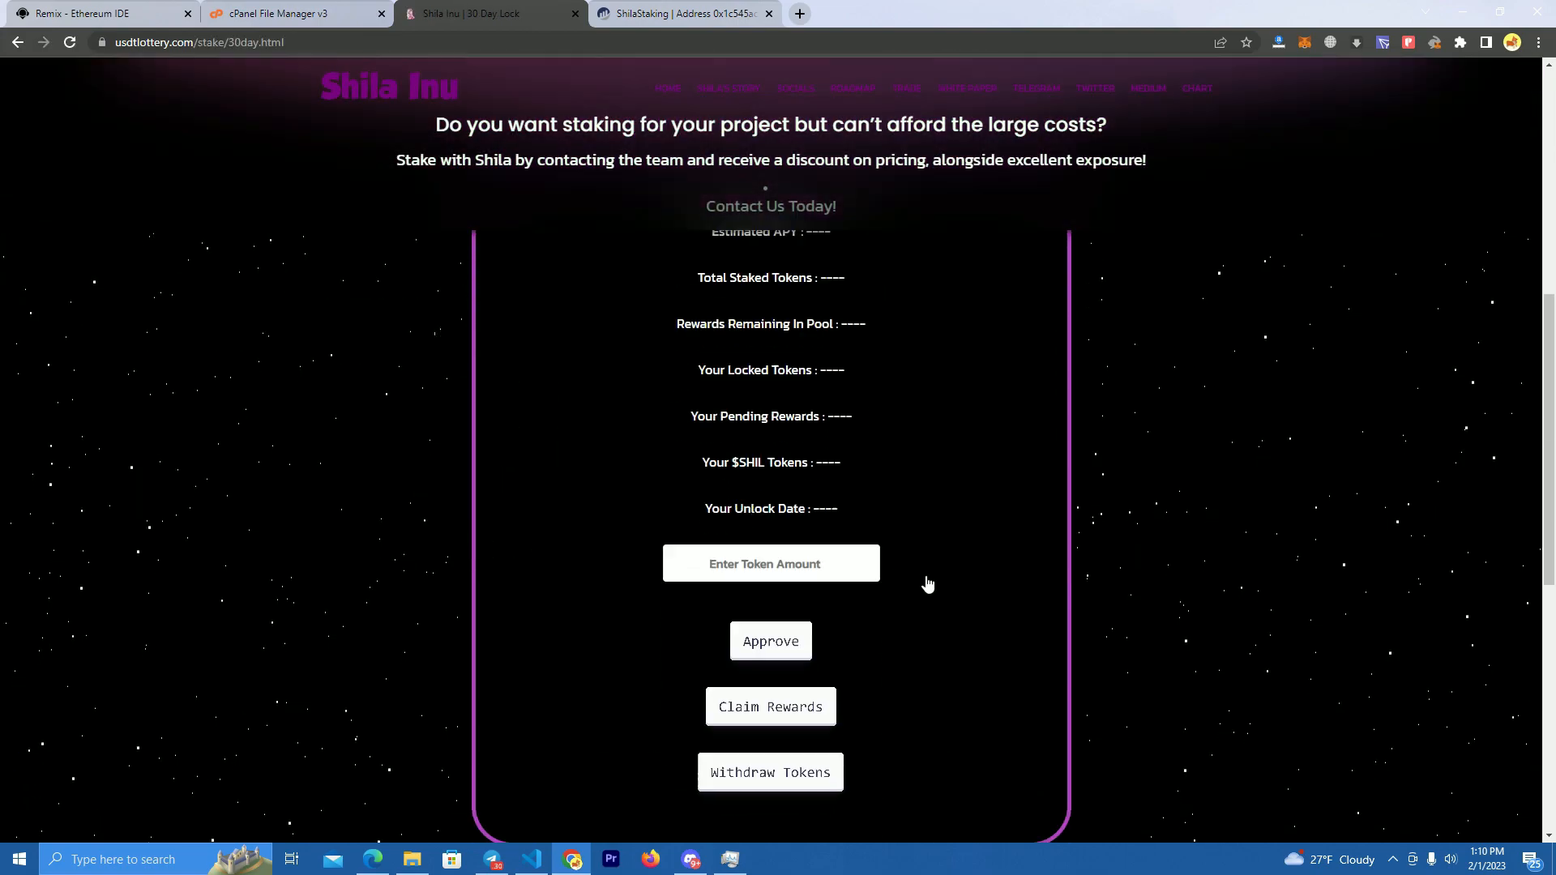
pyautogui.scroll(-3)
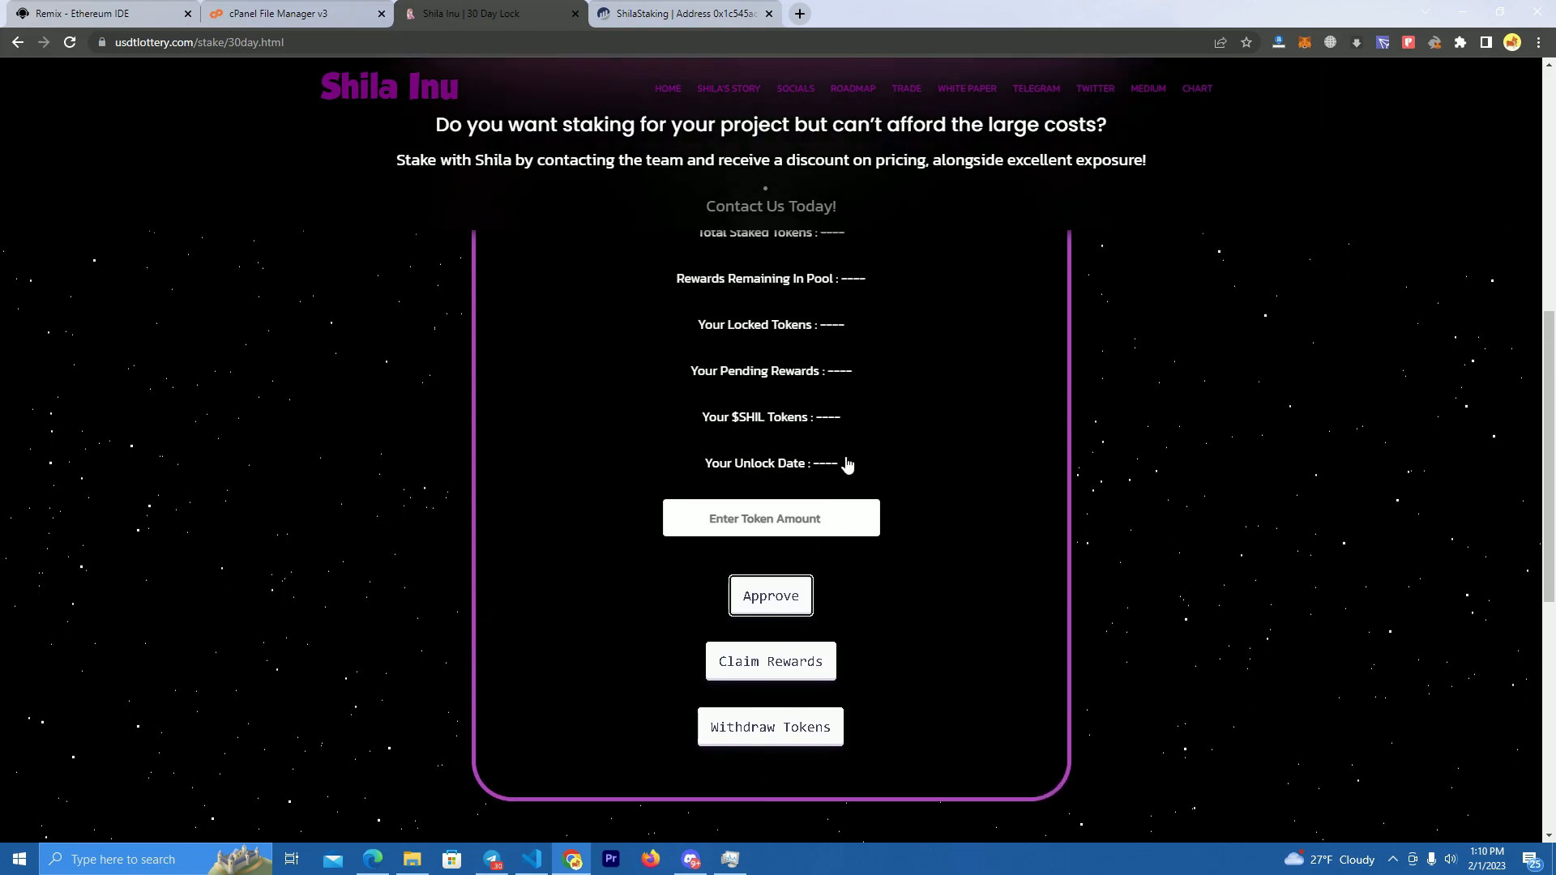
pyautogui.scroll(-3)
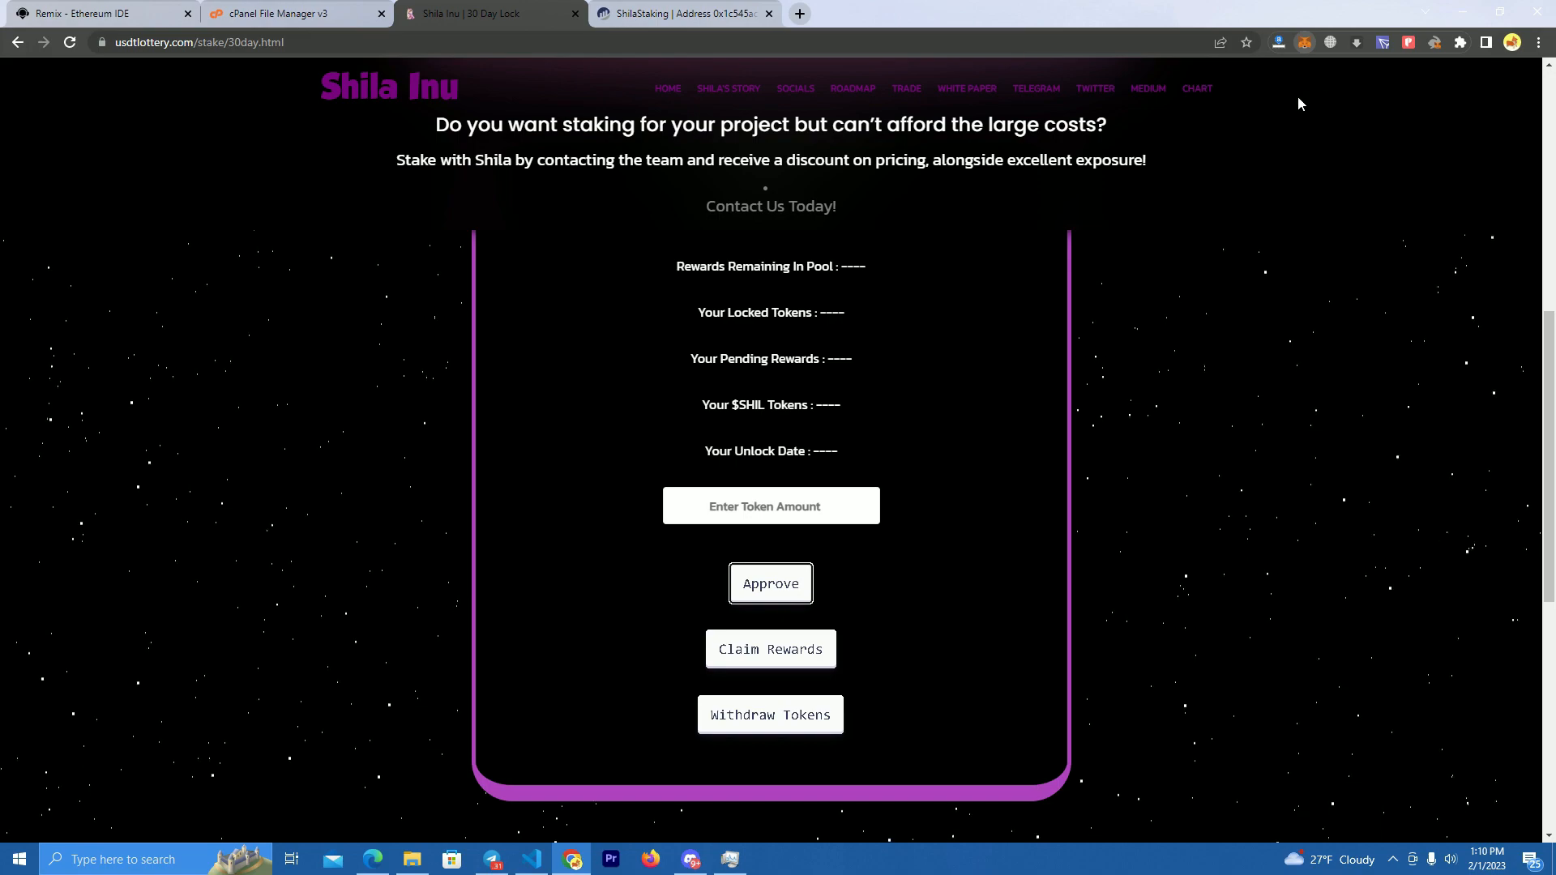
# Step: Open and dismiss MetaMask, then Approve to load the 30 Day pool's live figures
pyautogui.click(1282, 83)
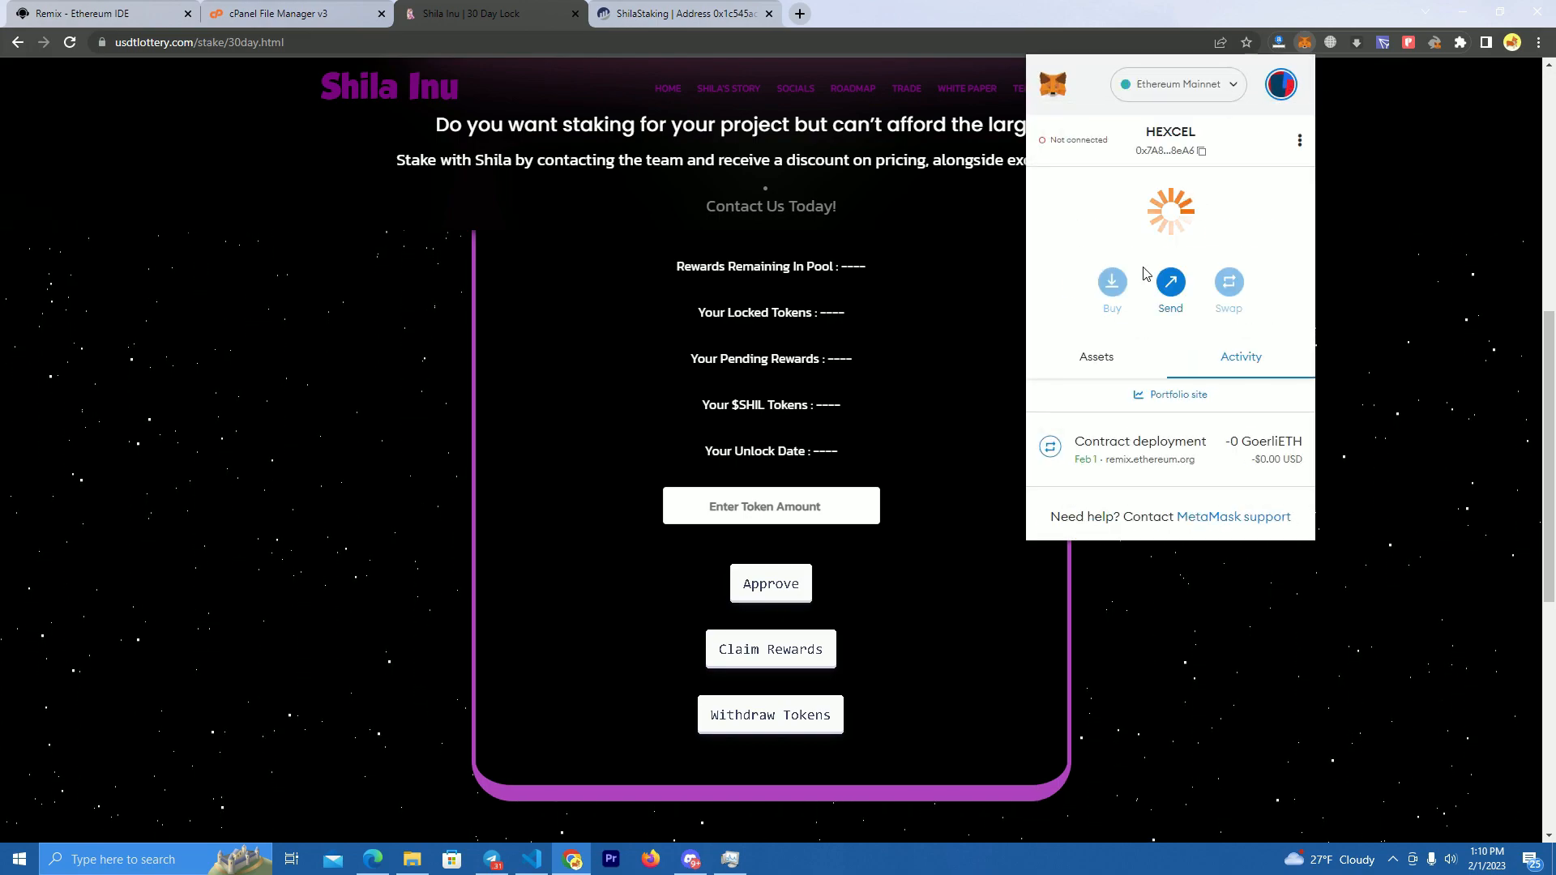
pyautogui.click(1305, 42)
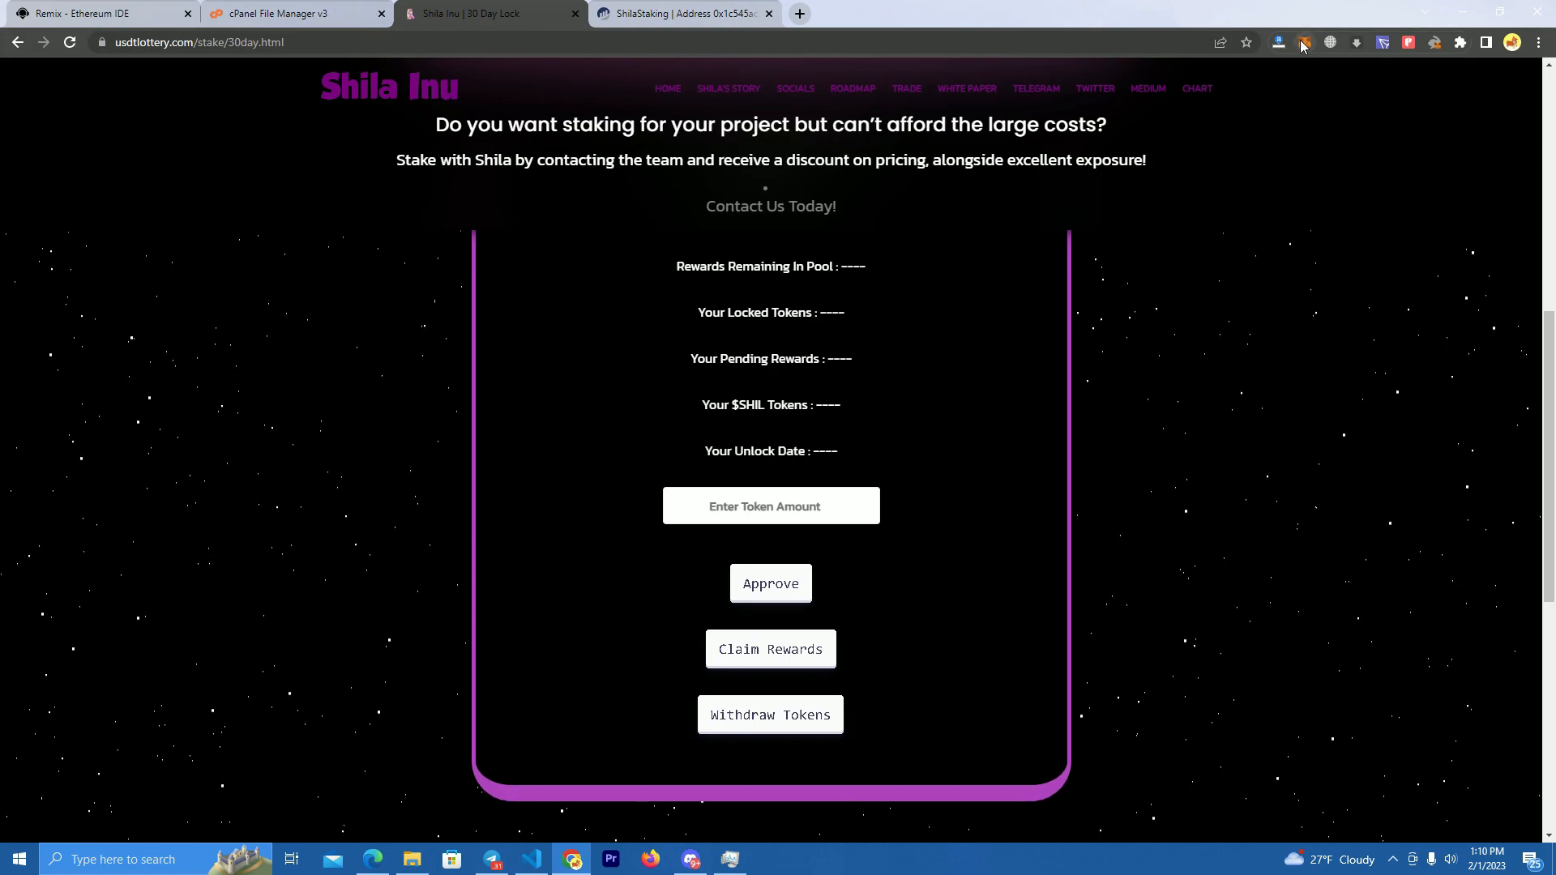
pyautogui.click(1305, 43)
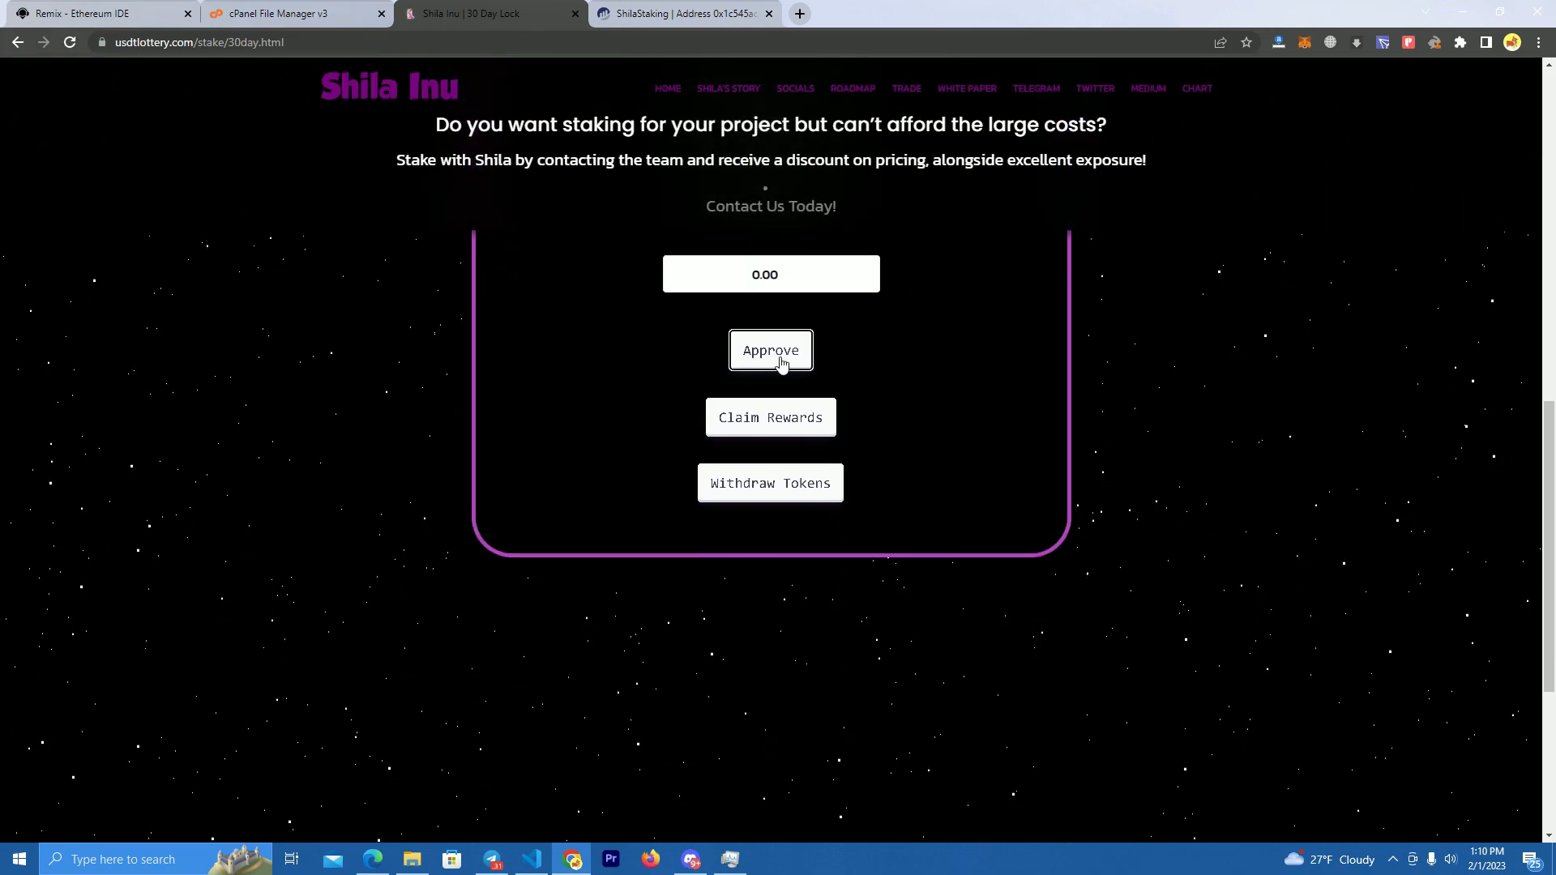
pyautogui.click(770, 349)
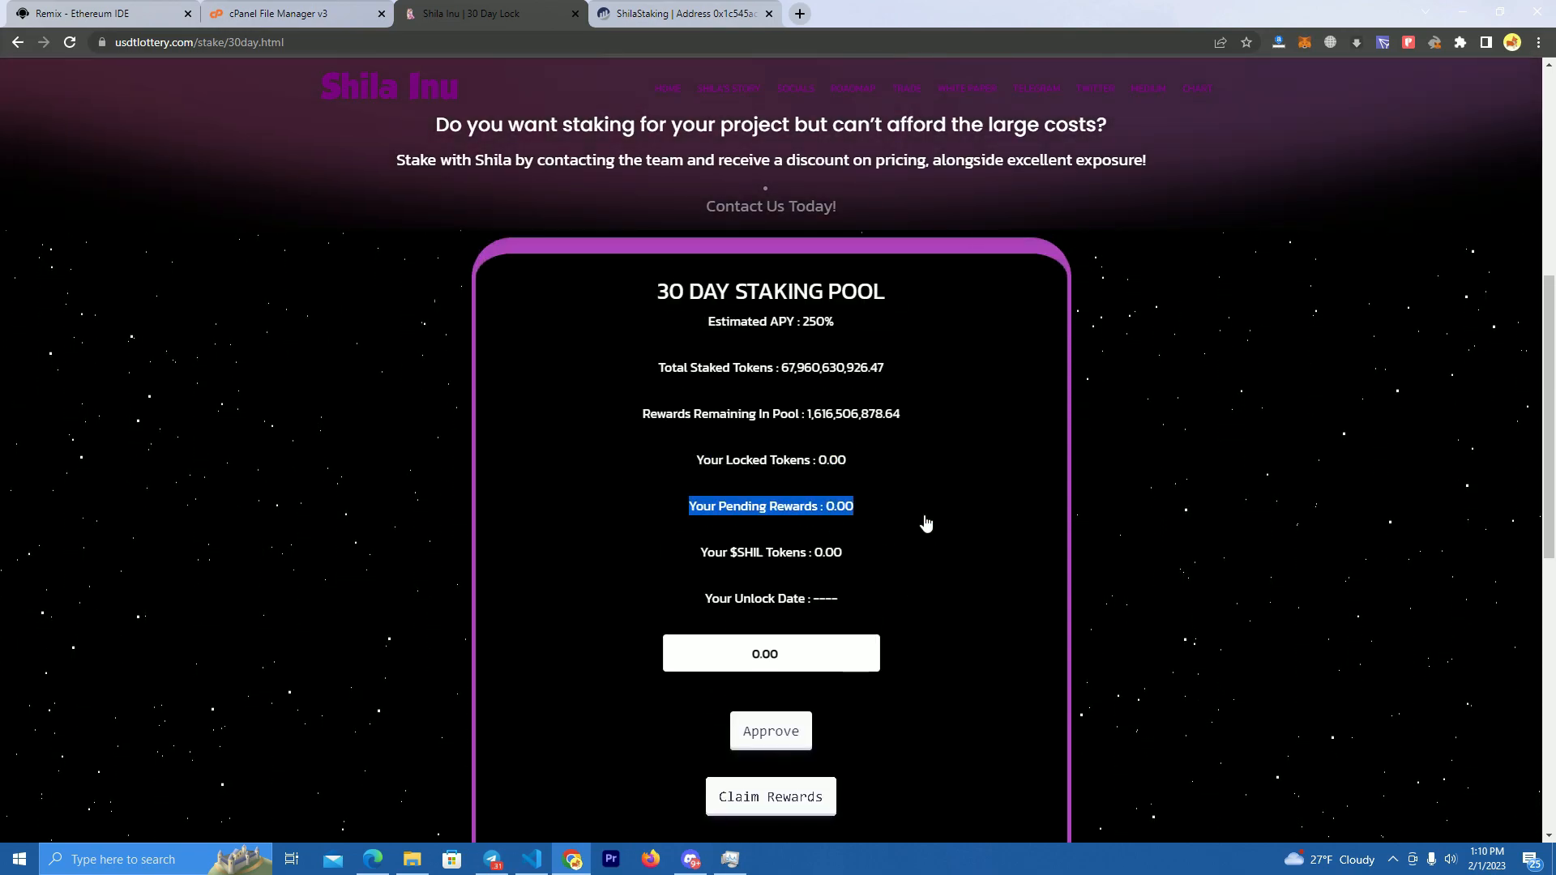
pyautogui.scroll(-3)
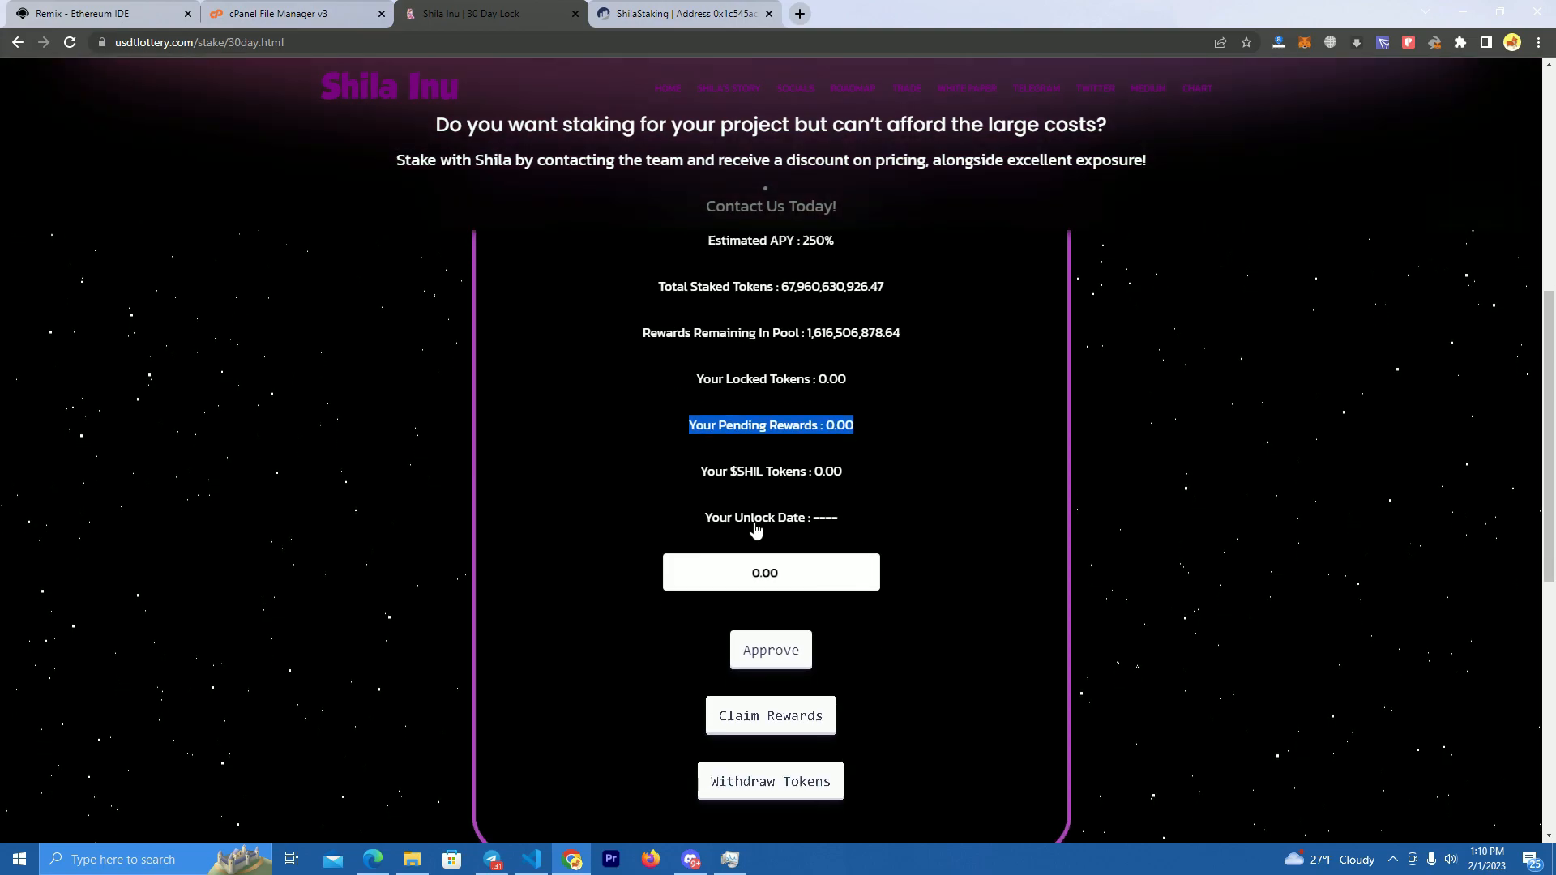
pyautogui.scroll(-3)
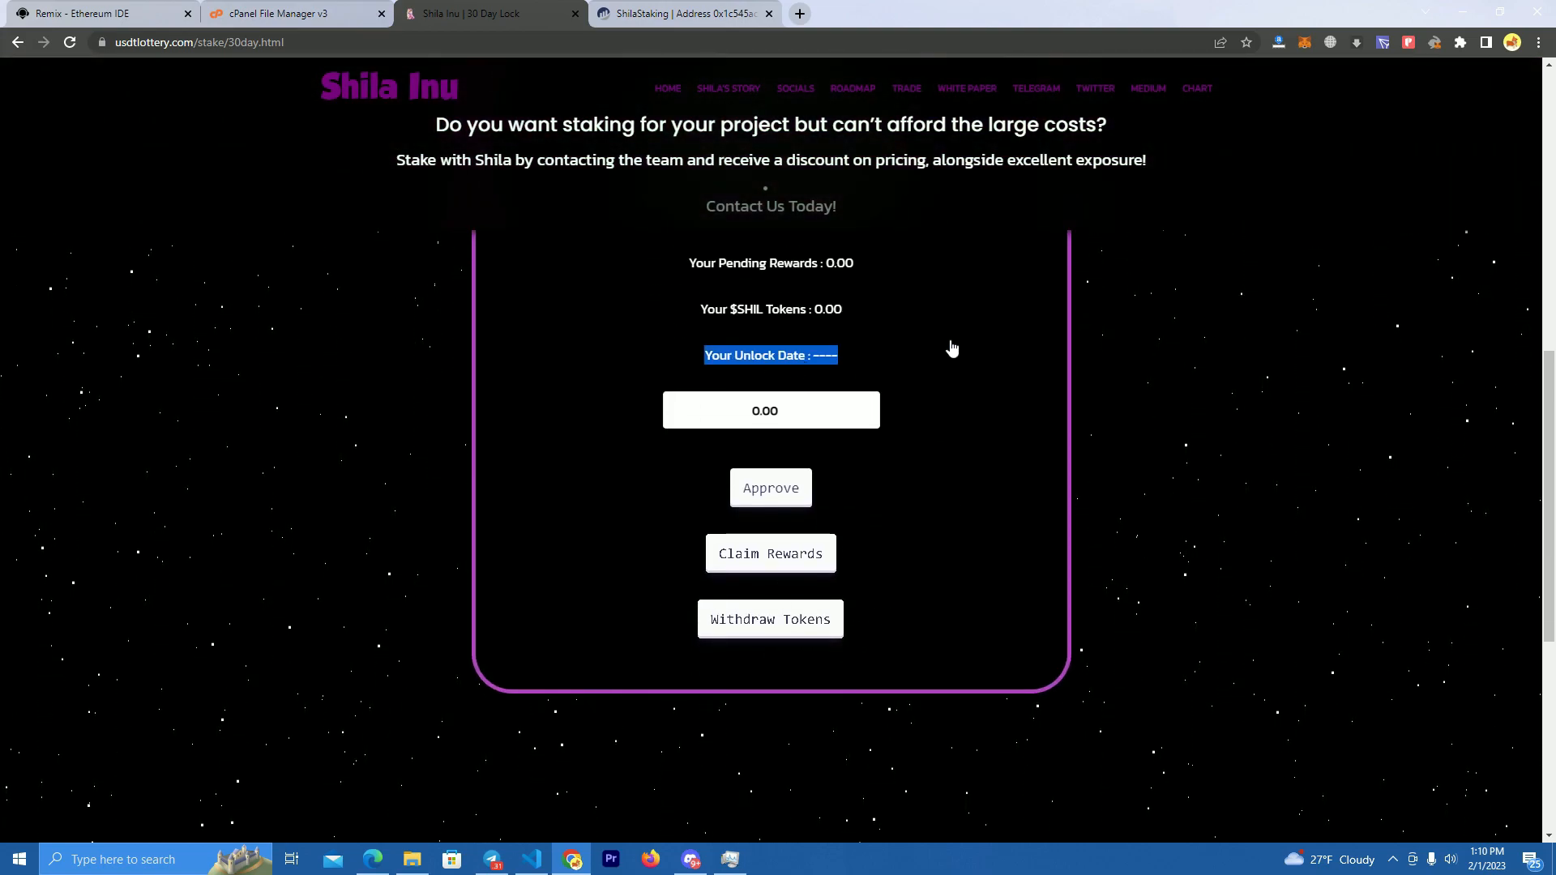
pyautogui.moveTo(845, 633)
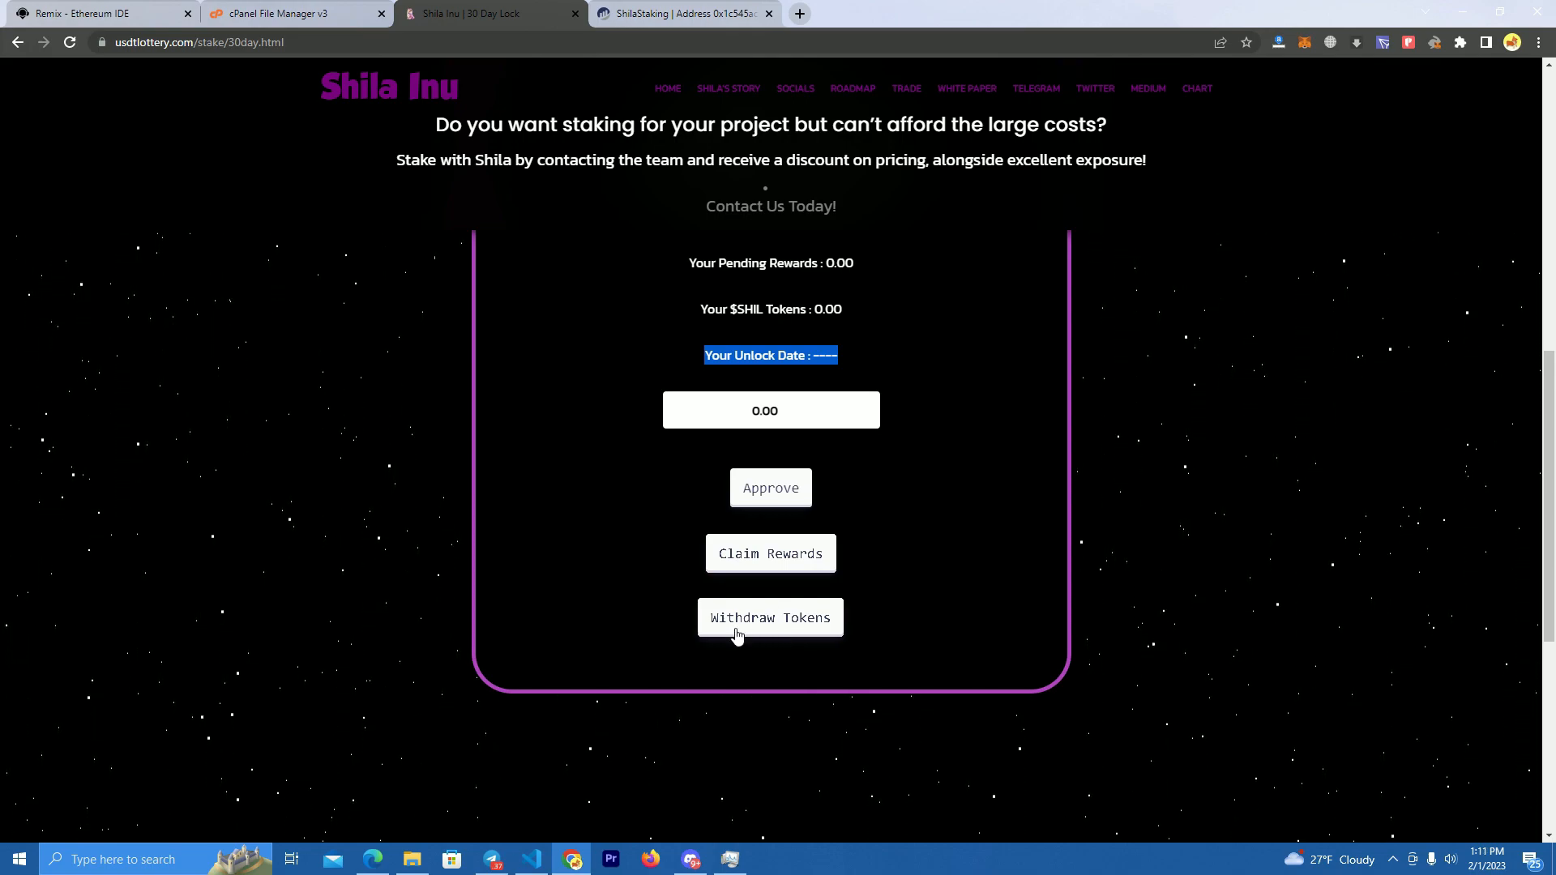
pyautogui.moveTo(894, 547)
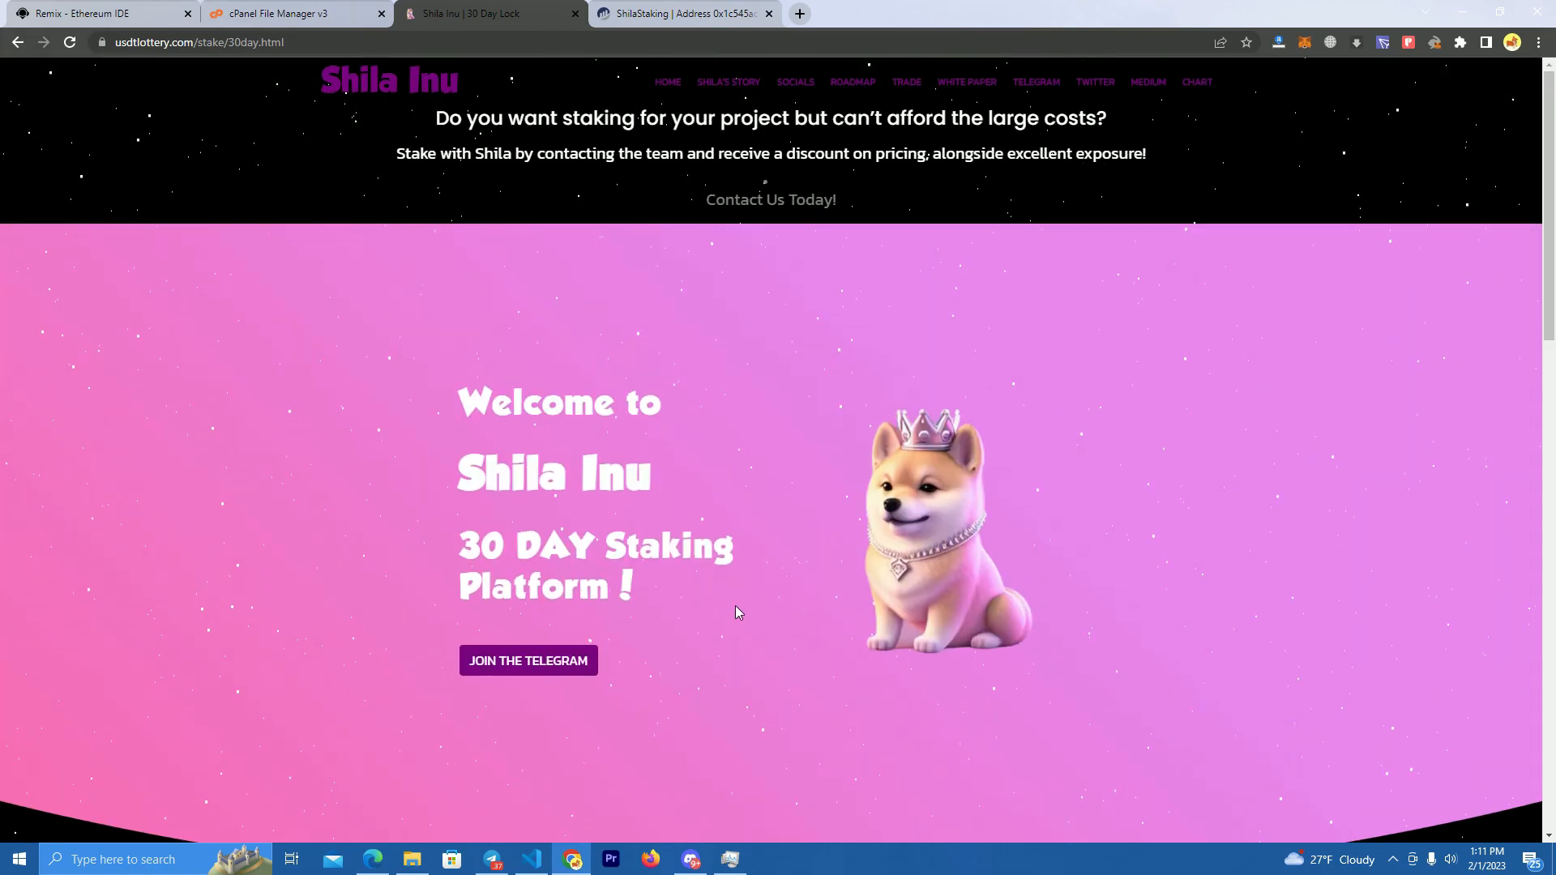
pyautogui.moveTo(769, 699)
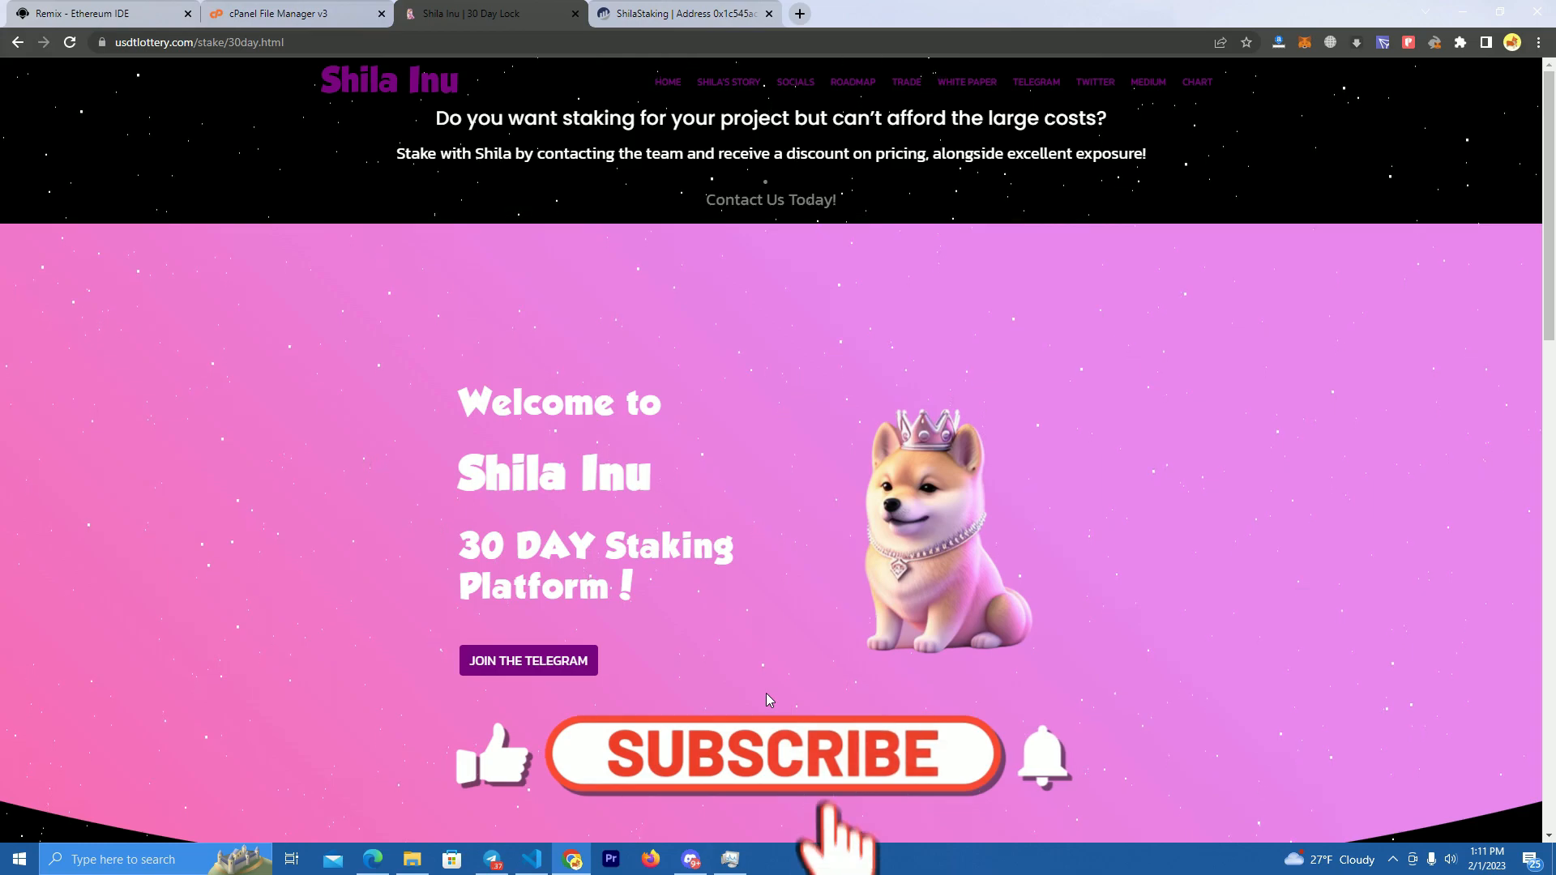
pyautogui.click(773, 755)
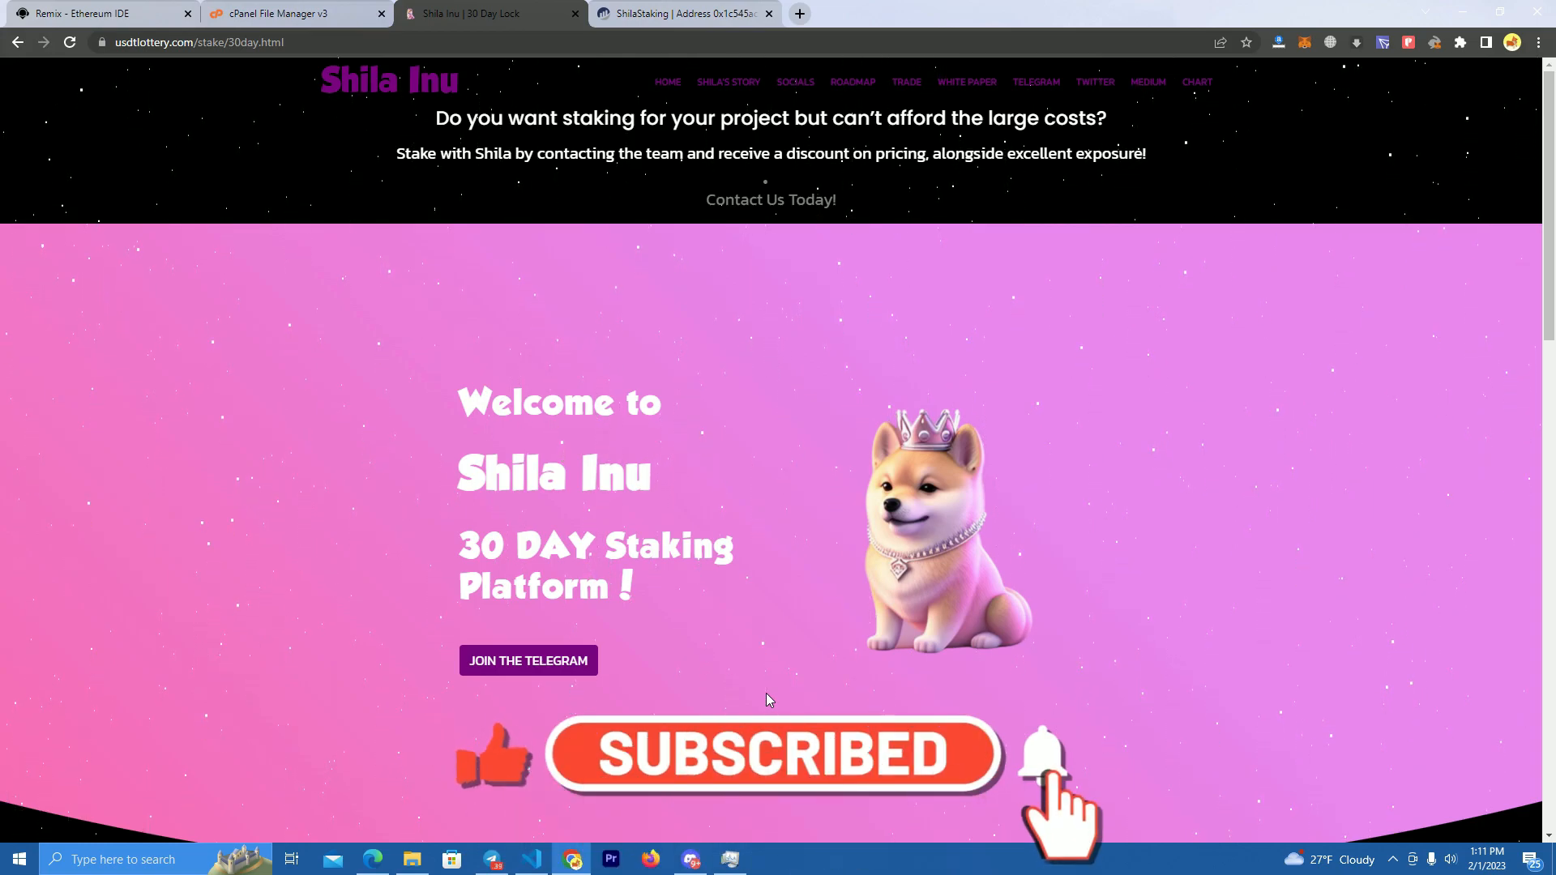